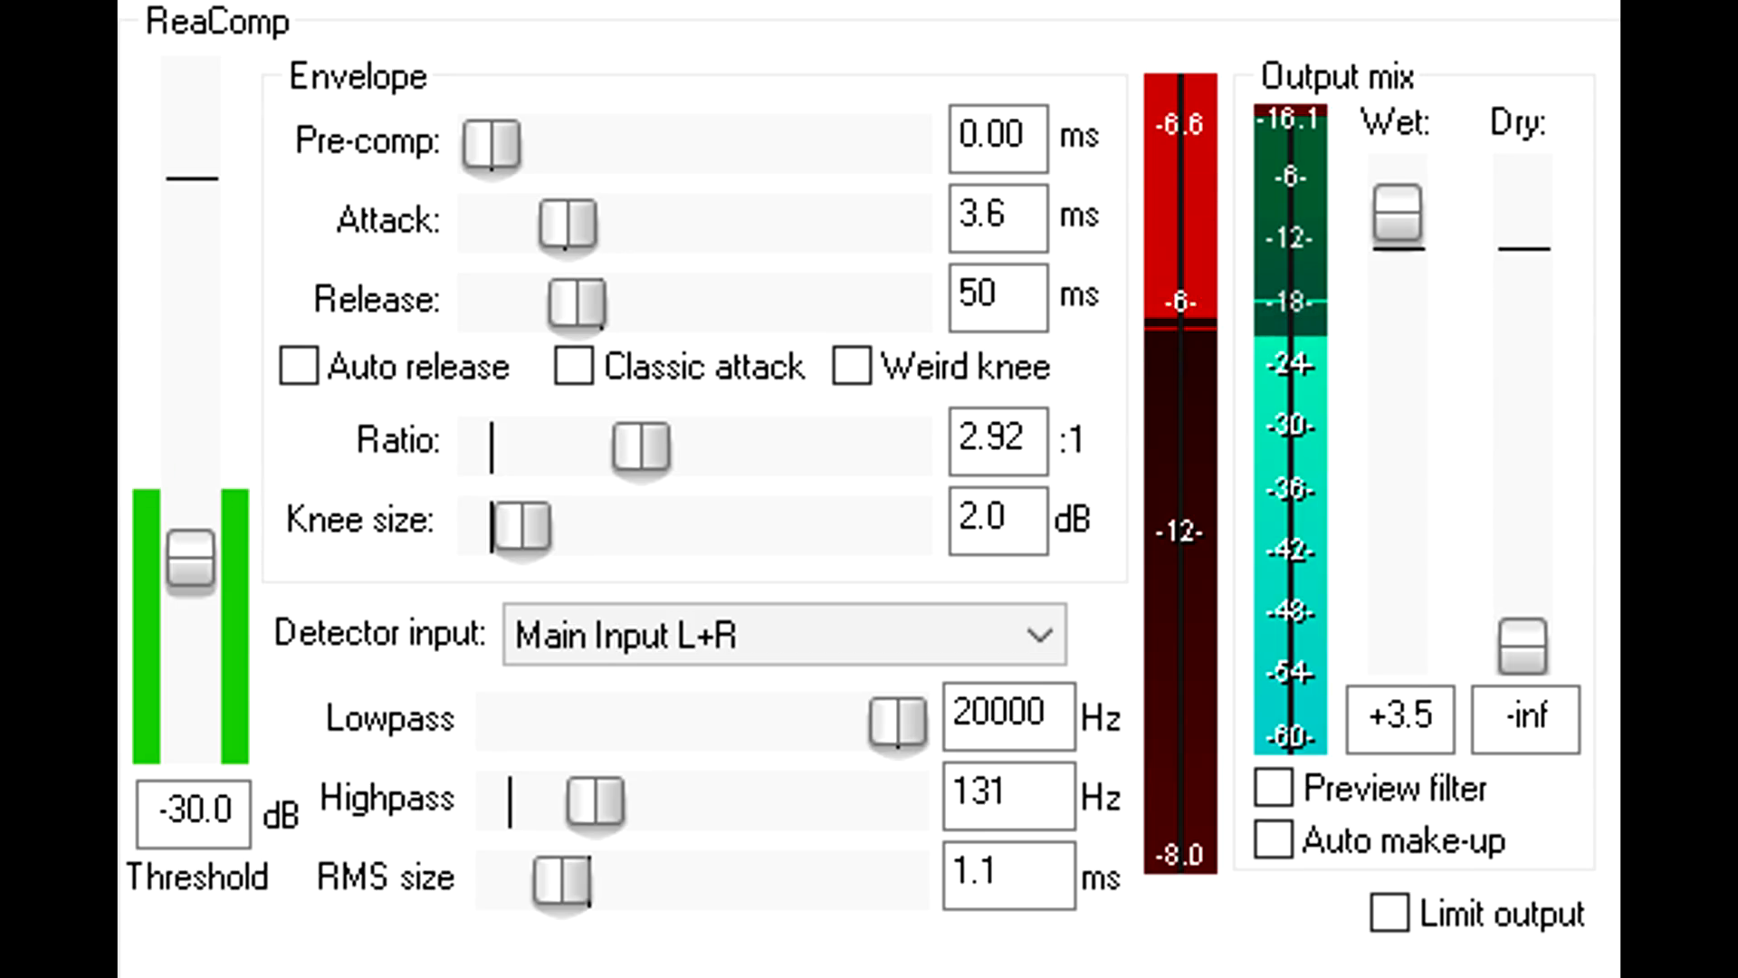
mouse_move(675, 477)
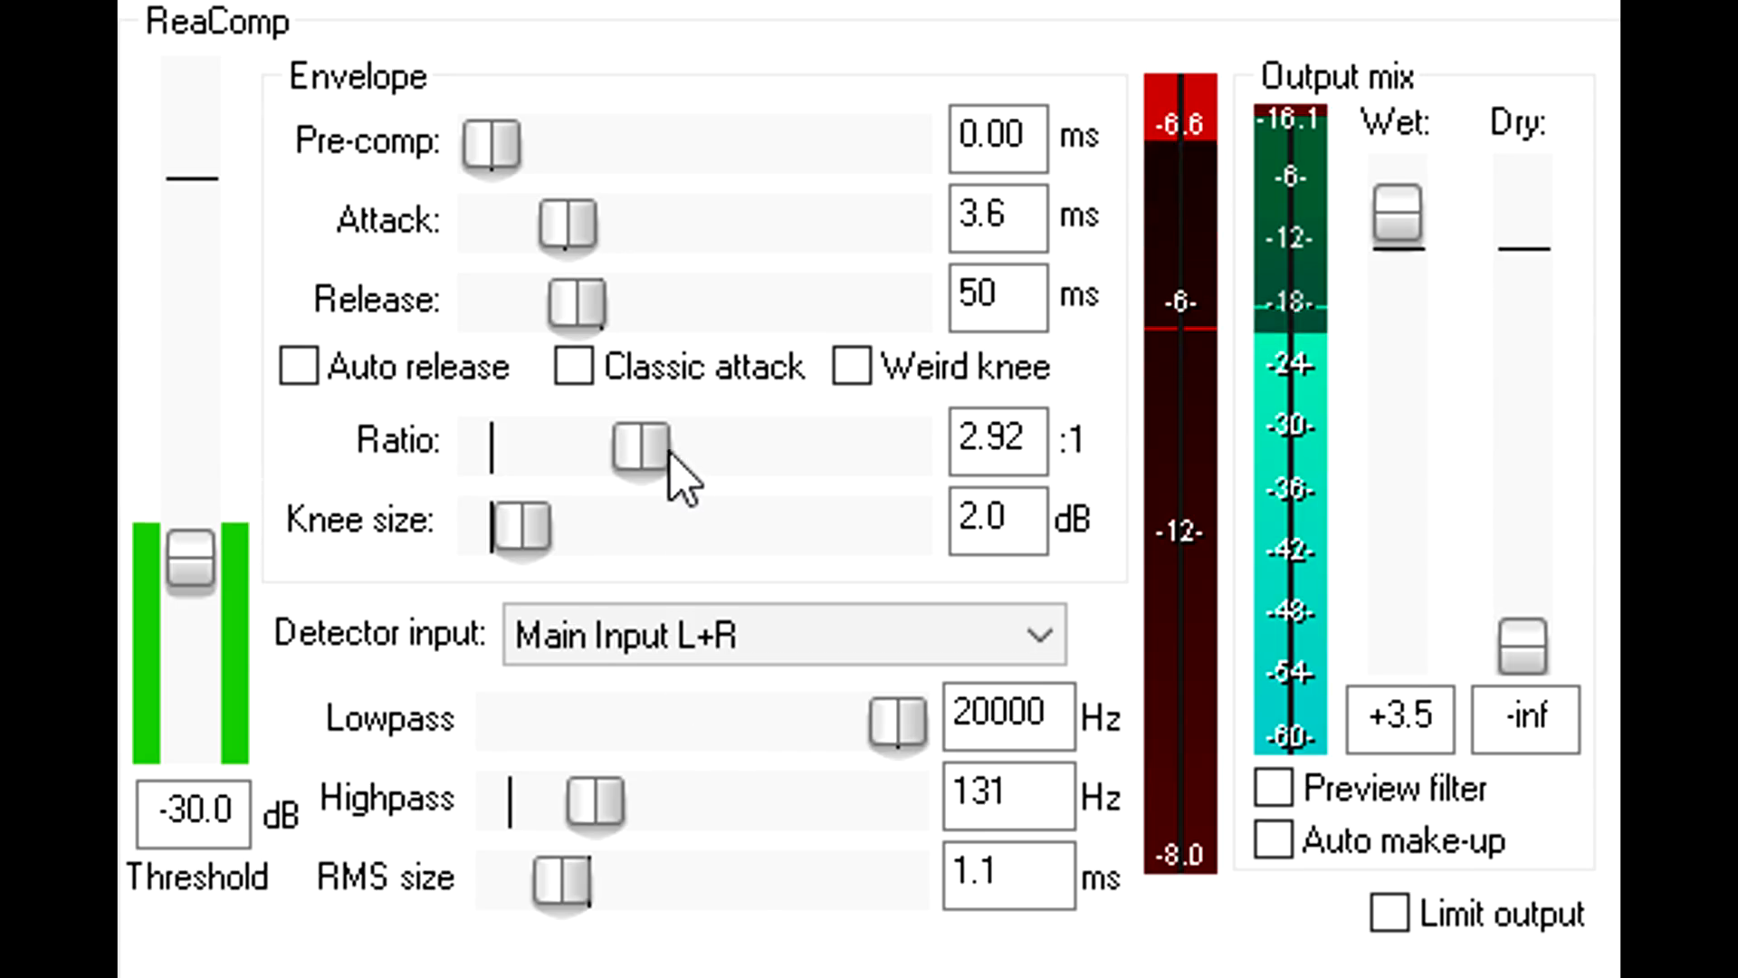
Step: Set ReaComp's ratio to about 2.76:1 and its attack to about 3.8 ms via the sliders
left_click_drag(641, 442, 541, 442)
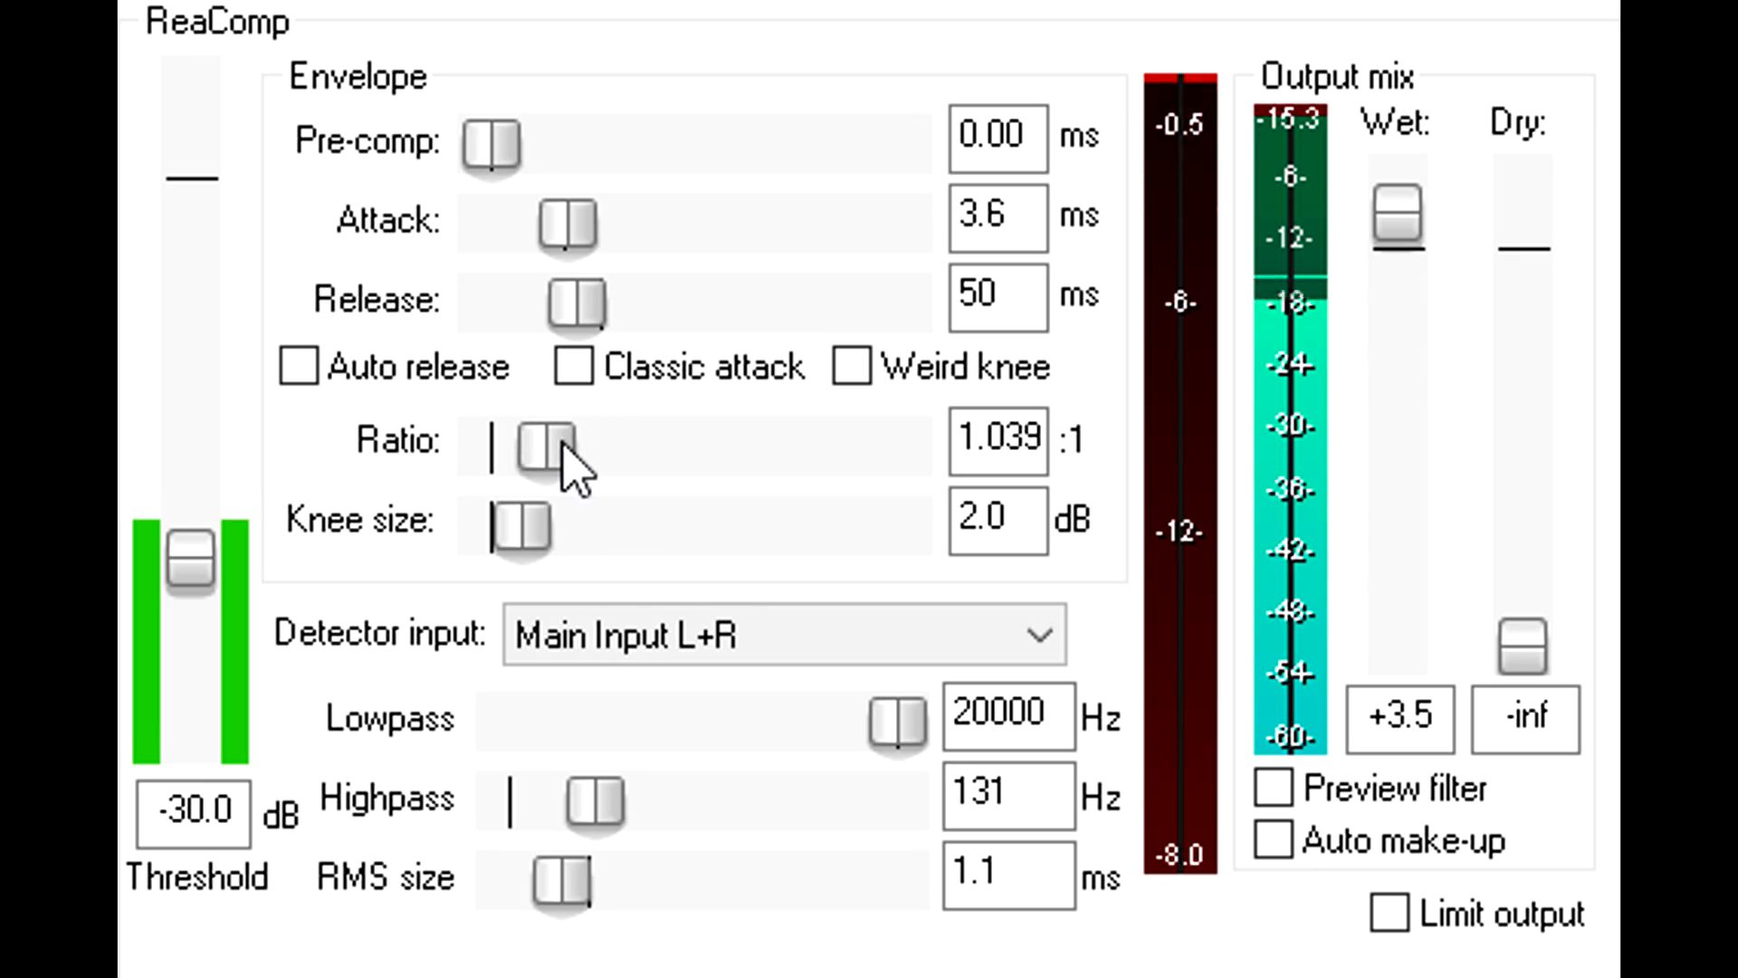
left_click_drag(543, 441, 637, 441)
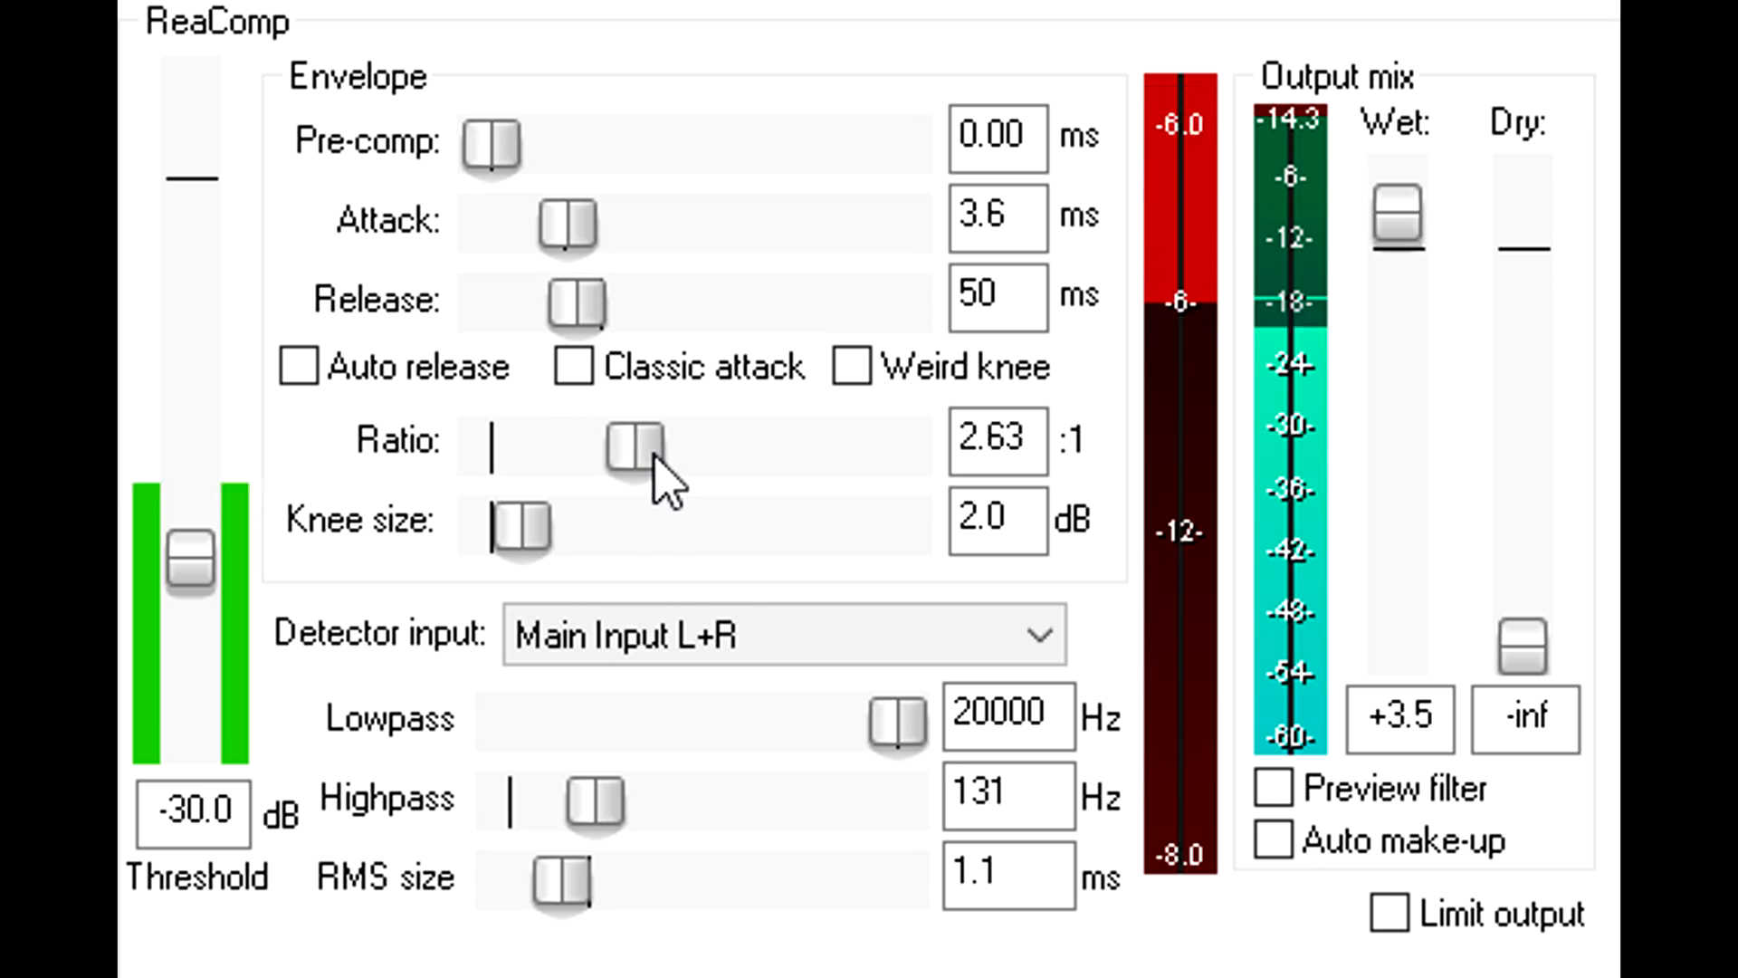
left_click_drag(627, 444, 648, 443)
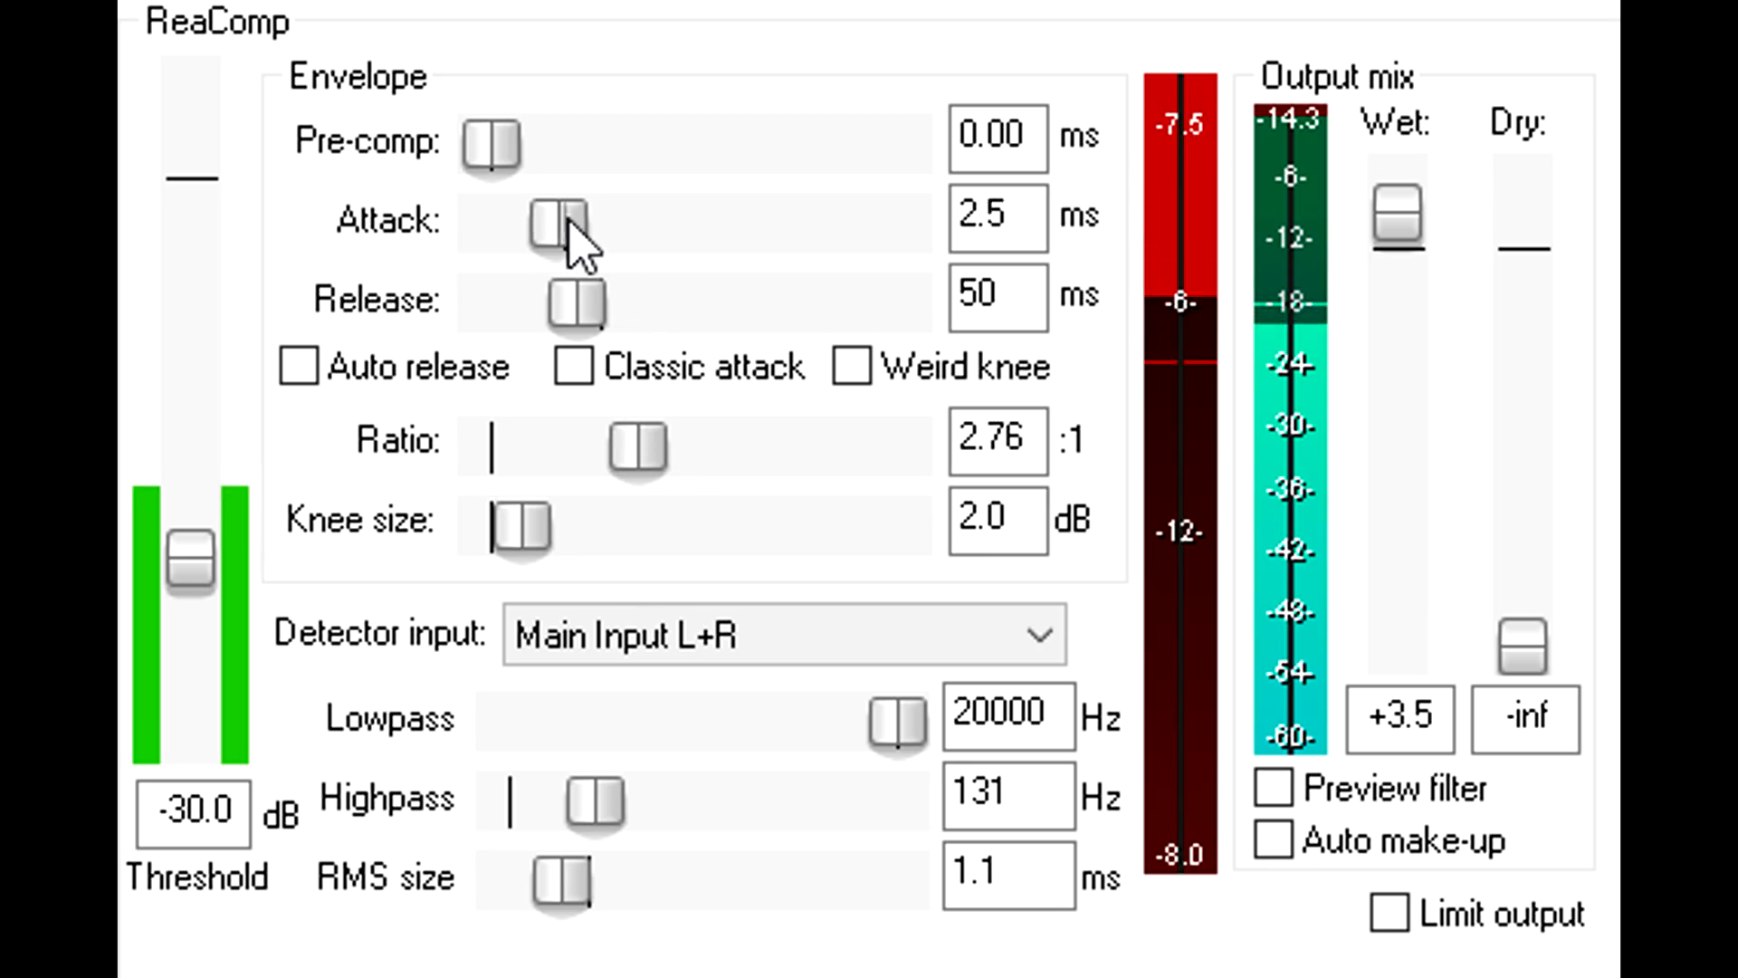
left_click_drag(560, 219, 538, 219)
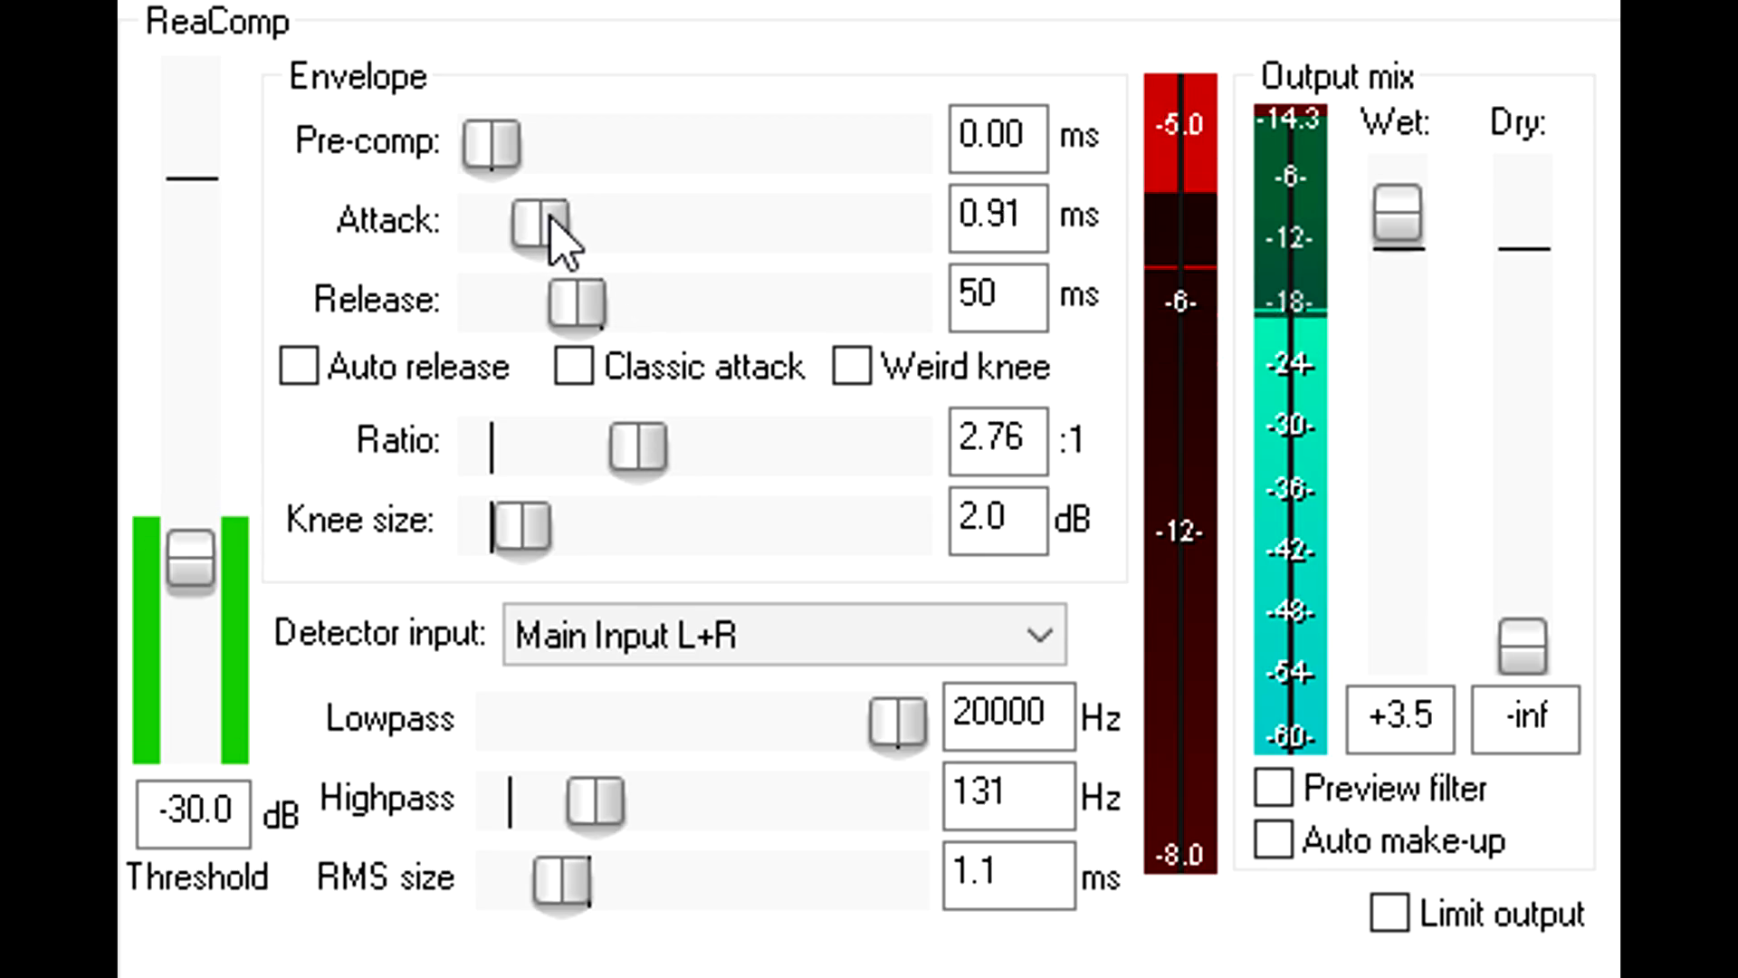
left_click_drag(538, 215, 567, 215)
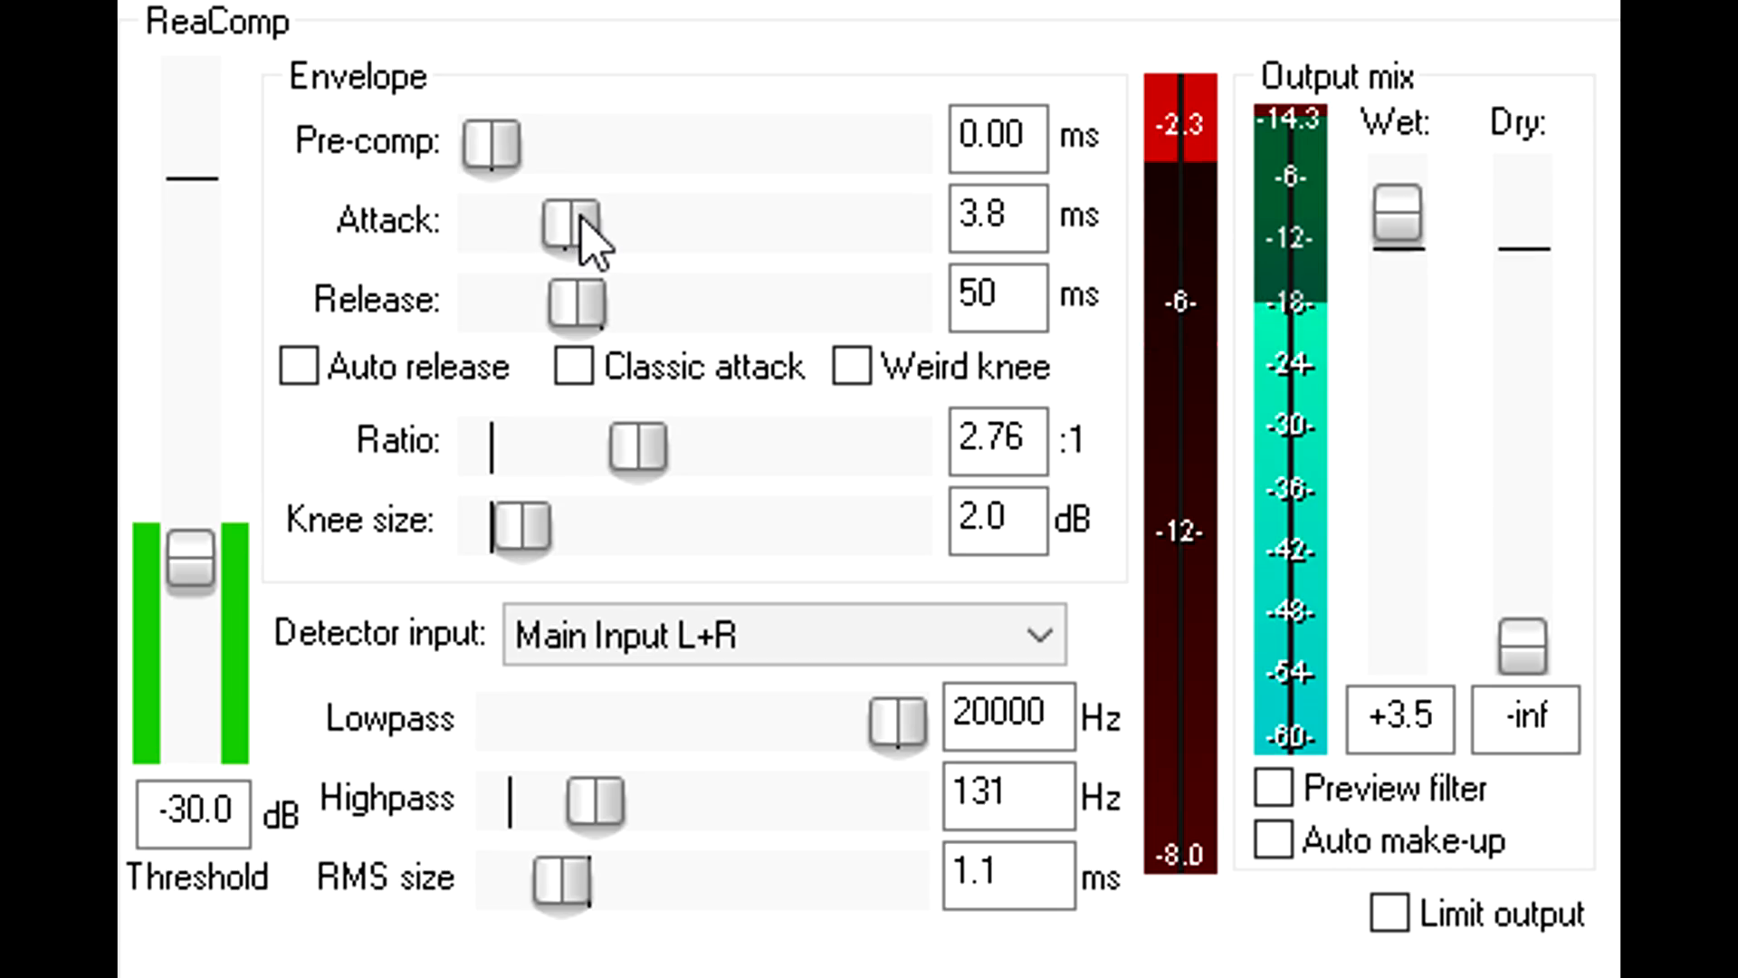
mouse_move(585, 918)
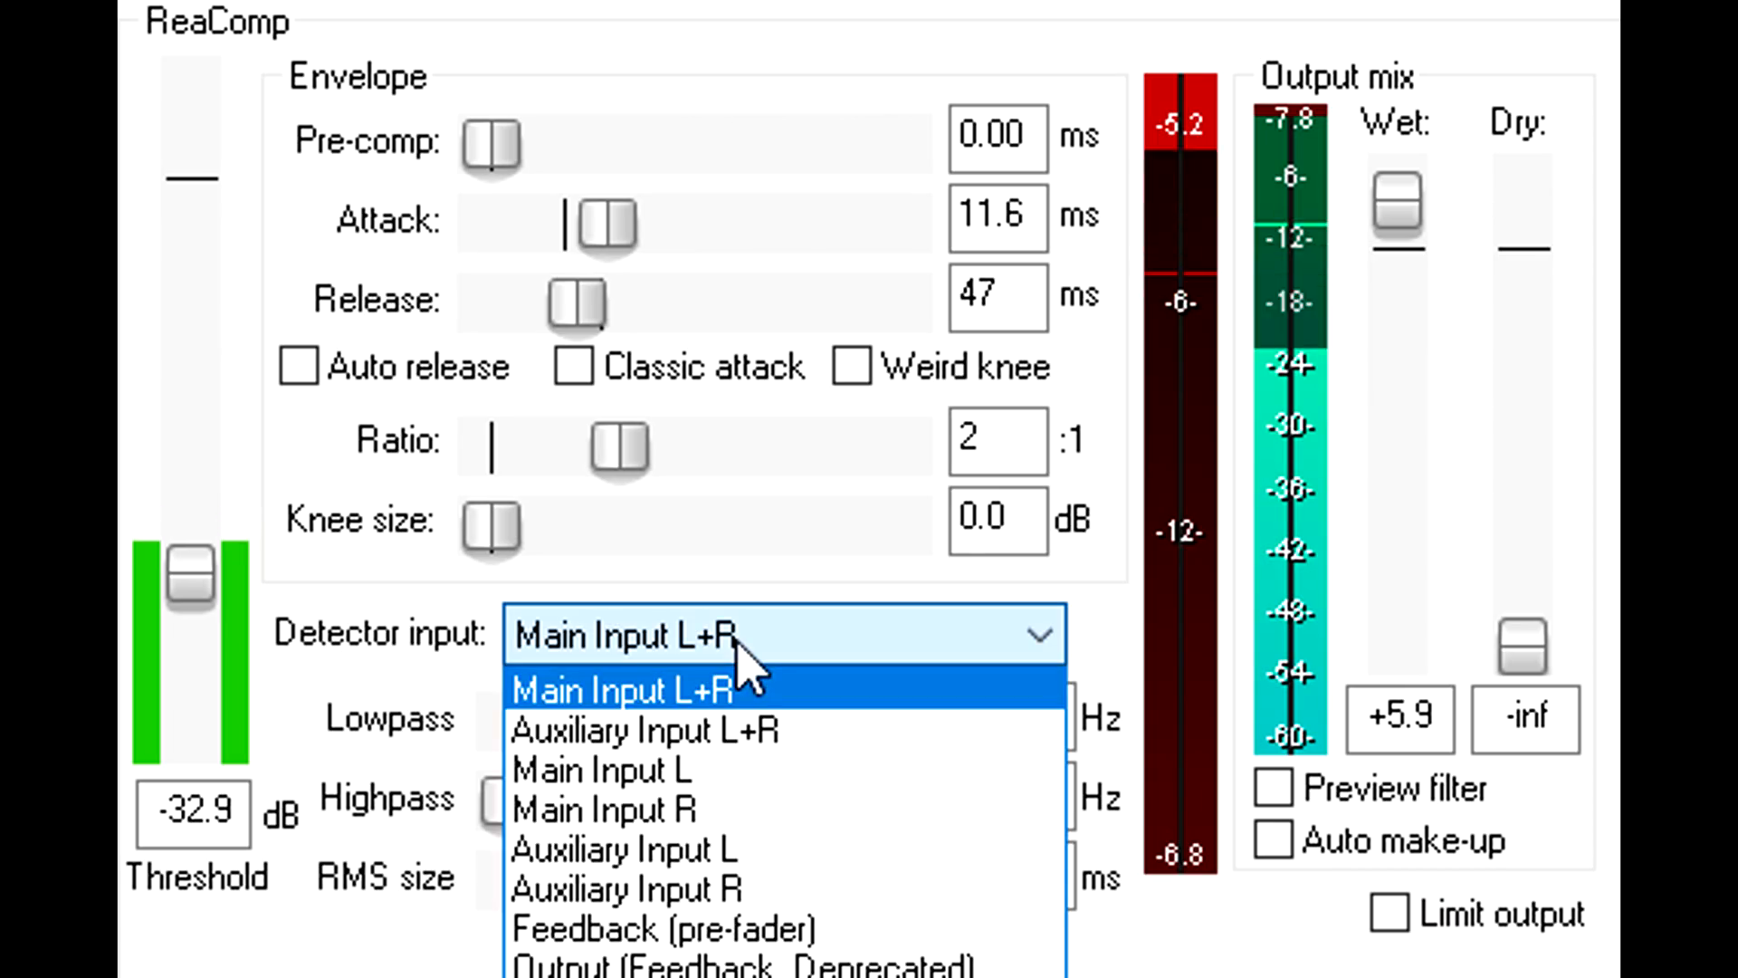
mouse_move(865, 929)
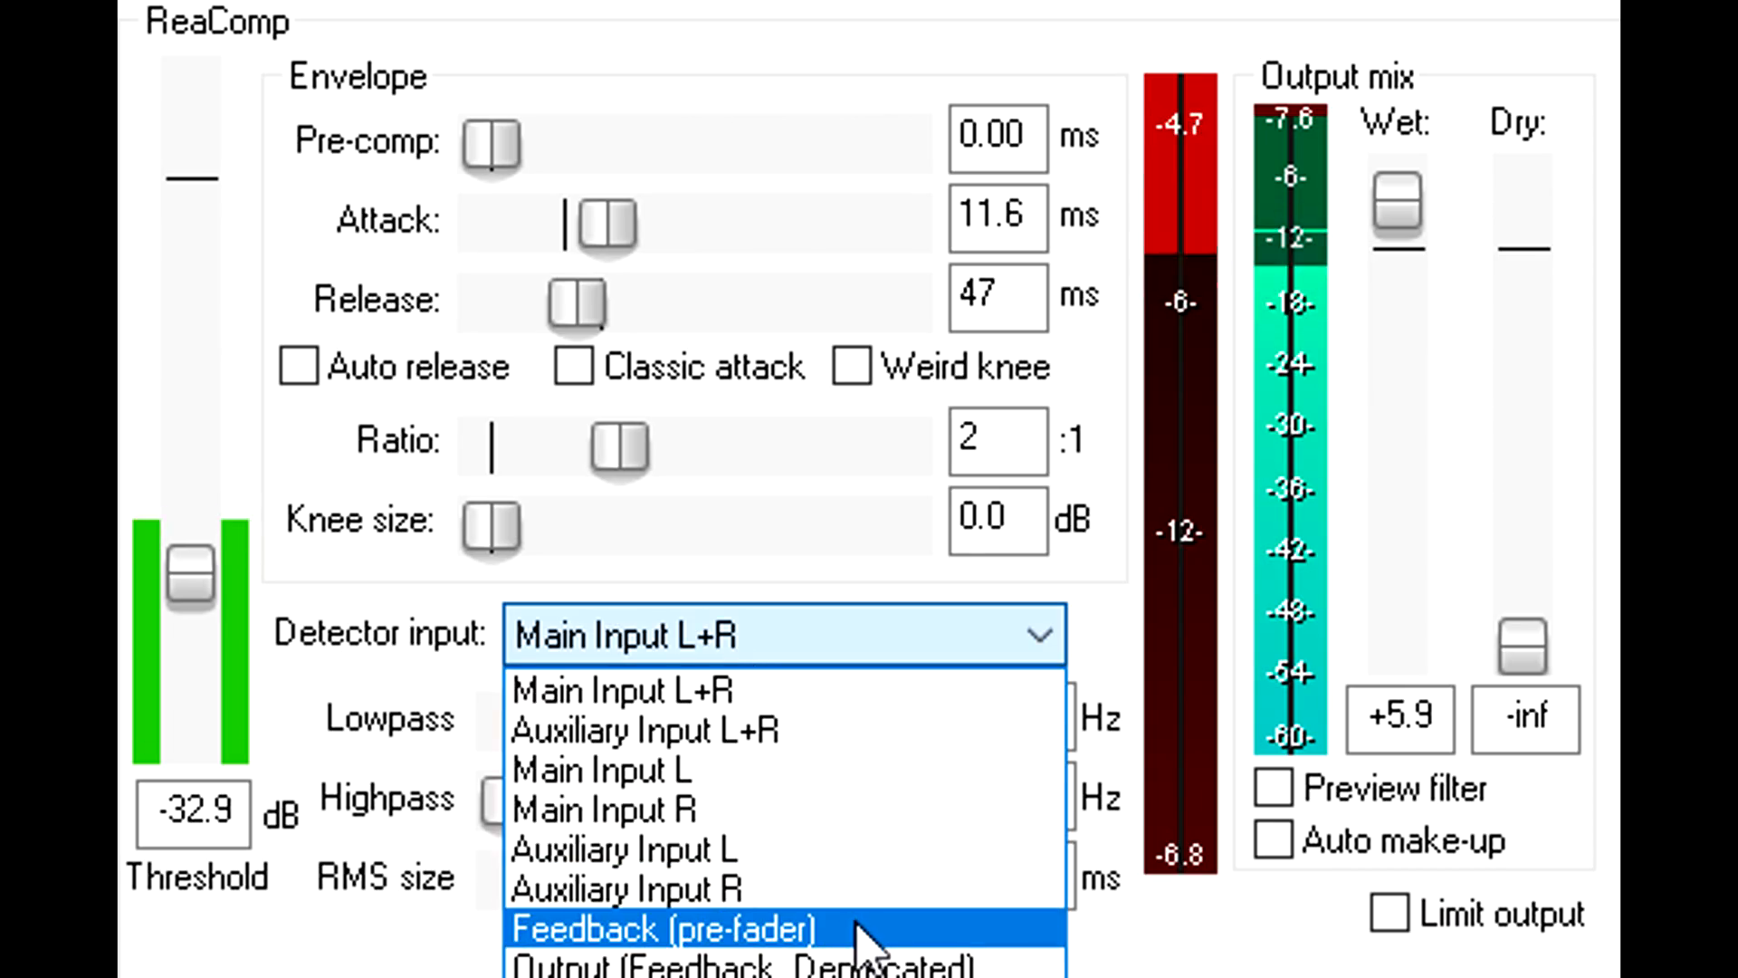
mouse_move(876, 964)
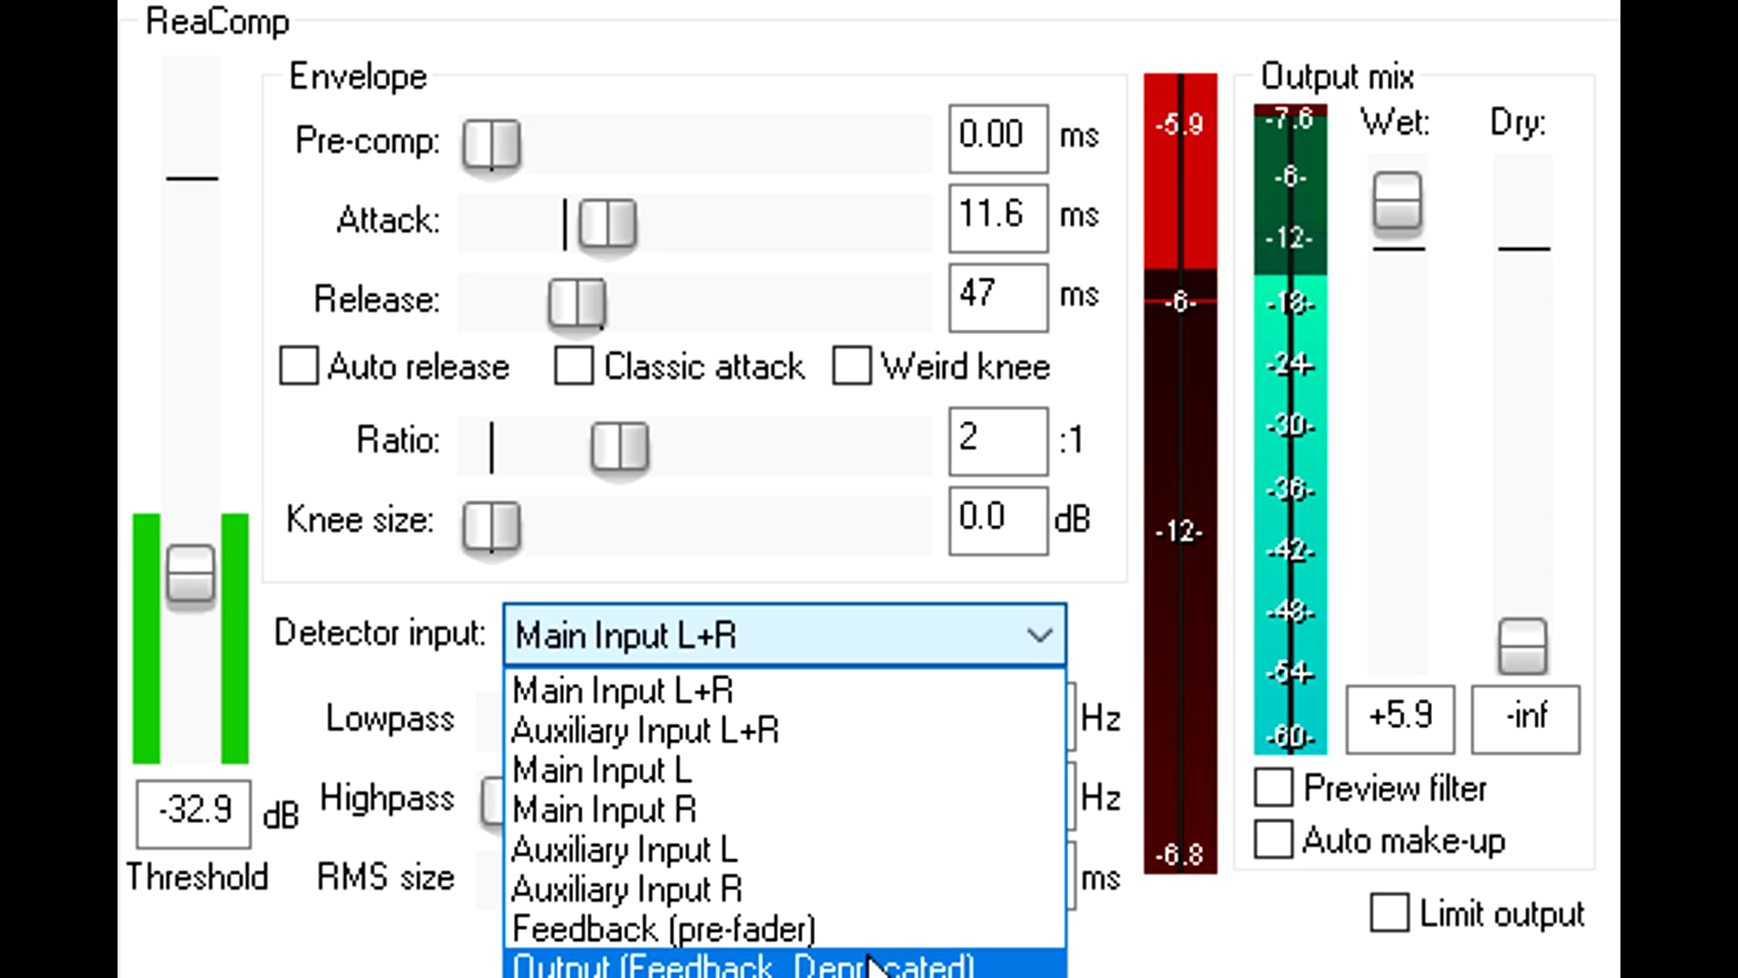
mouse_move(866, 929)
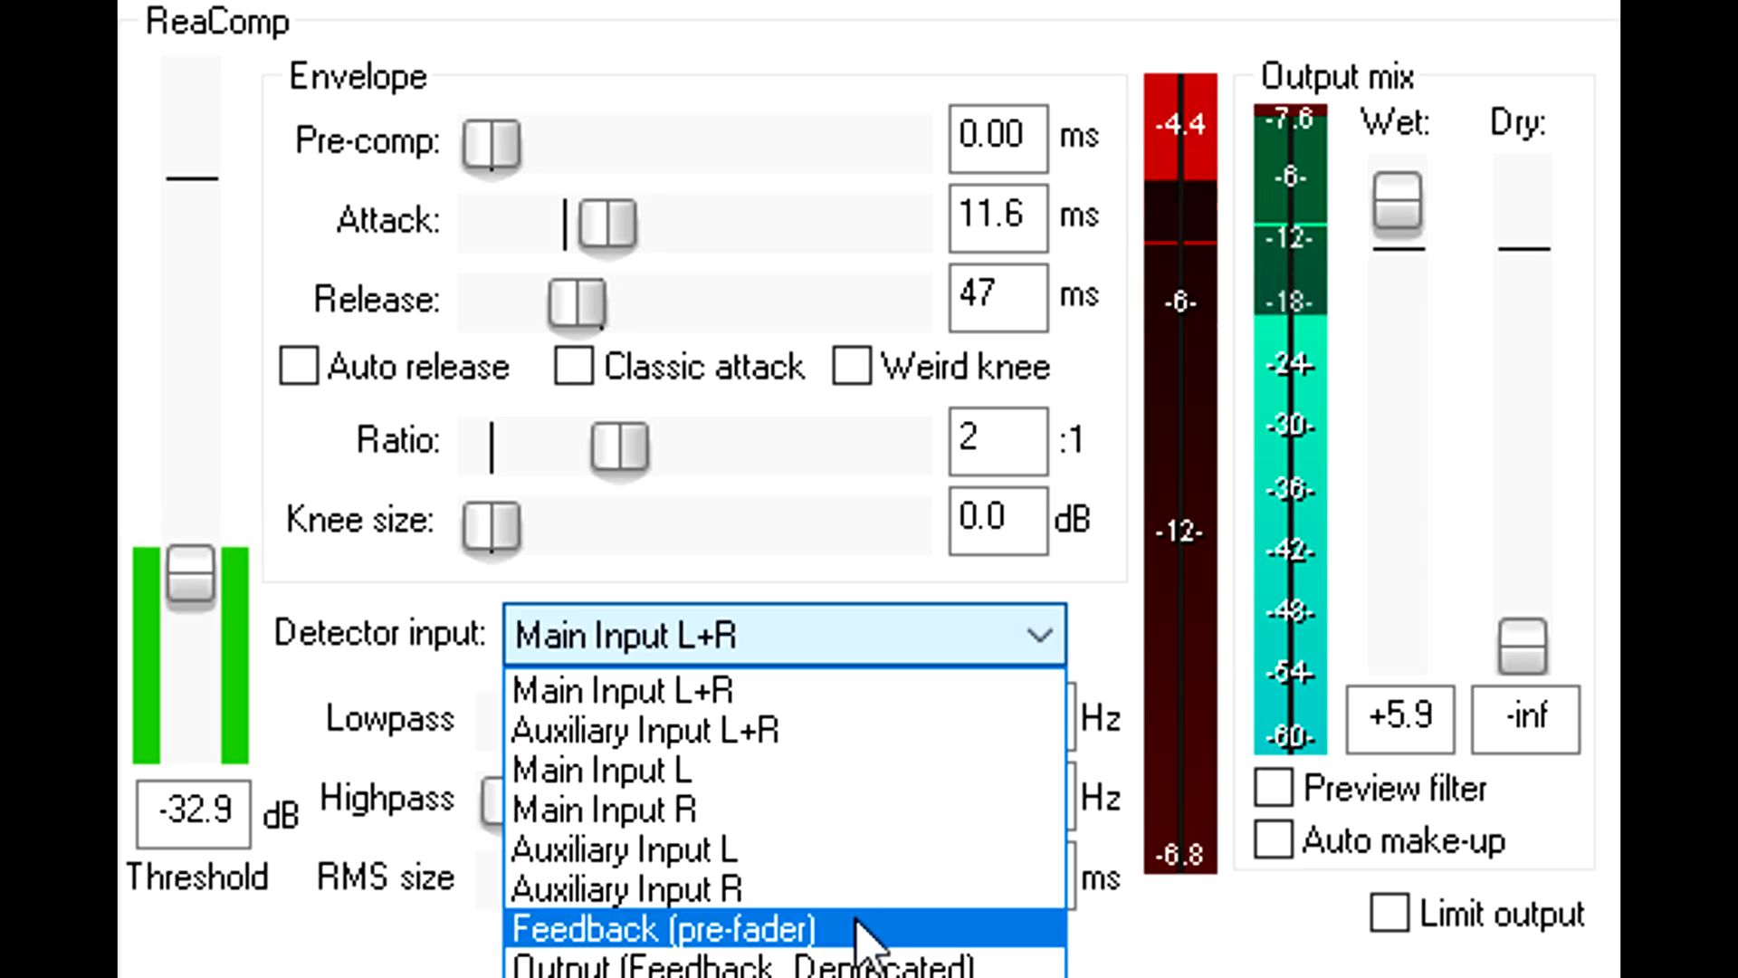
Step: Switch ReaComp's detector to Feedback (pre-fader), then return it to Main Input L+R
left_click(659, 927)
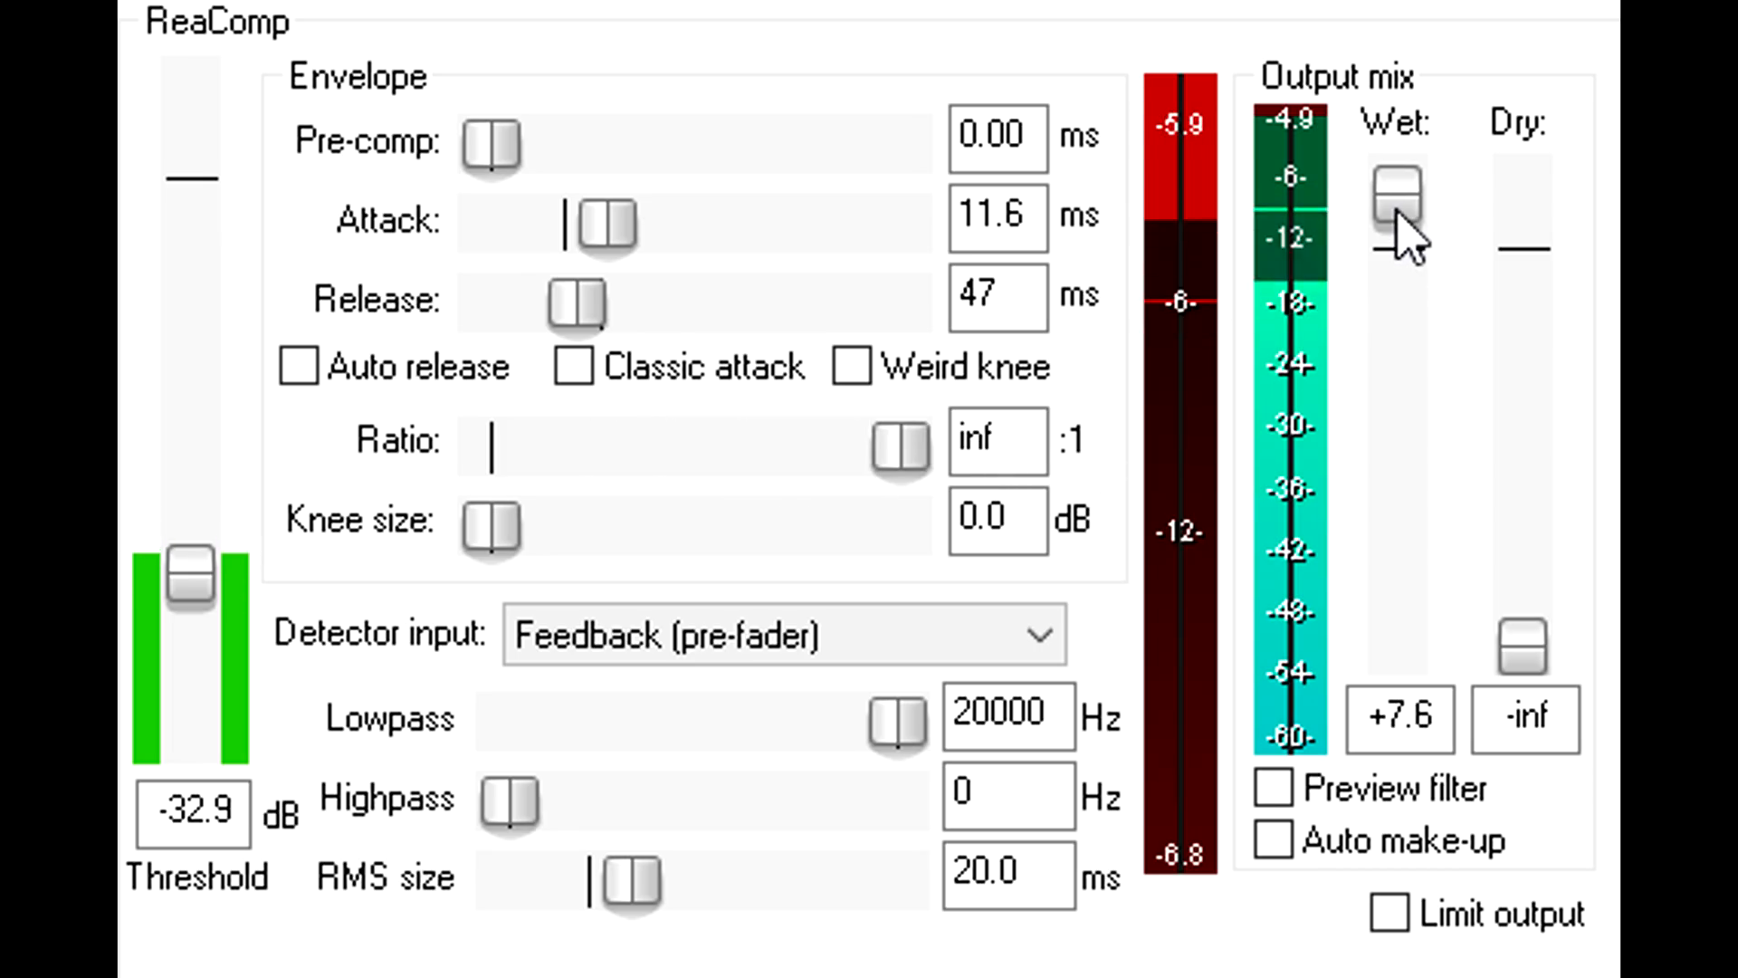
left_click(784, 633)
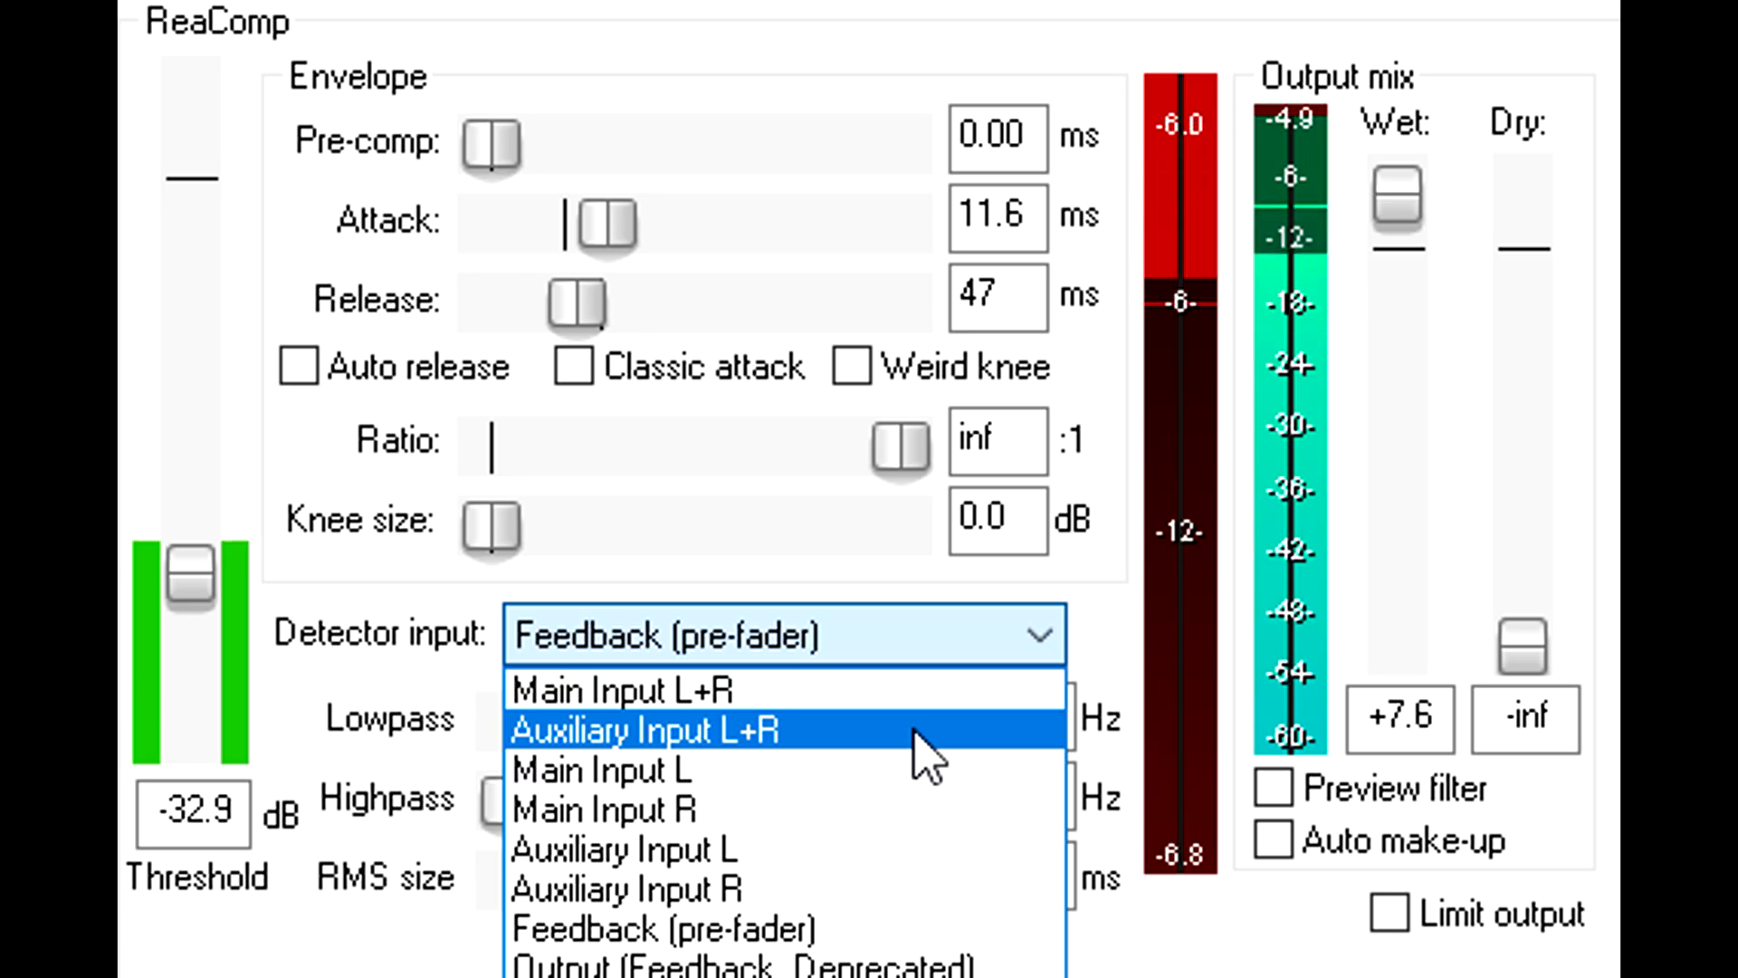
left_click(653, 927)
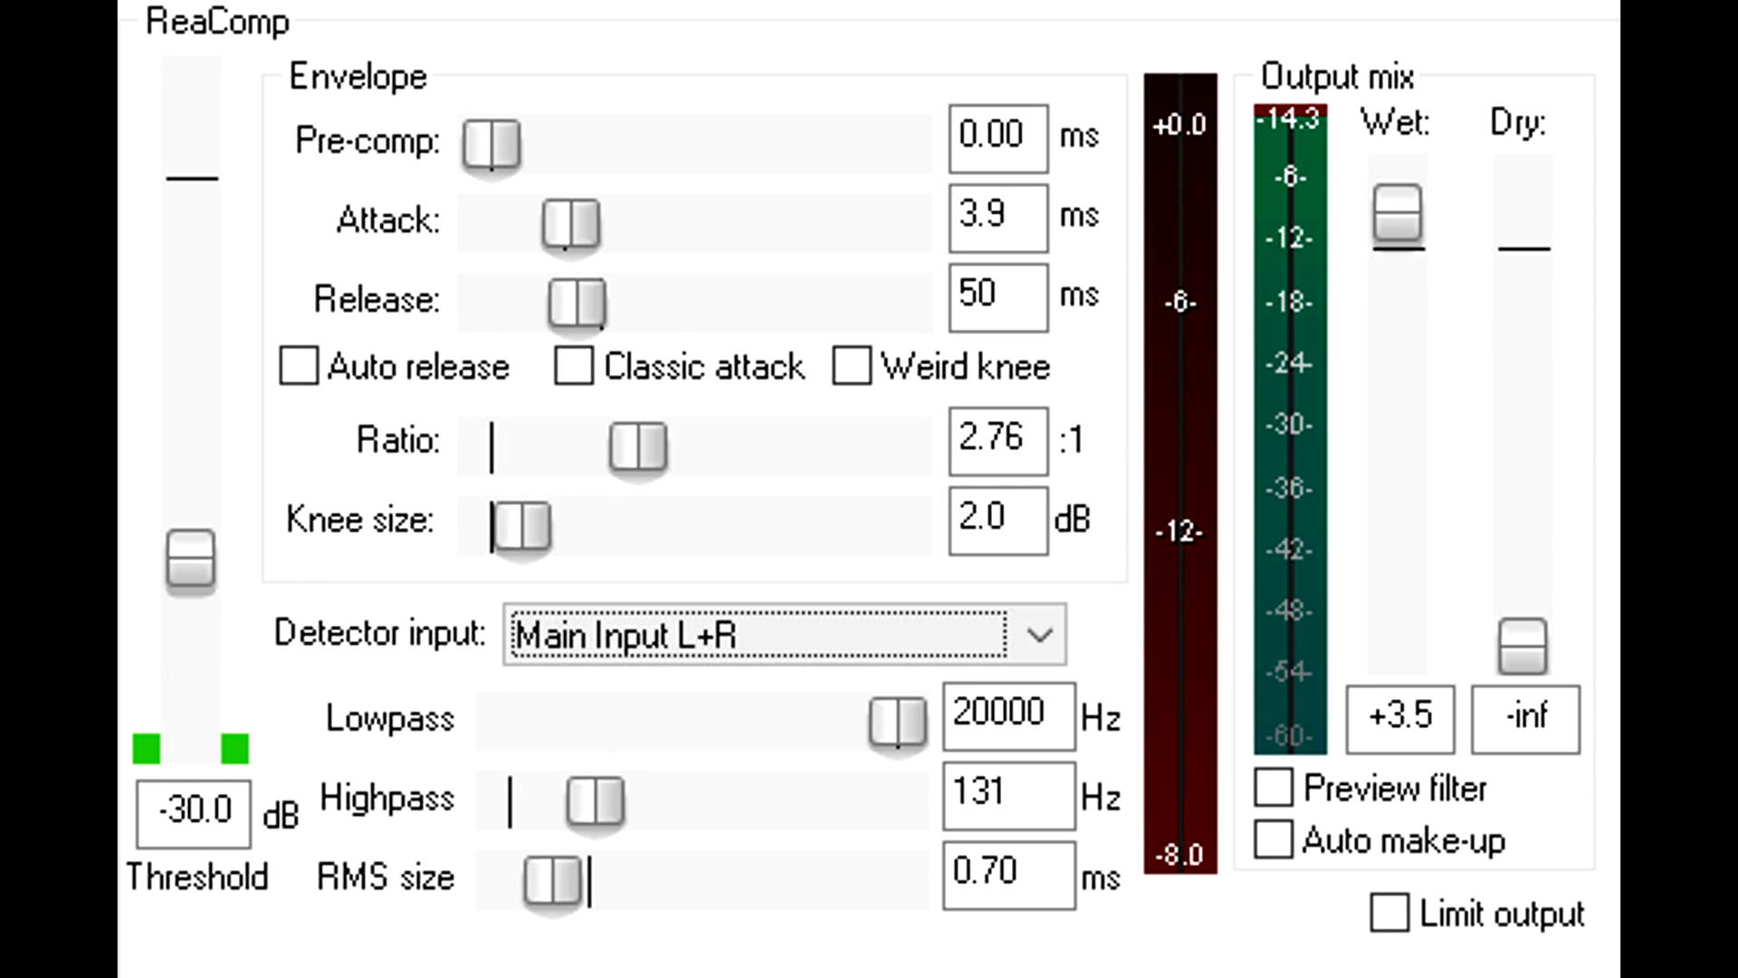
mouse_move(1342, 947)
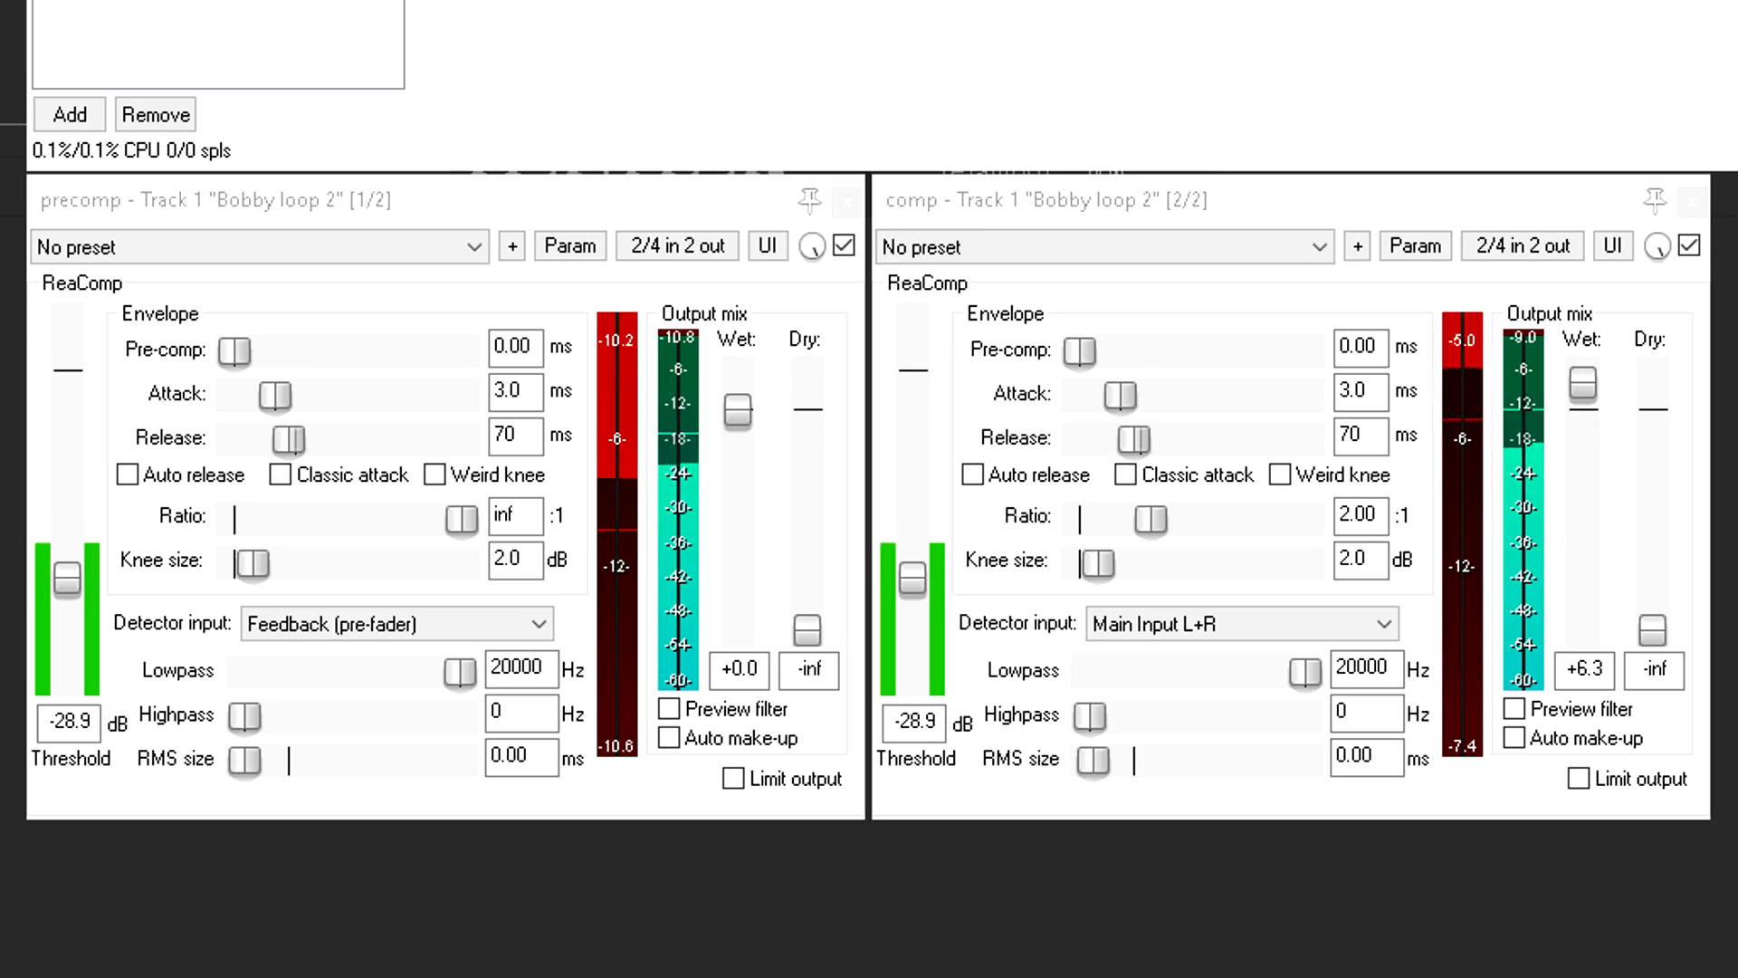
mouse_move(283, 659)
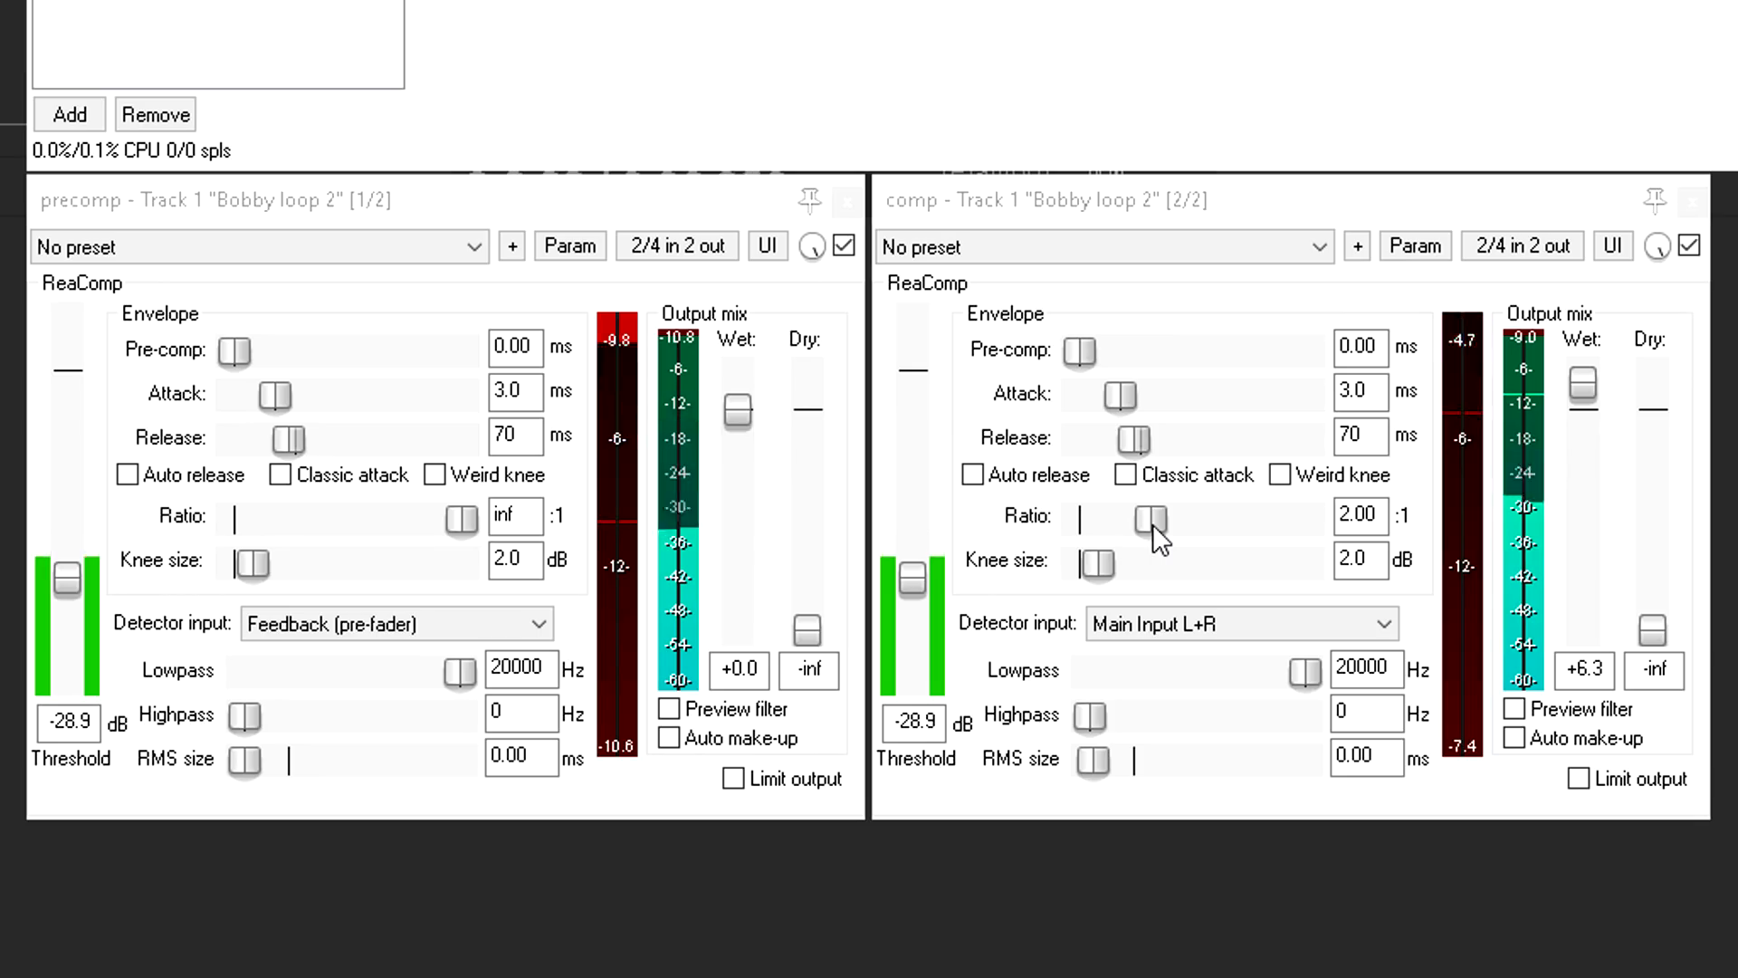
mouse_move(663, 358)
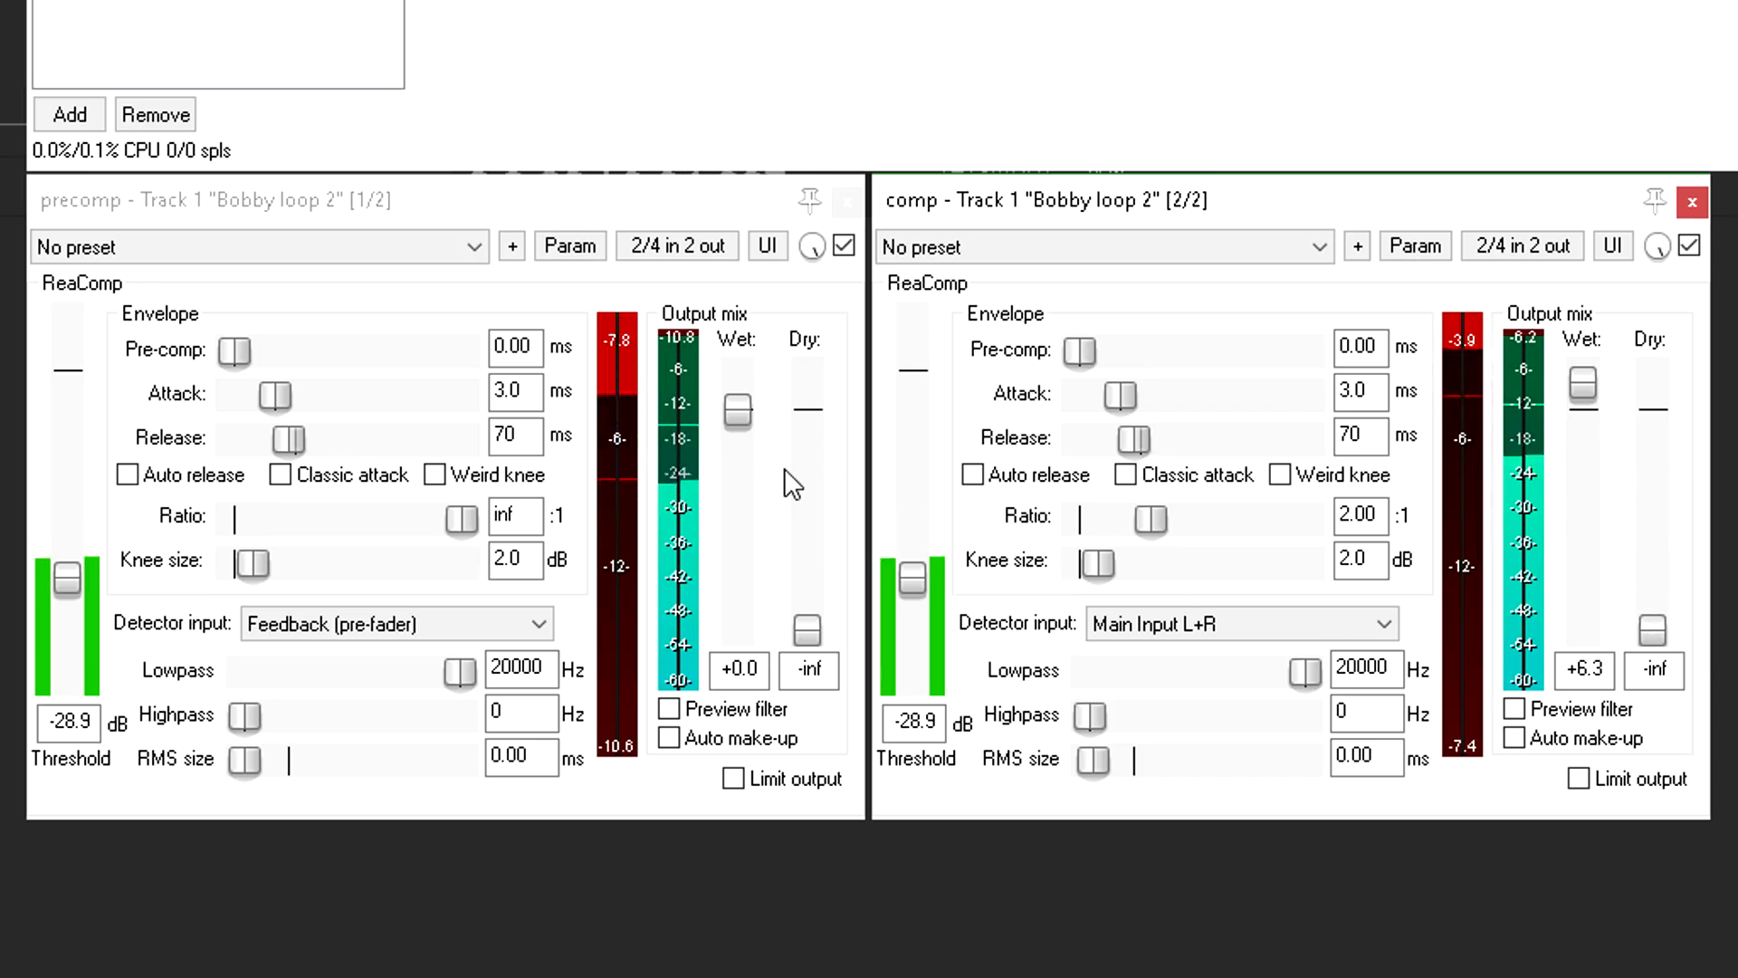
mouse_move(979, 663)
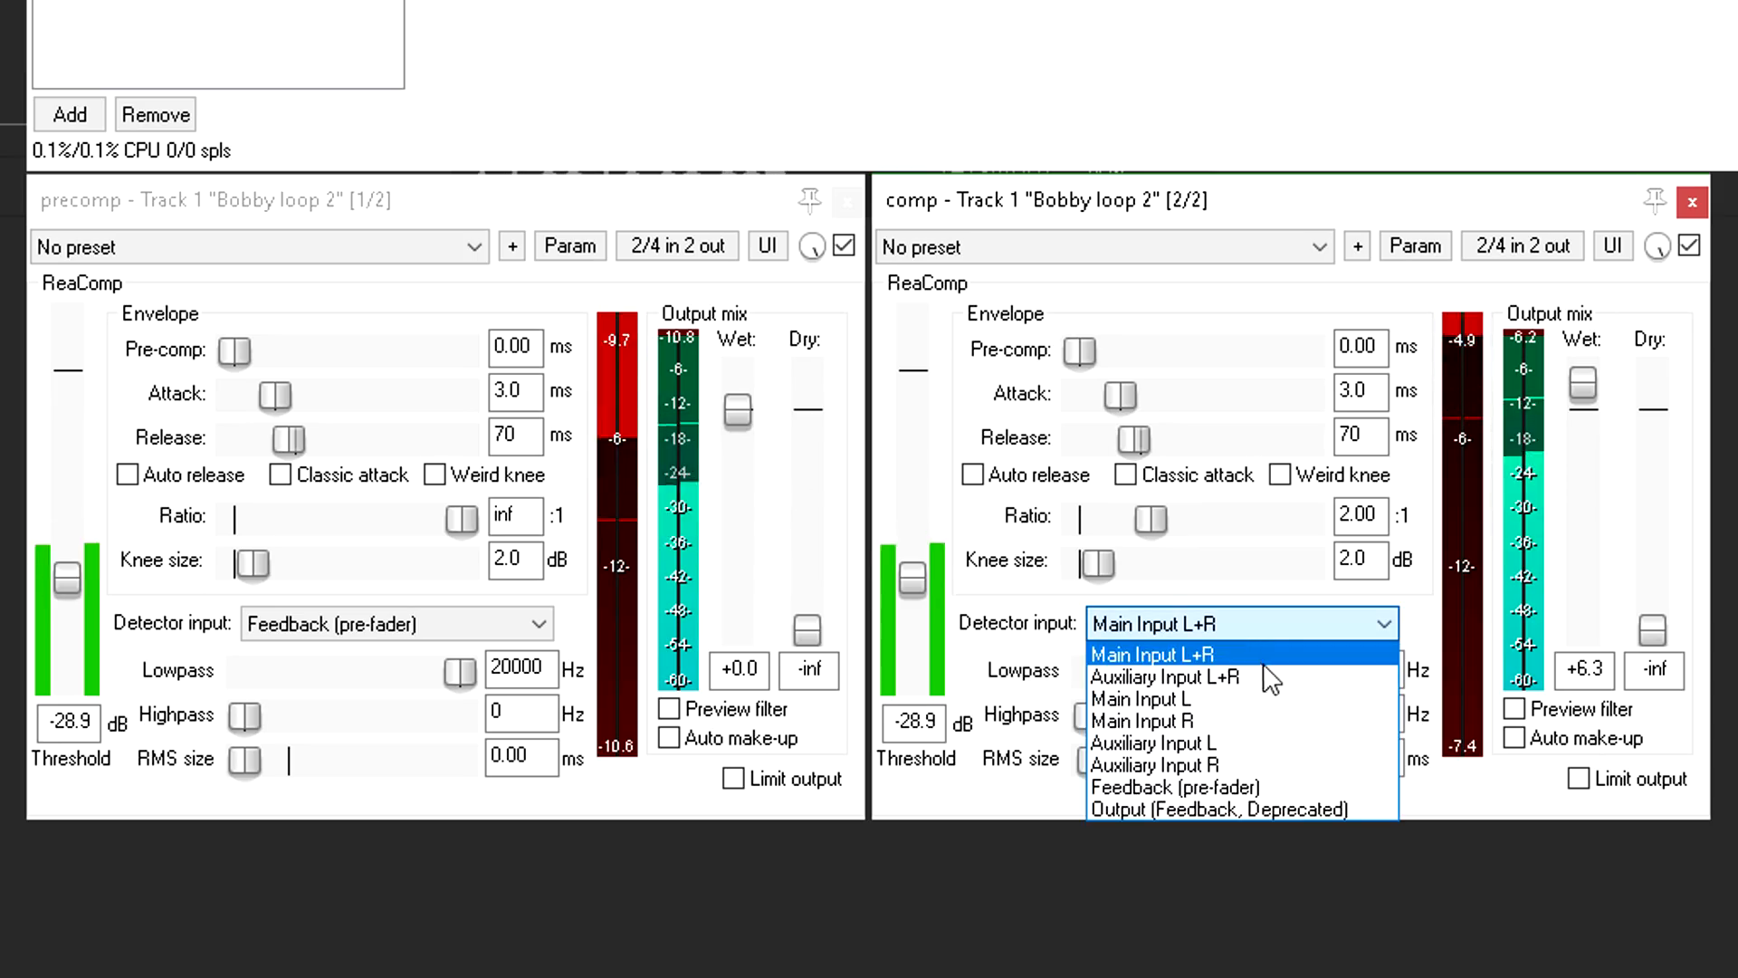
mouse_move(1271, 677)
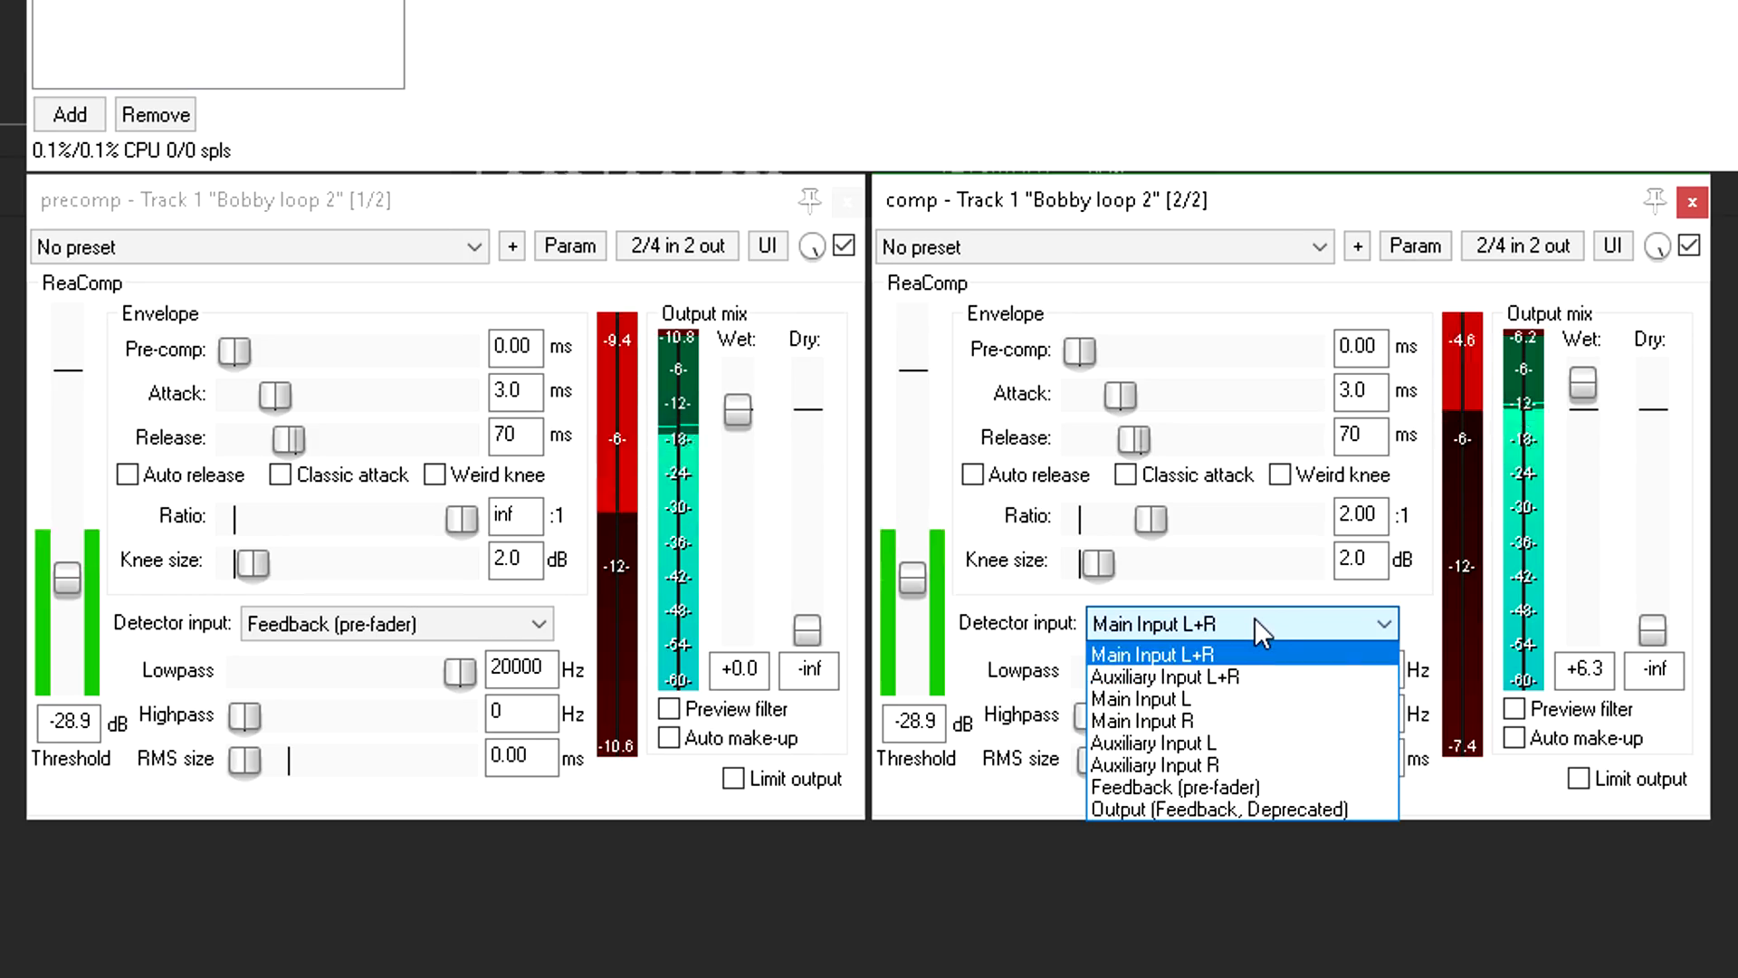
Step: Keep the second ReaComp's detector on Main Input L+R at 2:1
left_click(1190, 654)
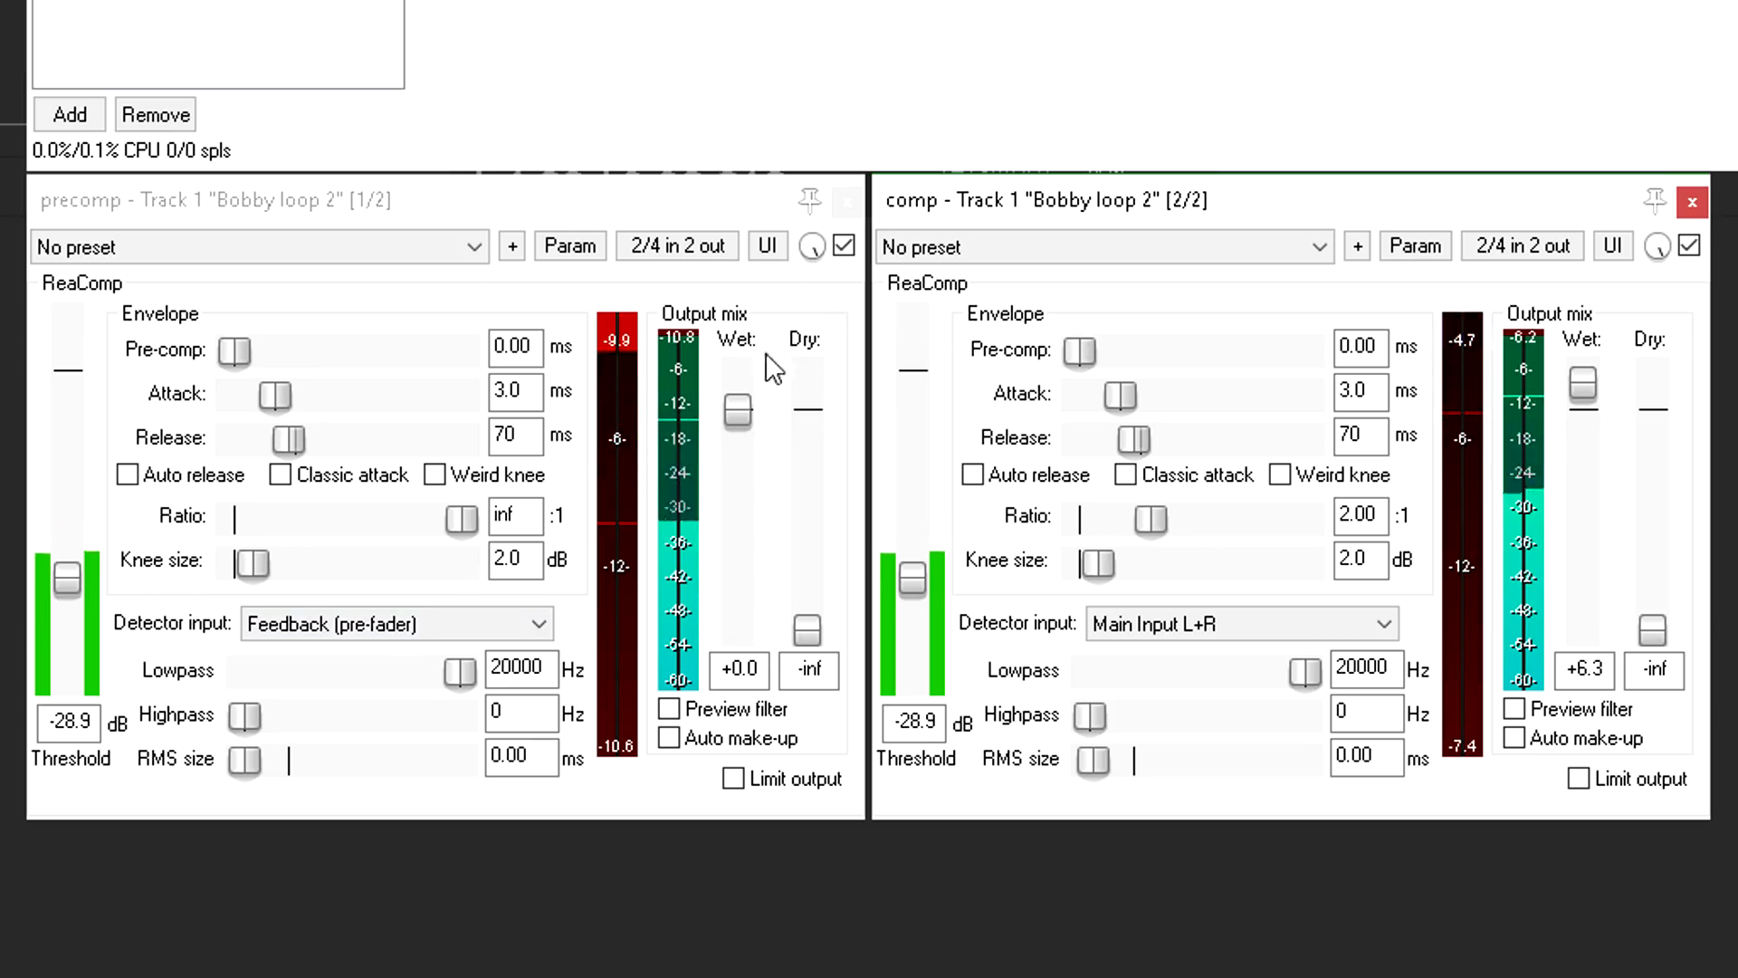
mouse_move(584, 505)
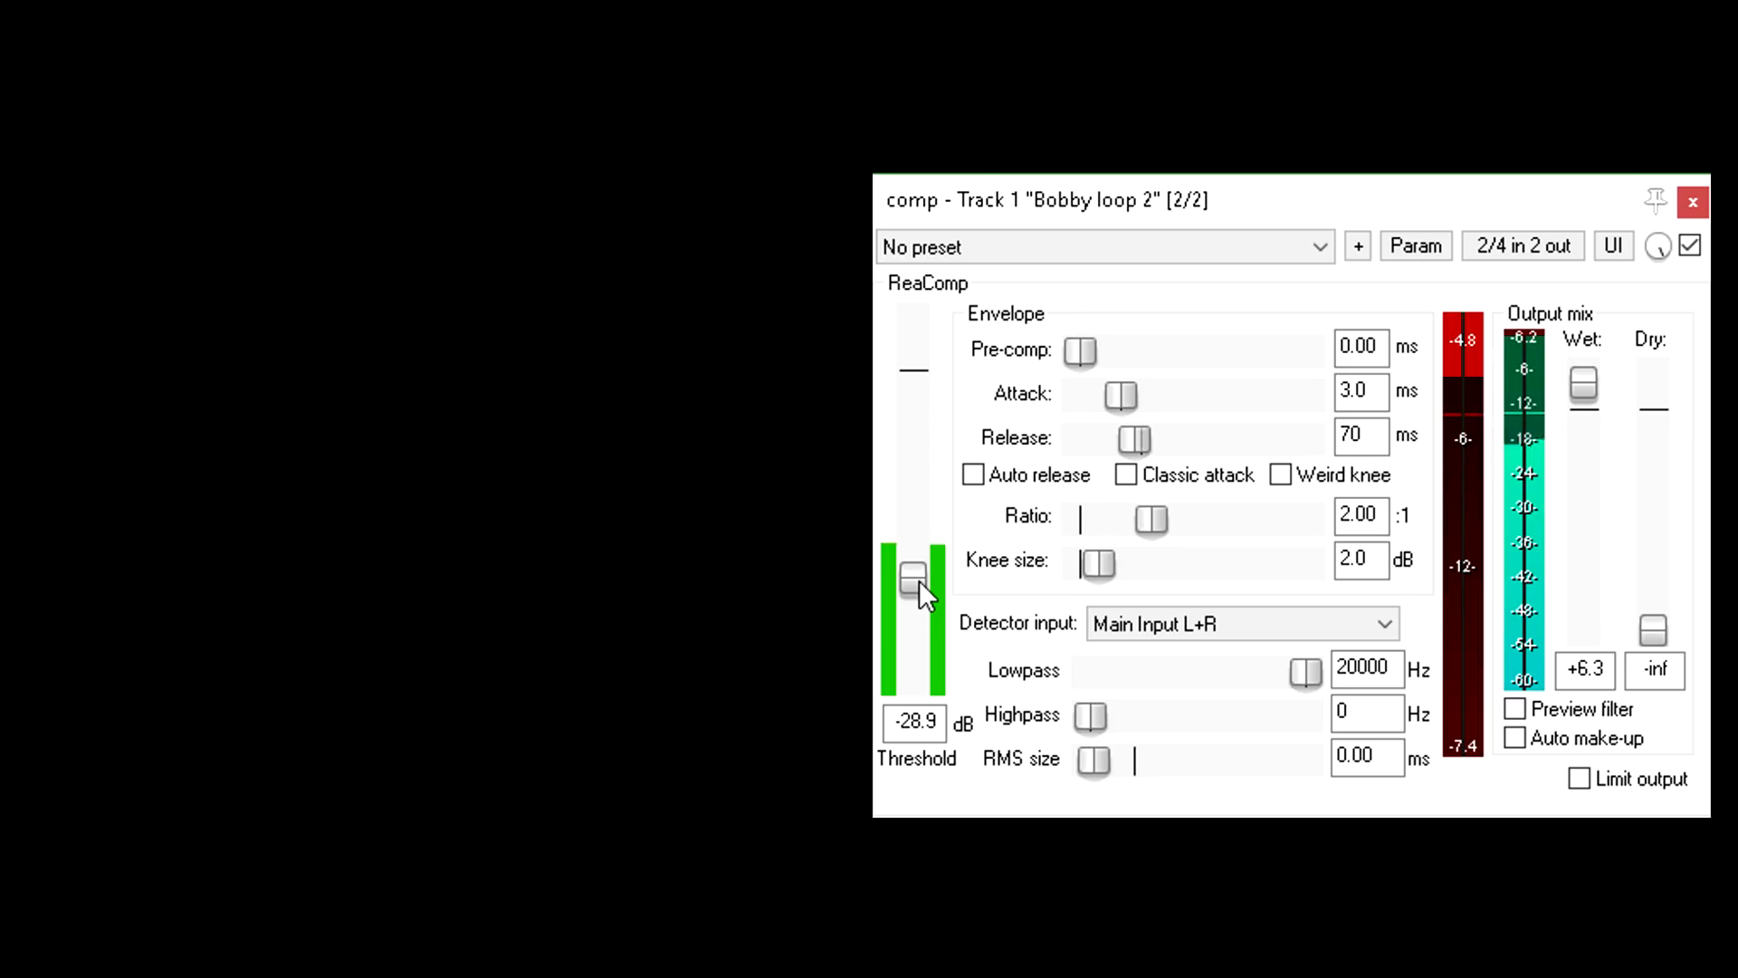
mouse_move(1137, 599)
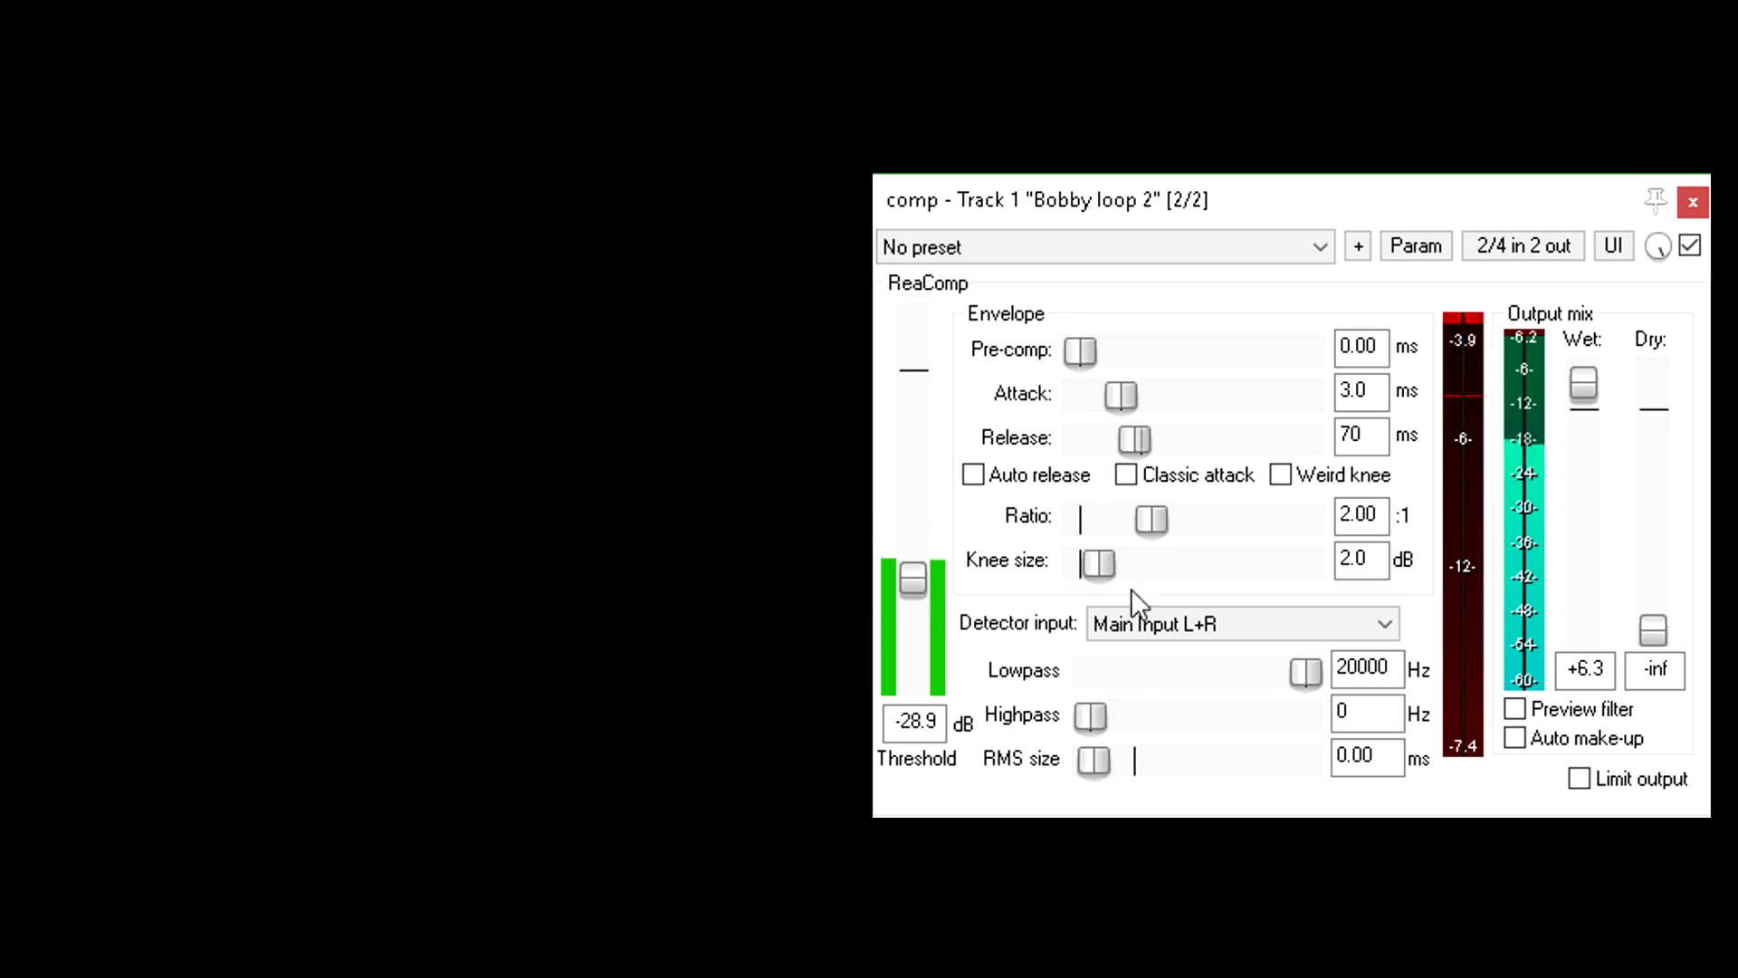
mouse_move(1485, 411)
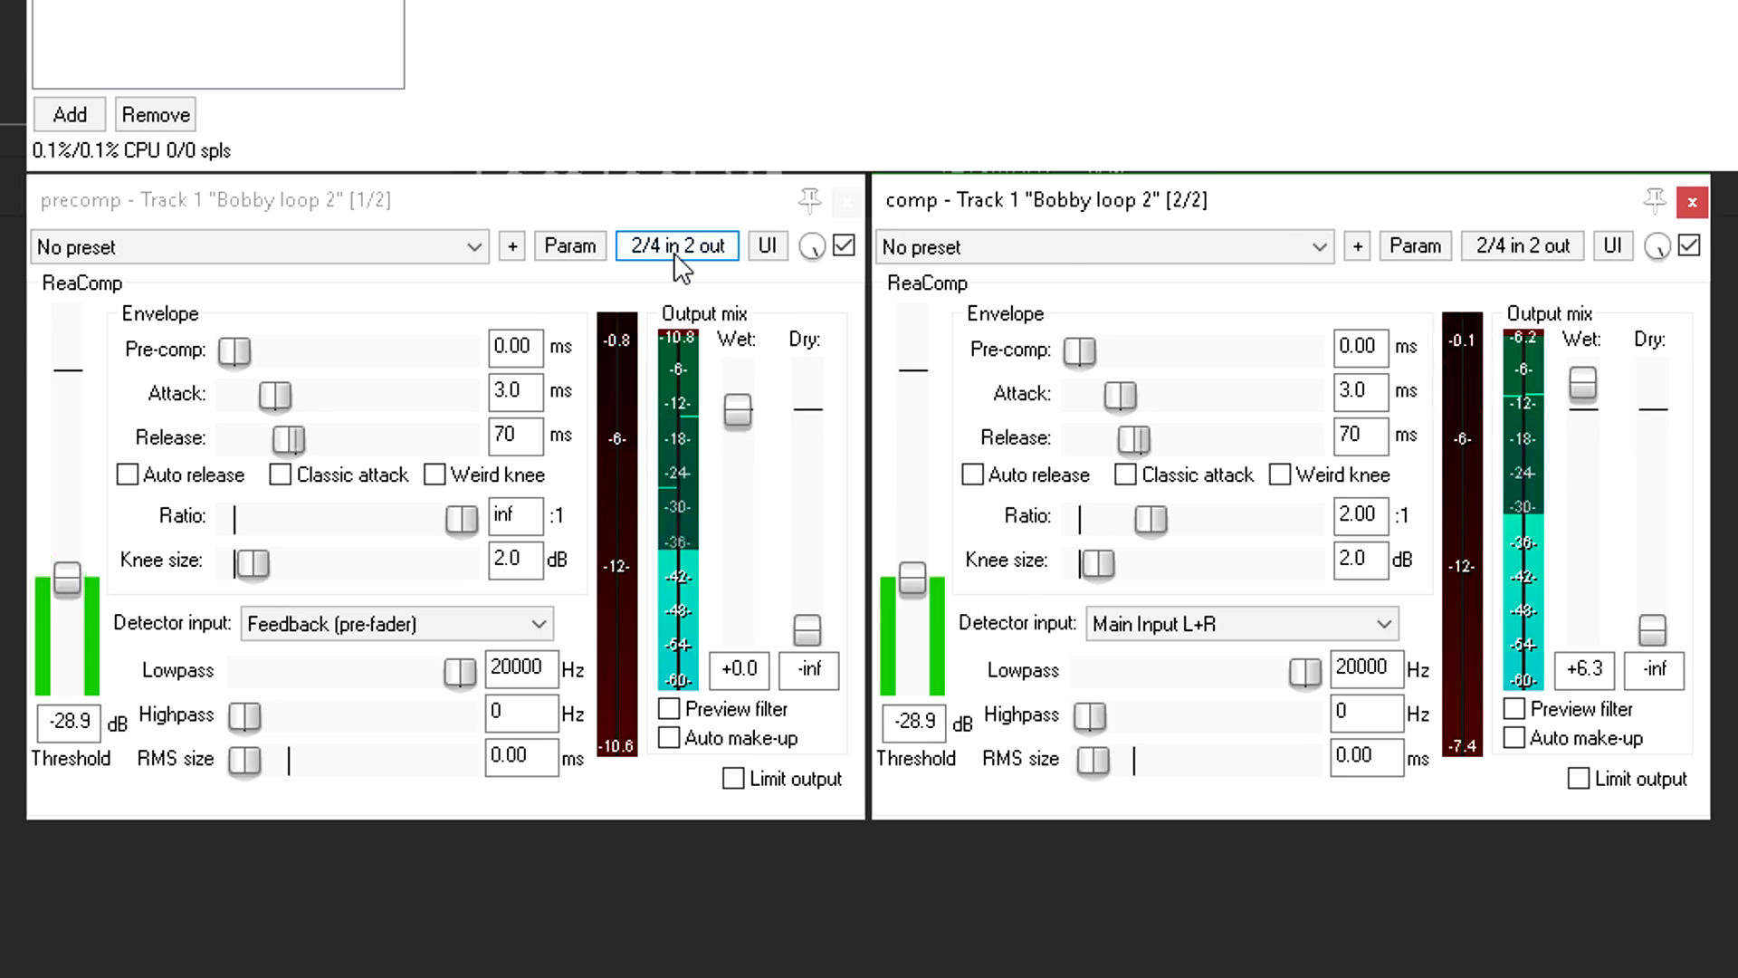
Step: Expand precomp's pin connector to four inputs, pins 3 and 4 feeding the auxiliary inputs
left_click(676, 246)
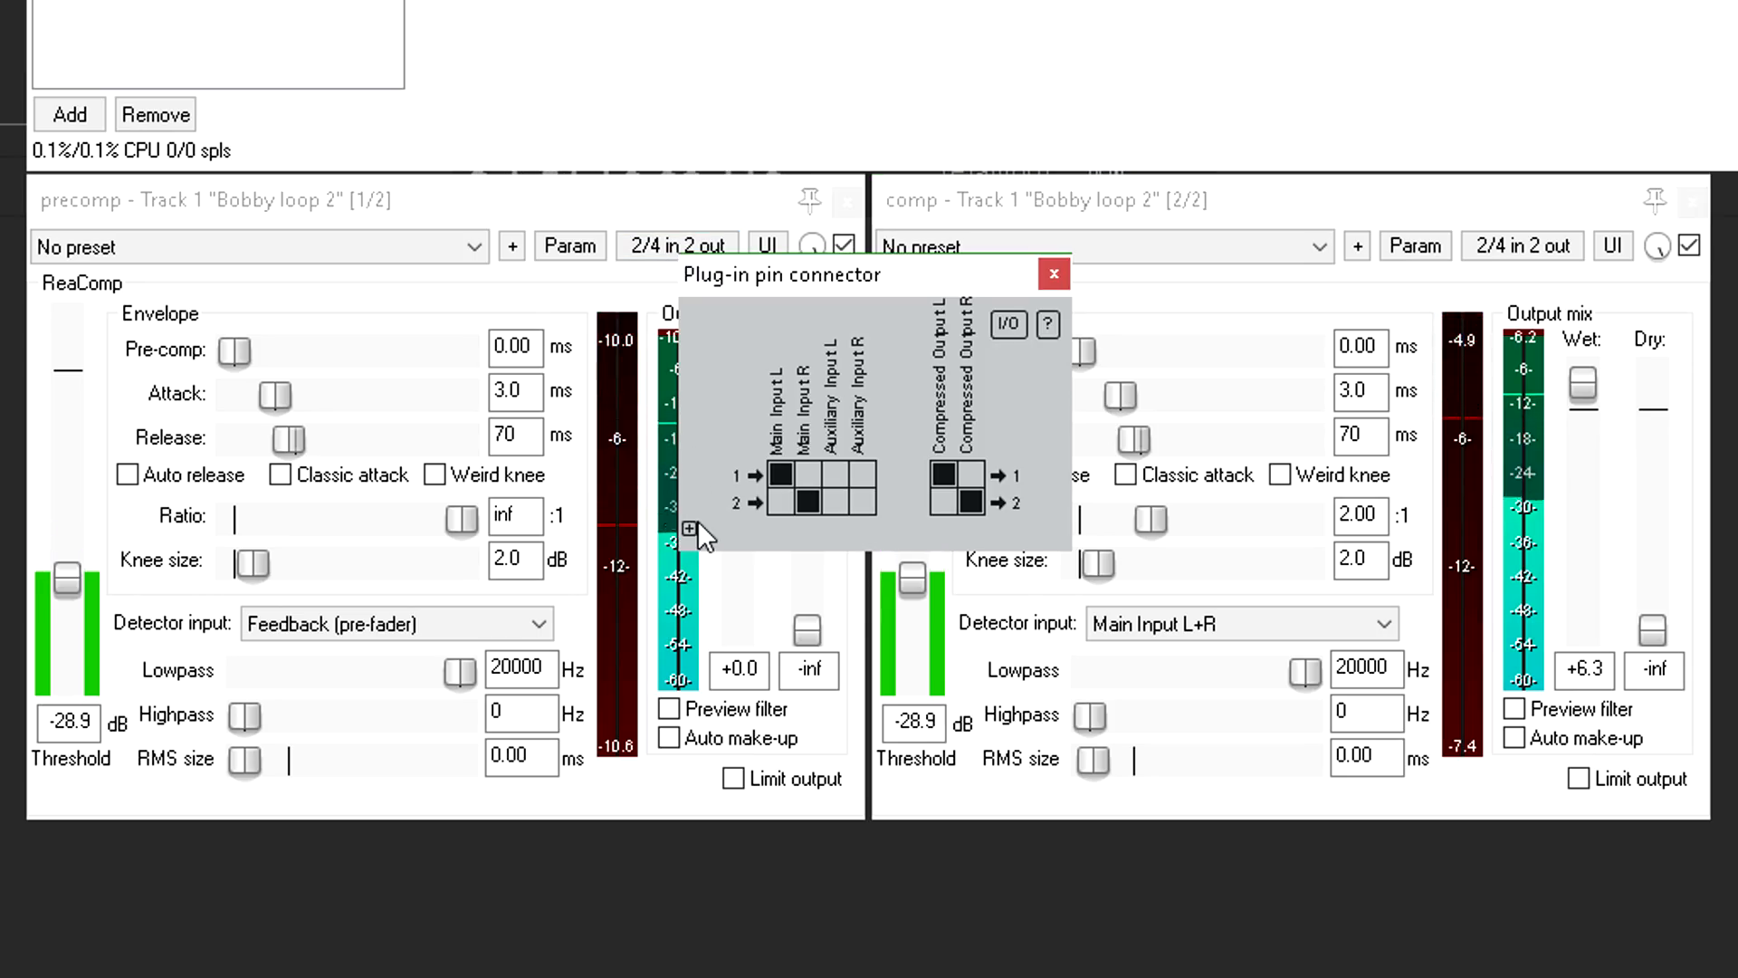
left_click(690, 531)
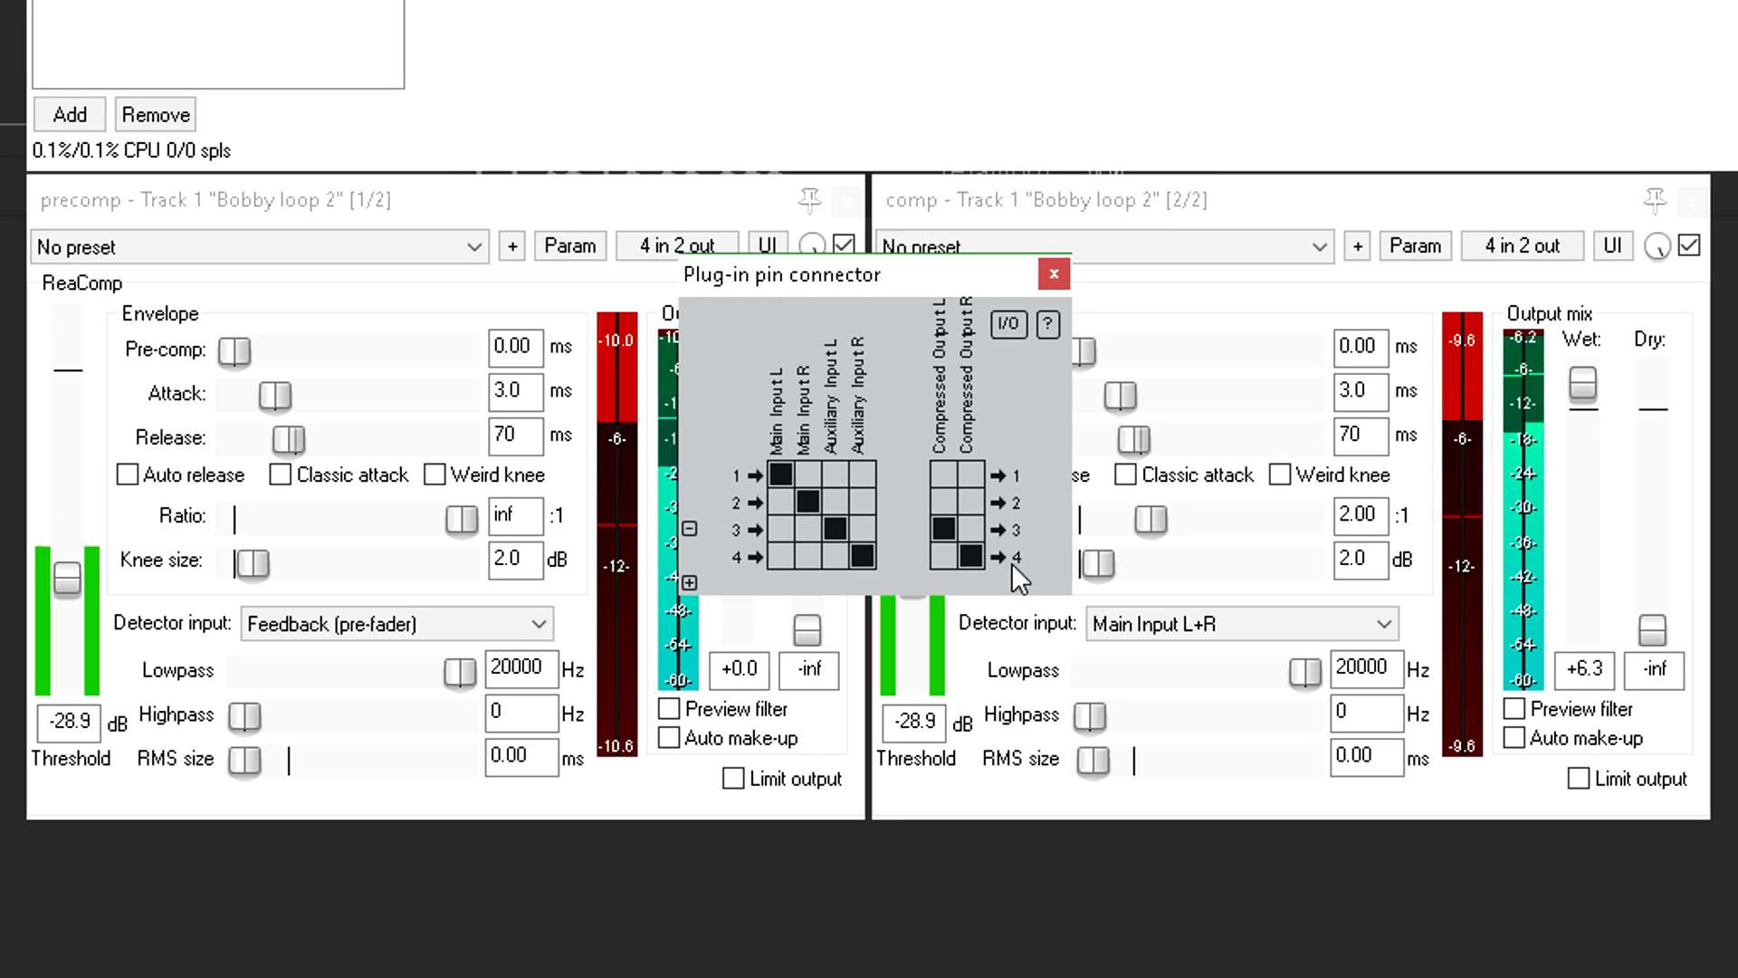
Step: Rename the precomp instance in the FX chain to 'SC precomp'
left_click(1050, 274)
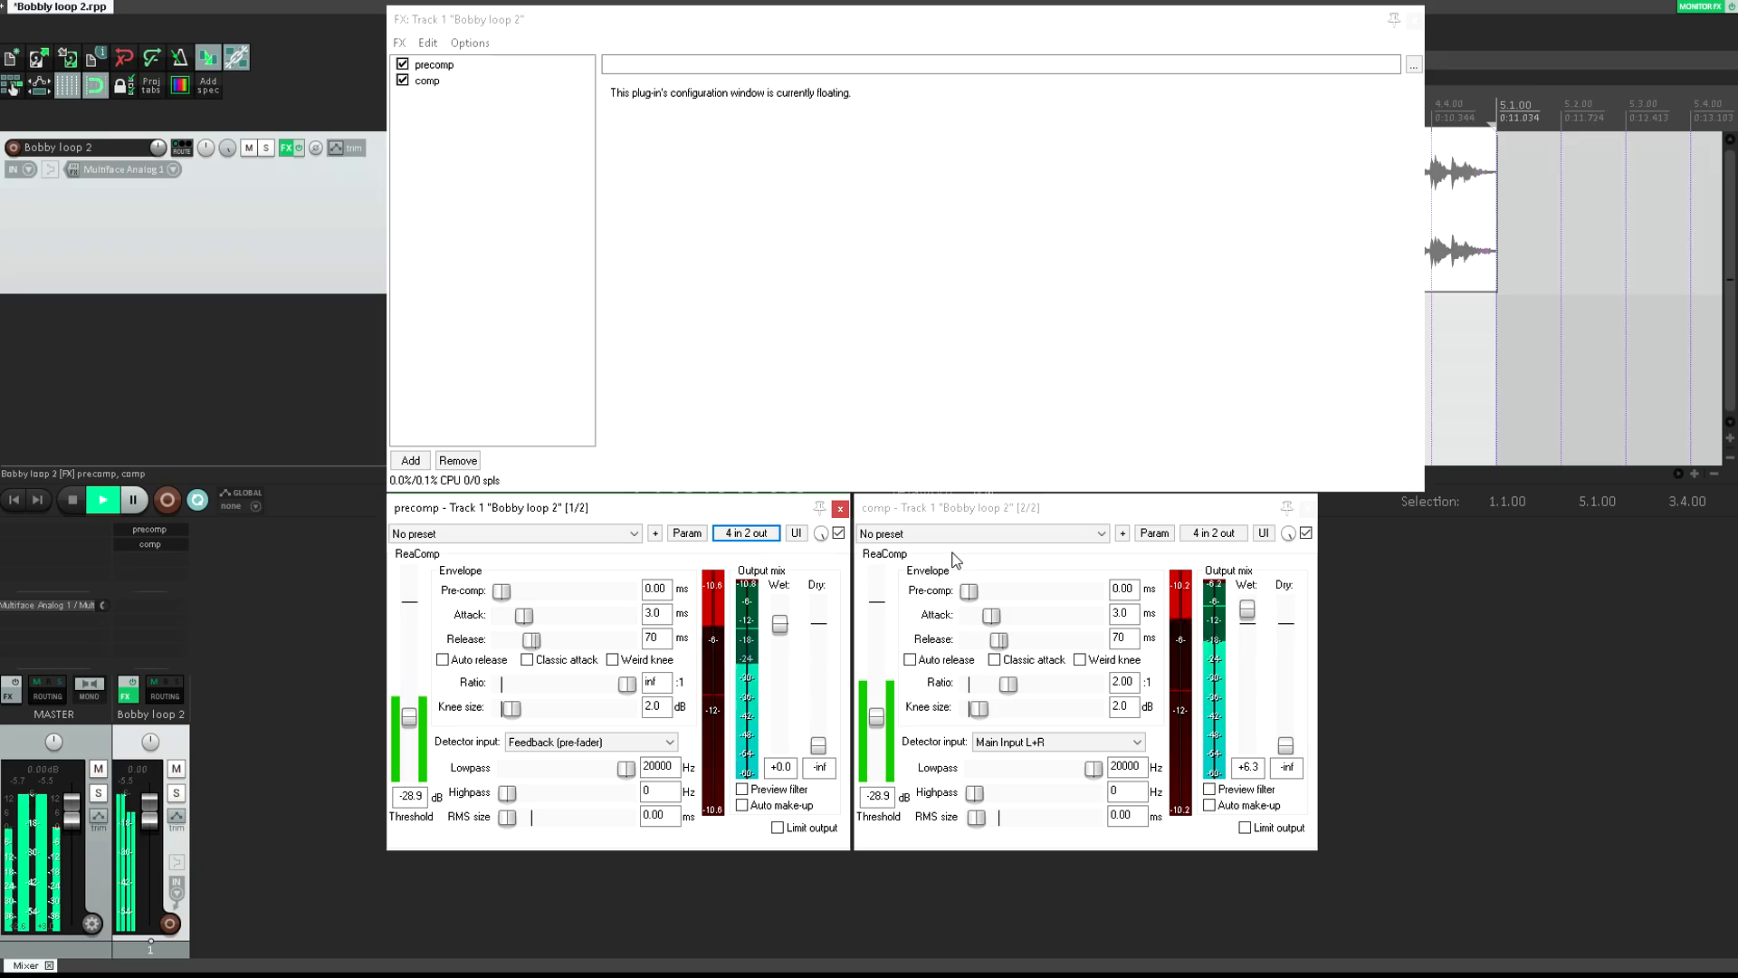
left_click(433, 65)
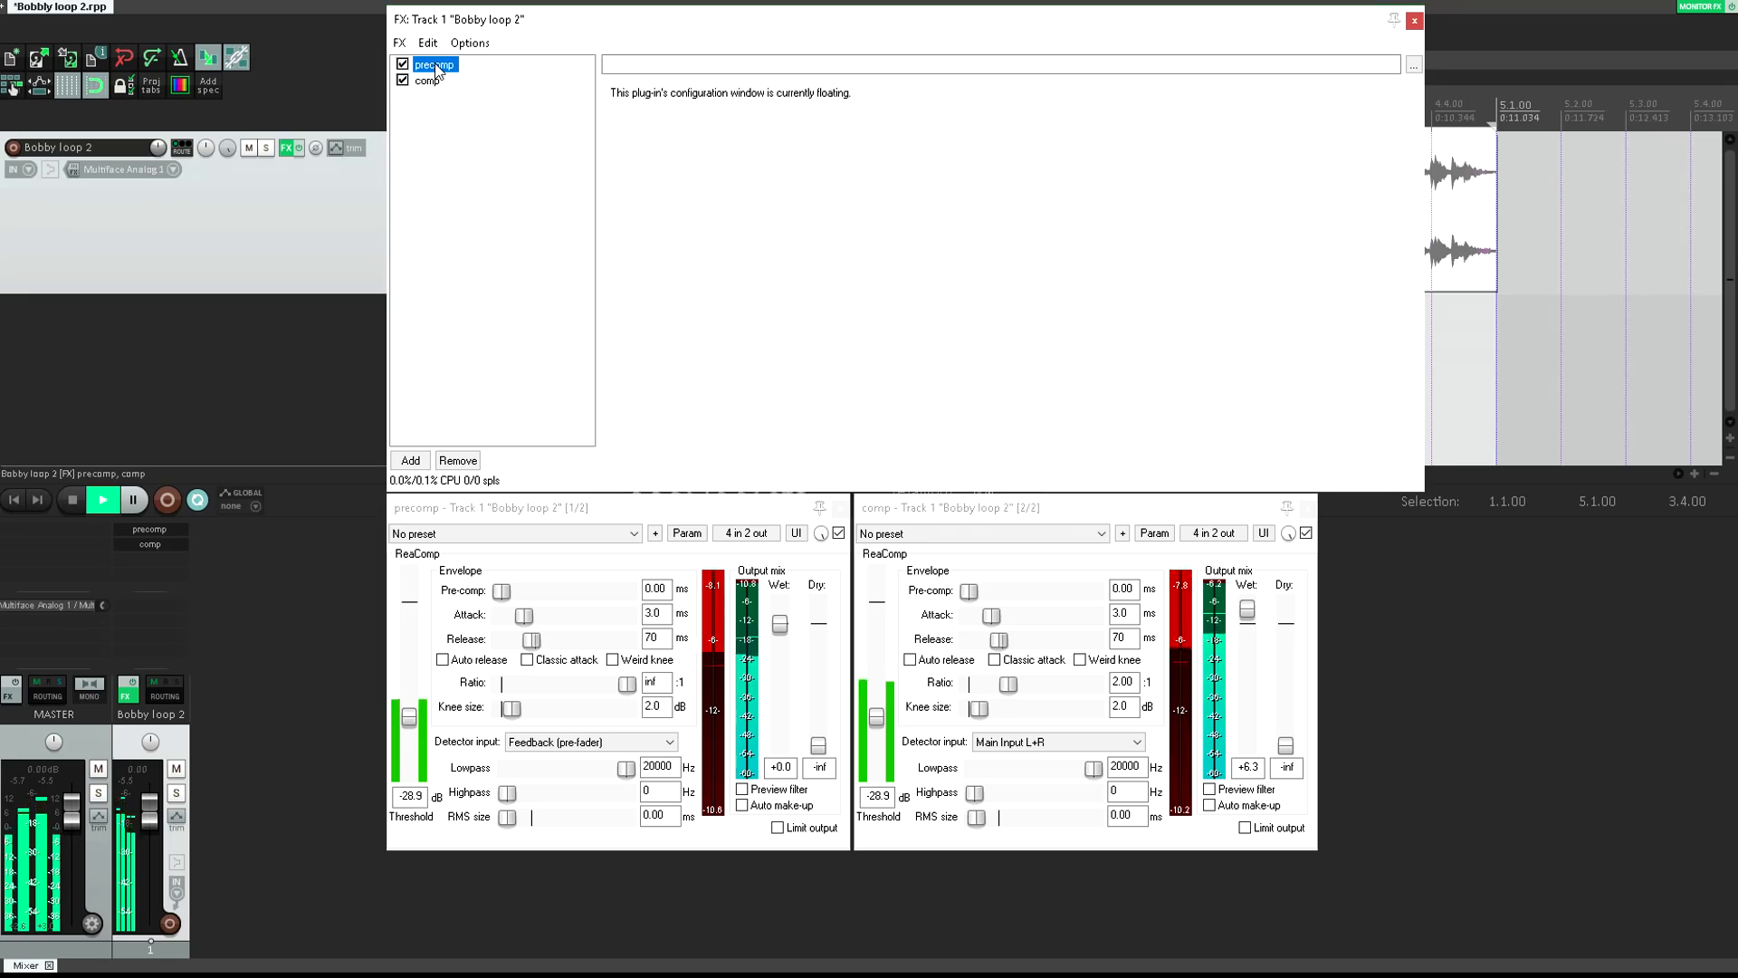
double_click(433, 65)
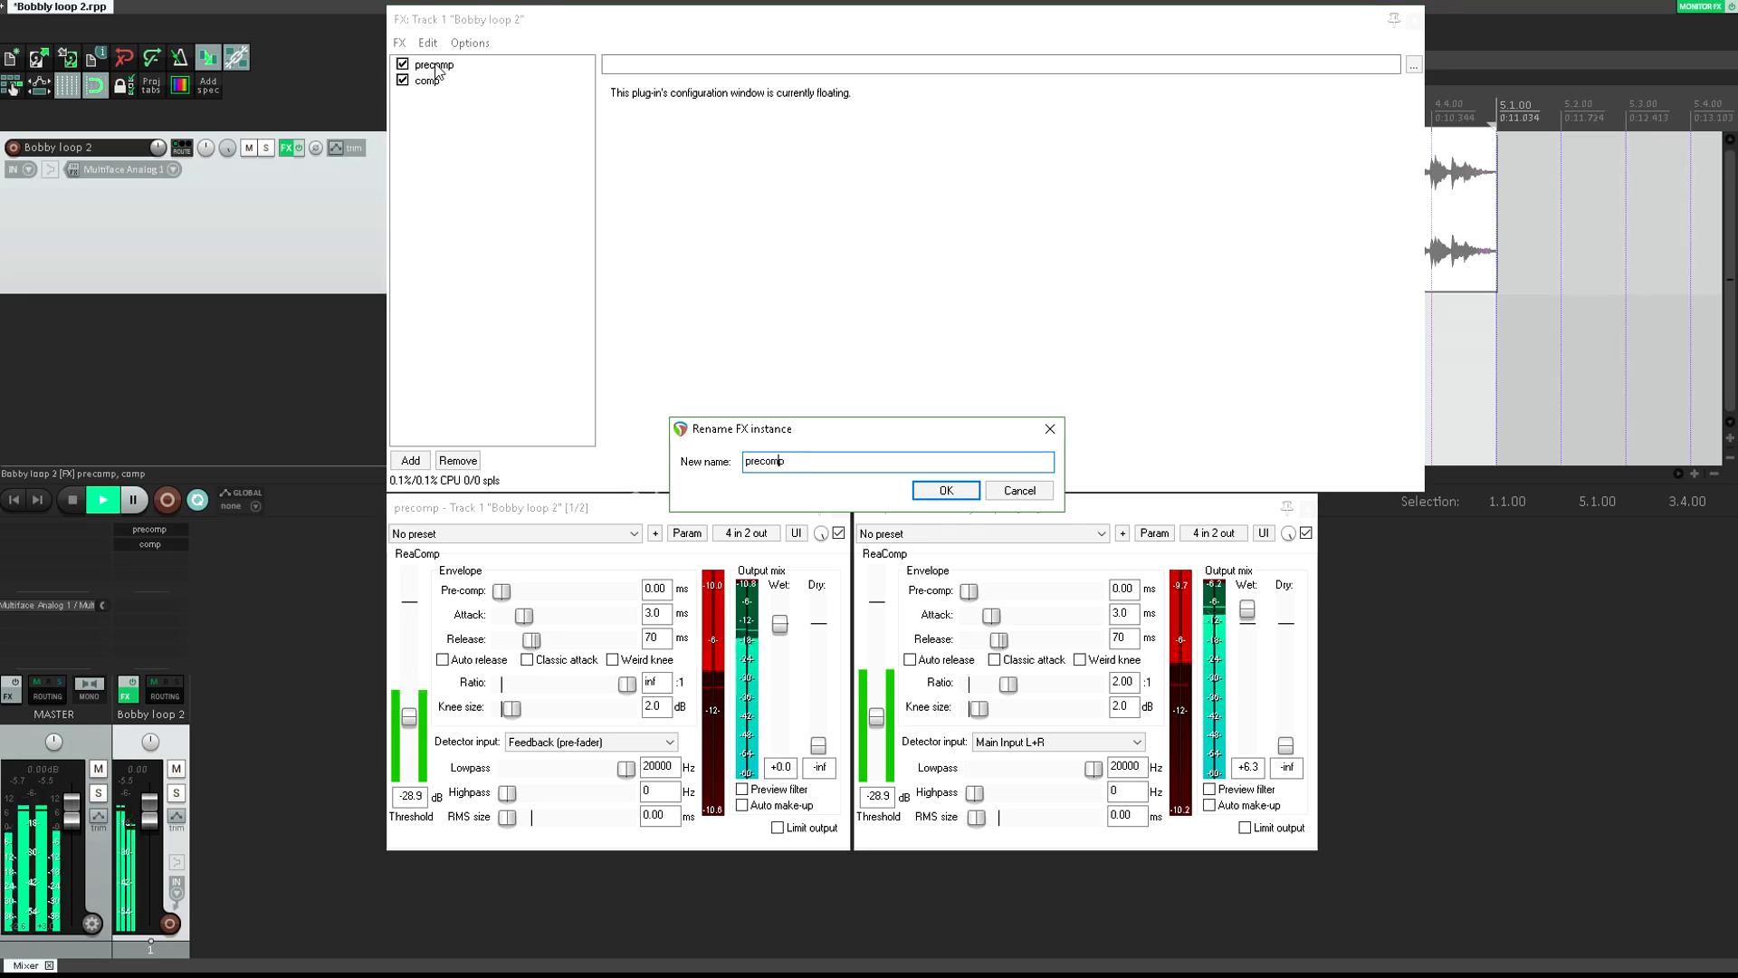
type("SC")
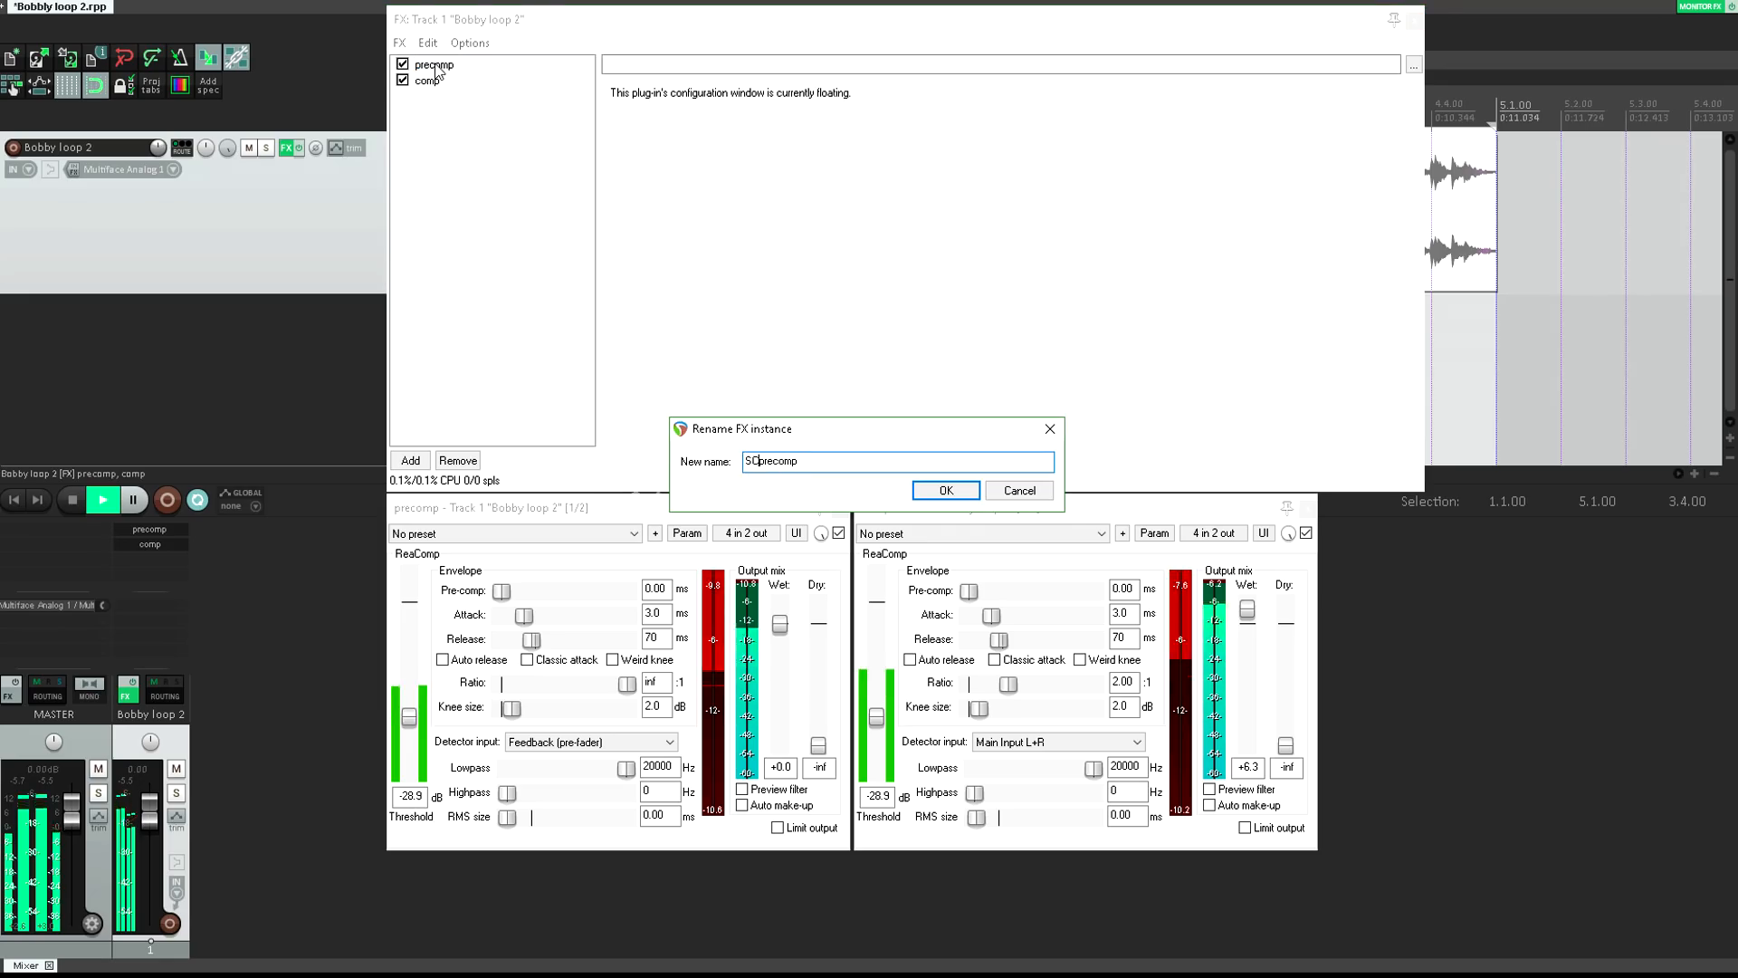
left_click(943, 491)
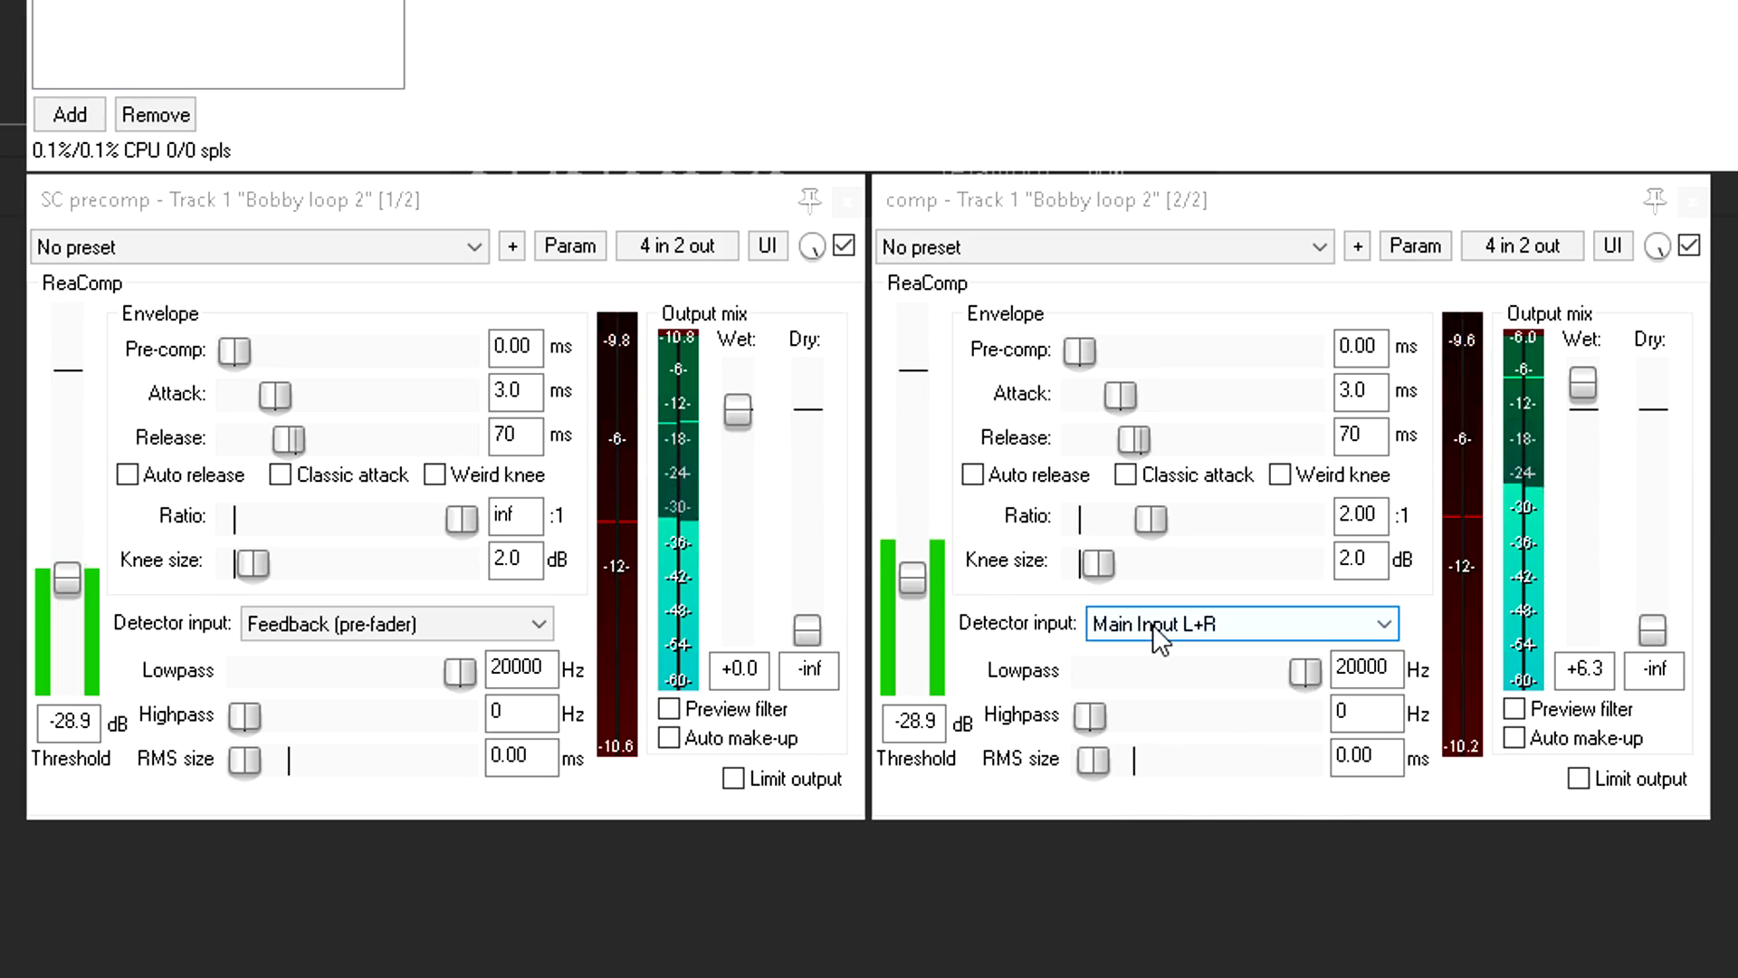
Step: Set comp's detector input to Auxiliary Input L+R
left_click(1239, 623)
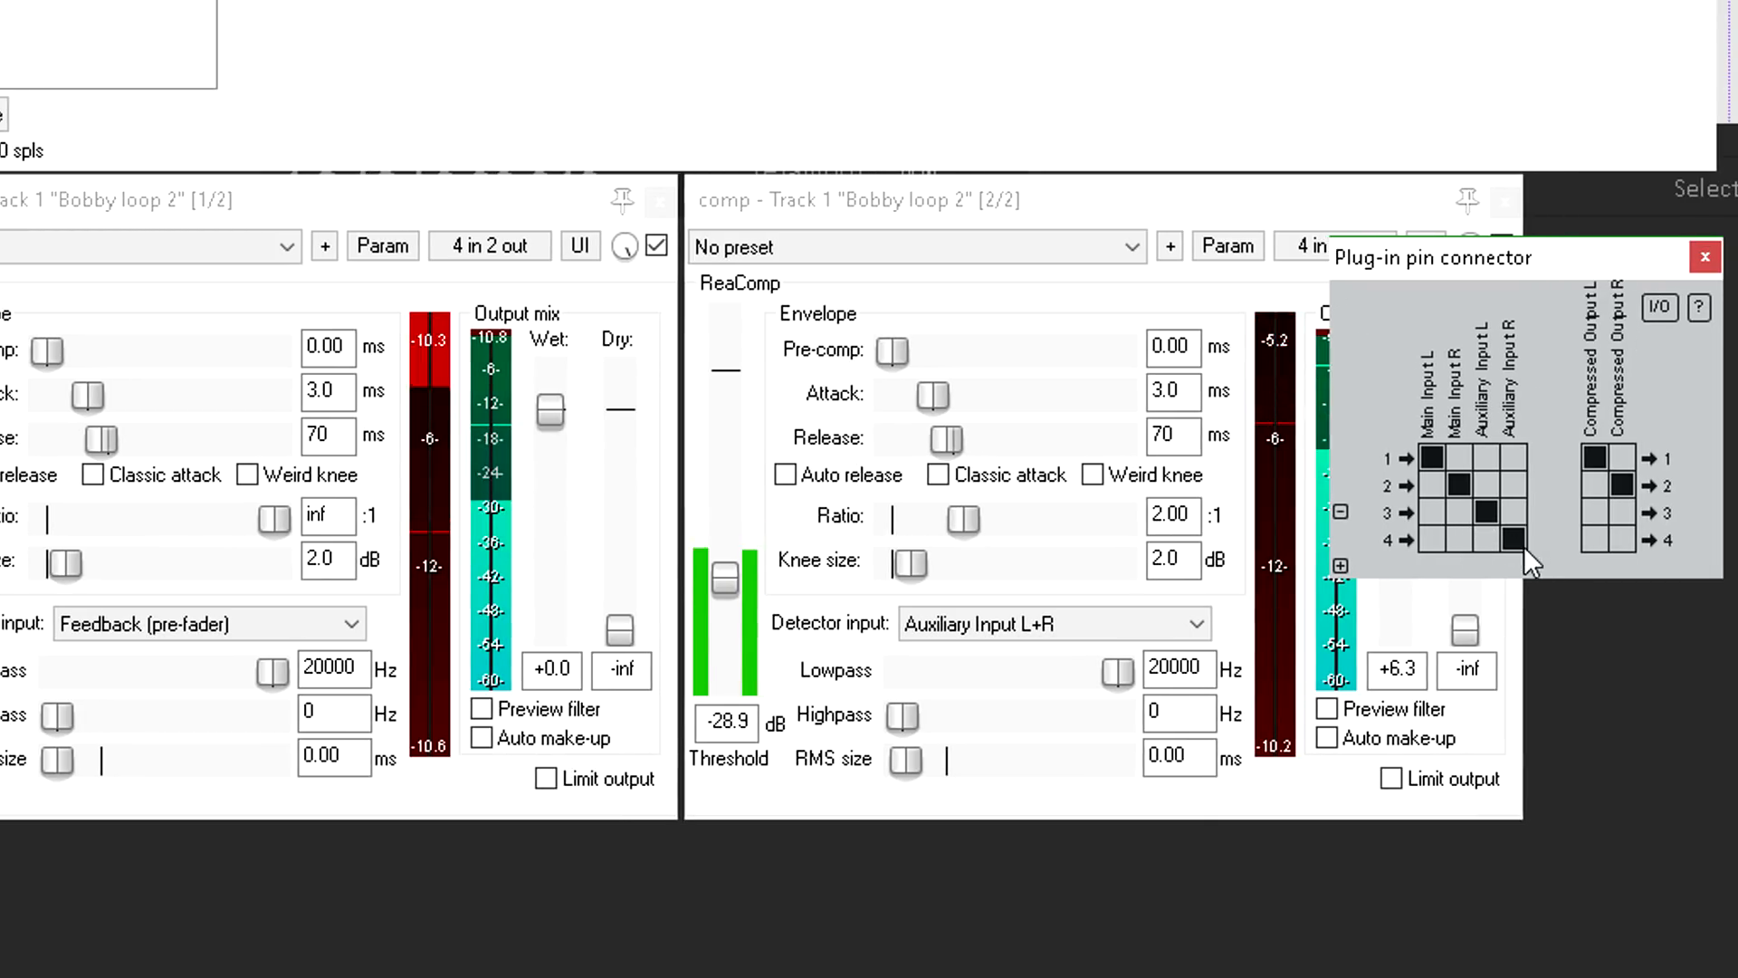
mouse_move(1515, 536)
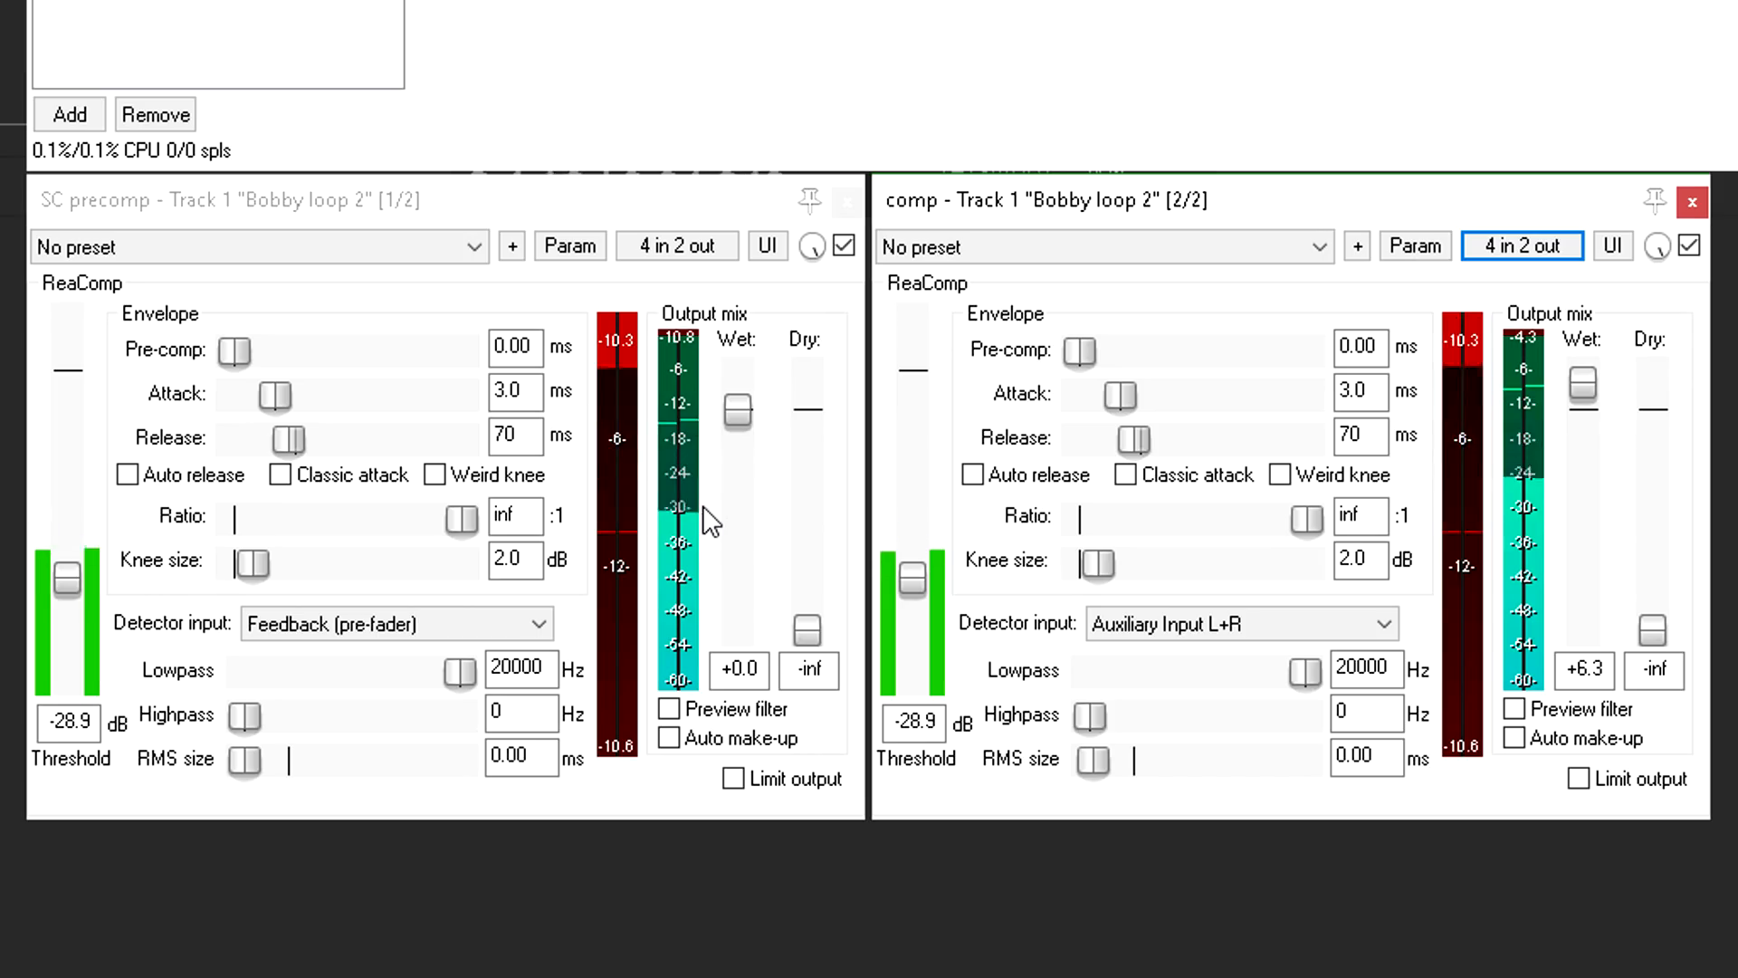
left_click(1238, 623)
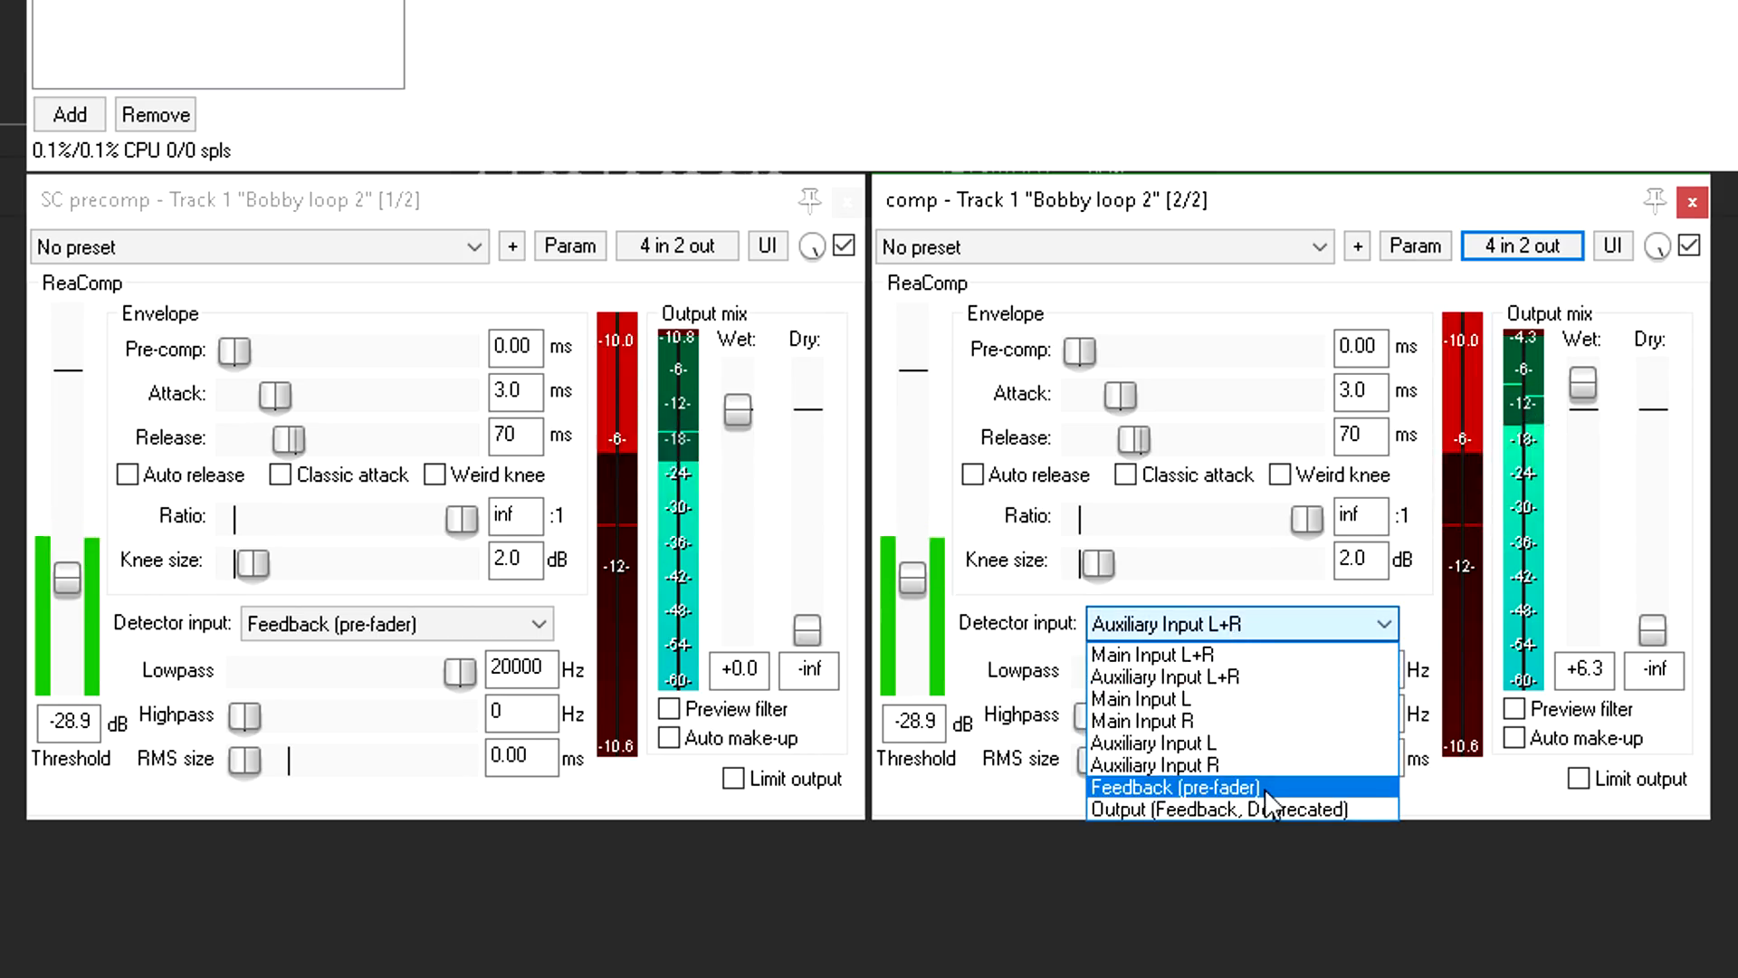
left_click(1172, 787)
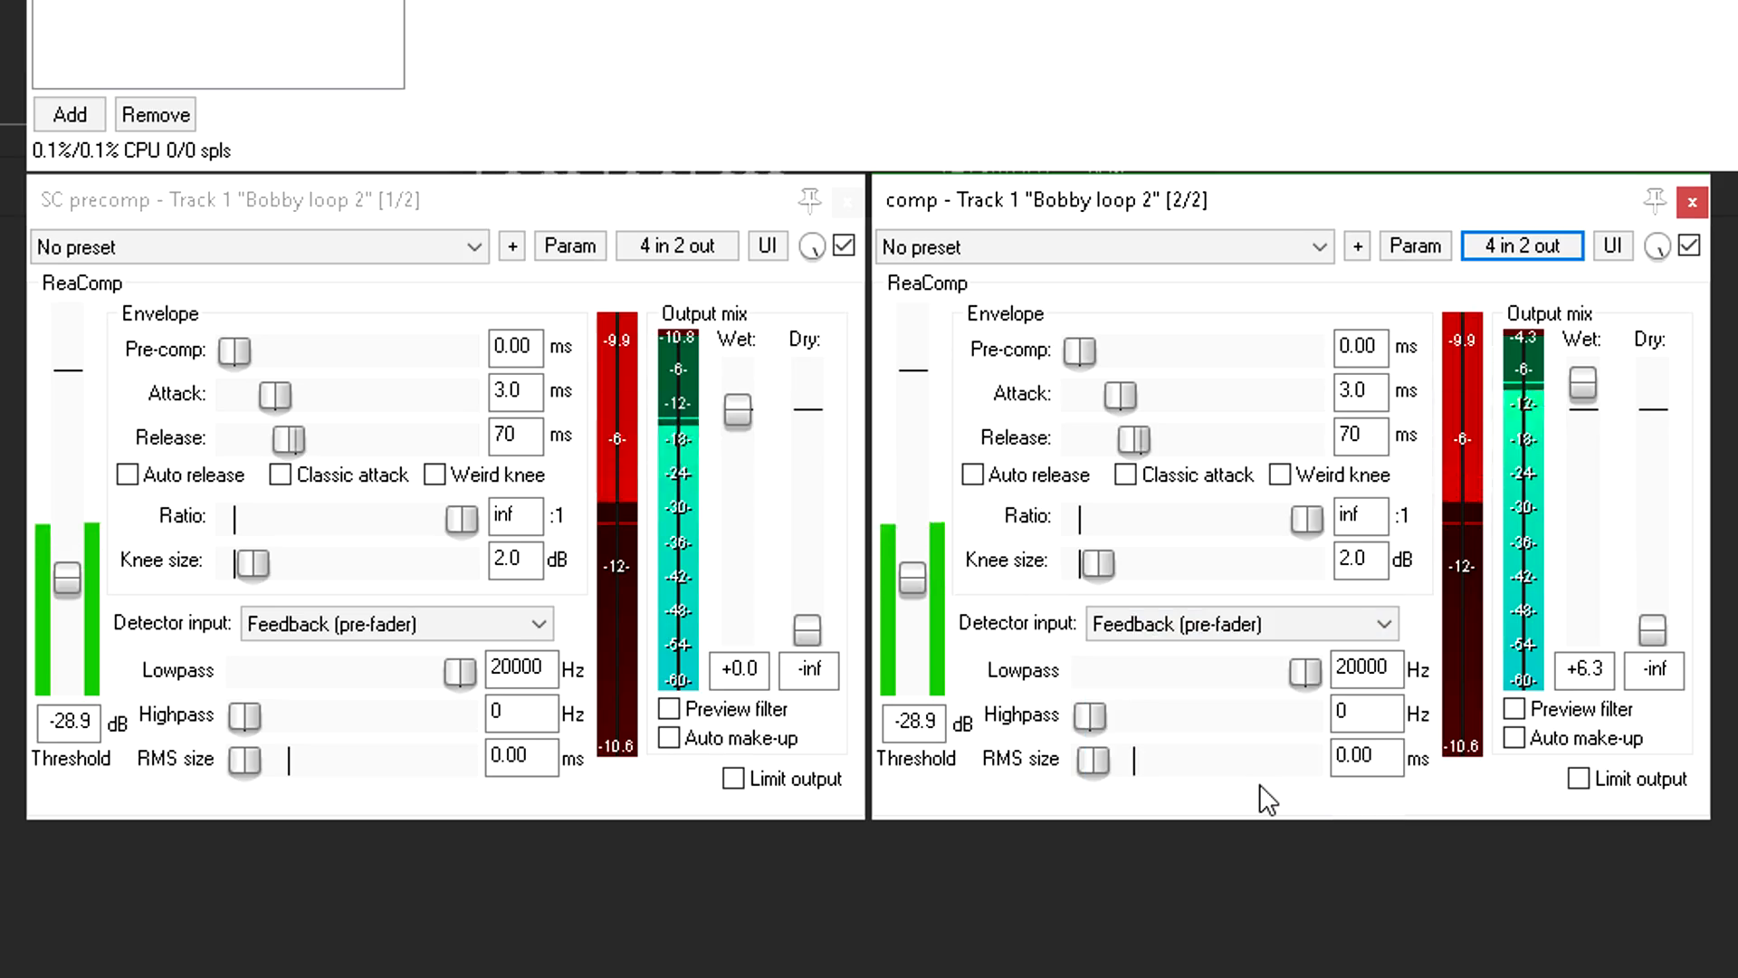
left_click(1238, 622)
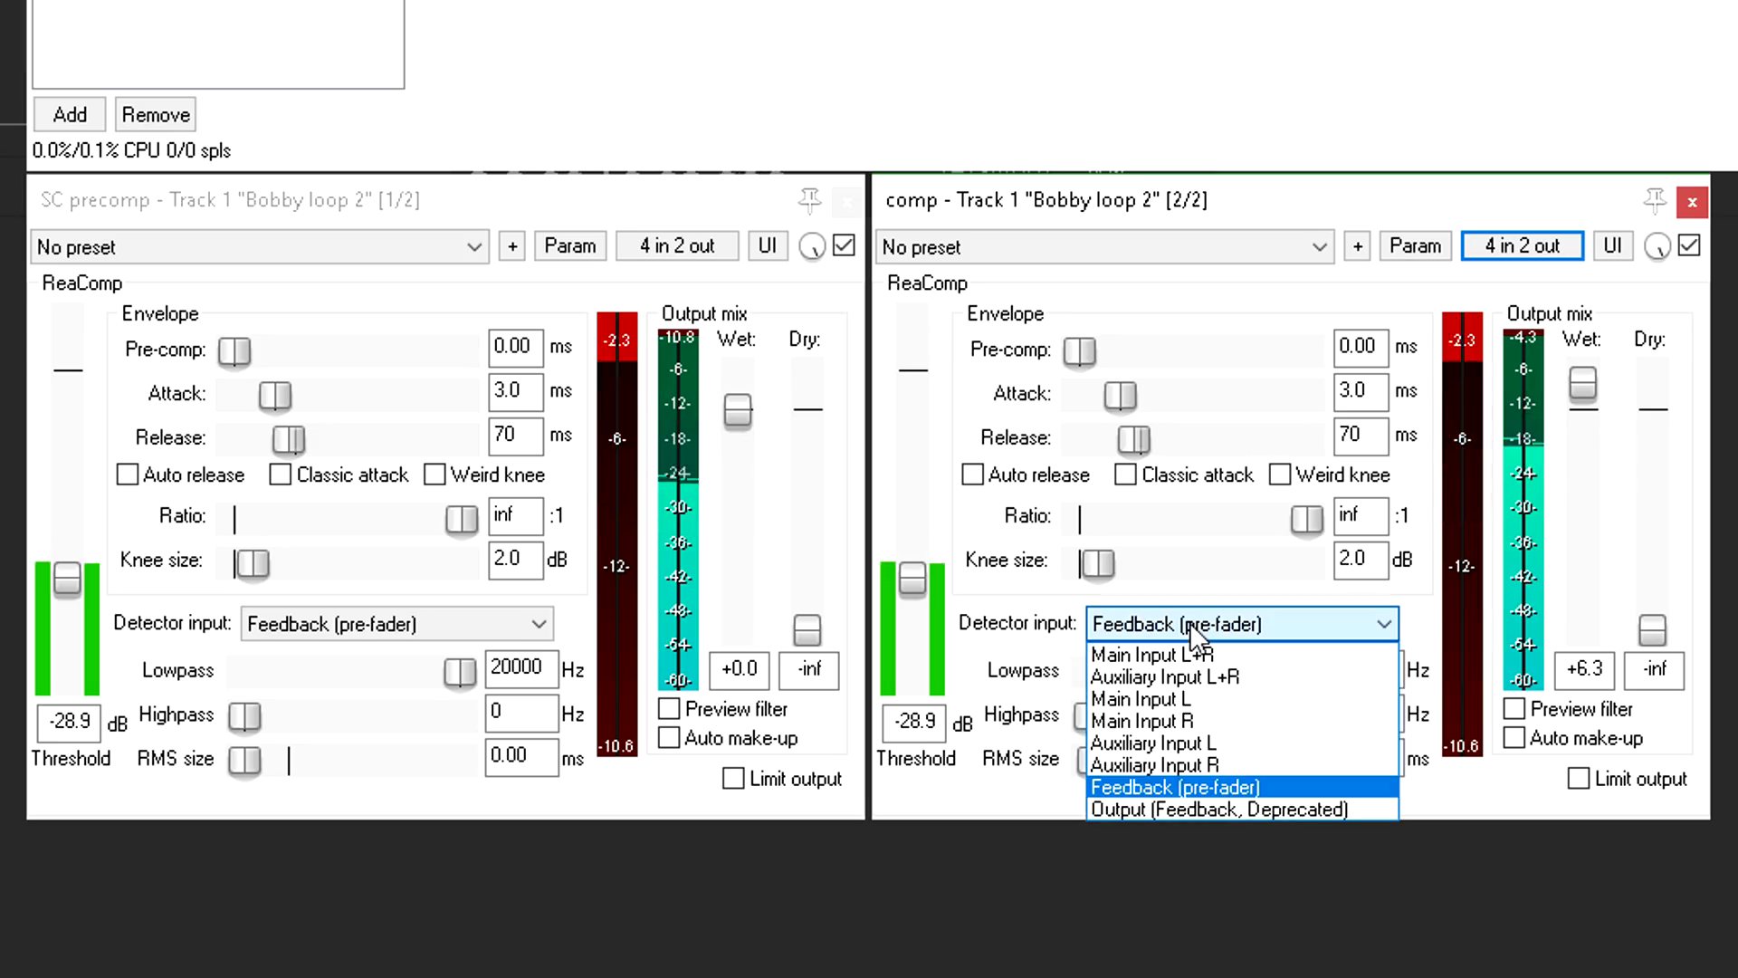
mouse_move(1219, 677)
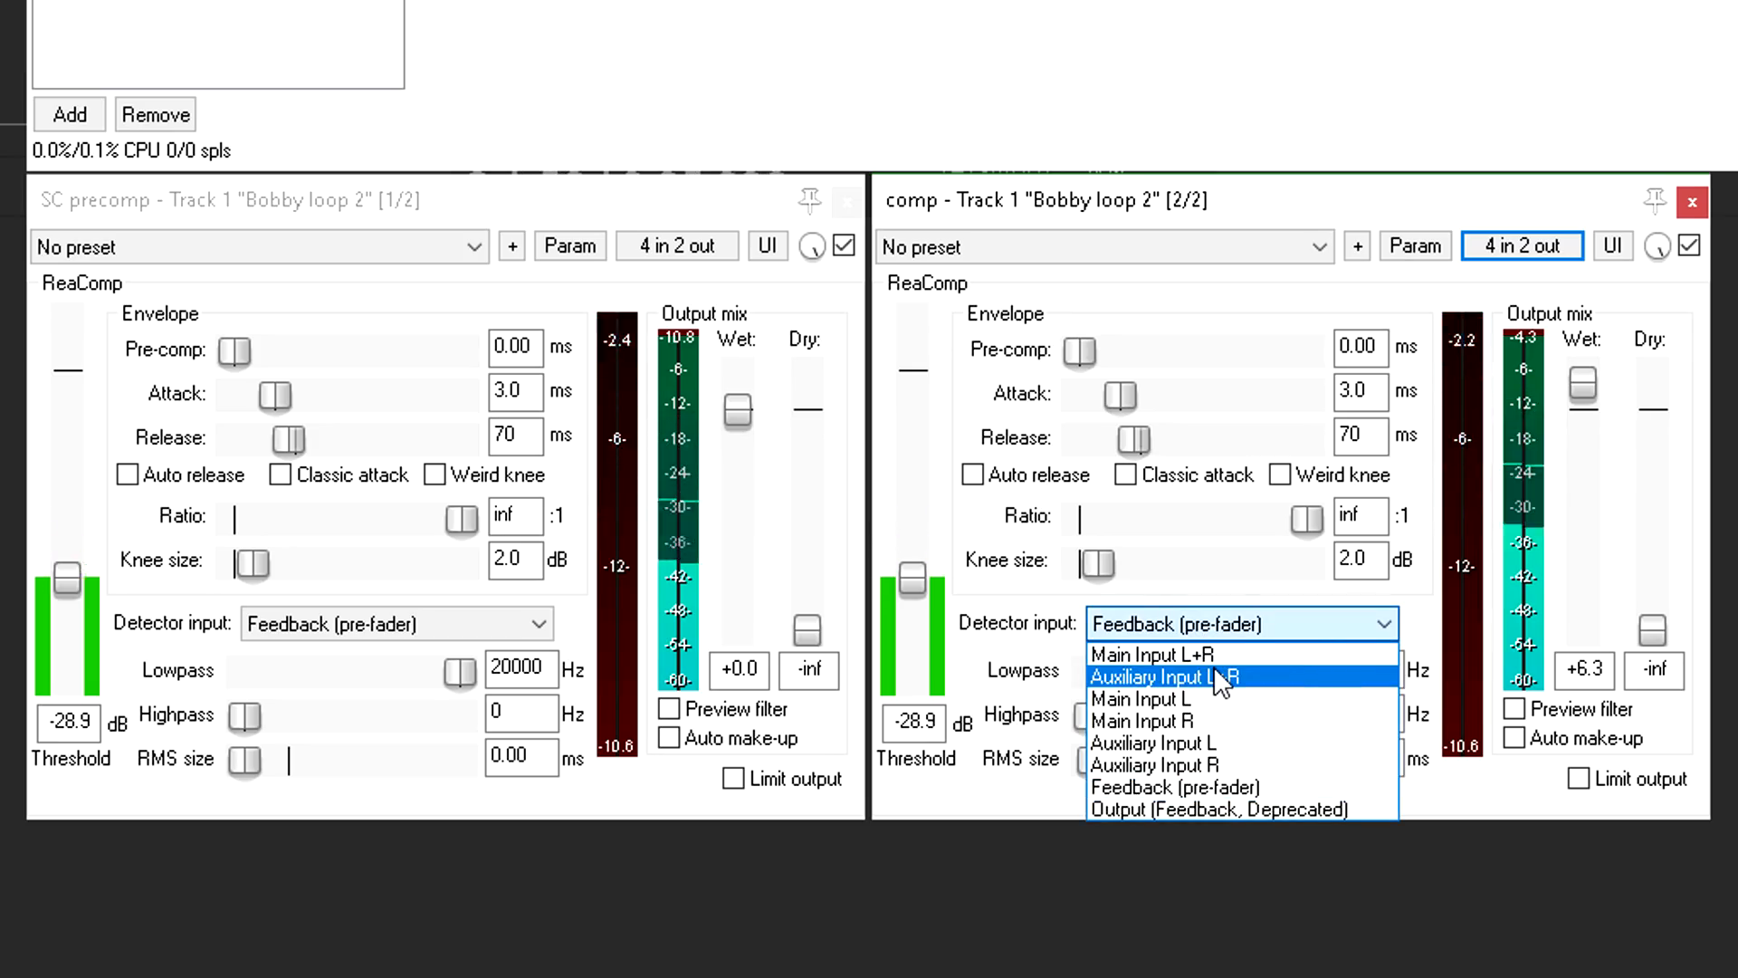
left_click(1183, 677)
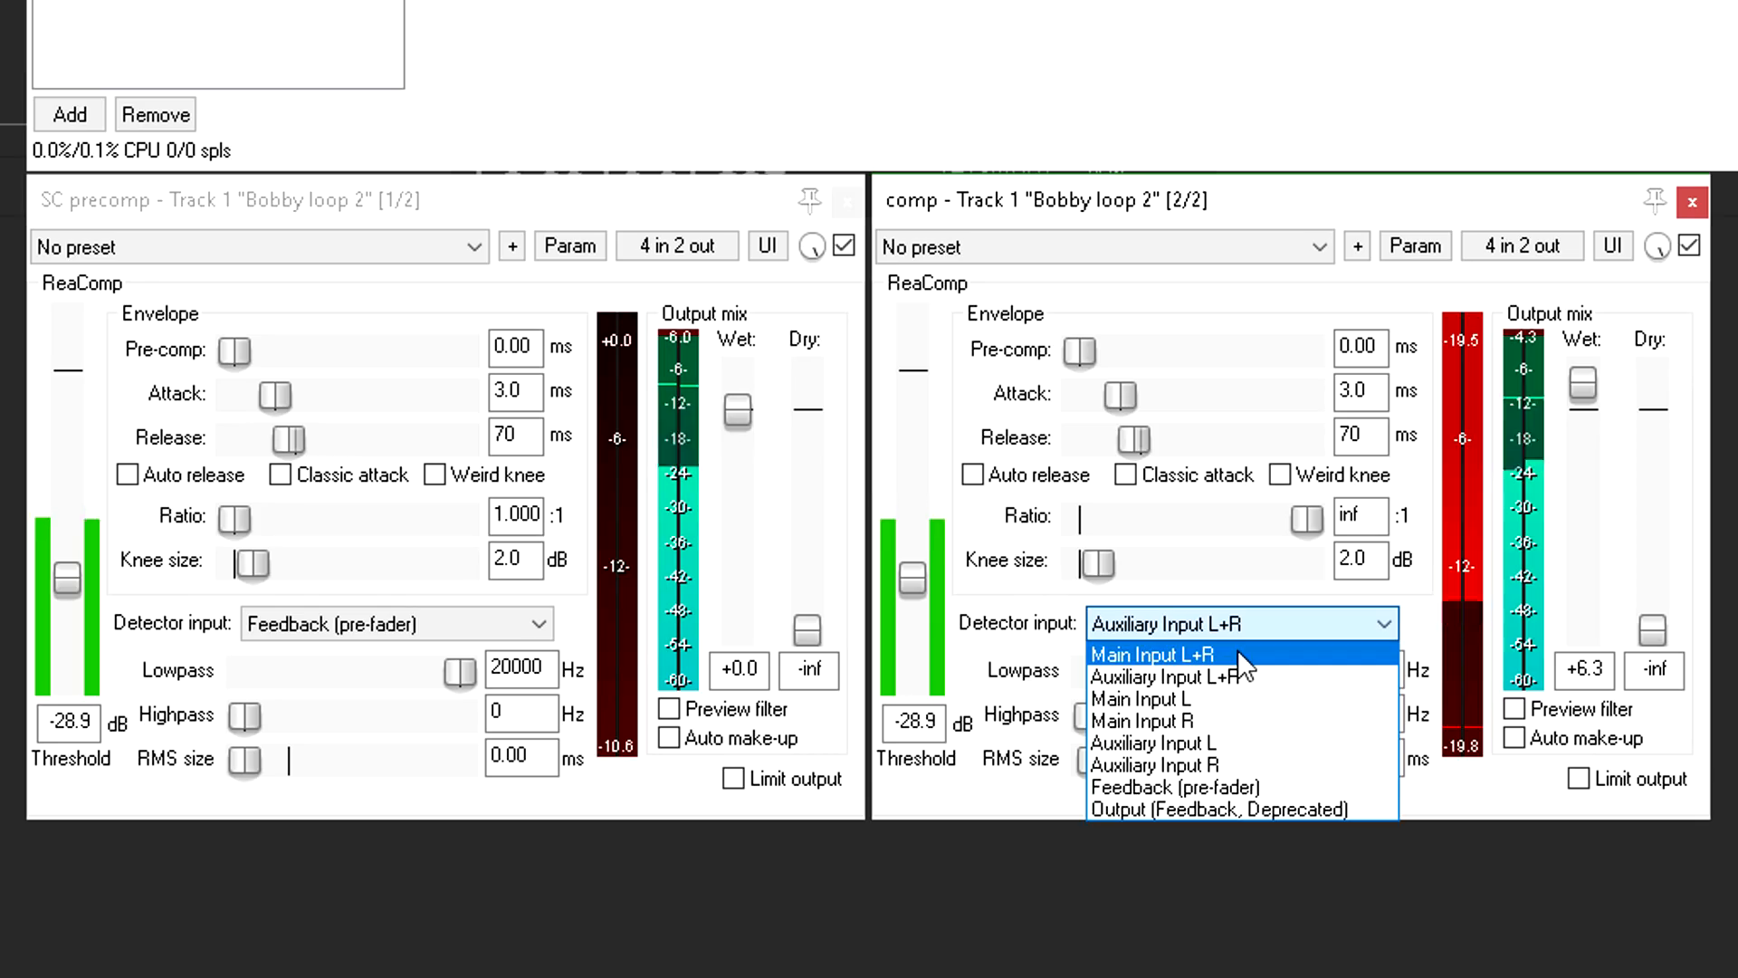
Step: Set comp's detector input back to Main Input L+R
left_click(1145, 653)
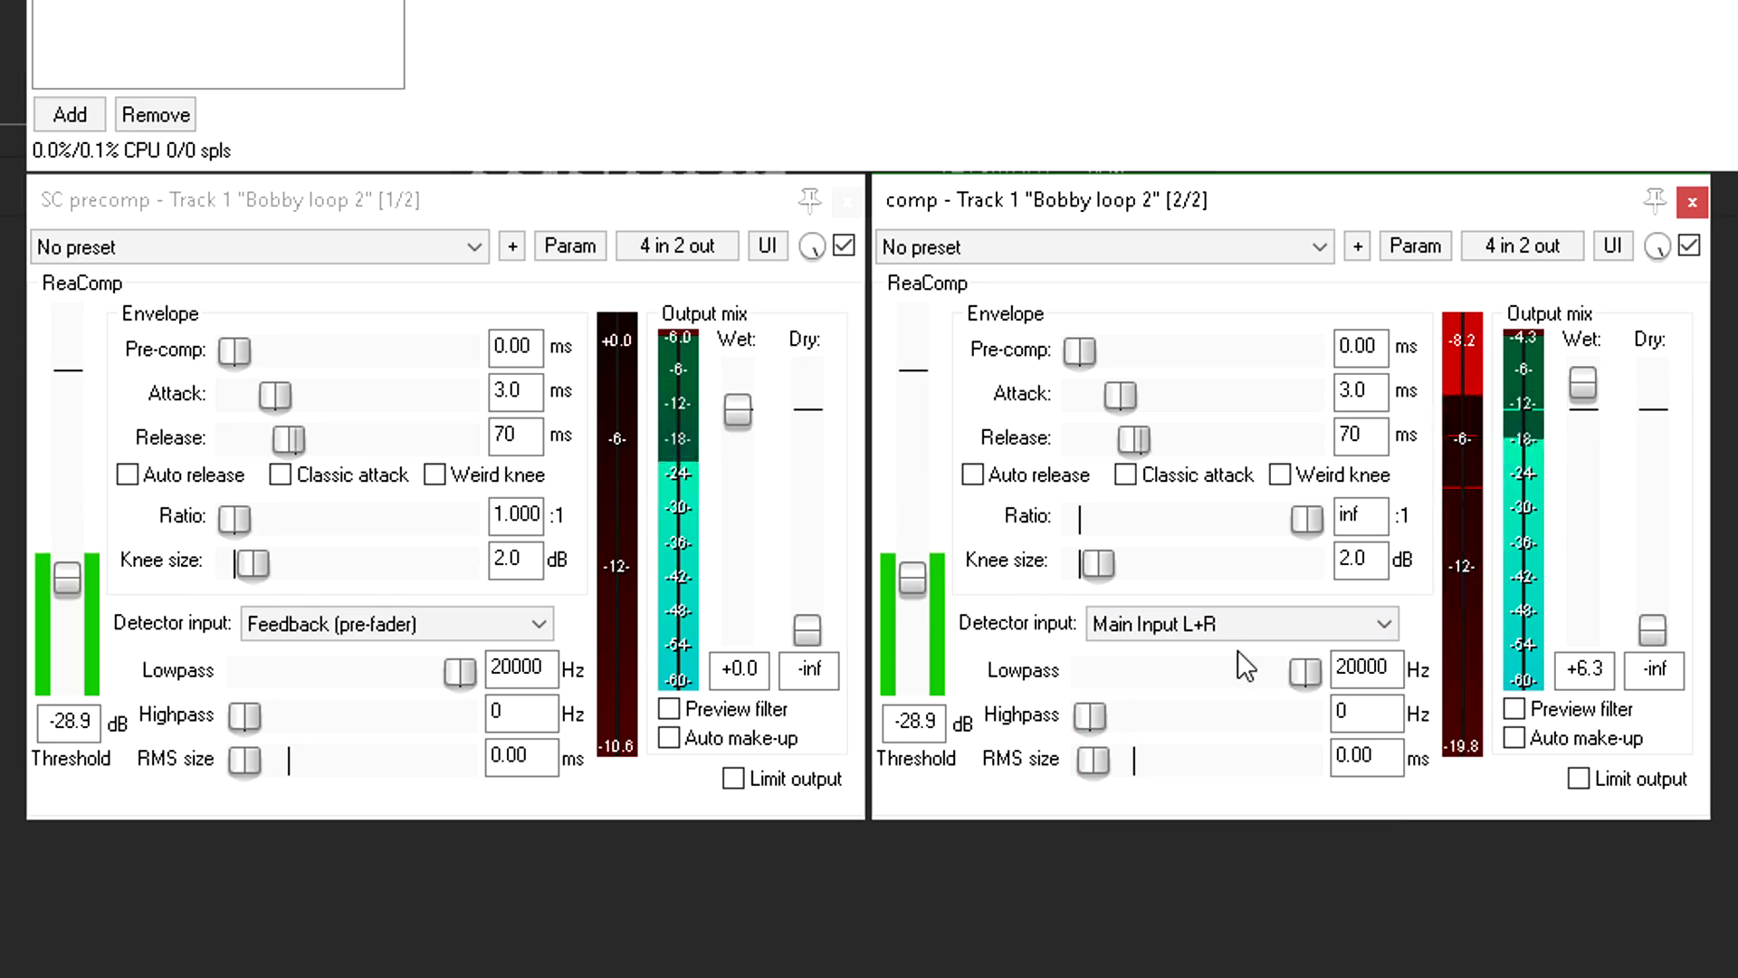
Step: Return comp's detector input to Auxiliary Input L+R
left_click(1242, 623)
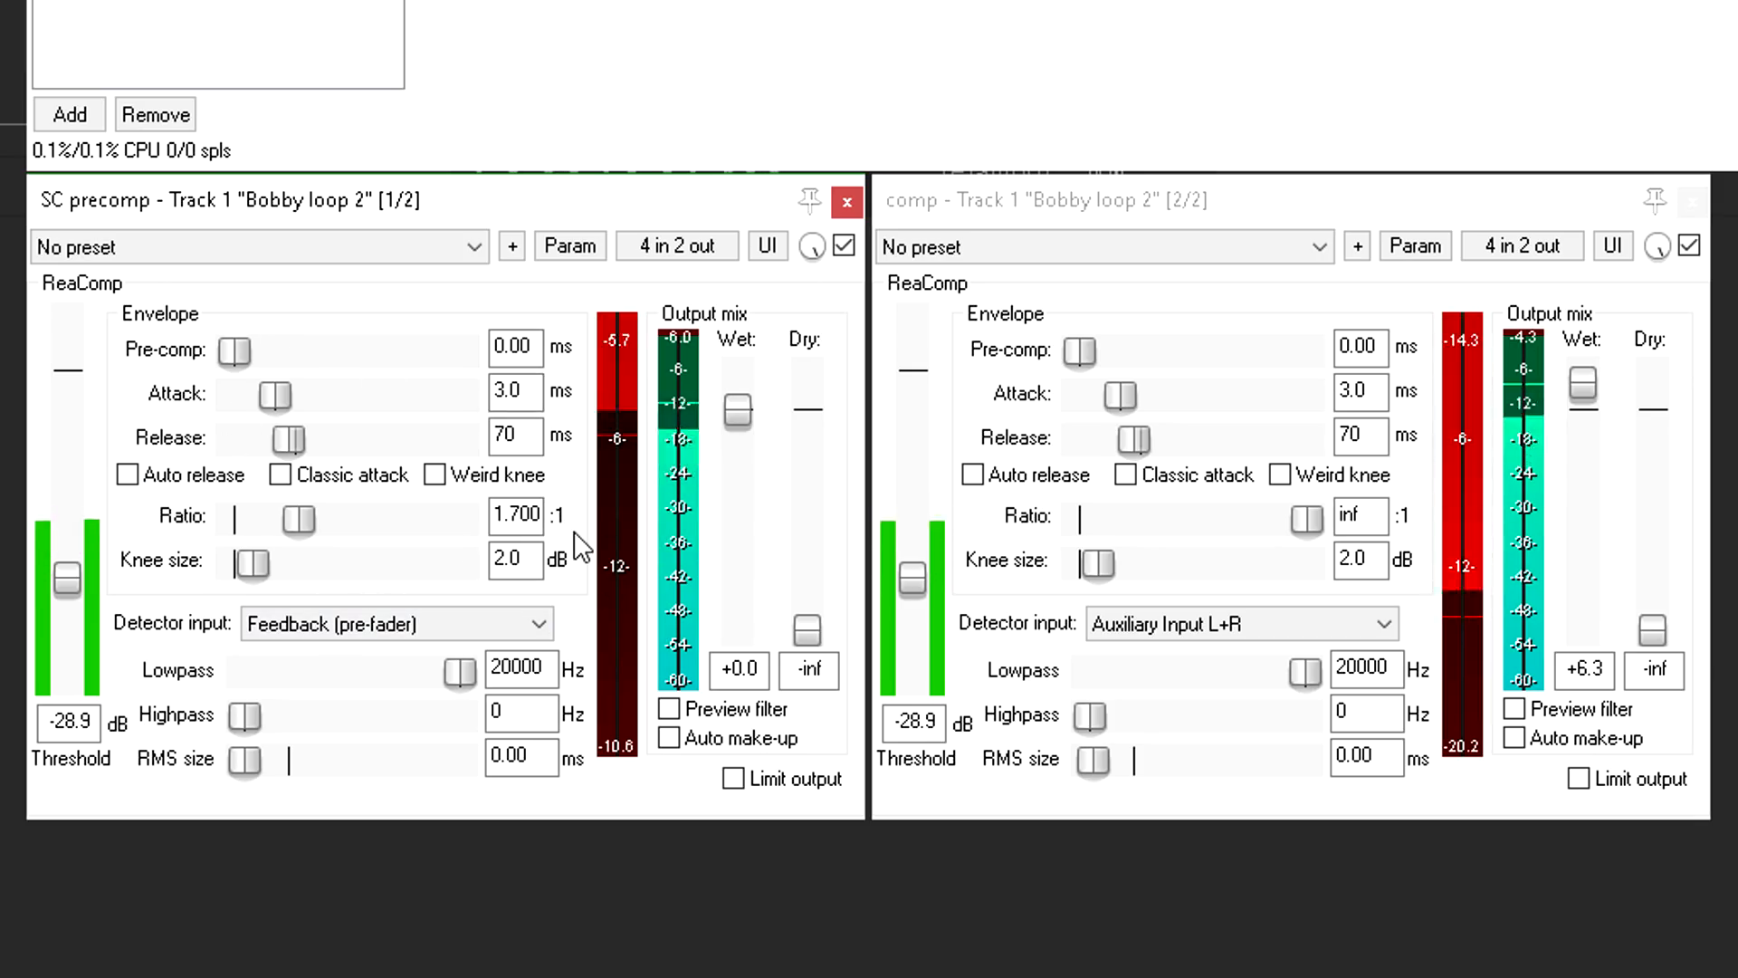
mouse_move(1653, 581)
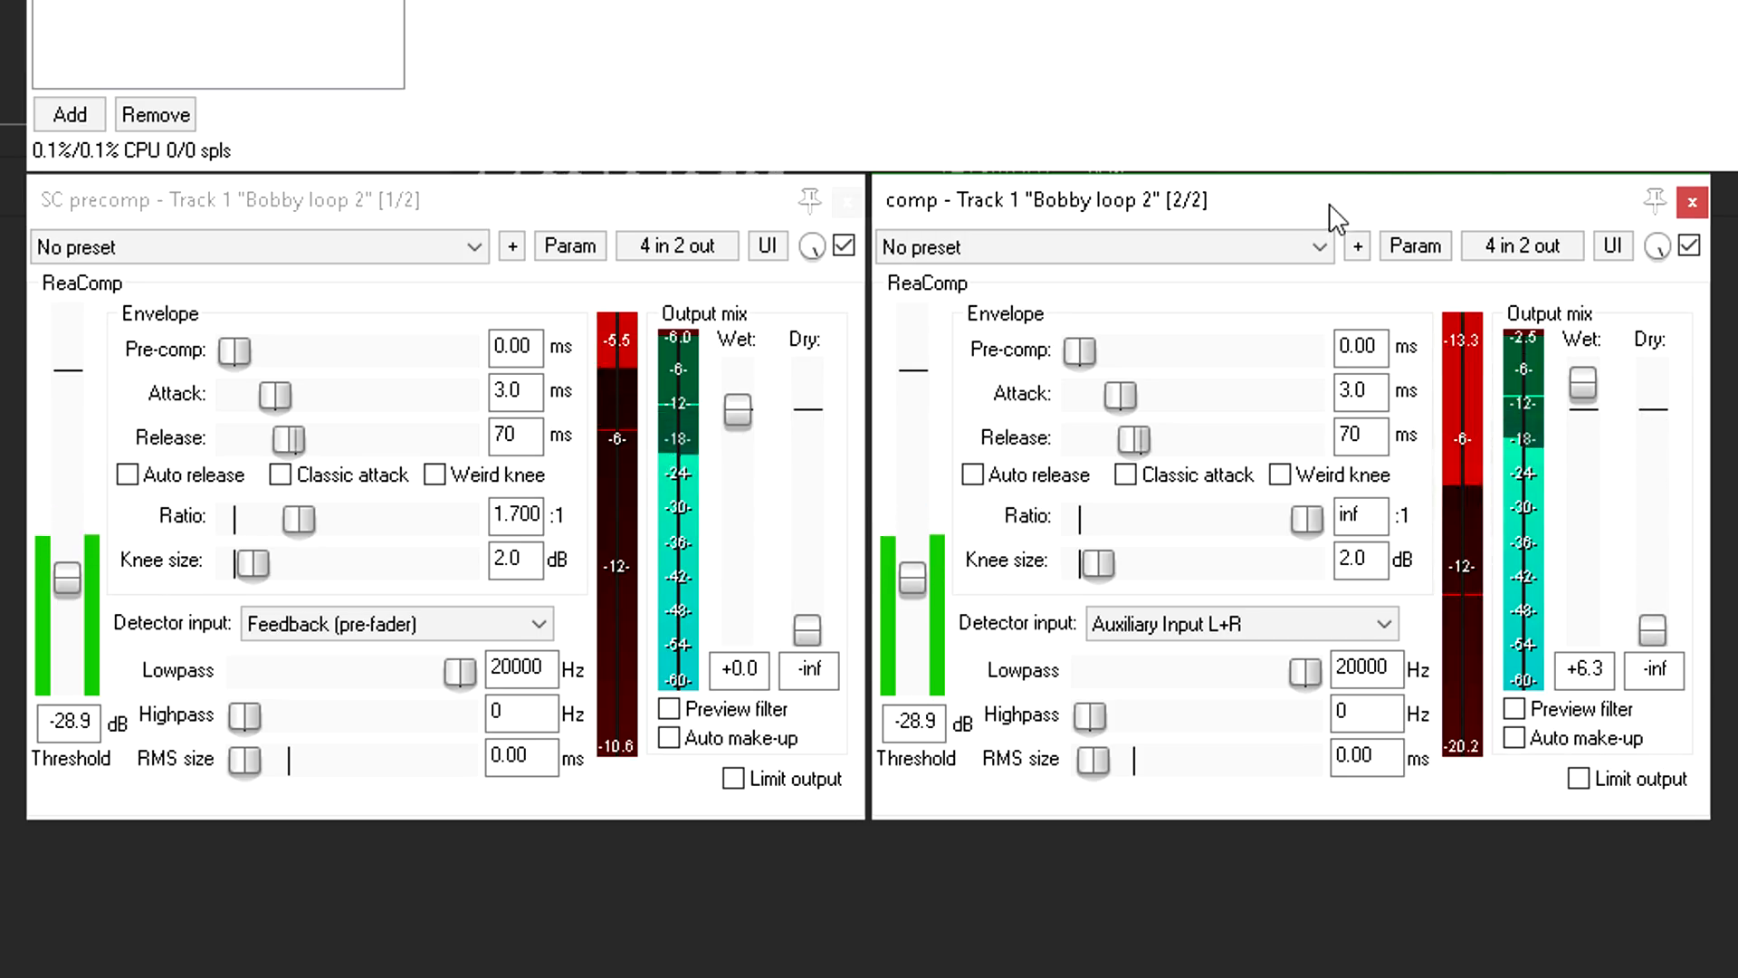
mouse_move(1533, 525)
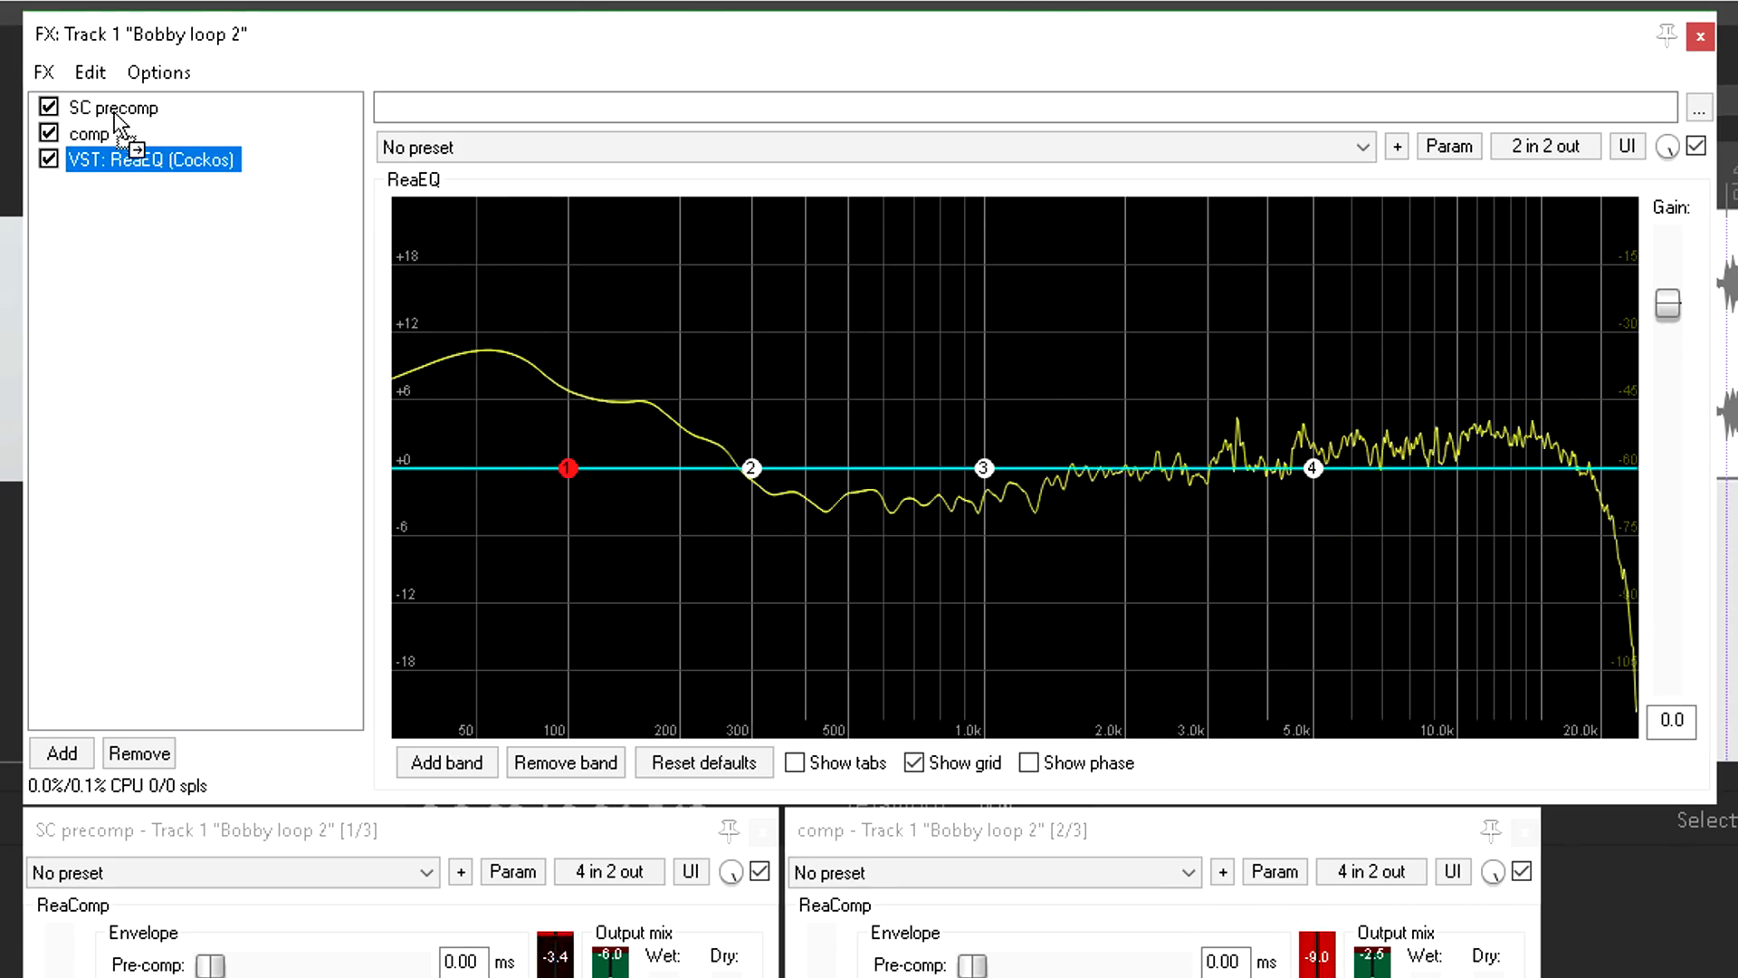
Step: Move ReaEQ to the top as 'SC EQ' and route its outputs to channels 3 and 4
left_click_drag(152, 160, 153, 107)
type("S")
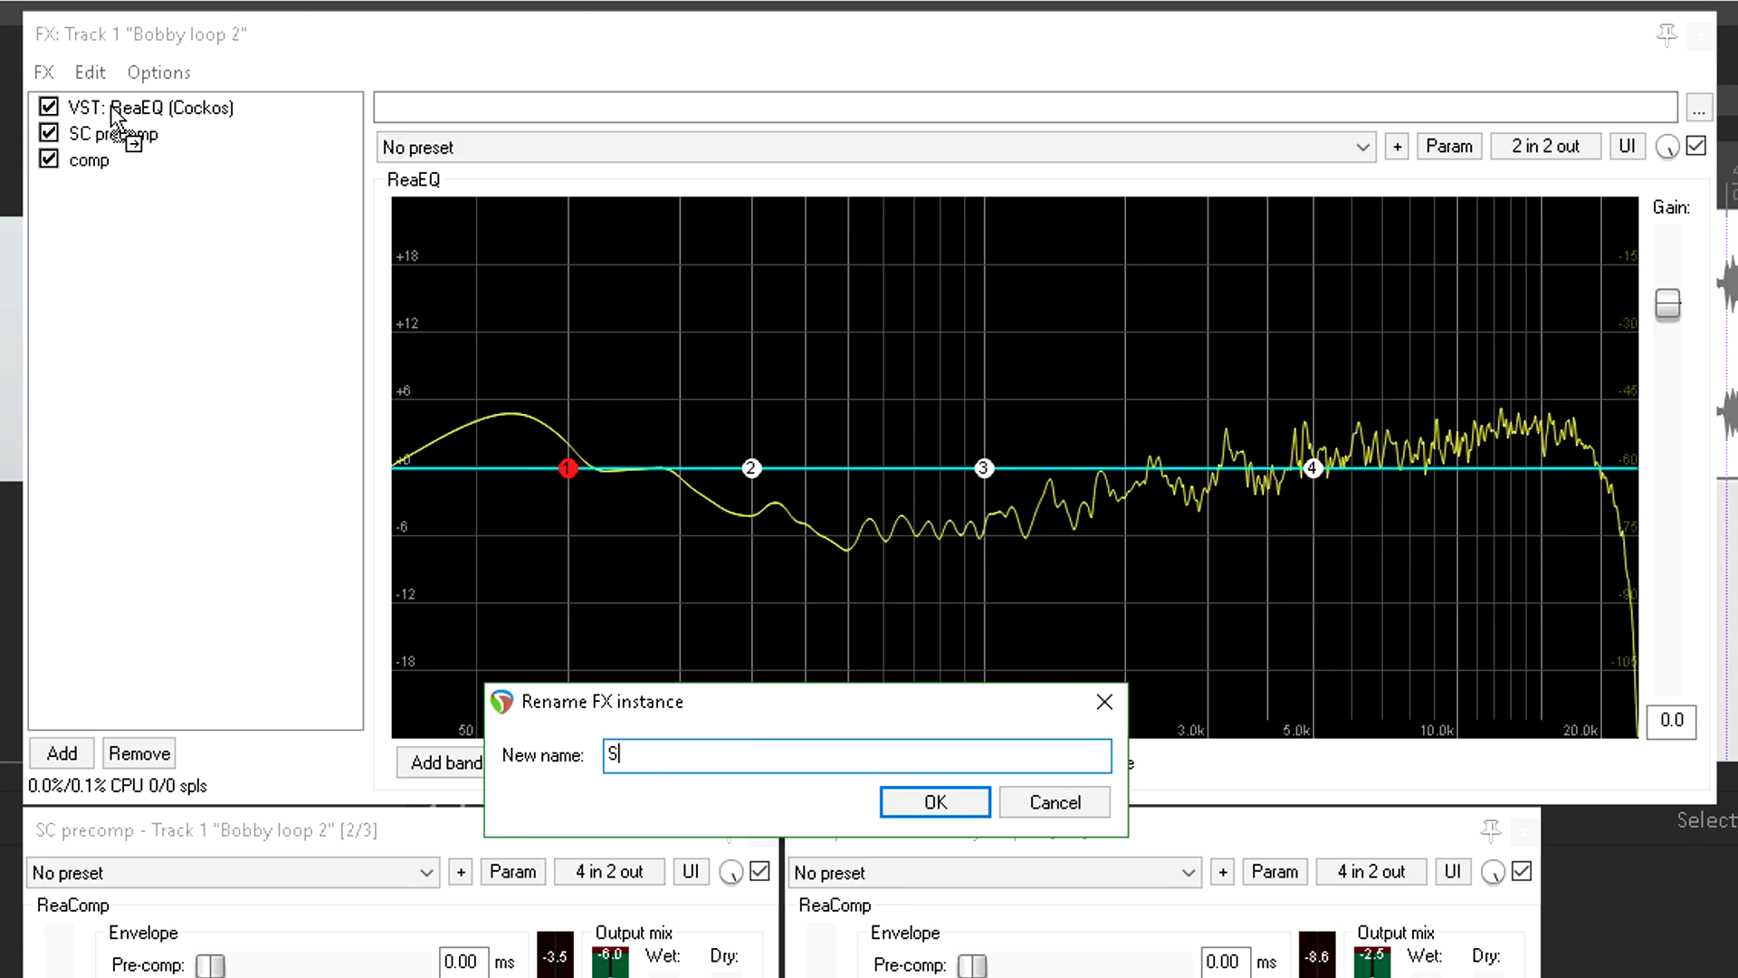
left_click(932, 802)
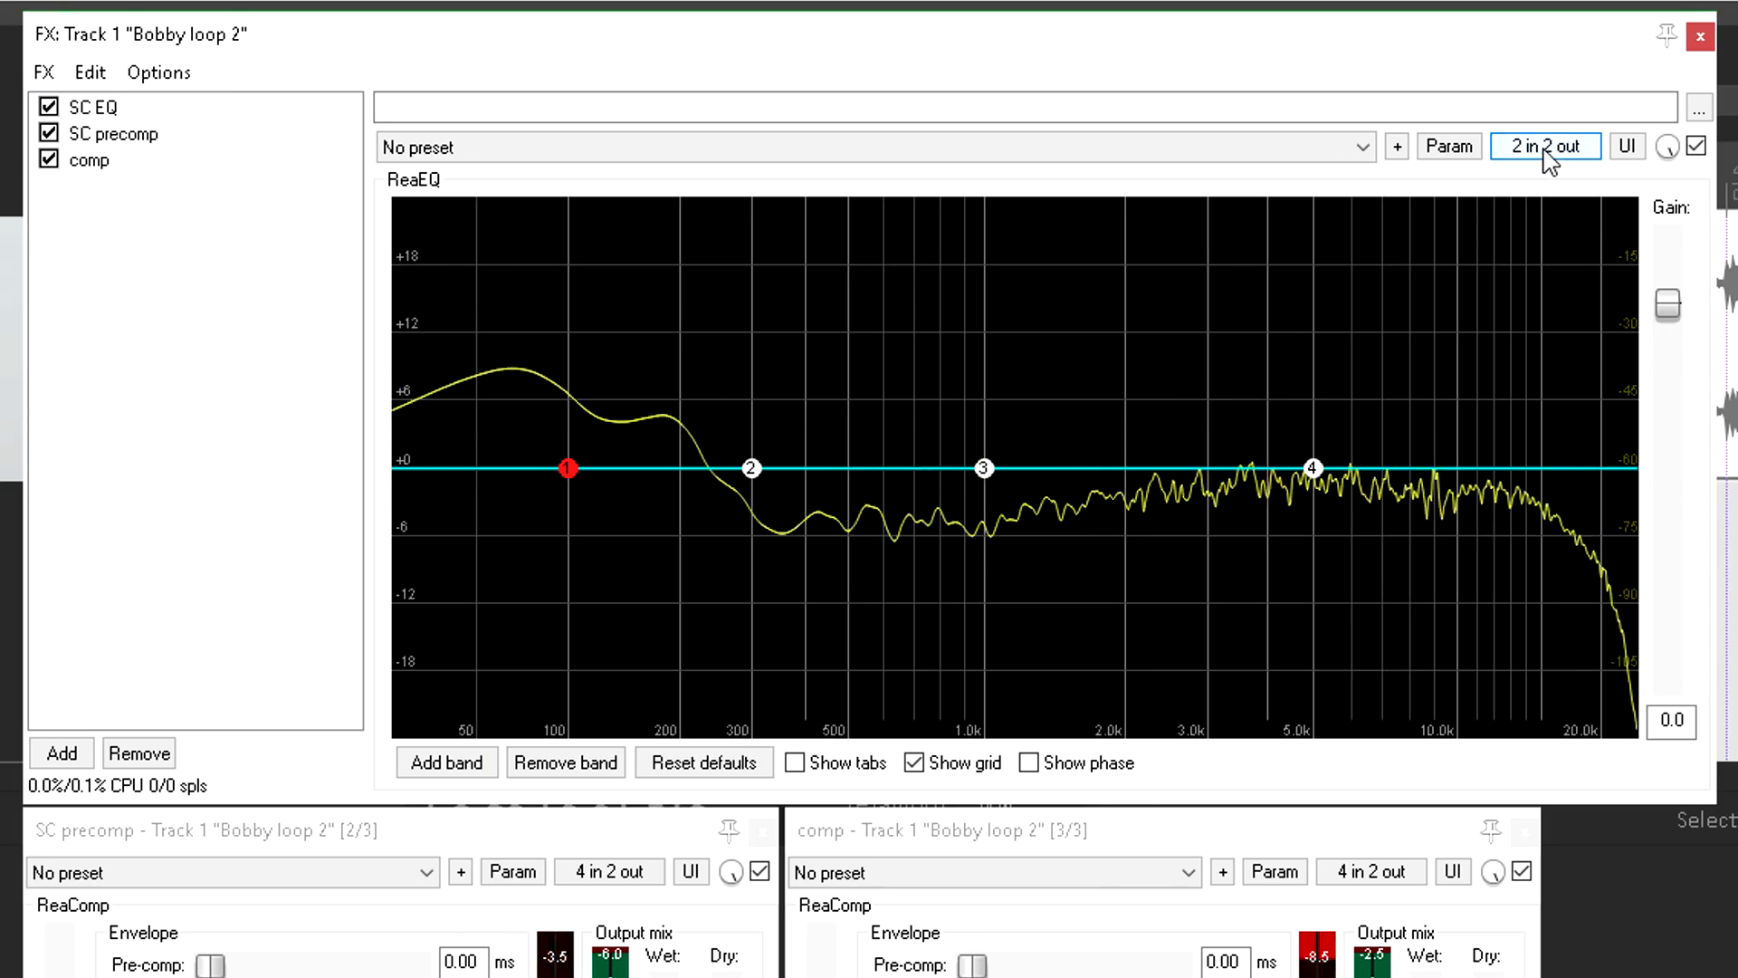
left_click(1545, 144)
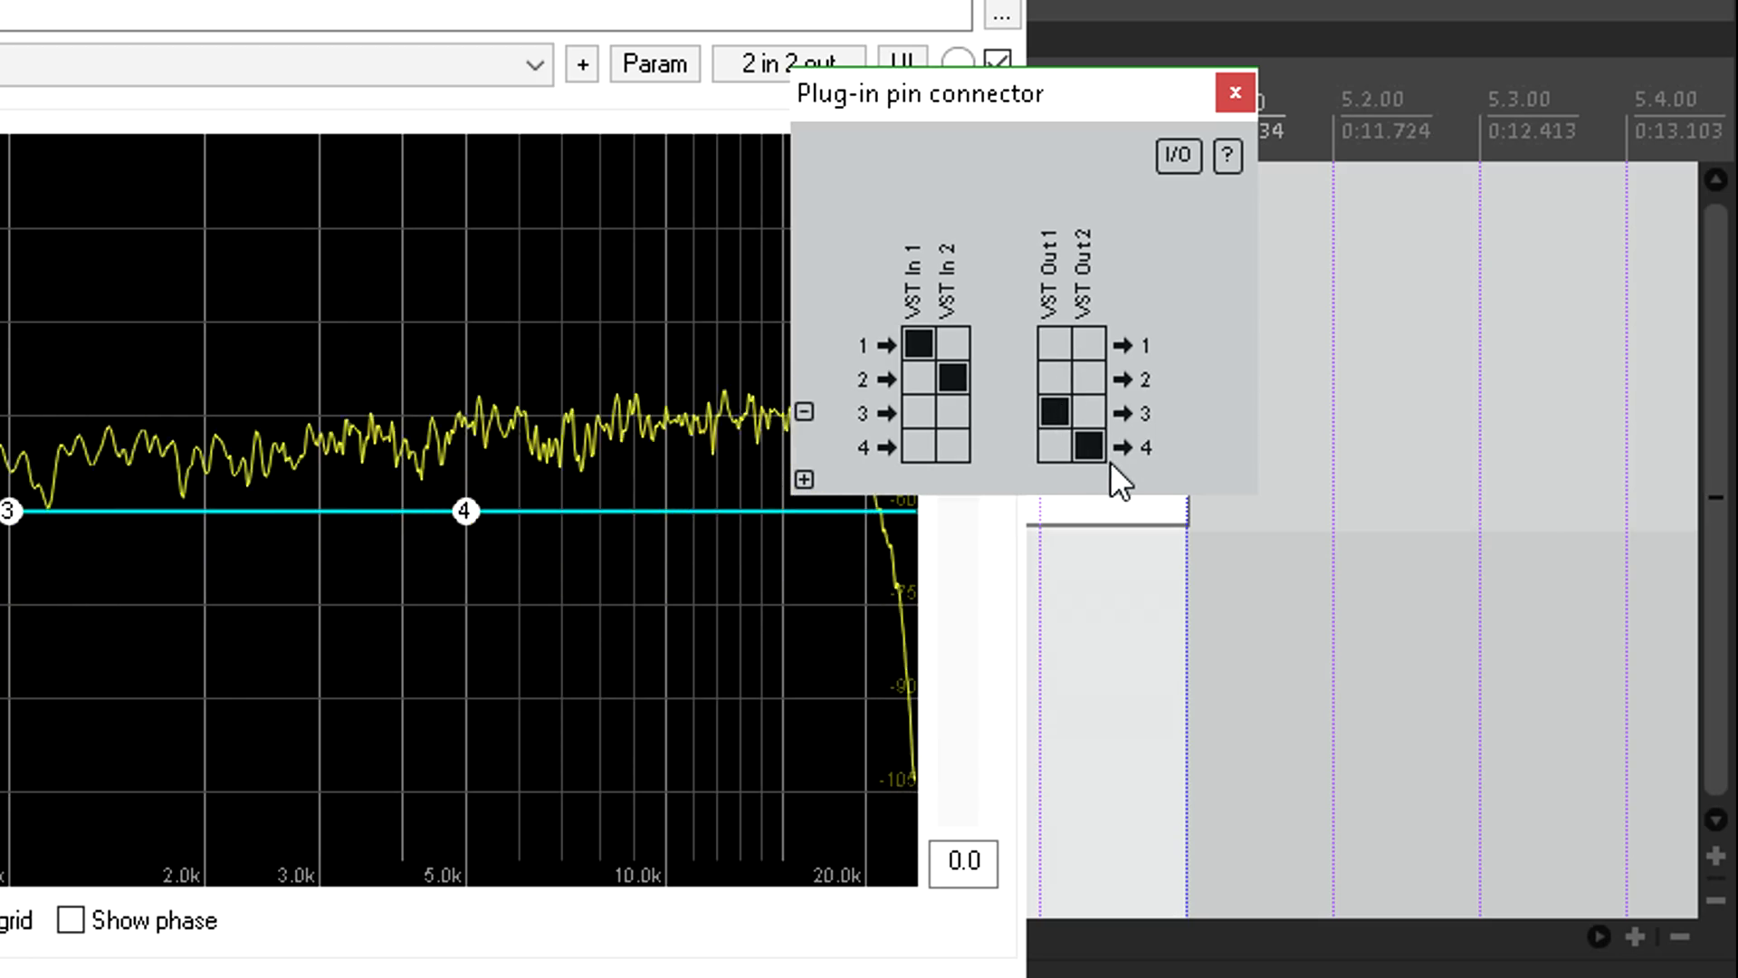
left_click(1233, 92)
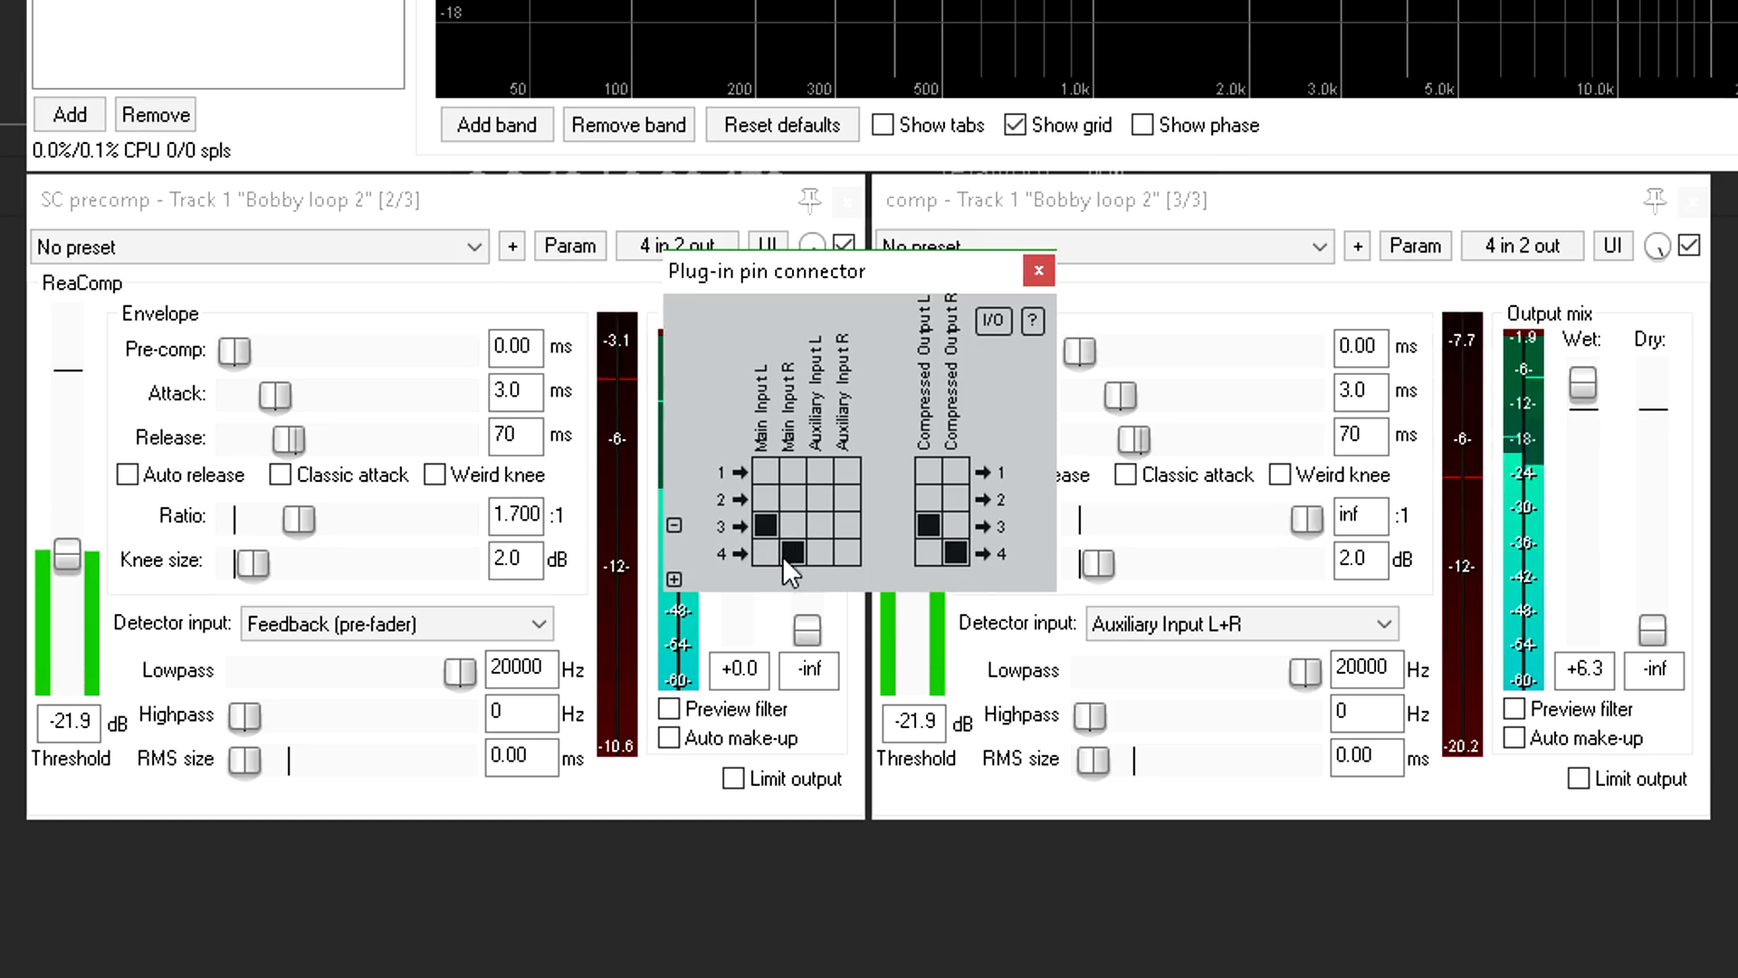
mouse_move(804, 570)
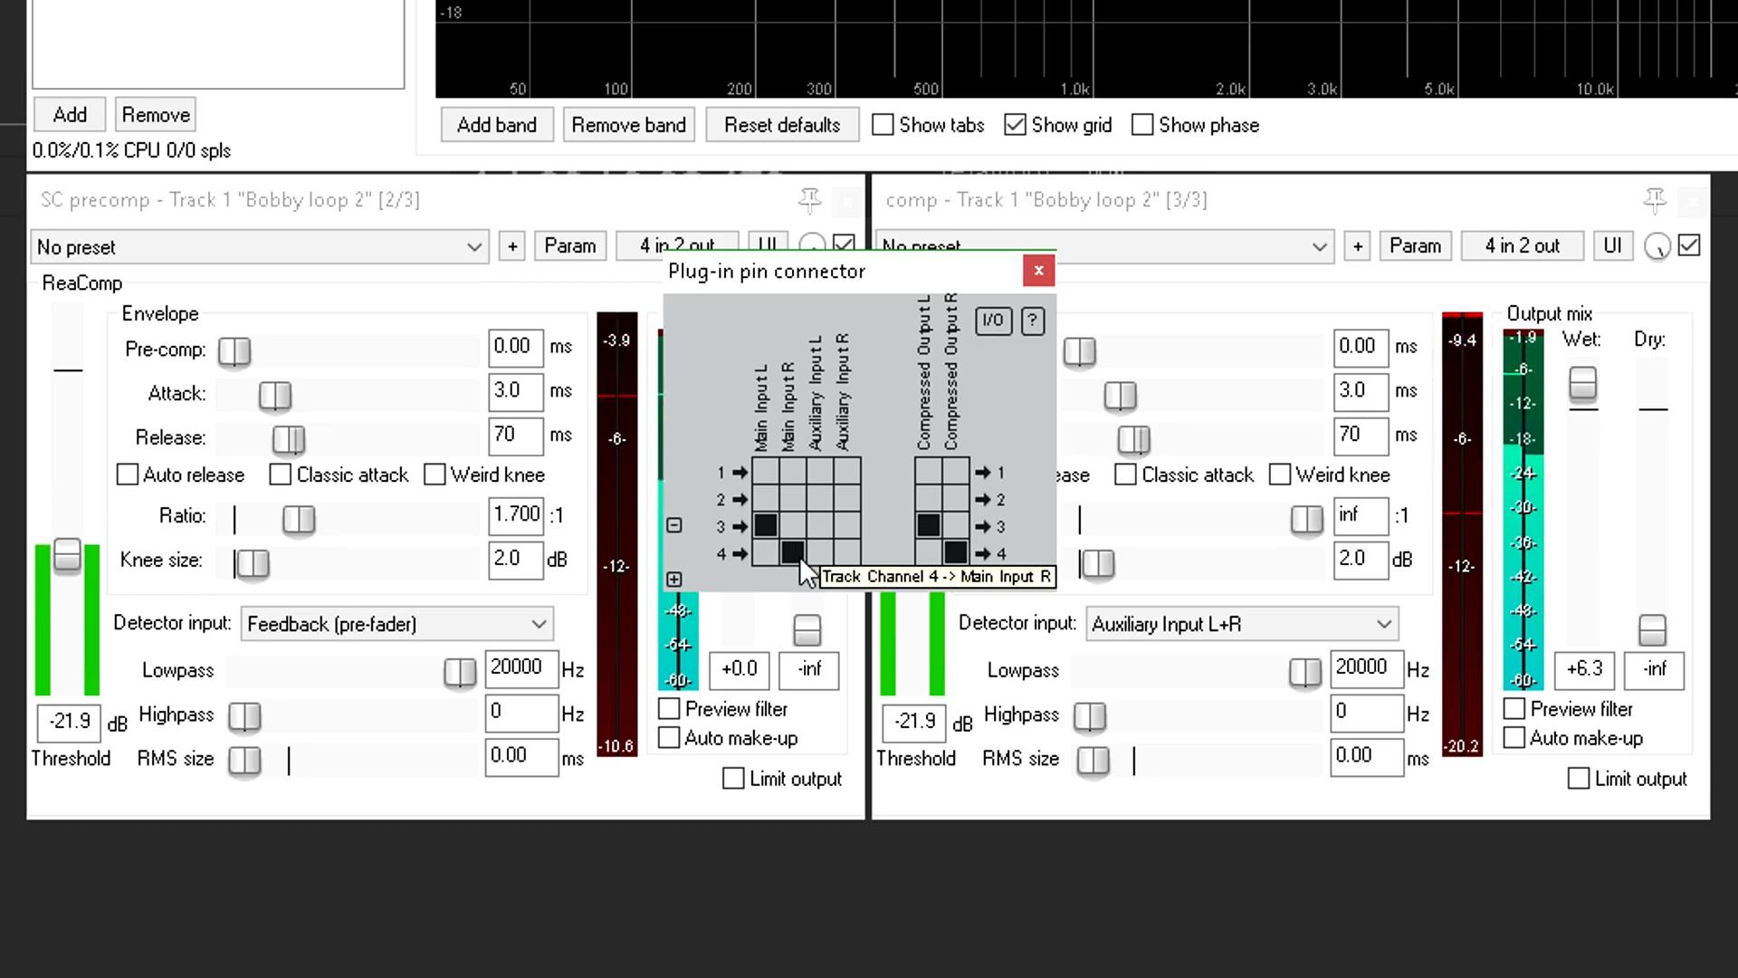
Step: Map channel 4 into SC precomp's right main input in the pin connector
left_click(1036, 270)
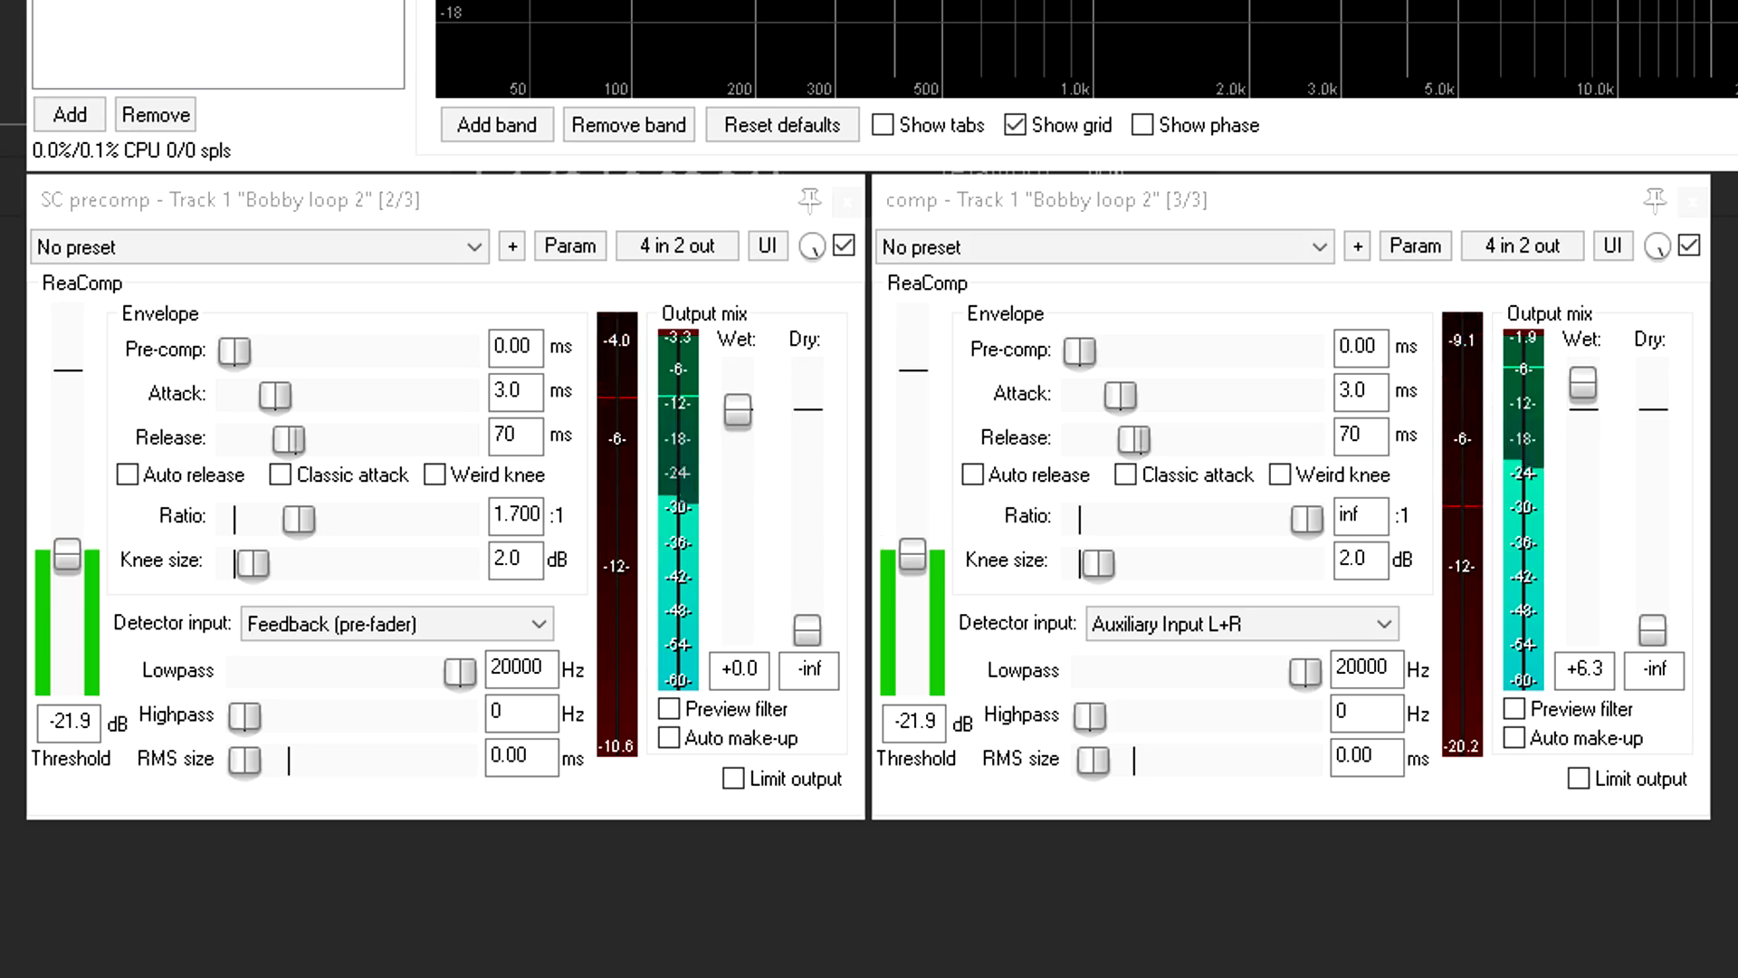
mouse_move(865, 172)
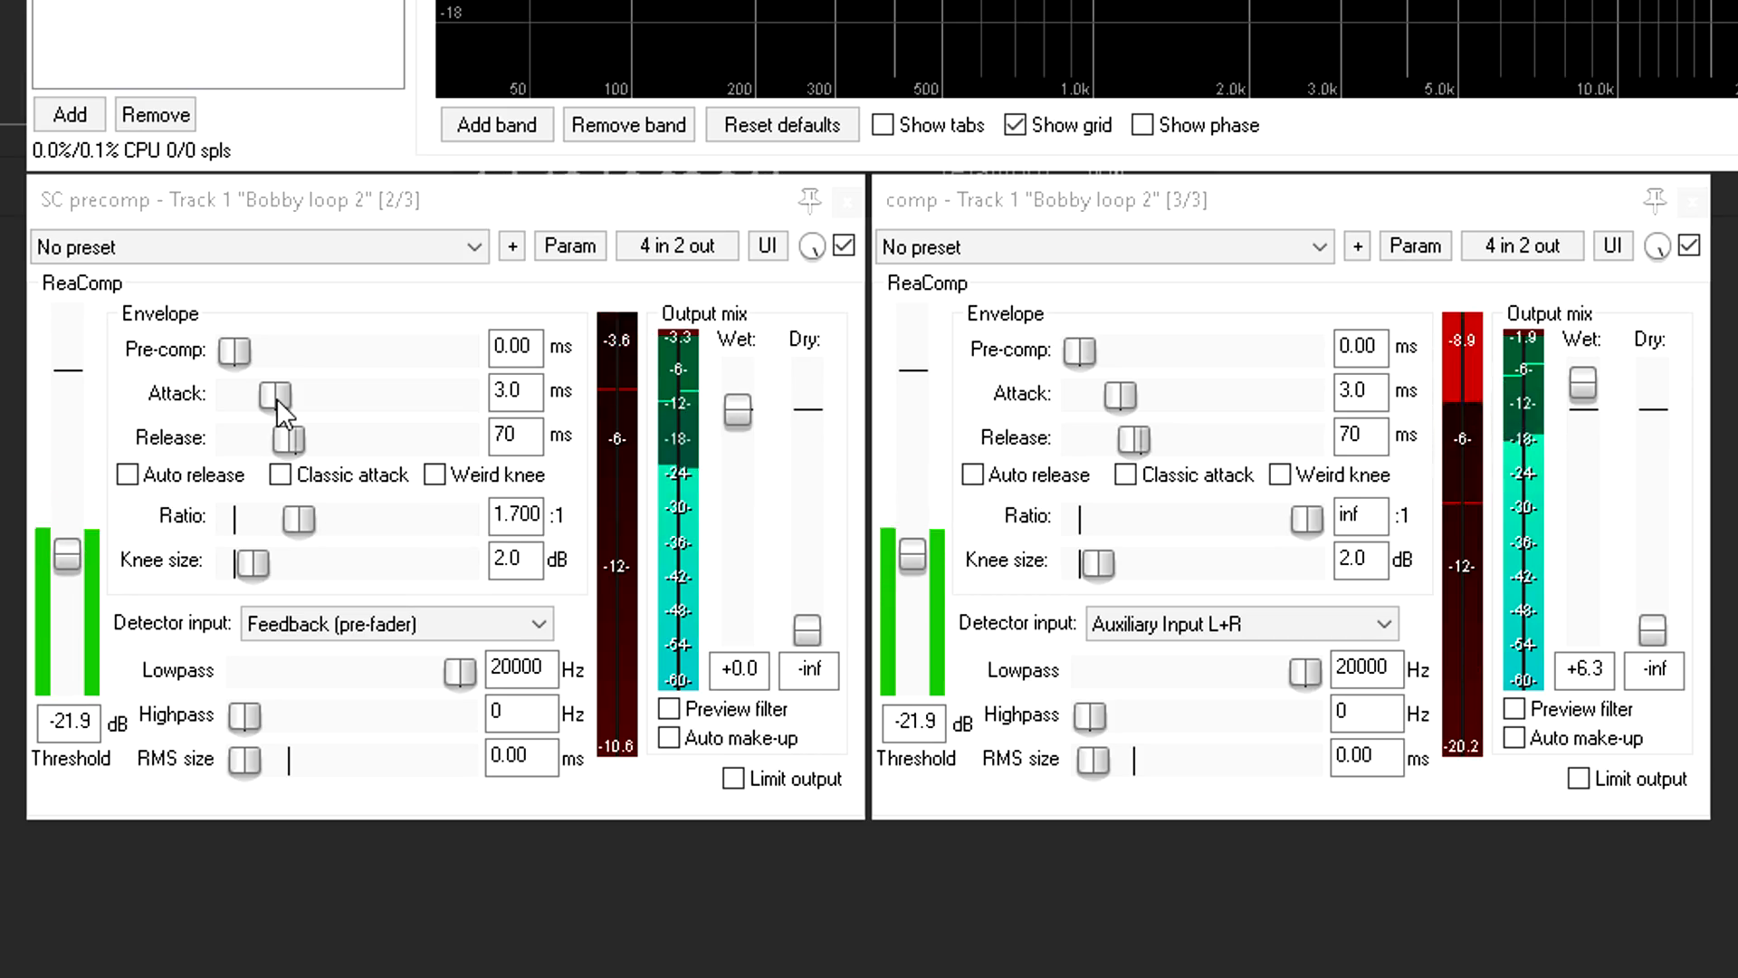
Step: Drag SC precomp's Attack fully left to 0.00 ms, leaving ratio at 1.7:1
left_click_drag(276, 393, 265, 393)
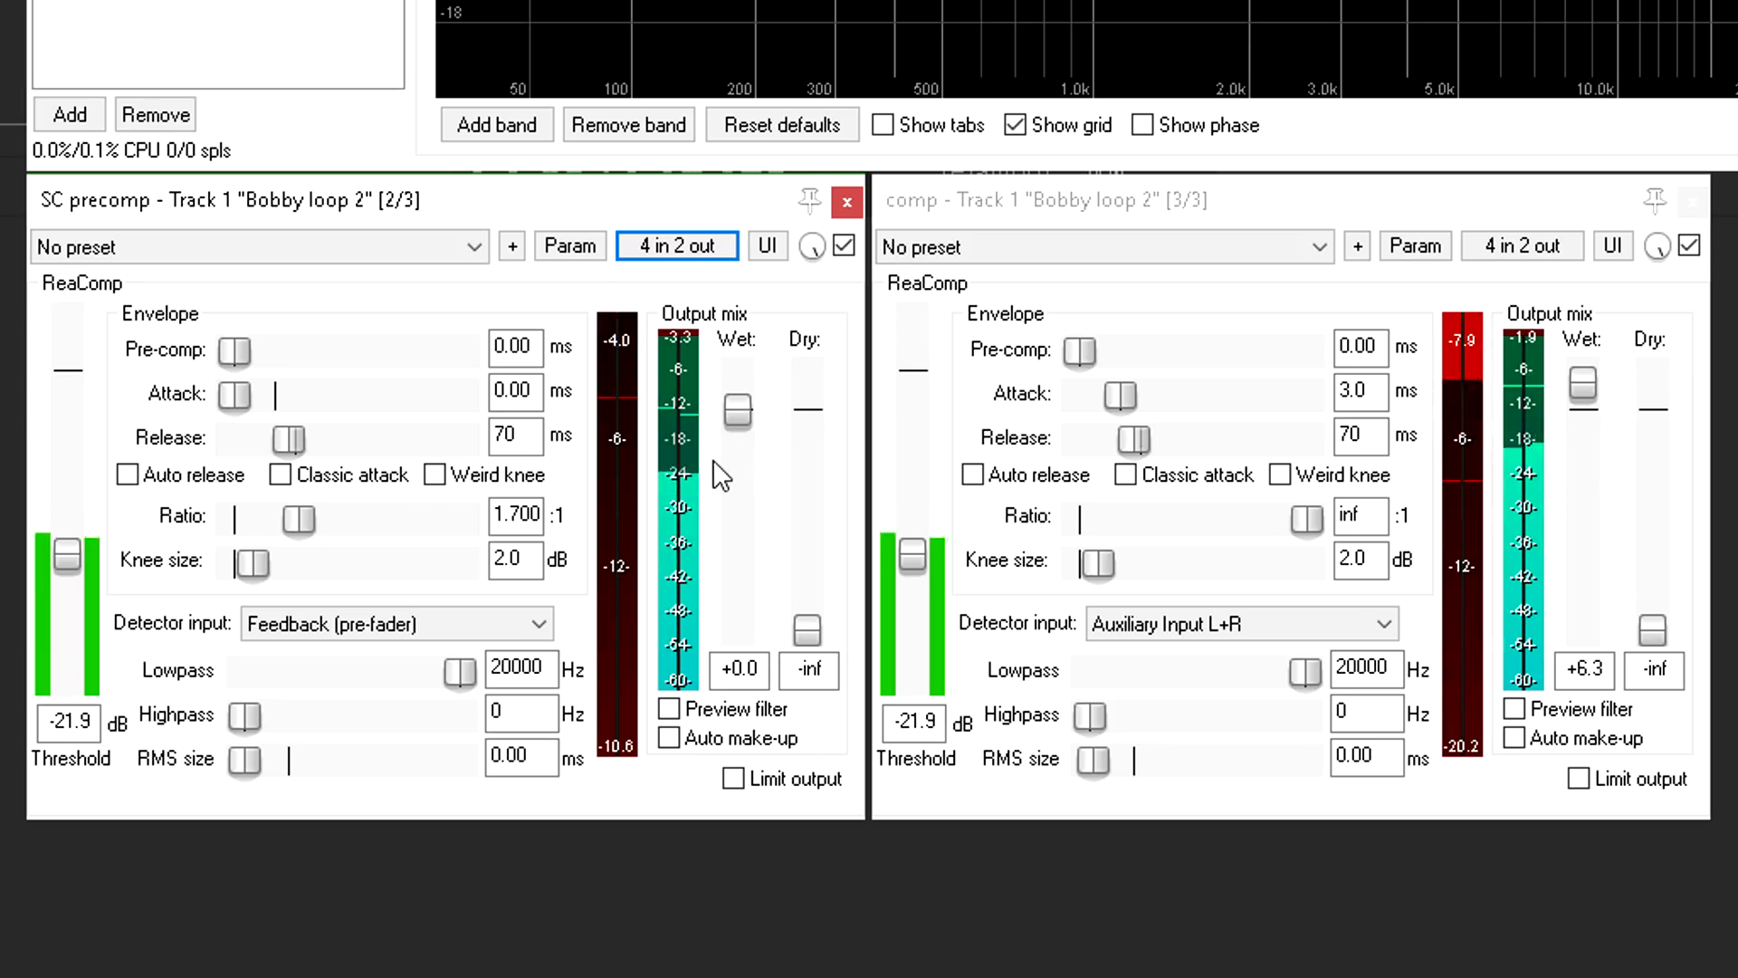
mouse_move(1081, 330)
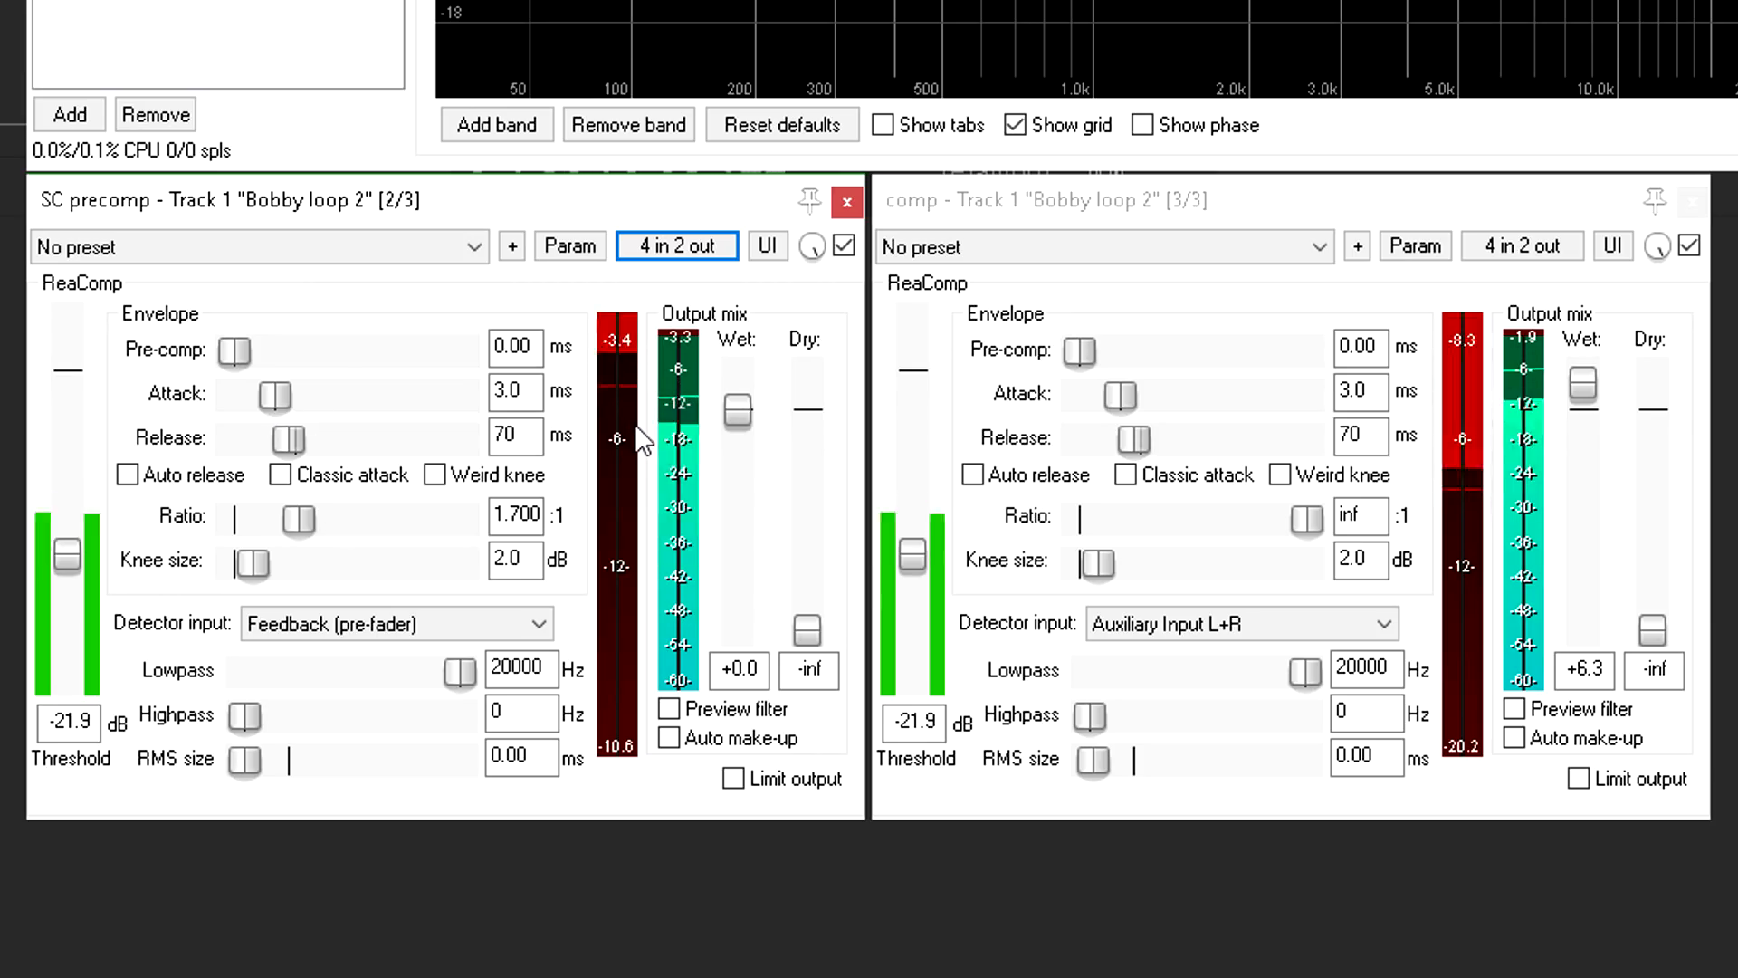
mouse_move(1186, 353)
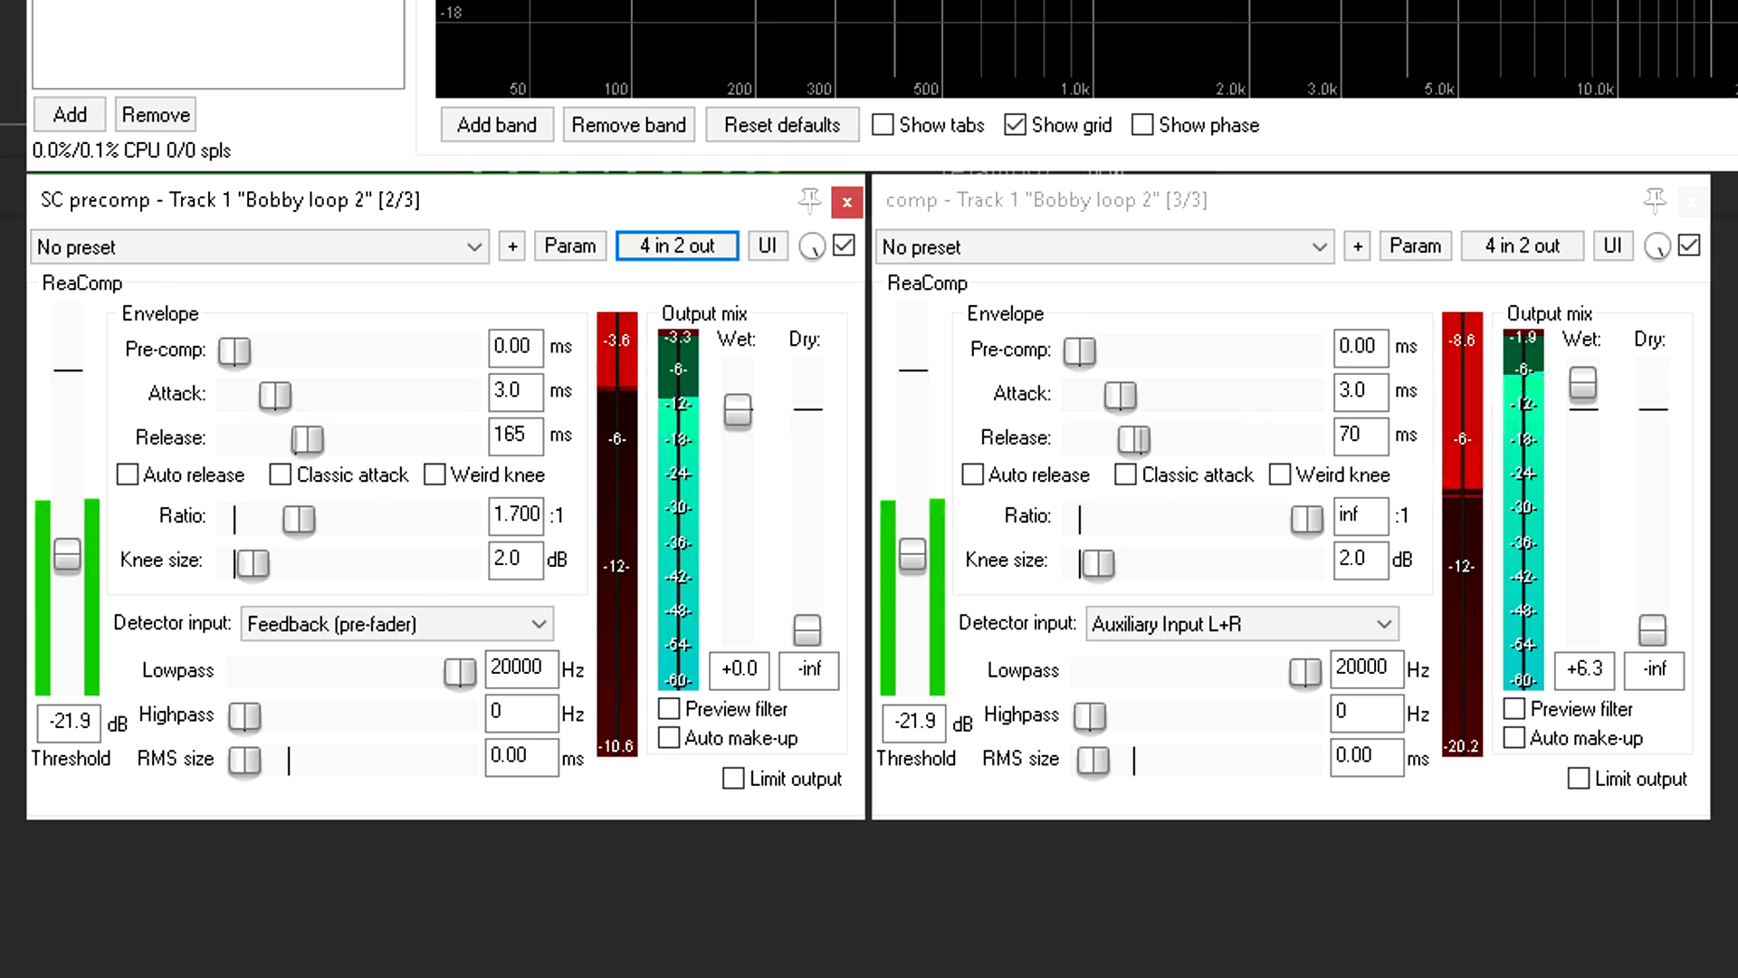
Step: Lengthen SC precomp's release from 165 ms to 268 ms, attack staying at 3.0 ms
left_click_drag(299, 436, 319, 437)
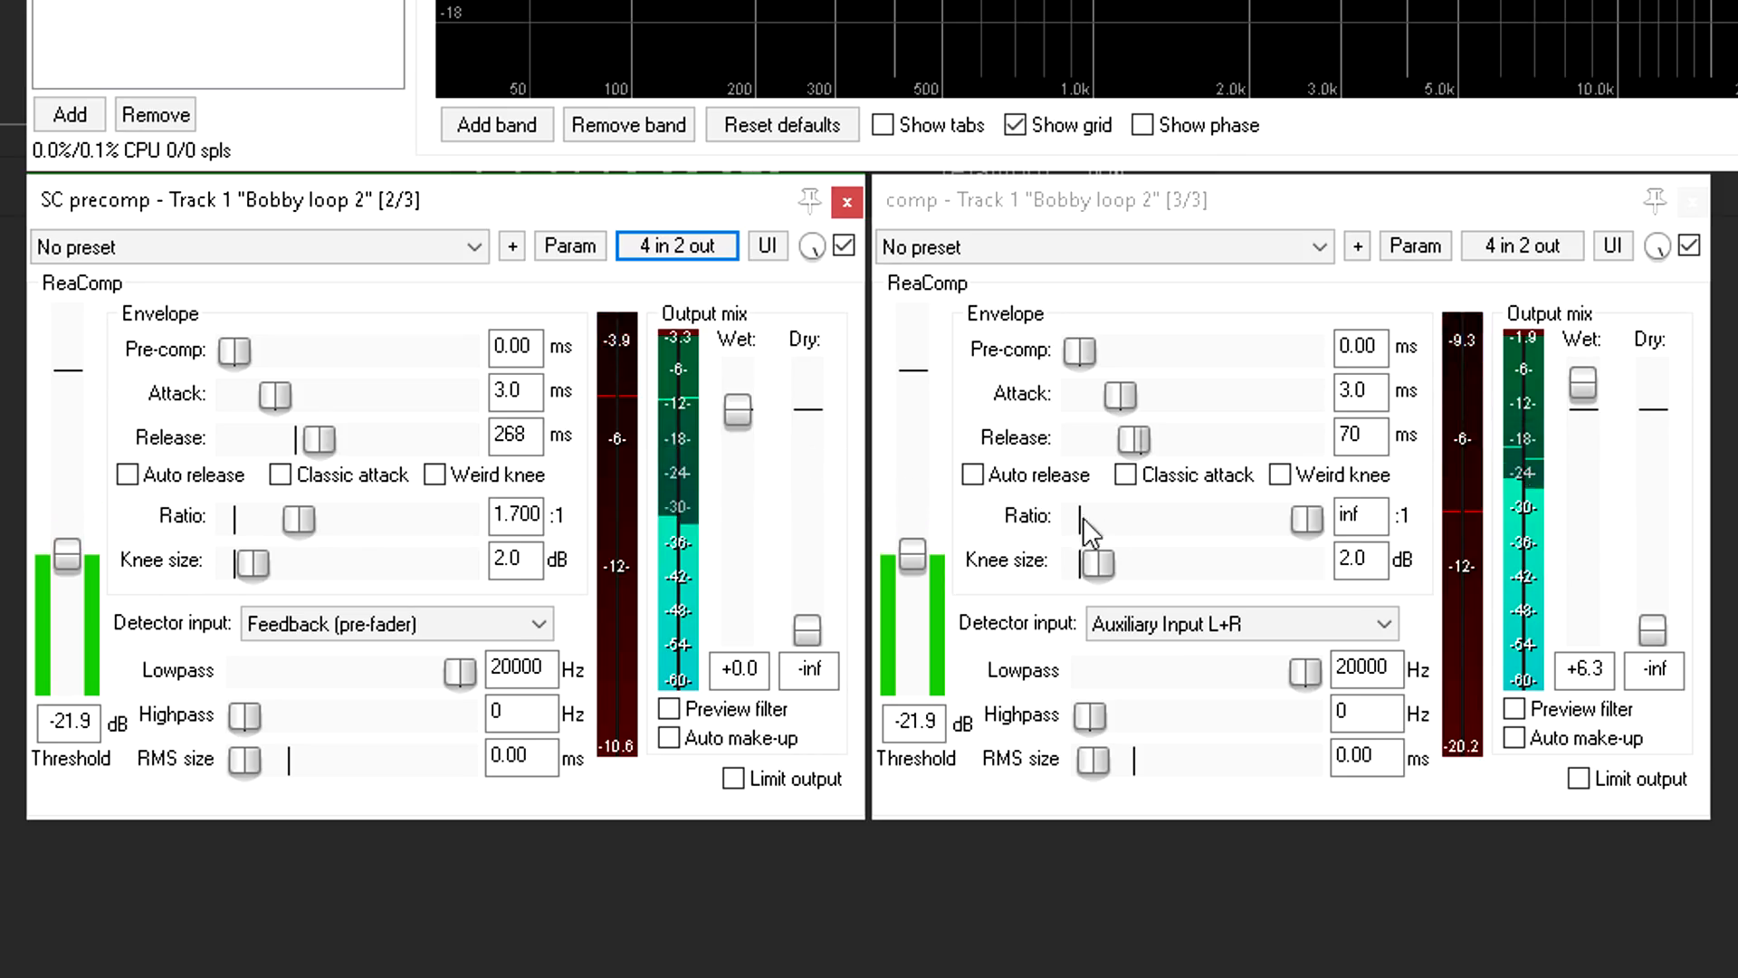
mouse_move(1490, 433)
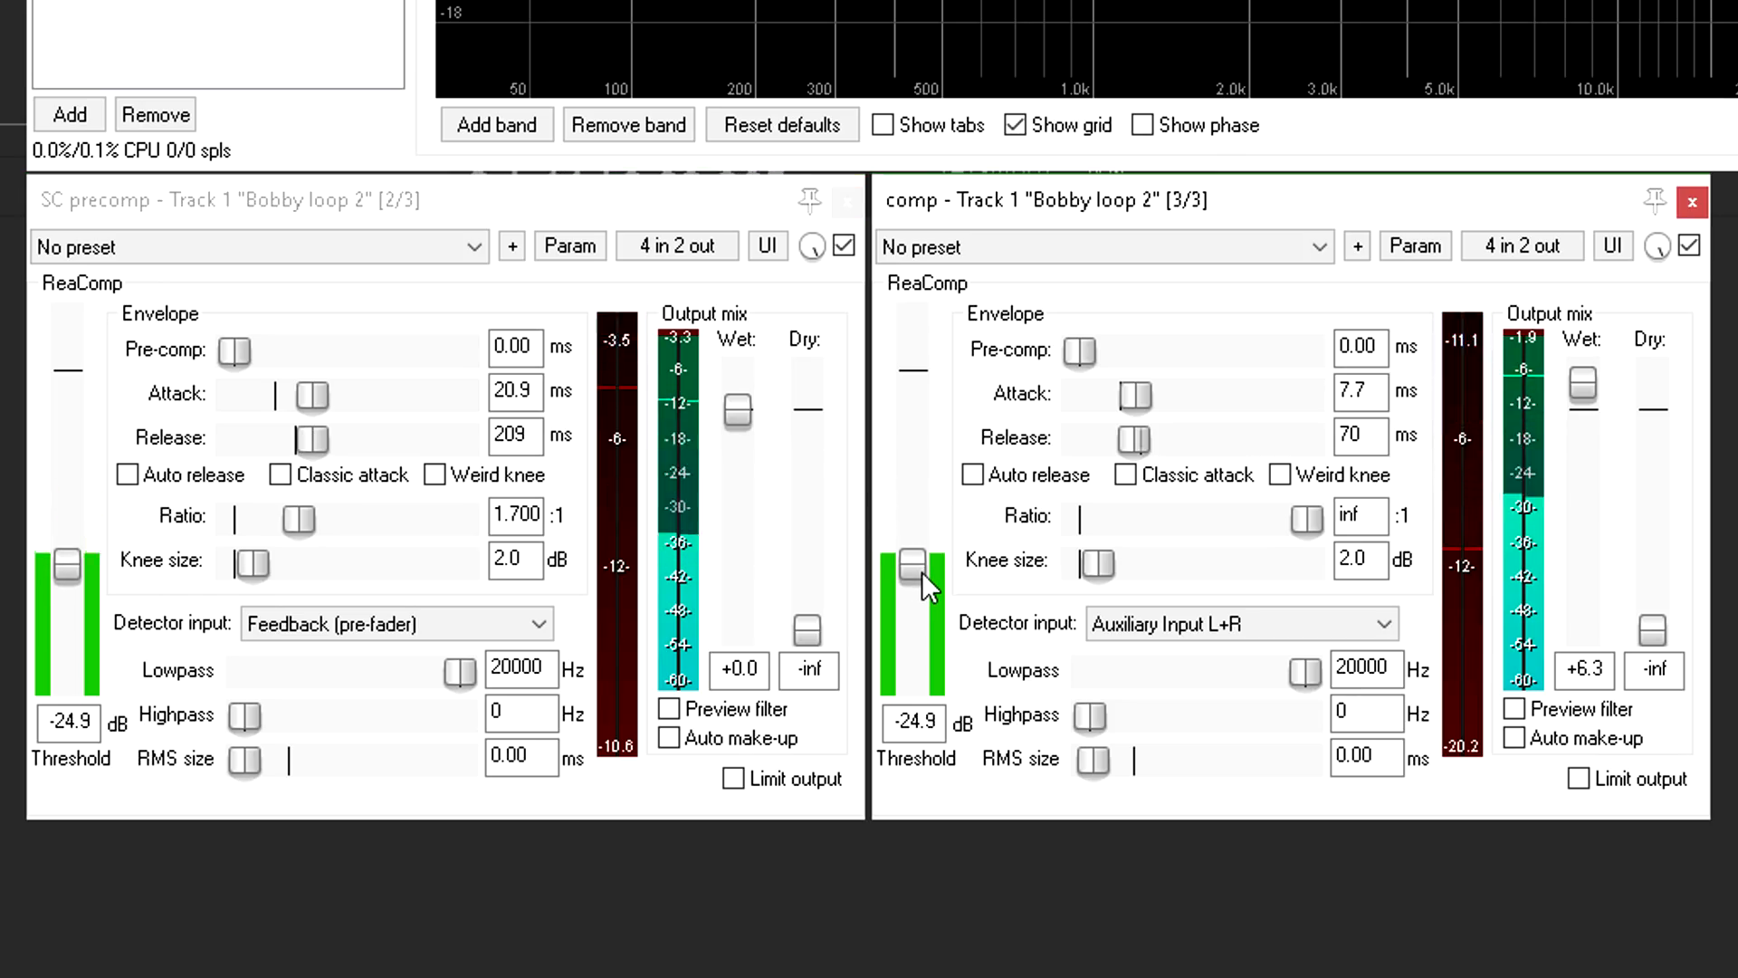
Step: Lower the threshold to -25.9 dB, then bypass and re-enable the final compressor to compare
left_click_drag(68, 560, 69, 567)
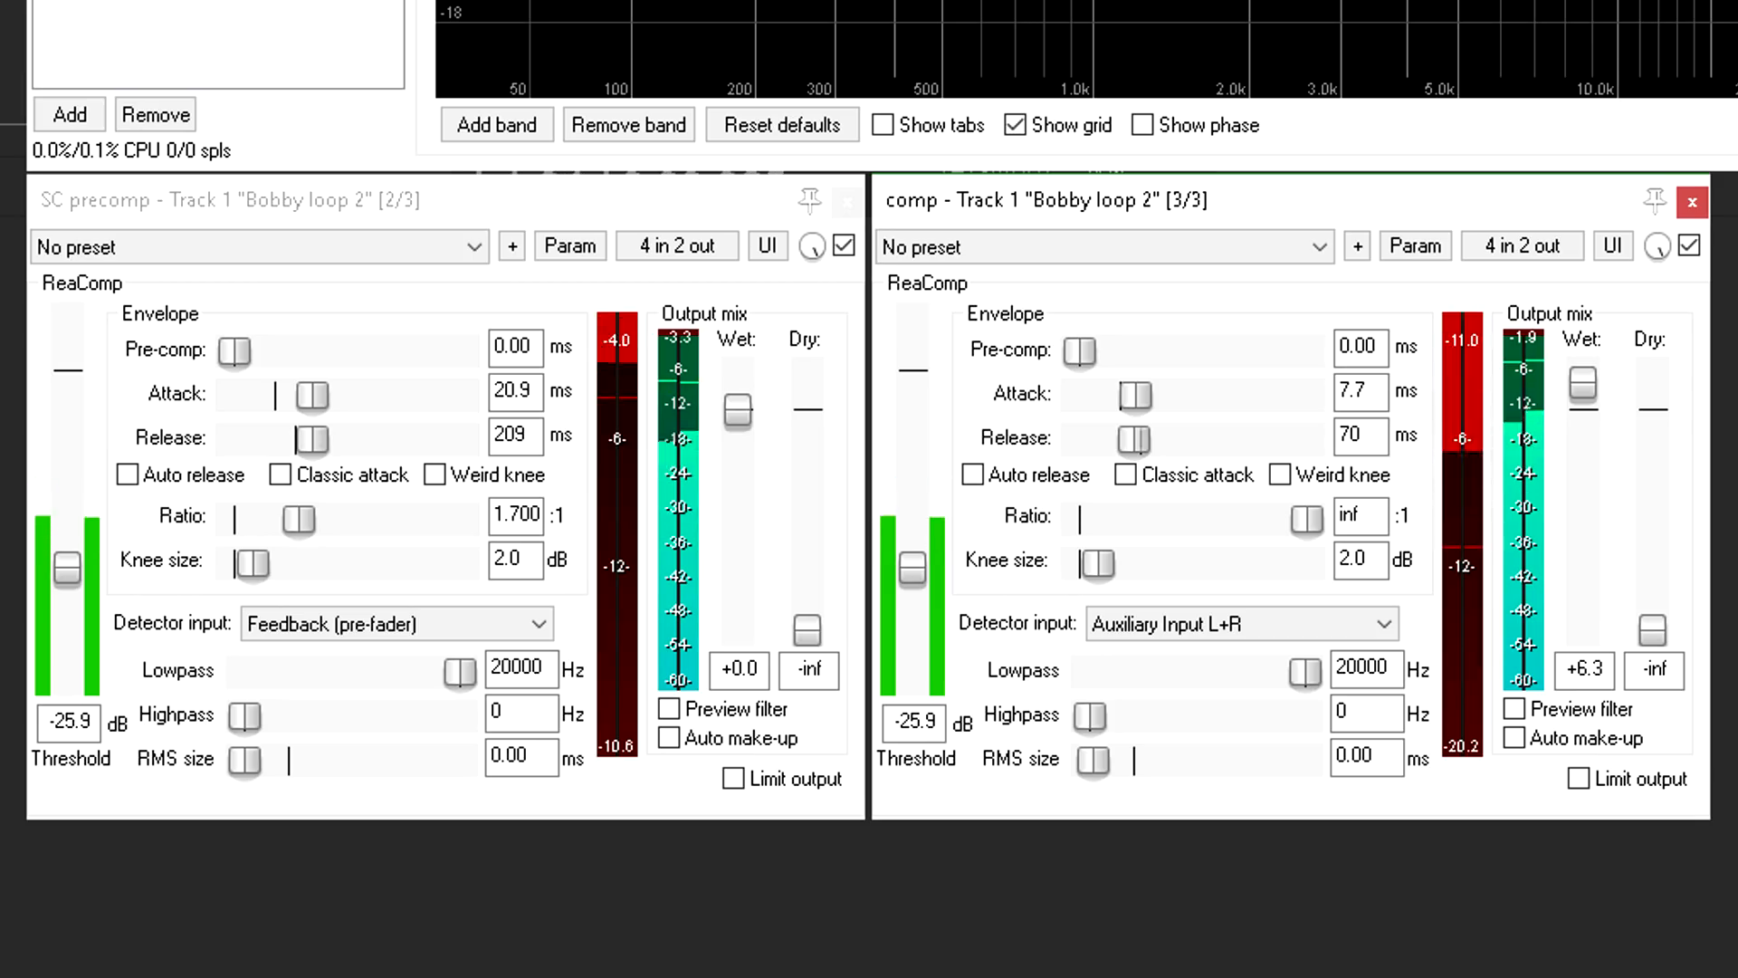
left_click(1689, 244)
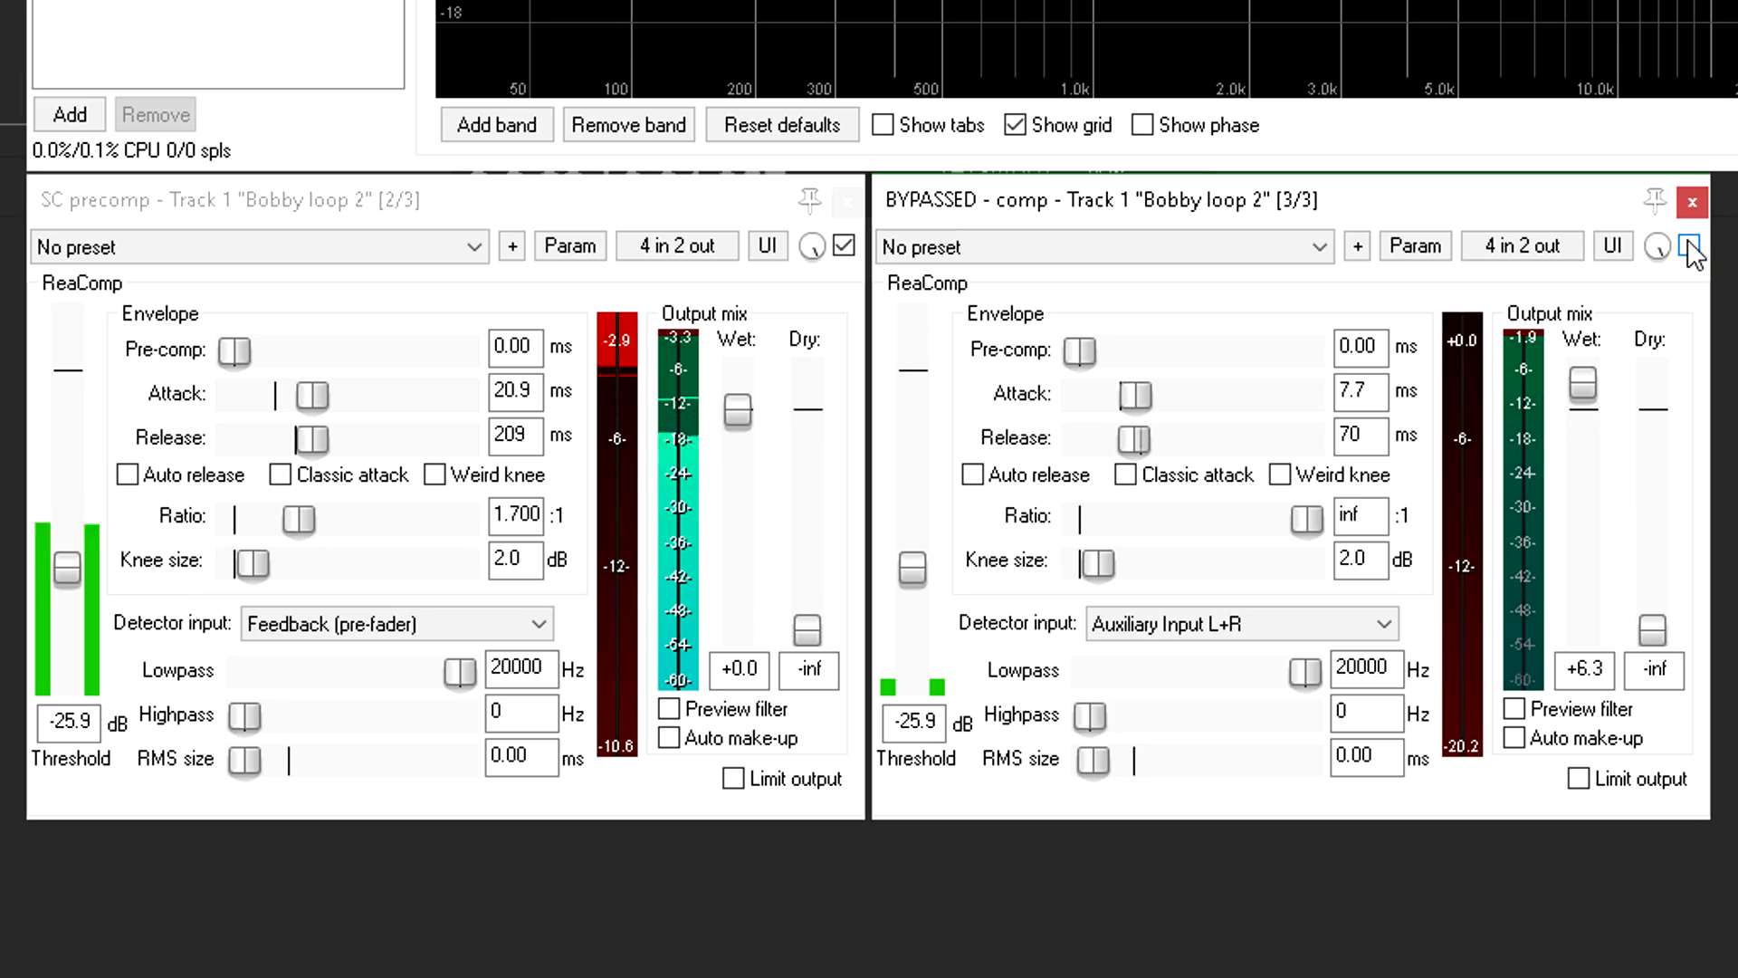
left_click(1690, 246)
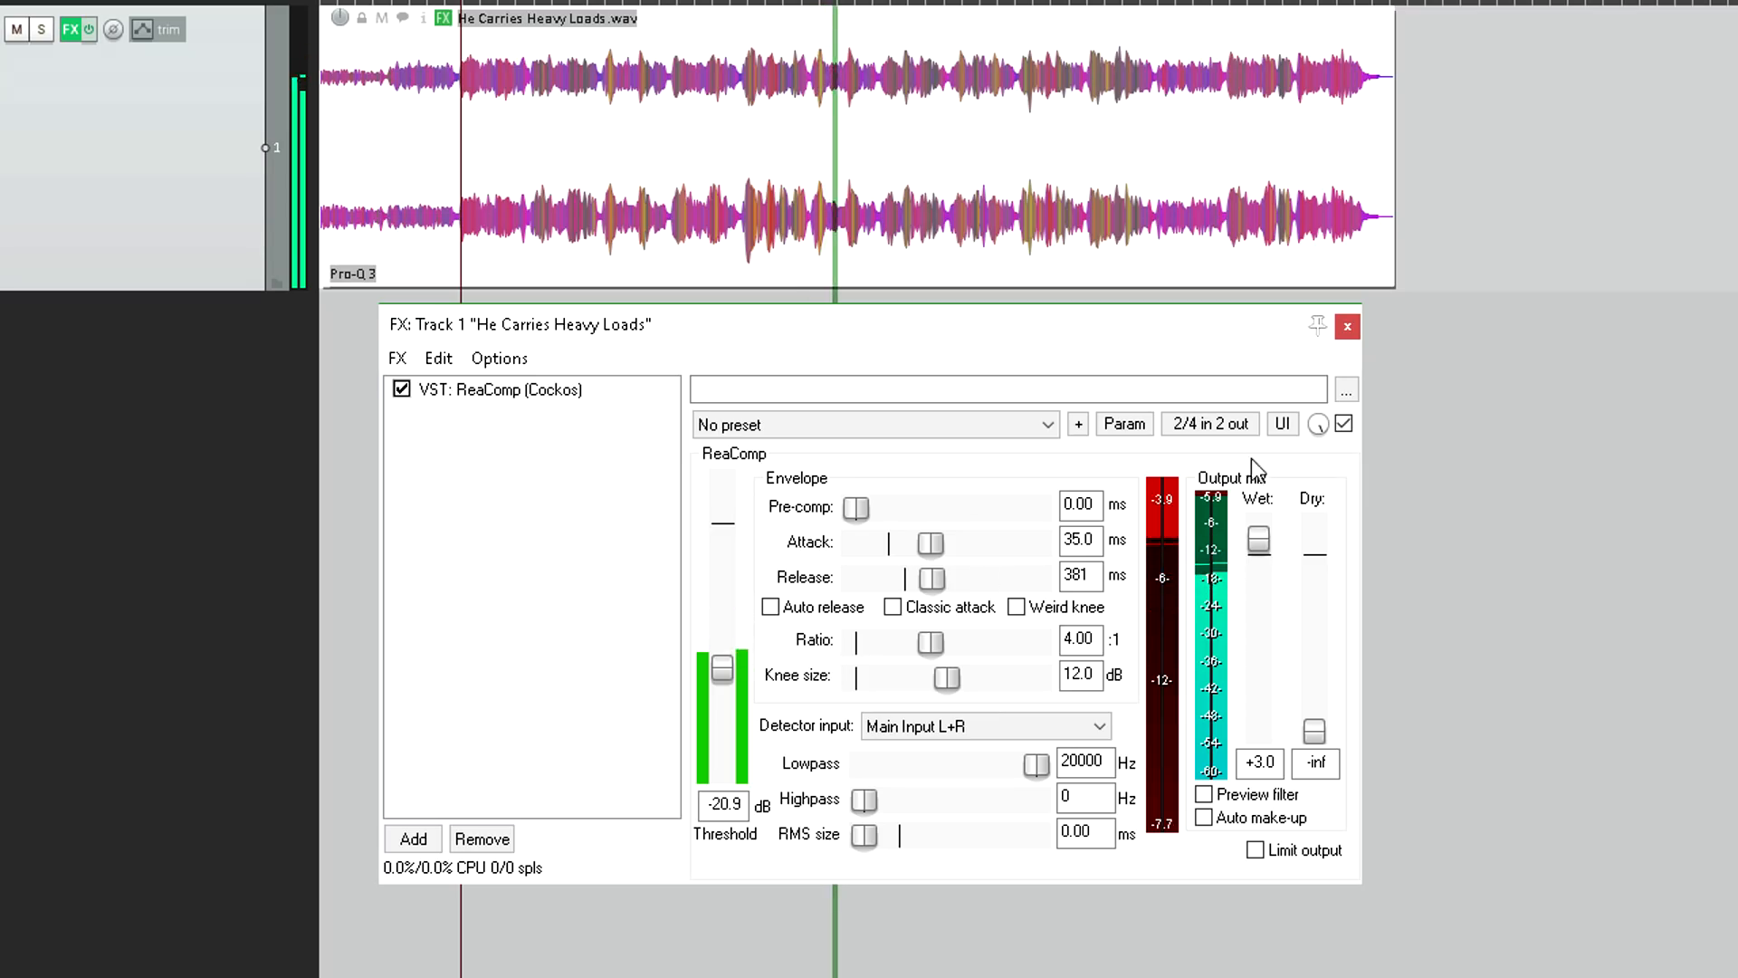
Step: Bypass ReaComp to hear the dry track, then switch it back on for comparison
left_click(1343, 424)
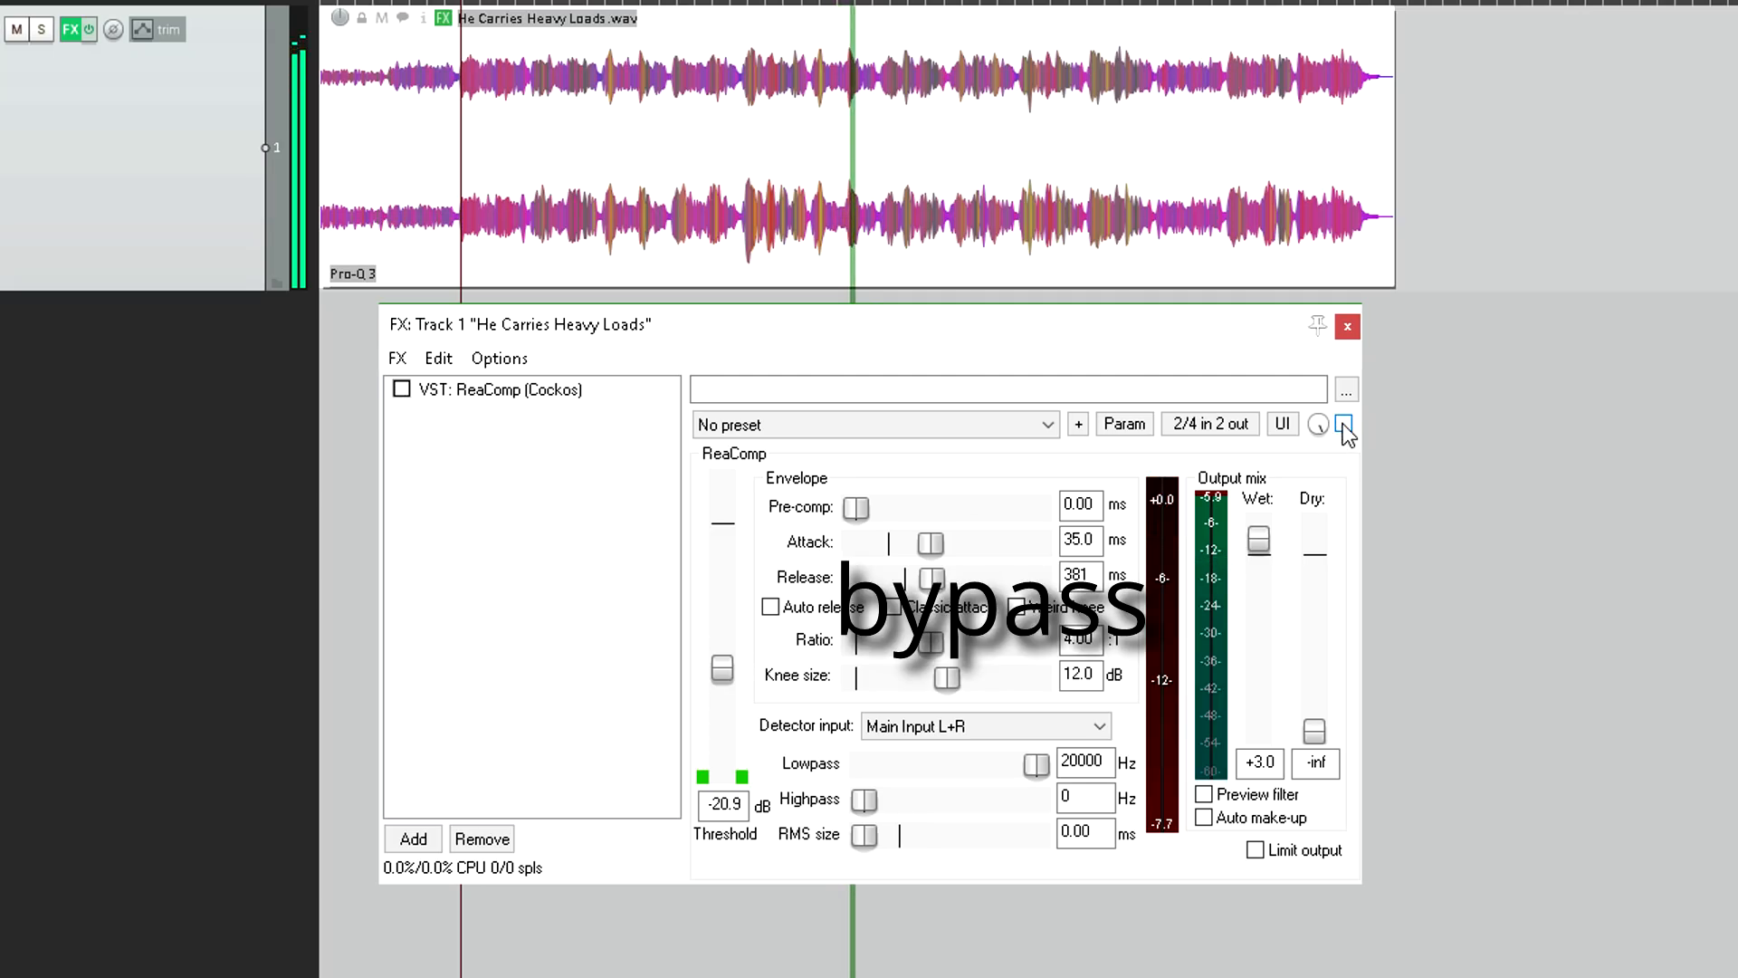
left_click(402, 389)
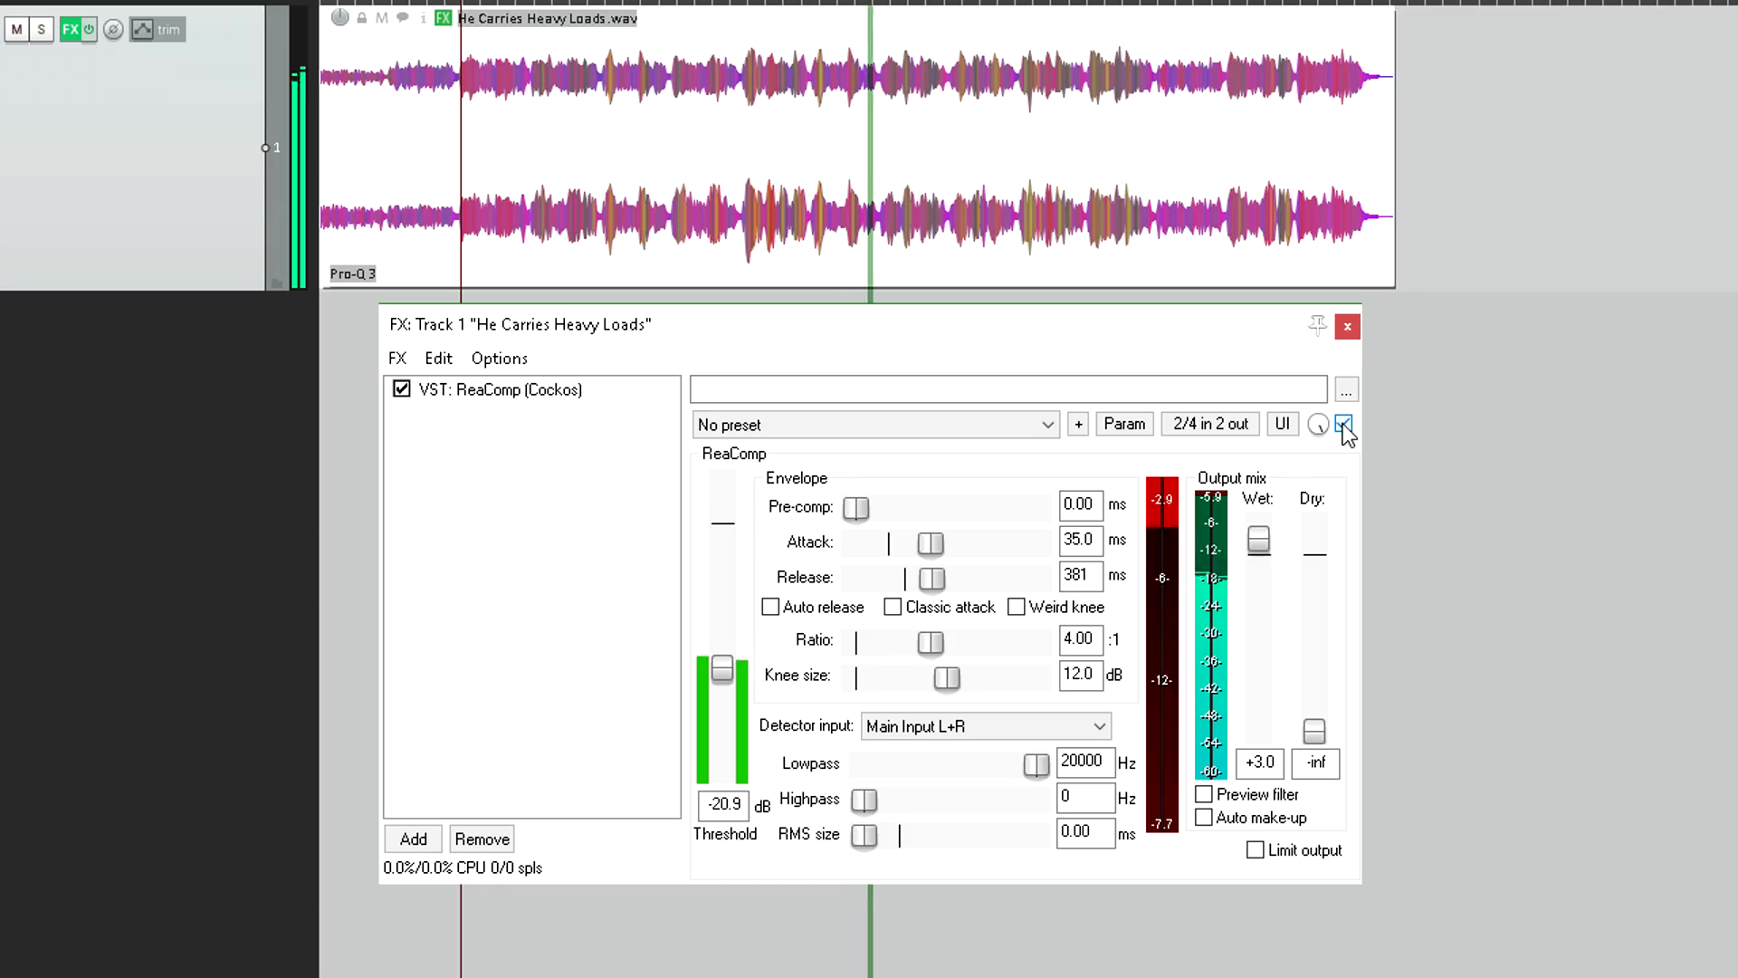
left_click(1341, 424)
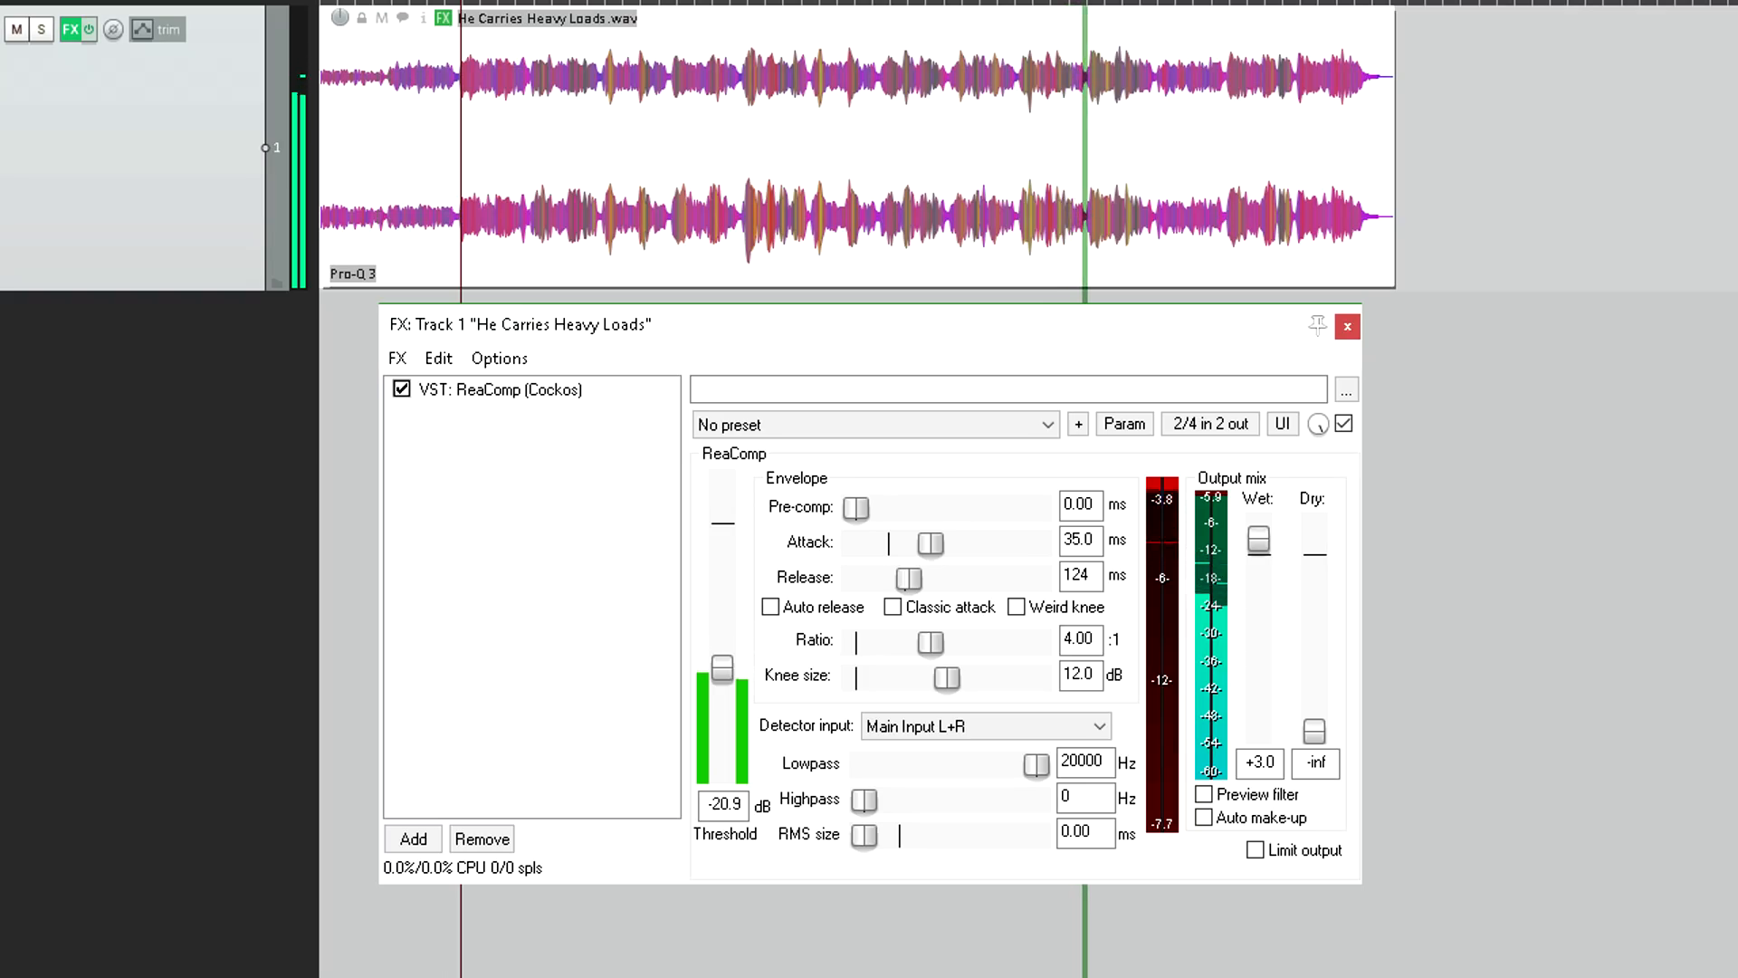
Step: Disable ReaComp and A/B the Klanghelm DC1A3 compressor by bypassing and re-enabling it twice
left_click(402, 390)
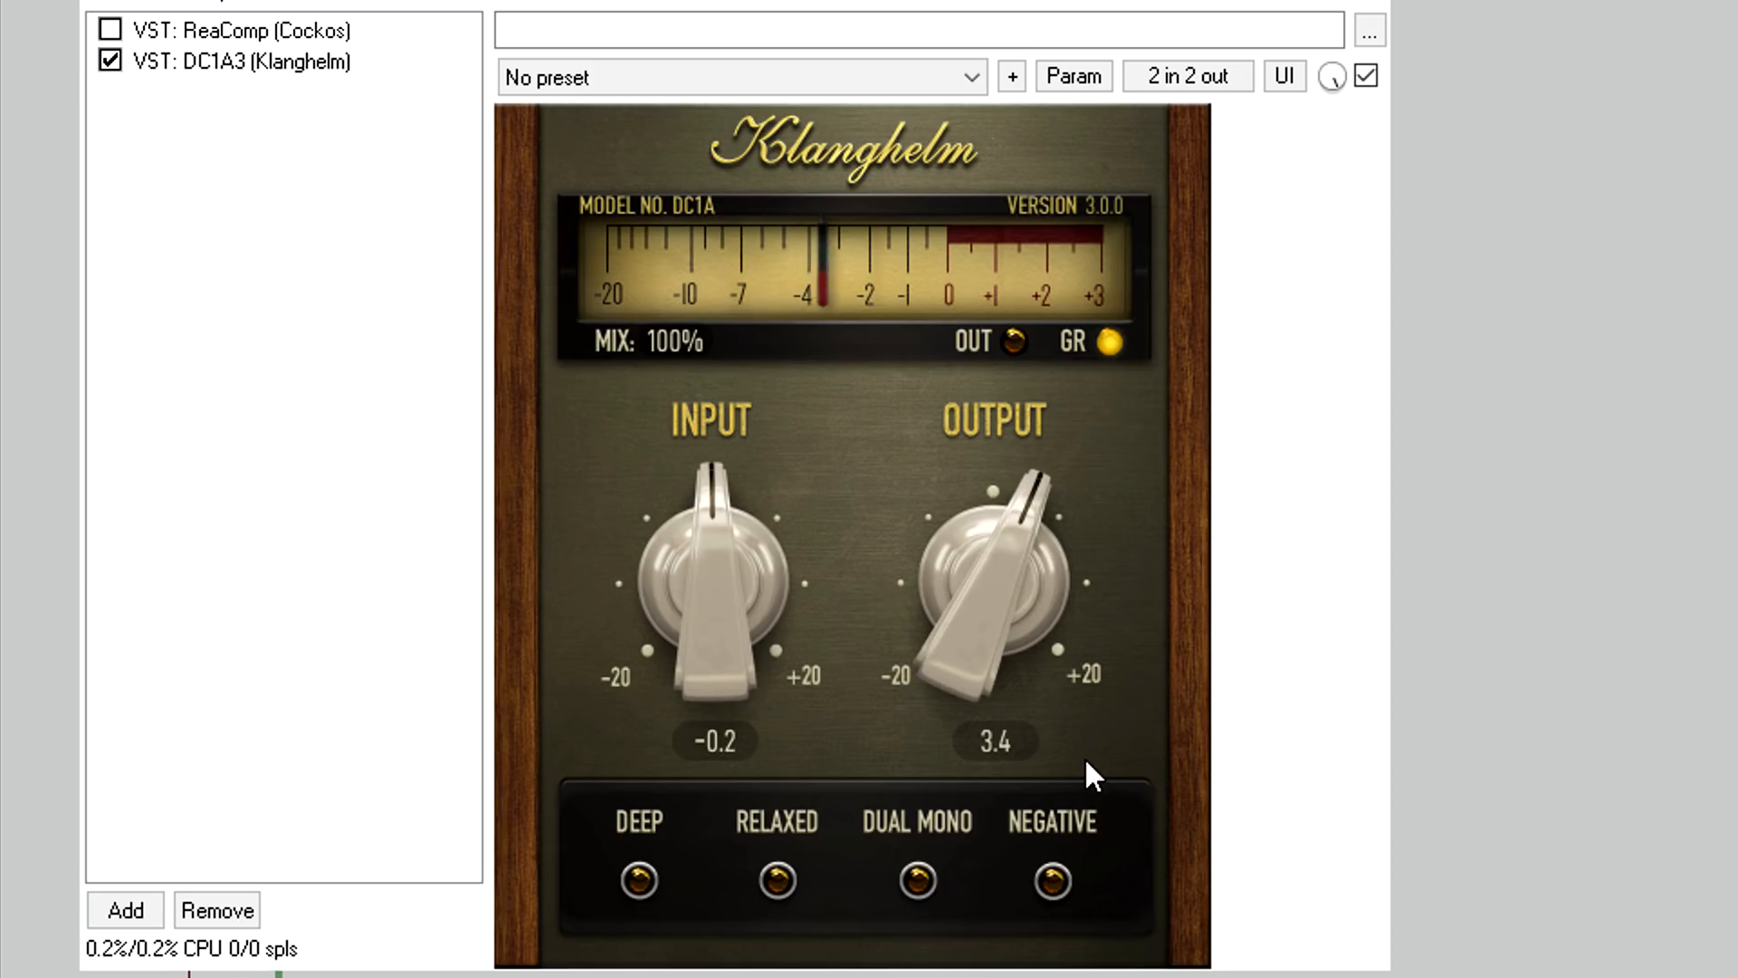
mouse_move(1390, 120)
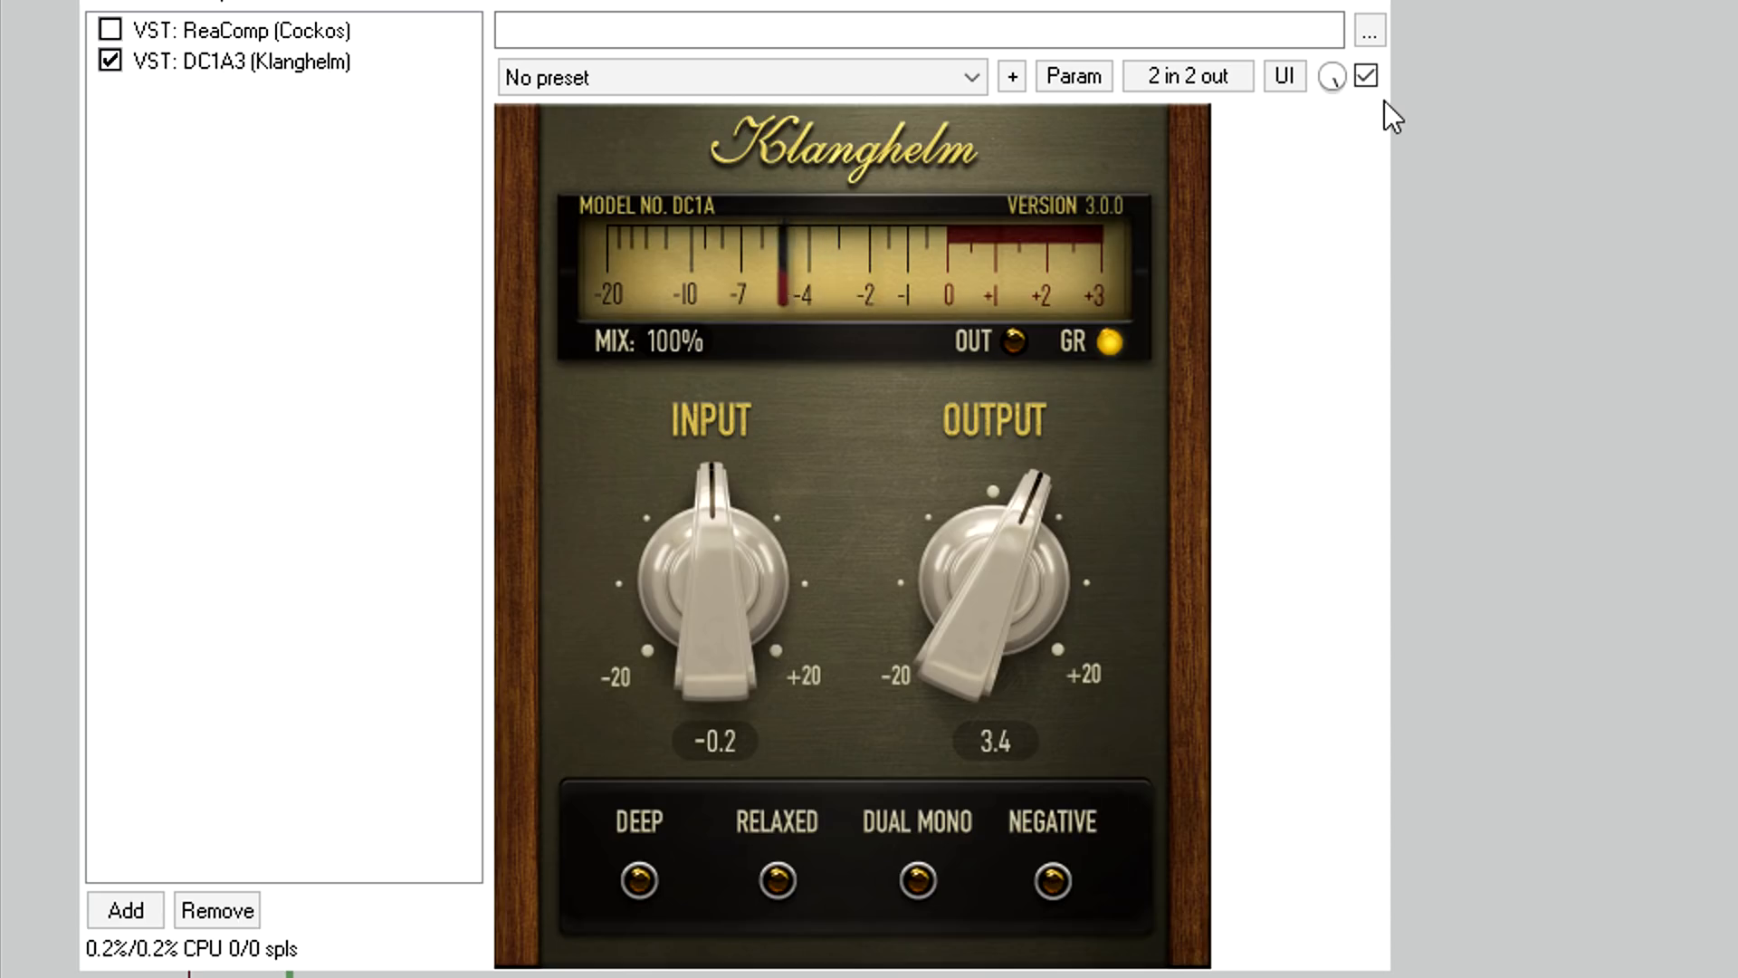
left_click(1365, 76)
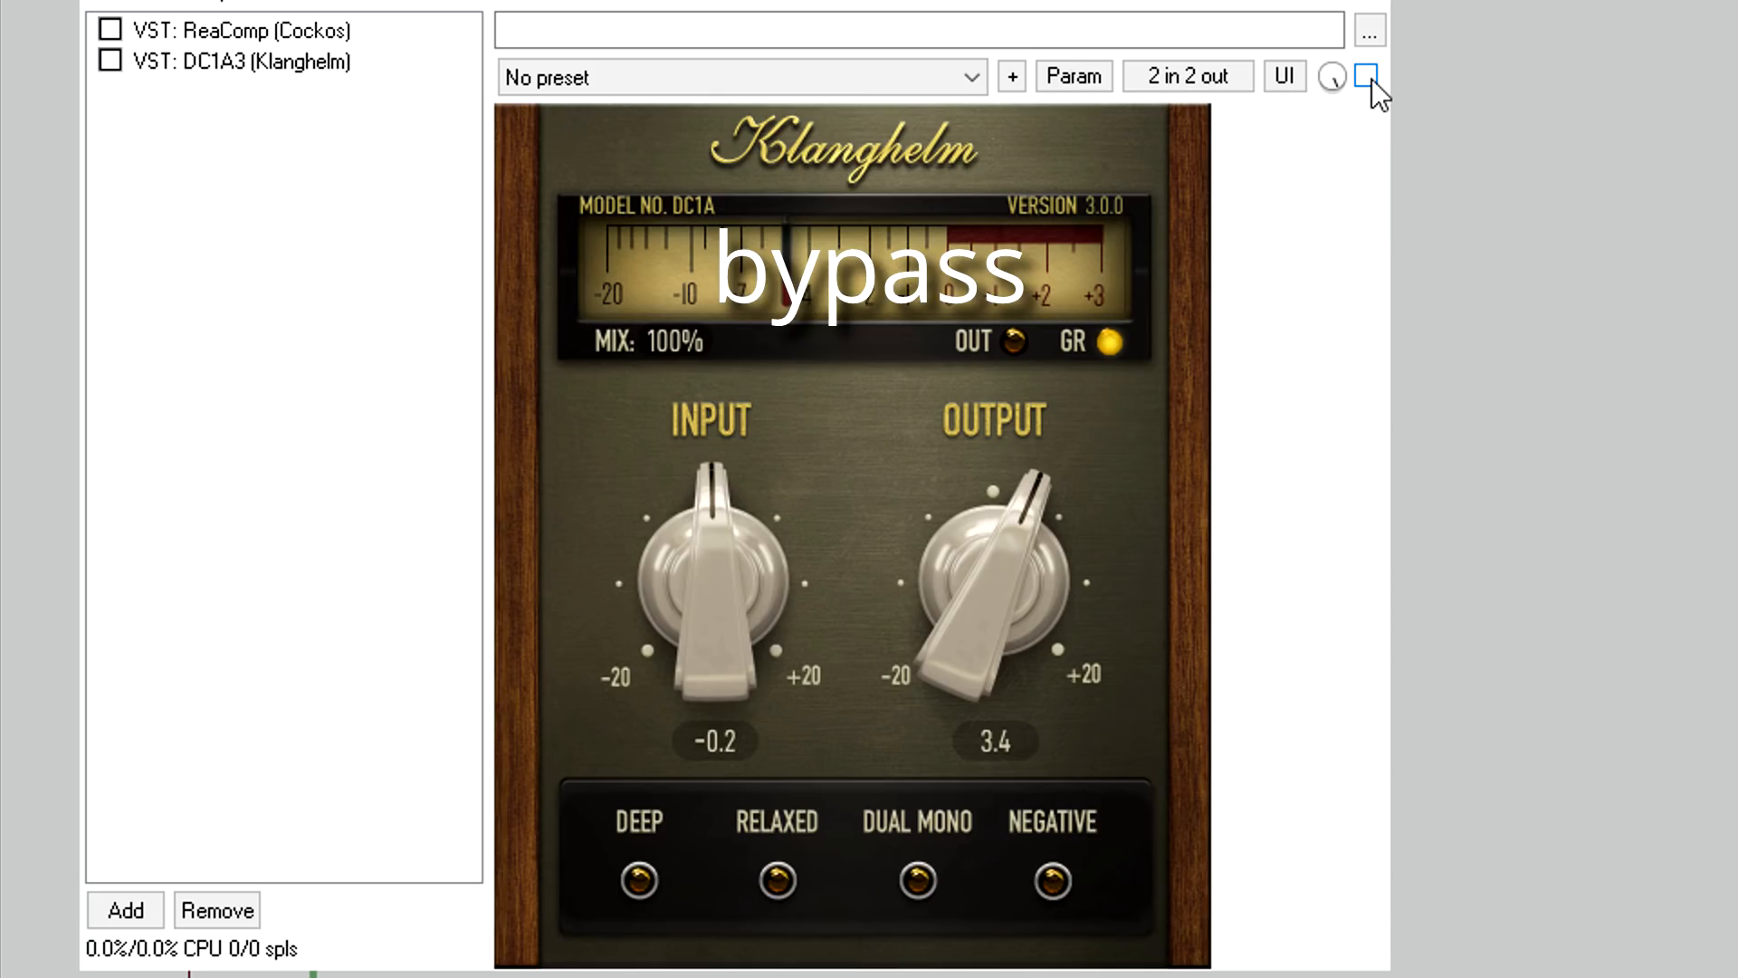
left_click(1369, 78)
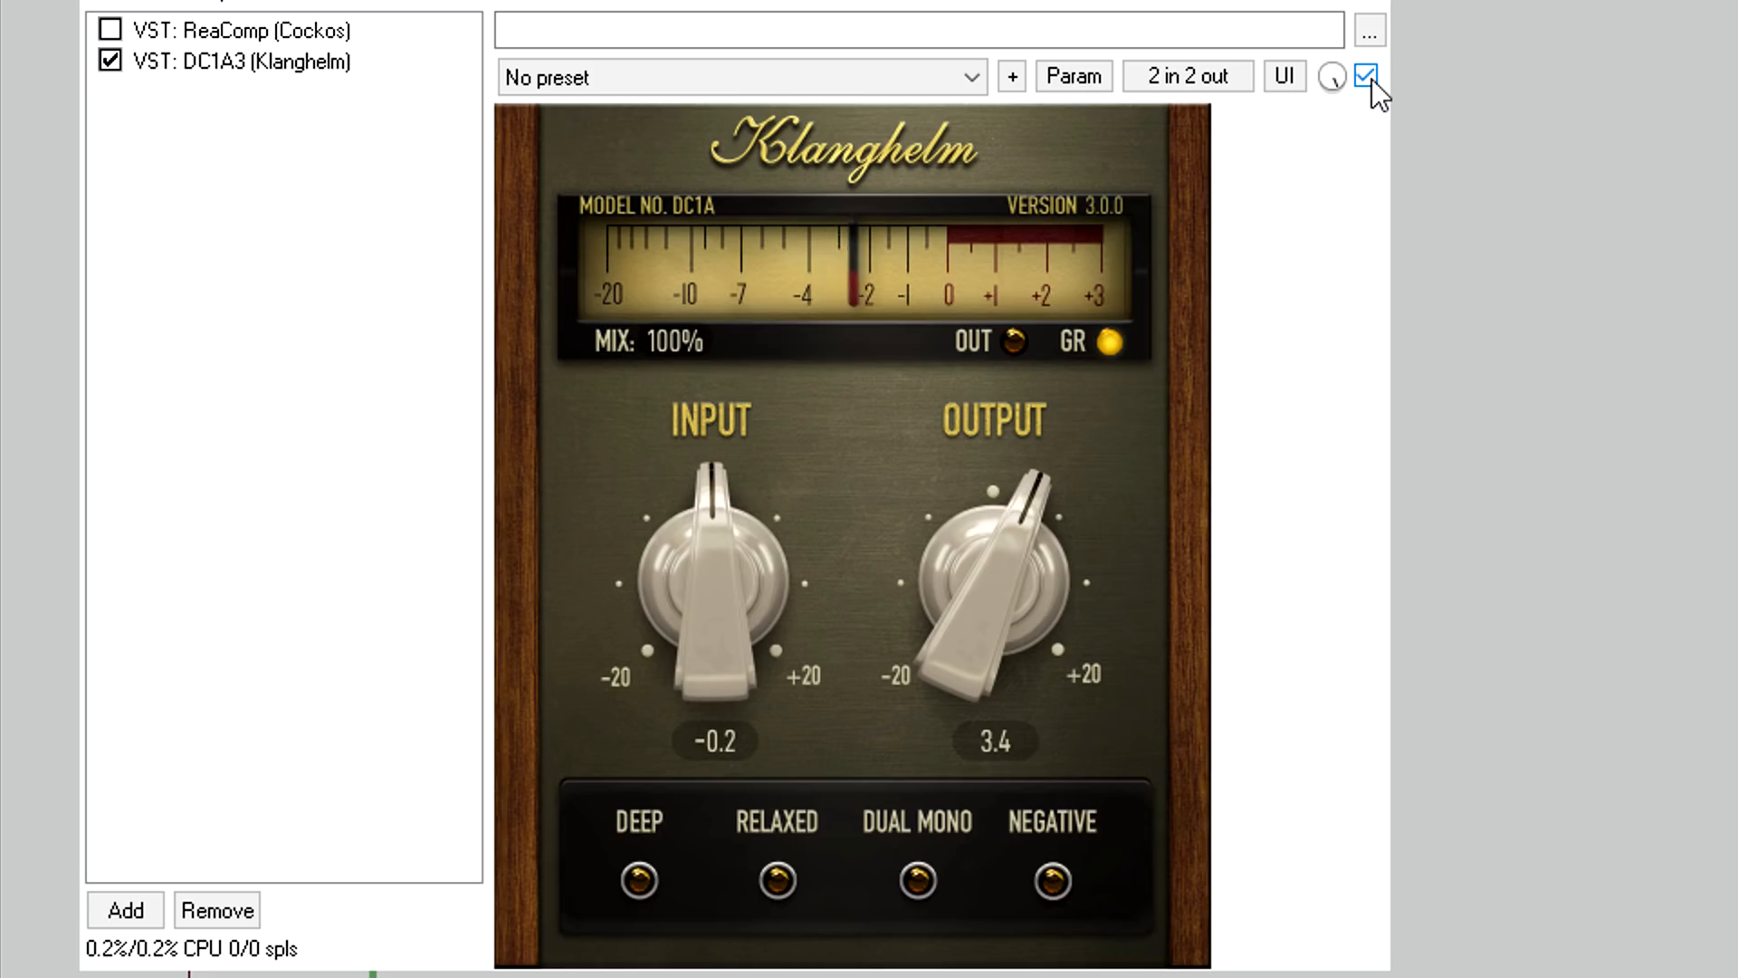
left_click(1365, 76)
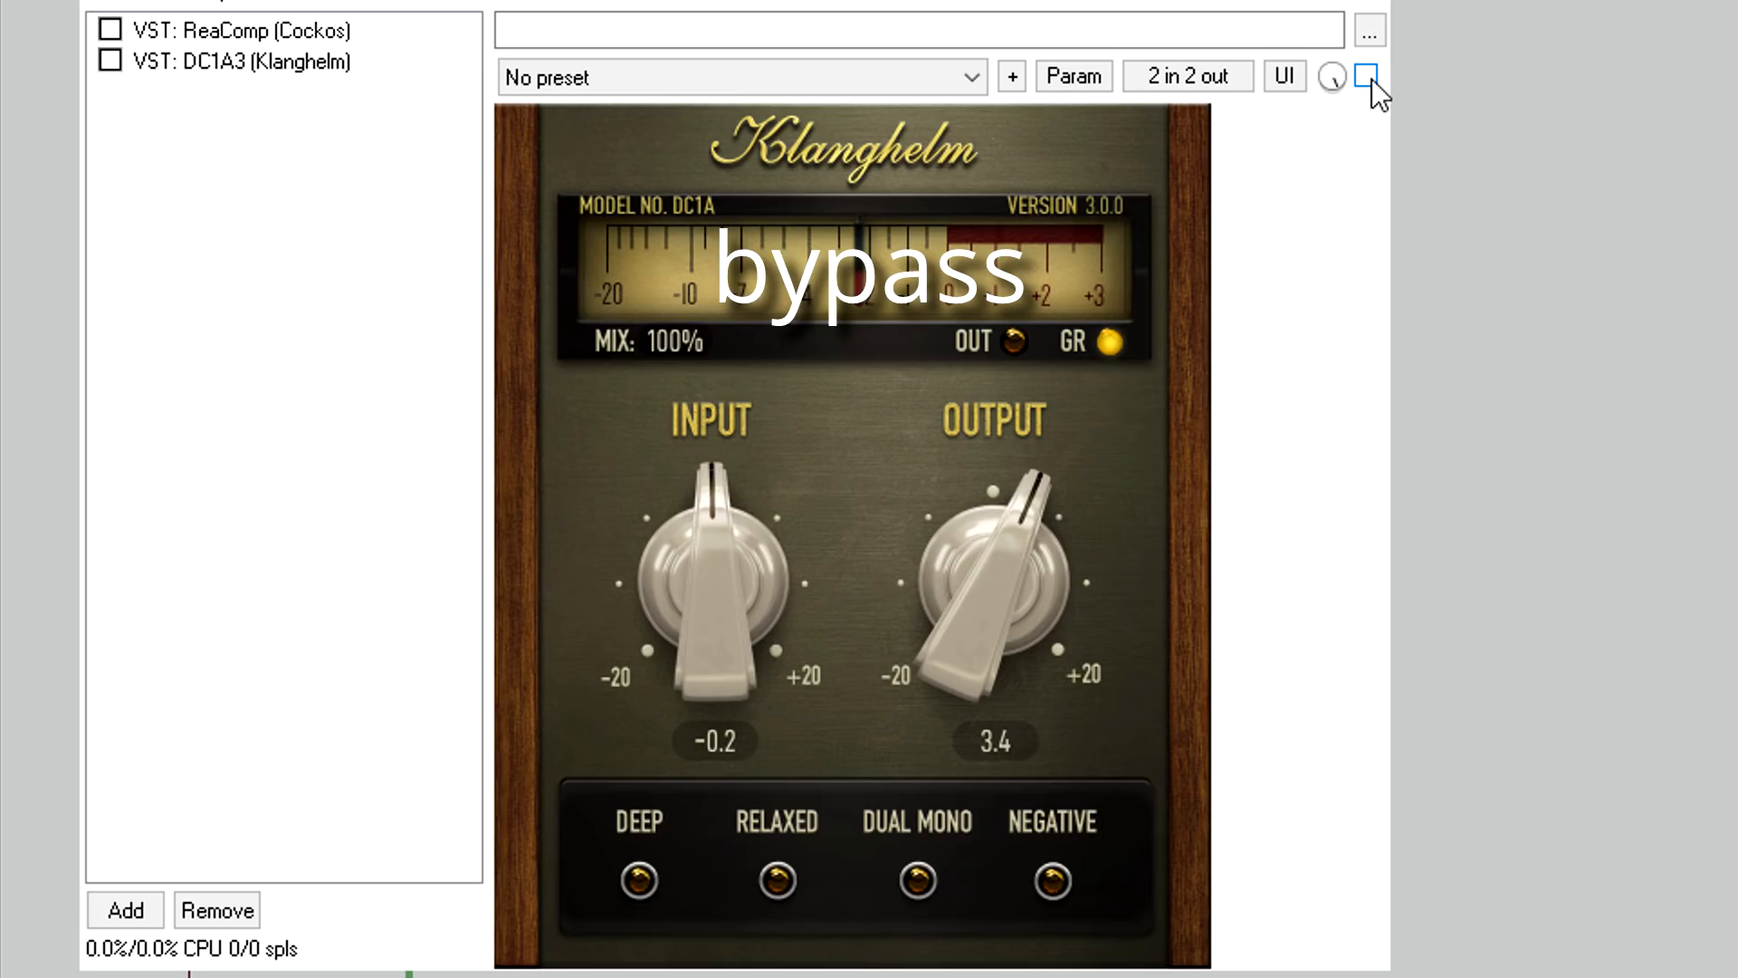
left_click(1367, 76)
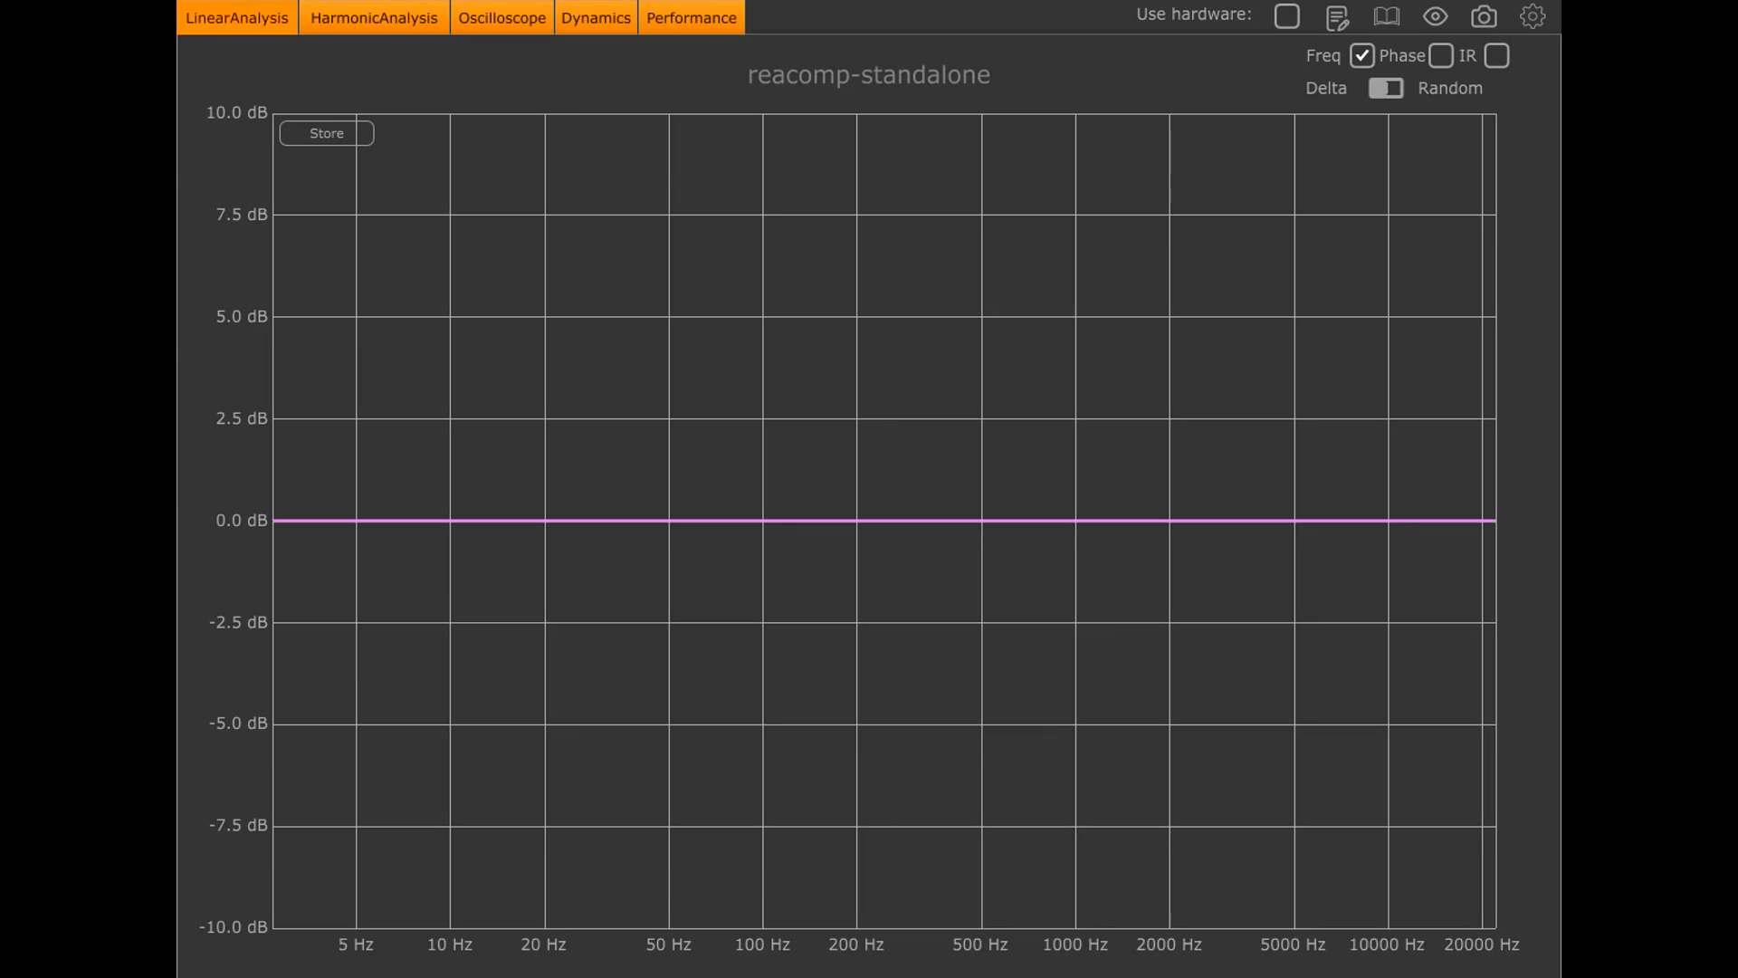
mouse_move(596, 18)
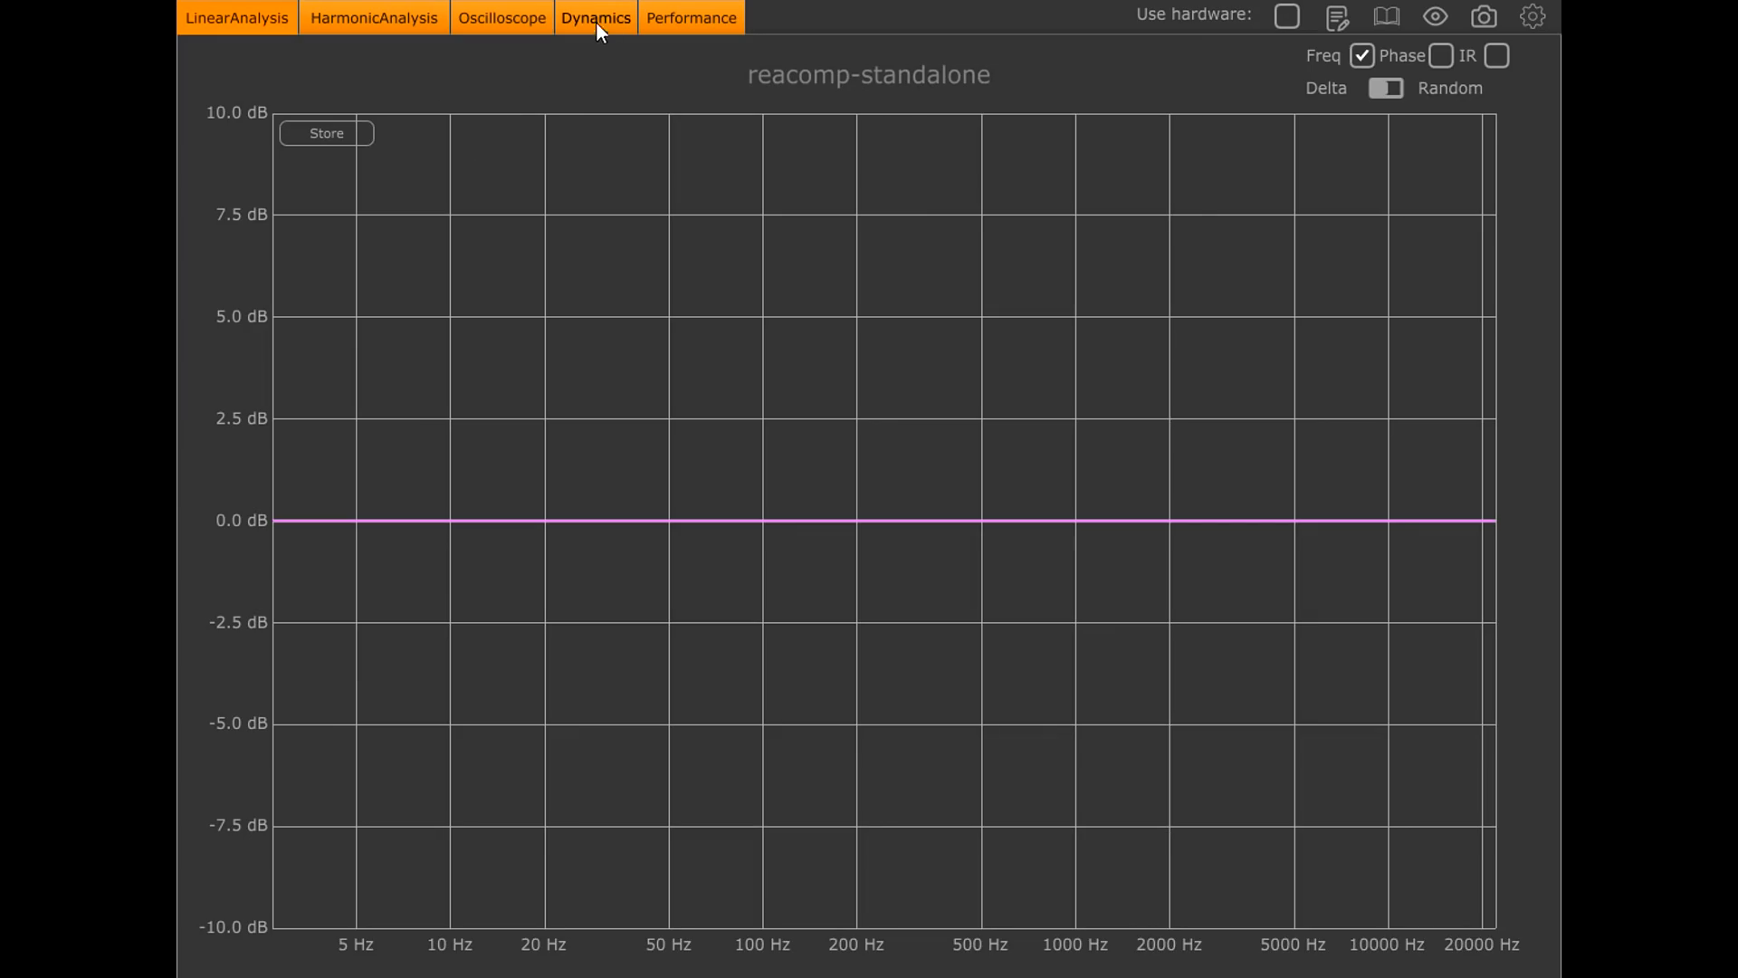
Step: Show ReaComp's Dynamics analysis in Att/Rel mode to plot the burst output waveform over time
left_click(596, 16)
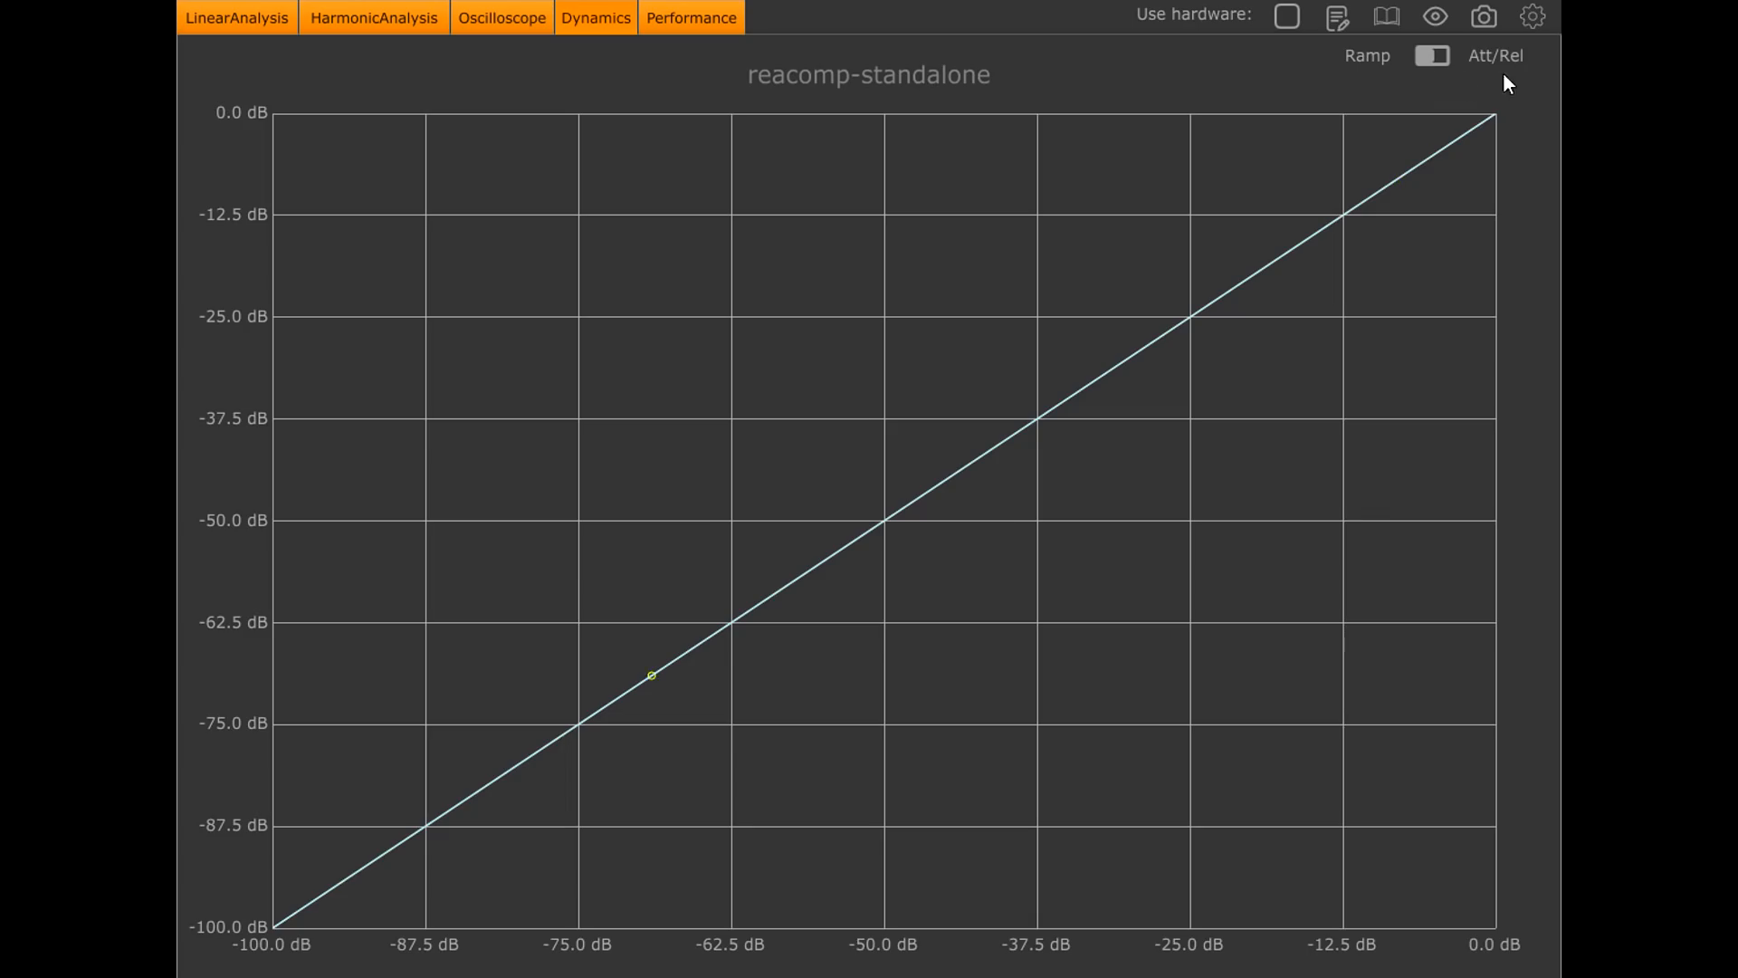
left_click(1430, 56)
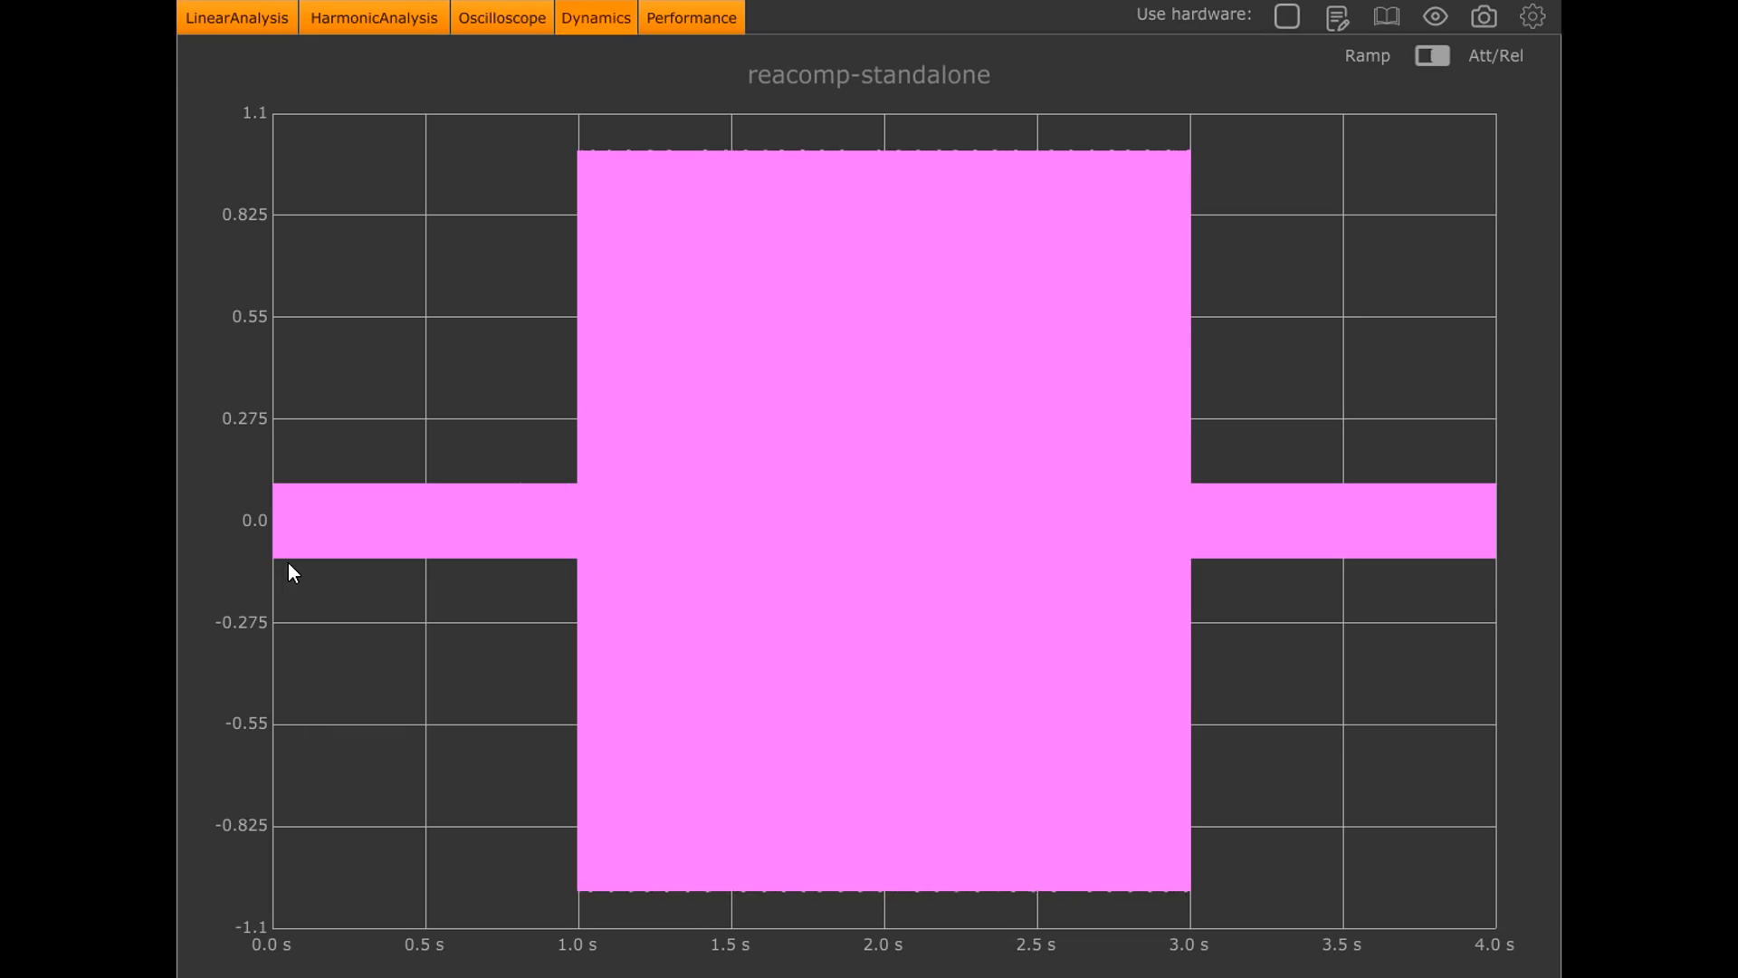
mouse_move(576, 581)
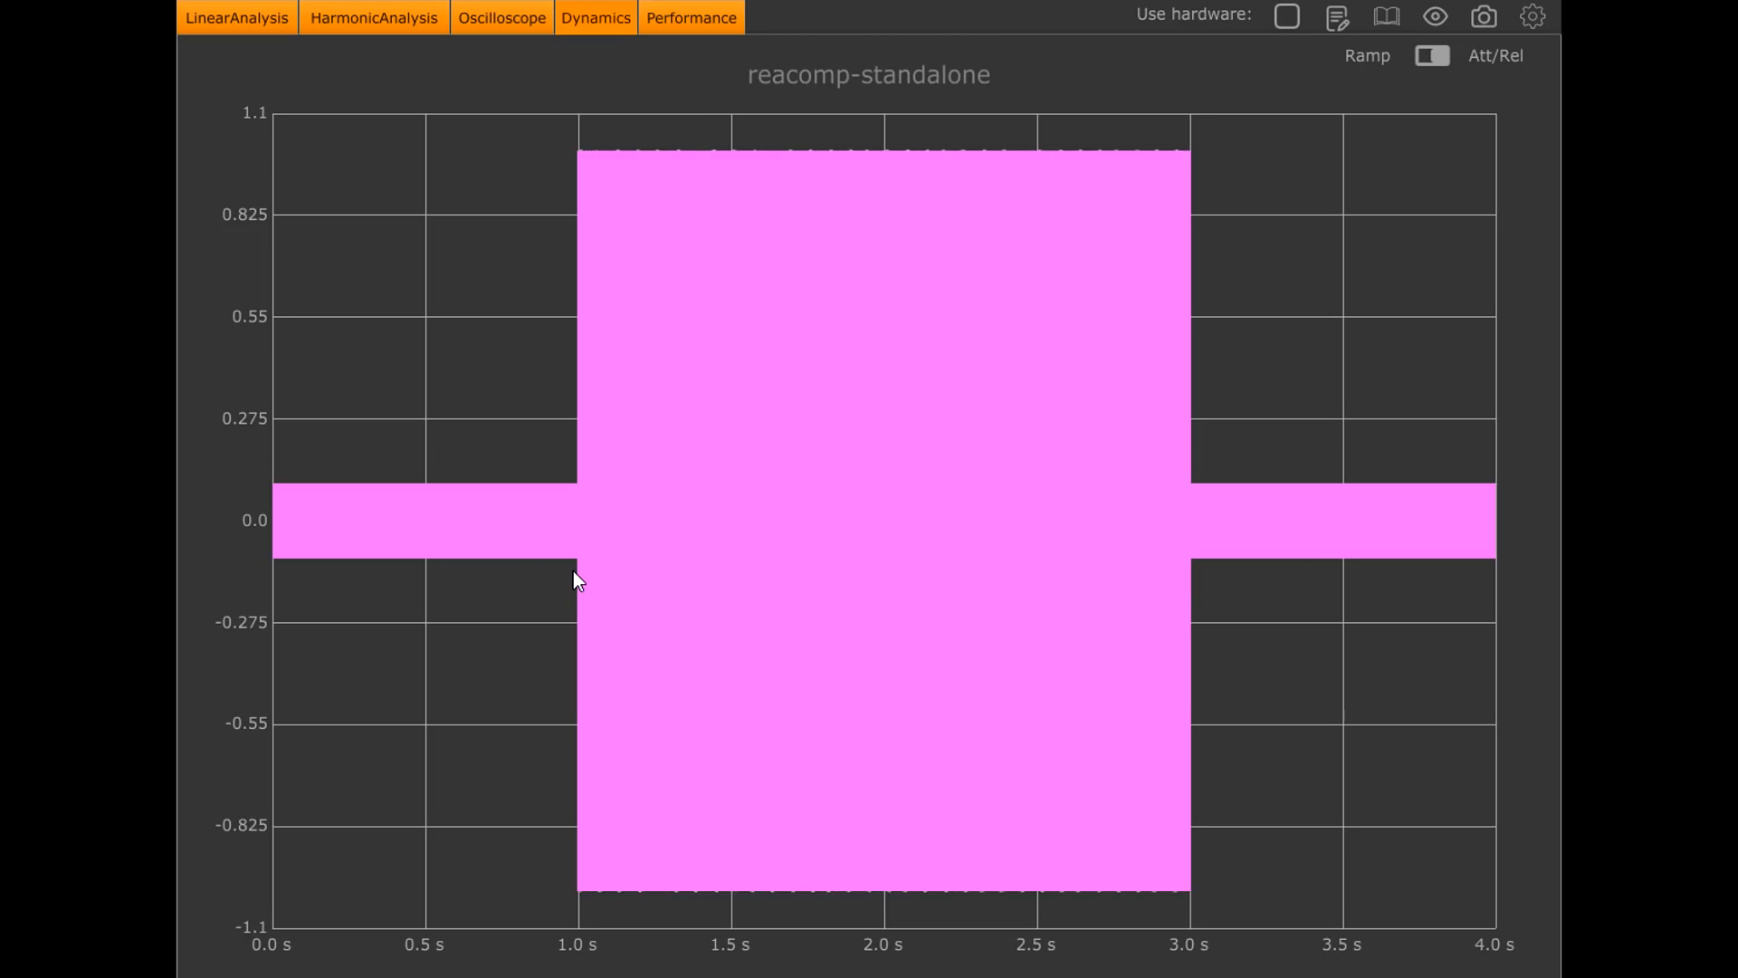
mouse_move(585, 165)
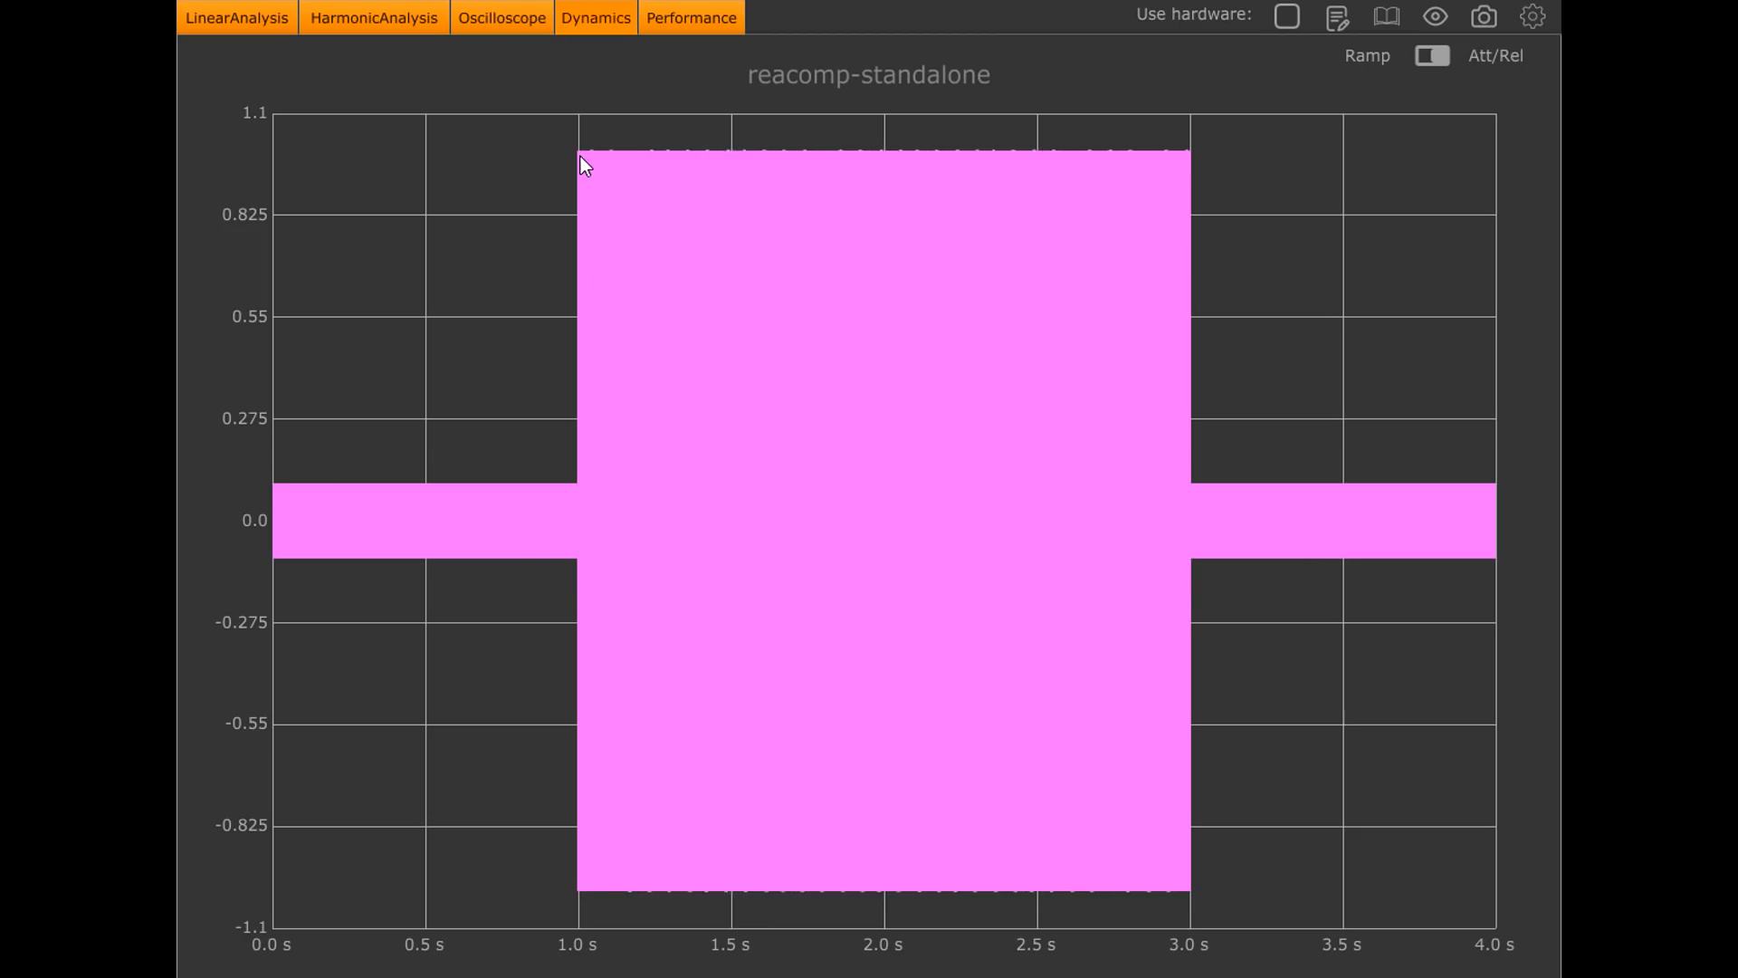
mouse_move(1202, 173)
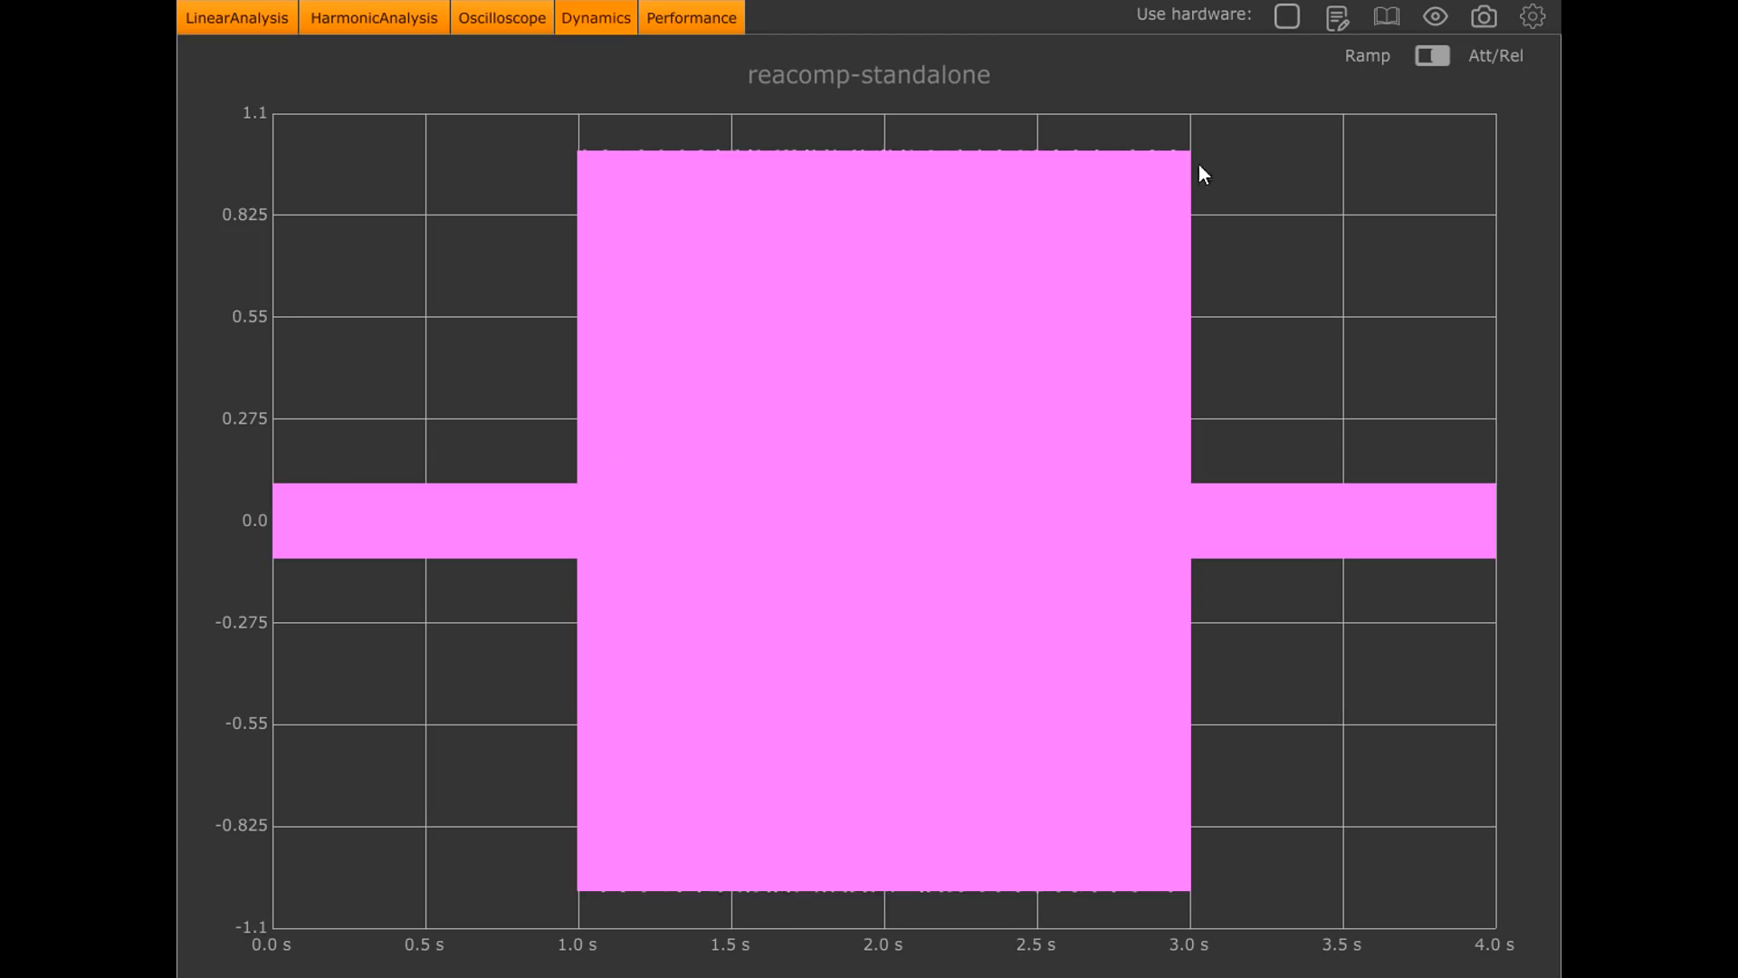
mouse_move(1454, 500)
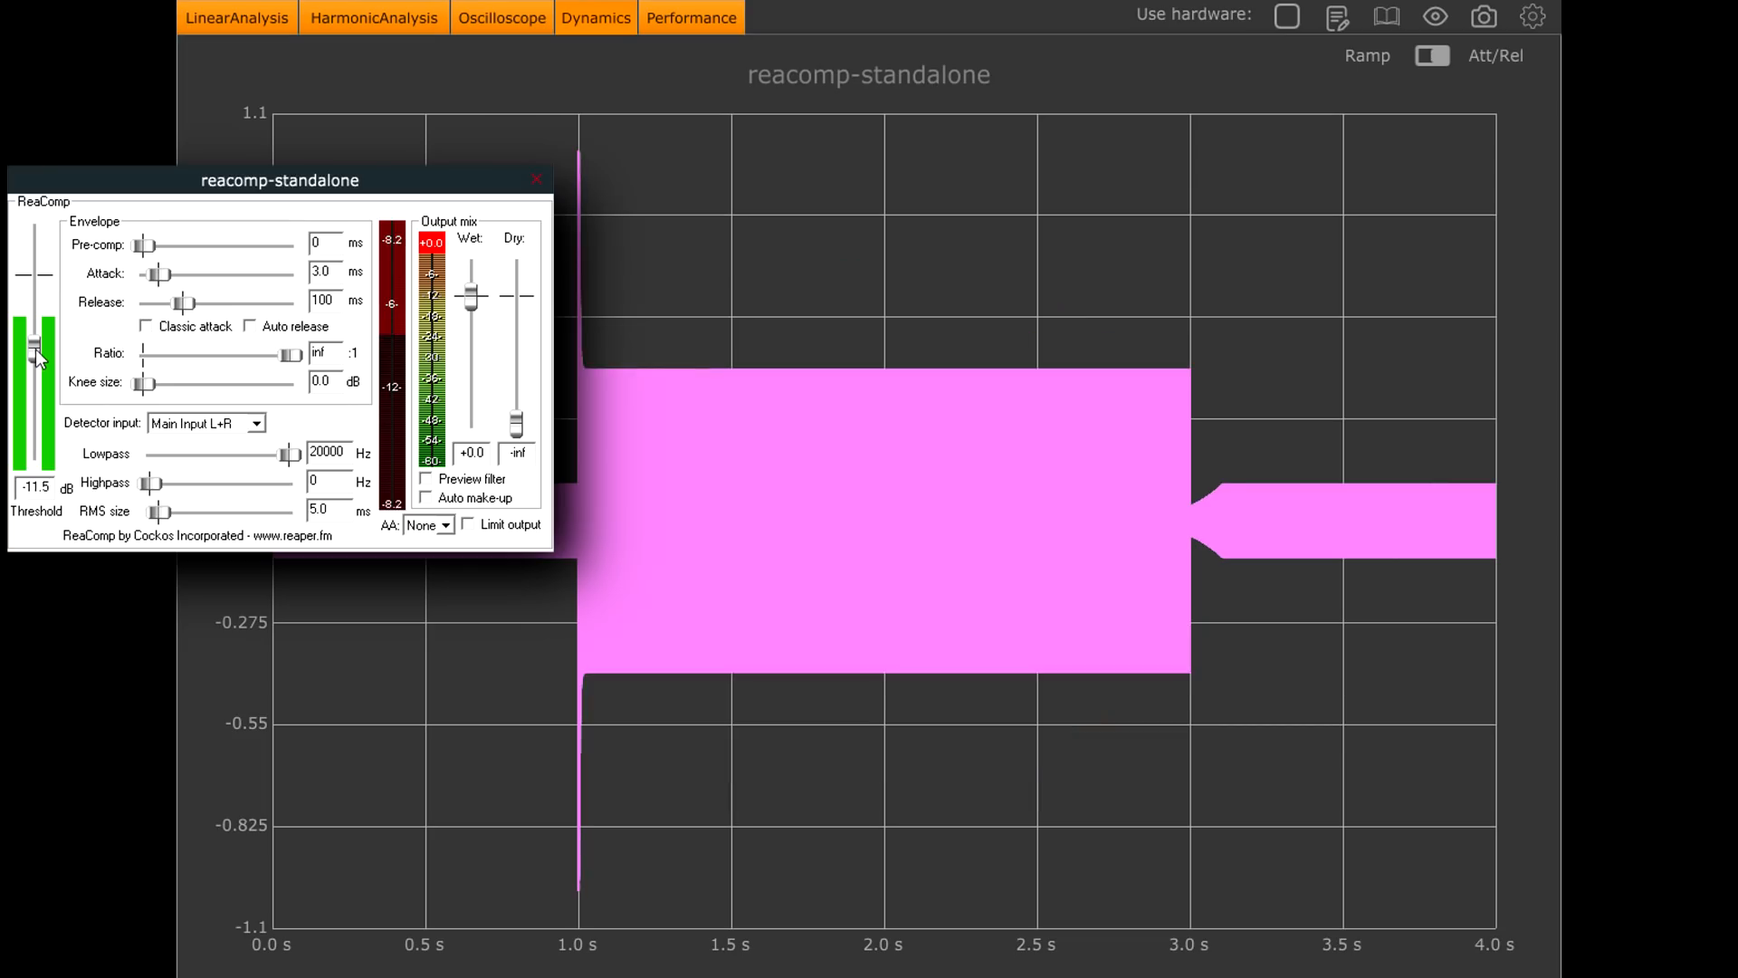
Step: Lower ReaComp's threshold to about -16.9 dB and sweep the attack, settling it at 7.1 ms
left_click_drag(33, 354, 32, 371)
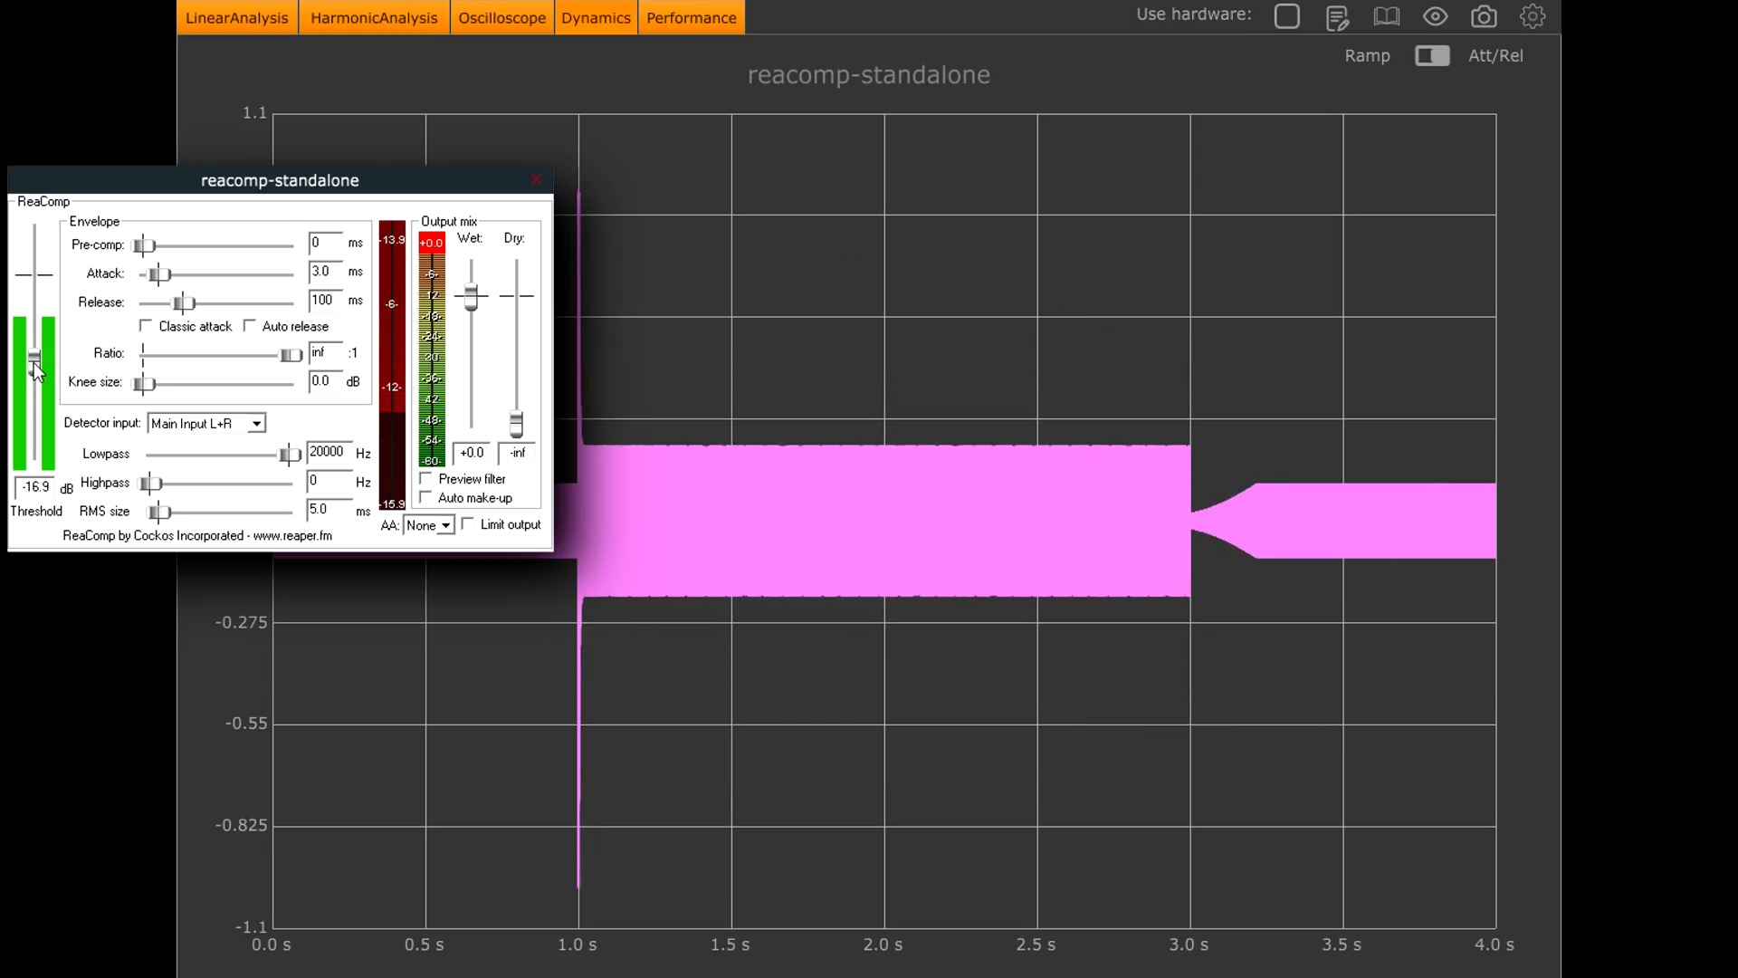
mouse_move(189, 277)
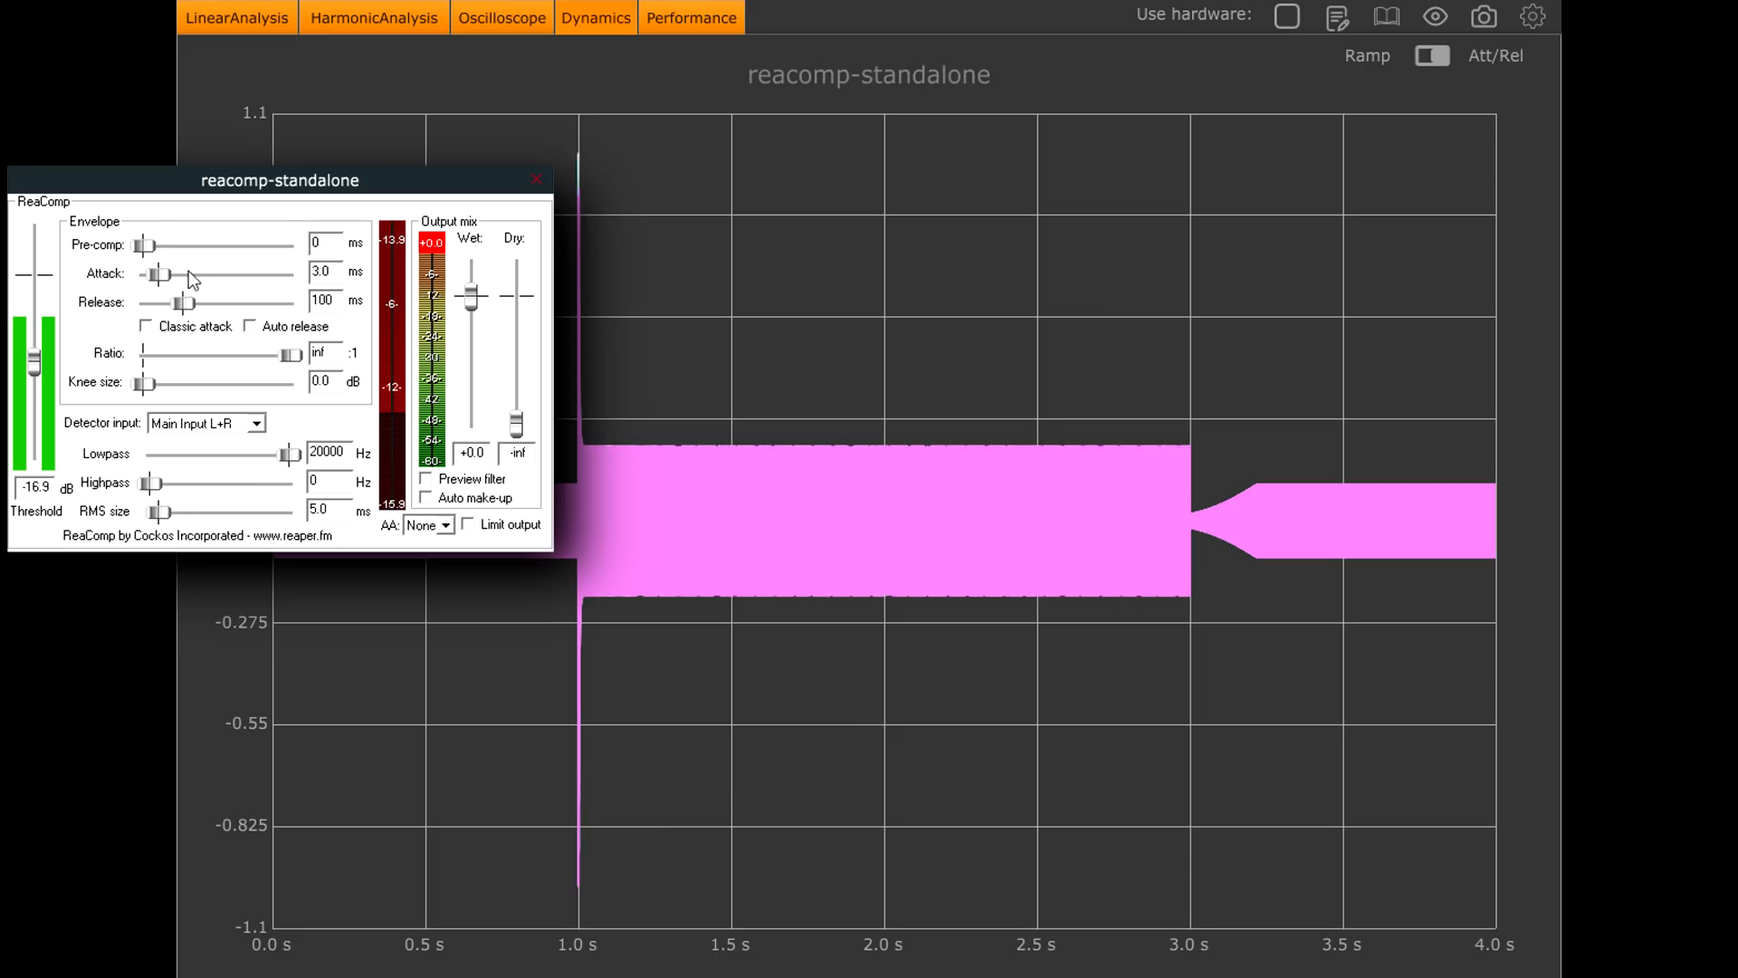
left_click_drag(156, 273, 230, 274)
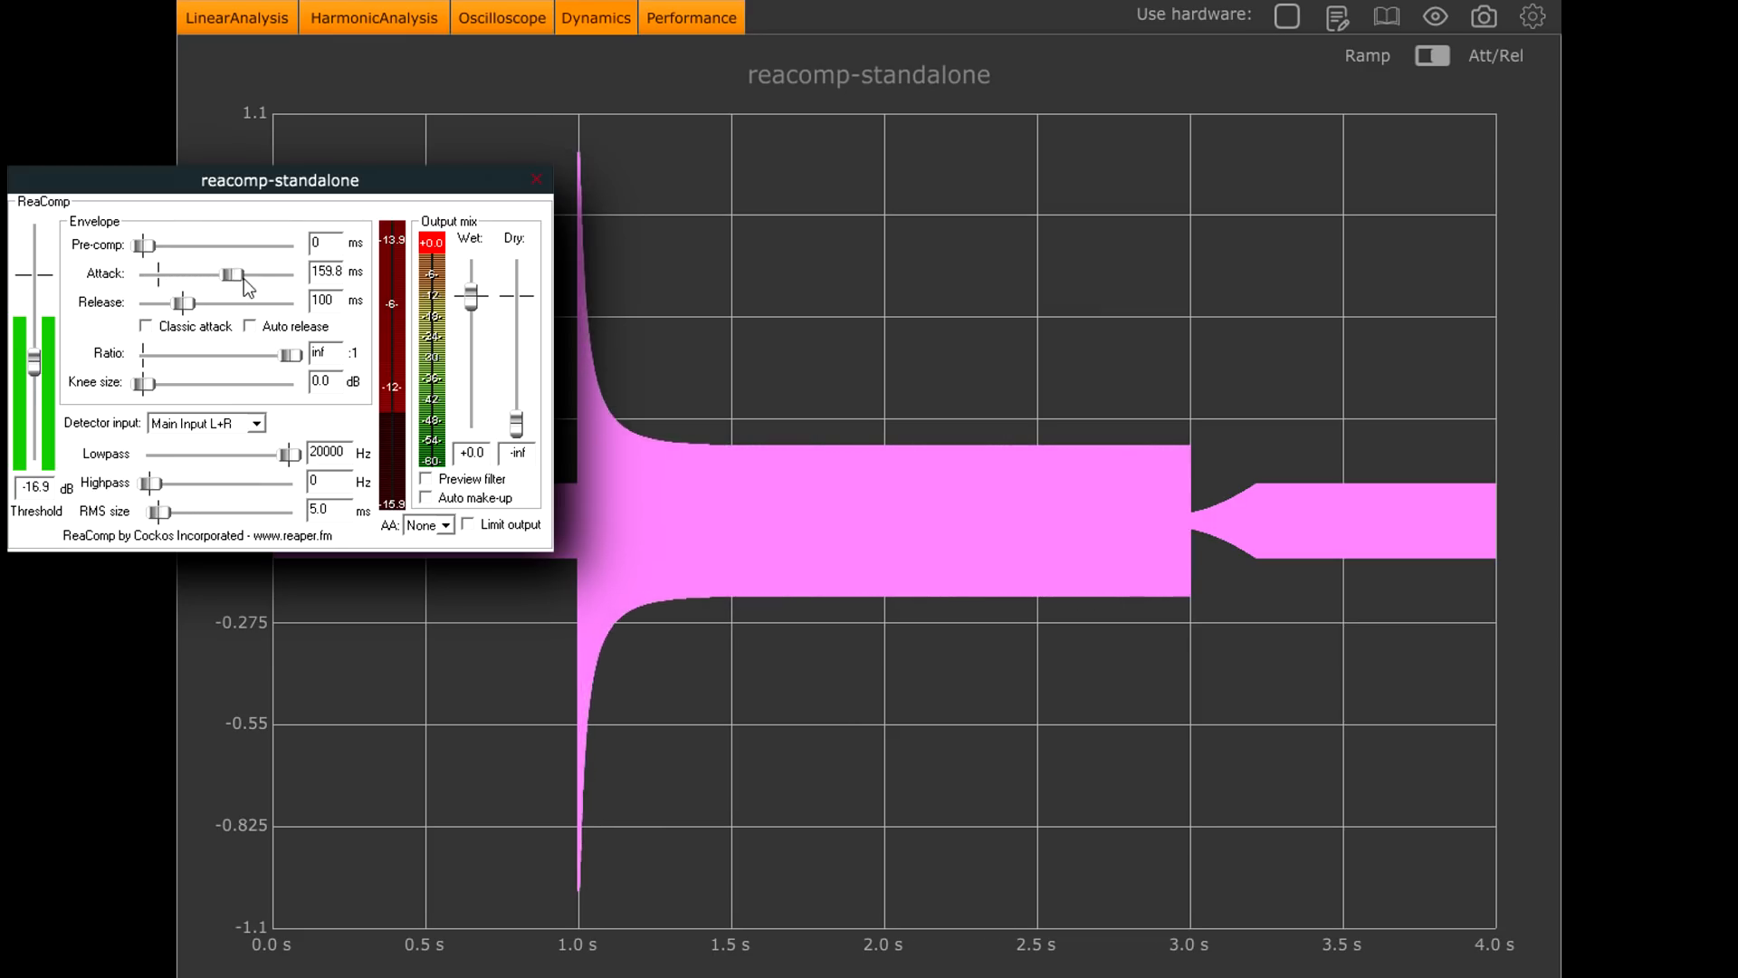
left_click_drag(228, 273, 277, 274)
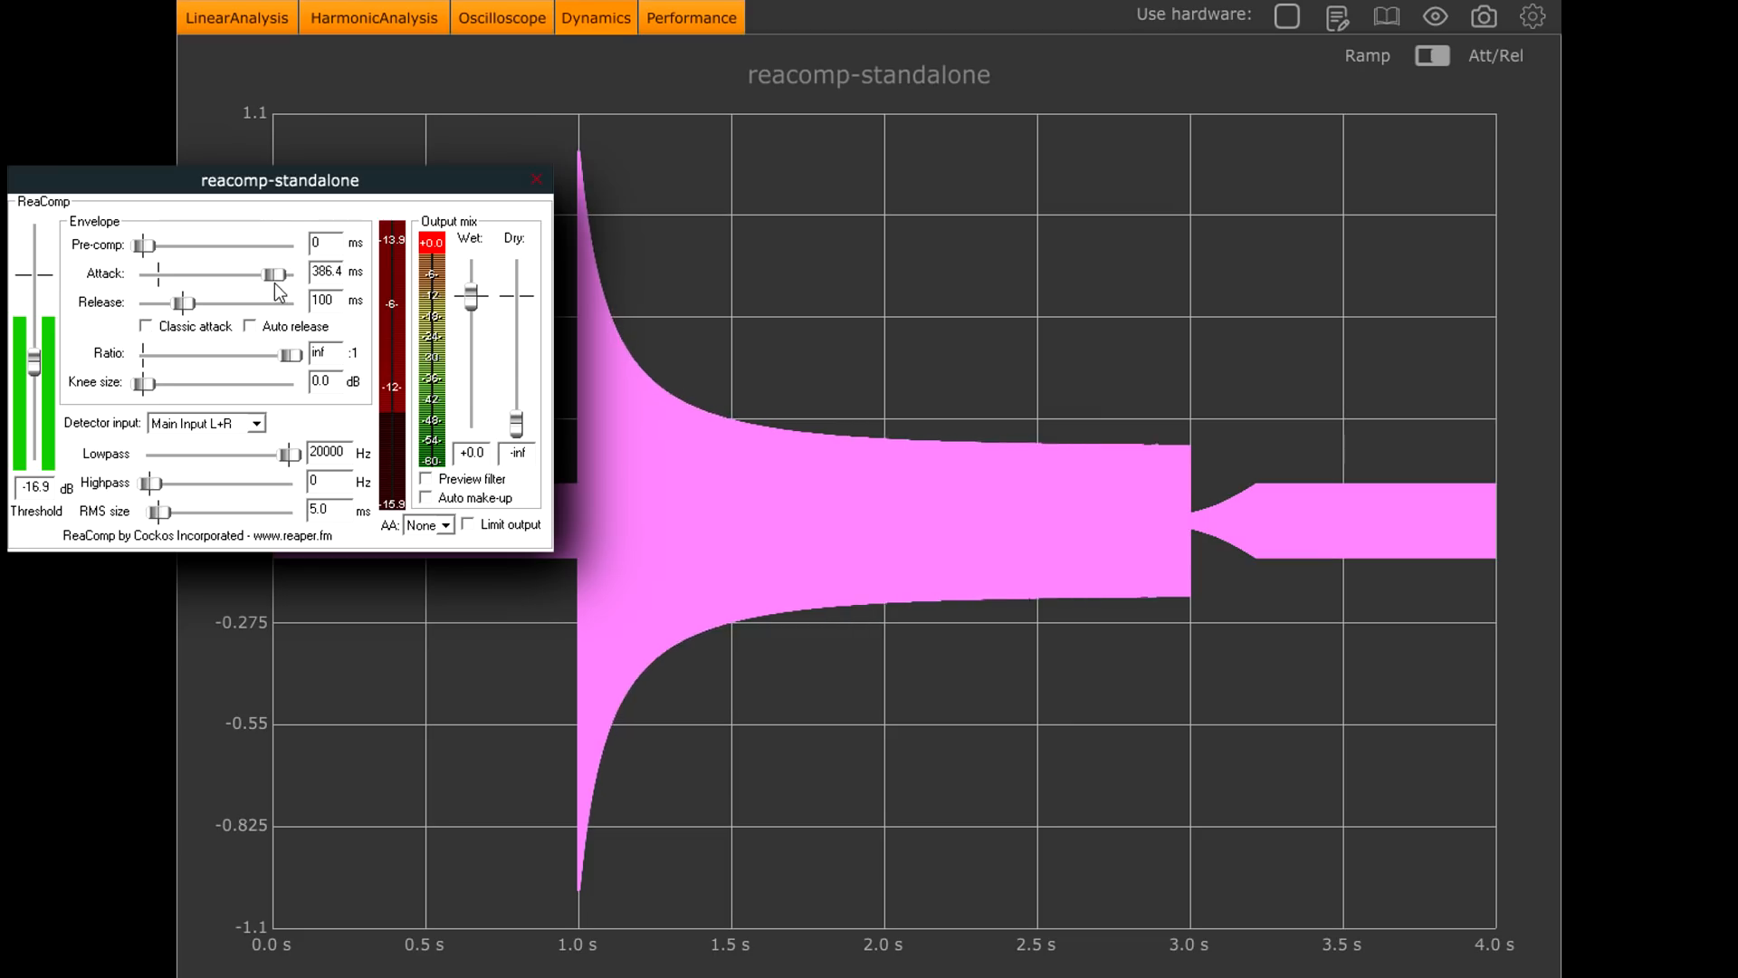
left_click_drag(275, 273, 228, 273)
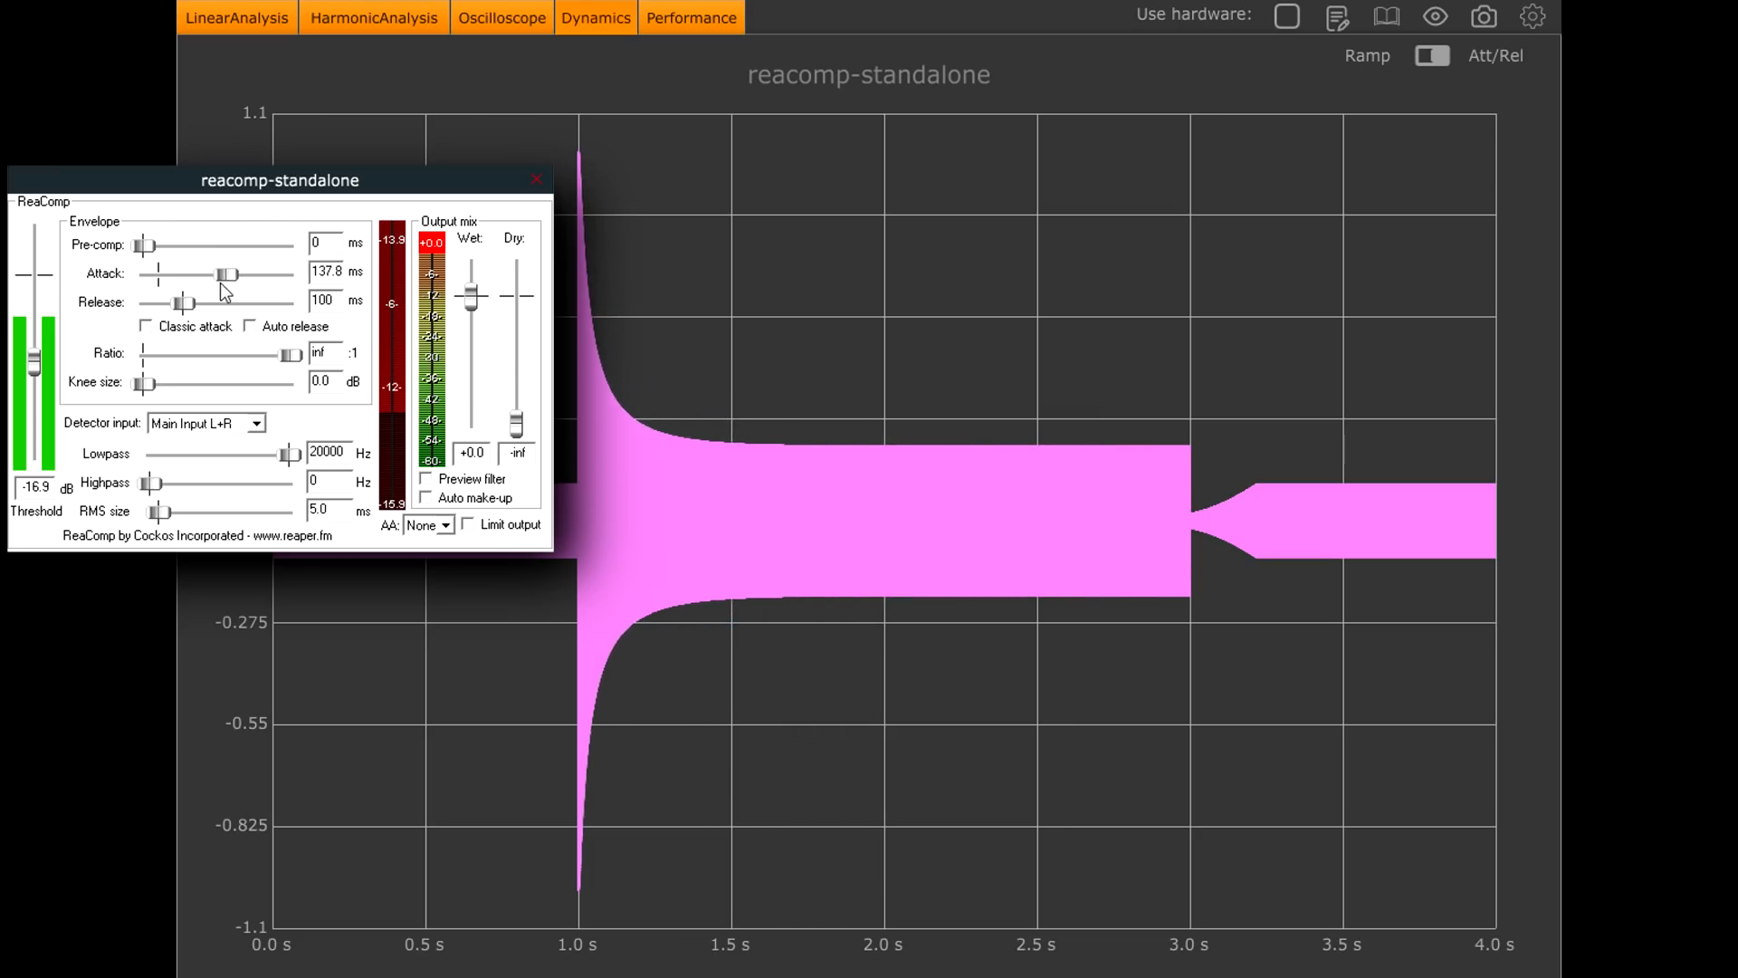
left_click_drag(228, 273, 208, 273)
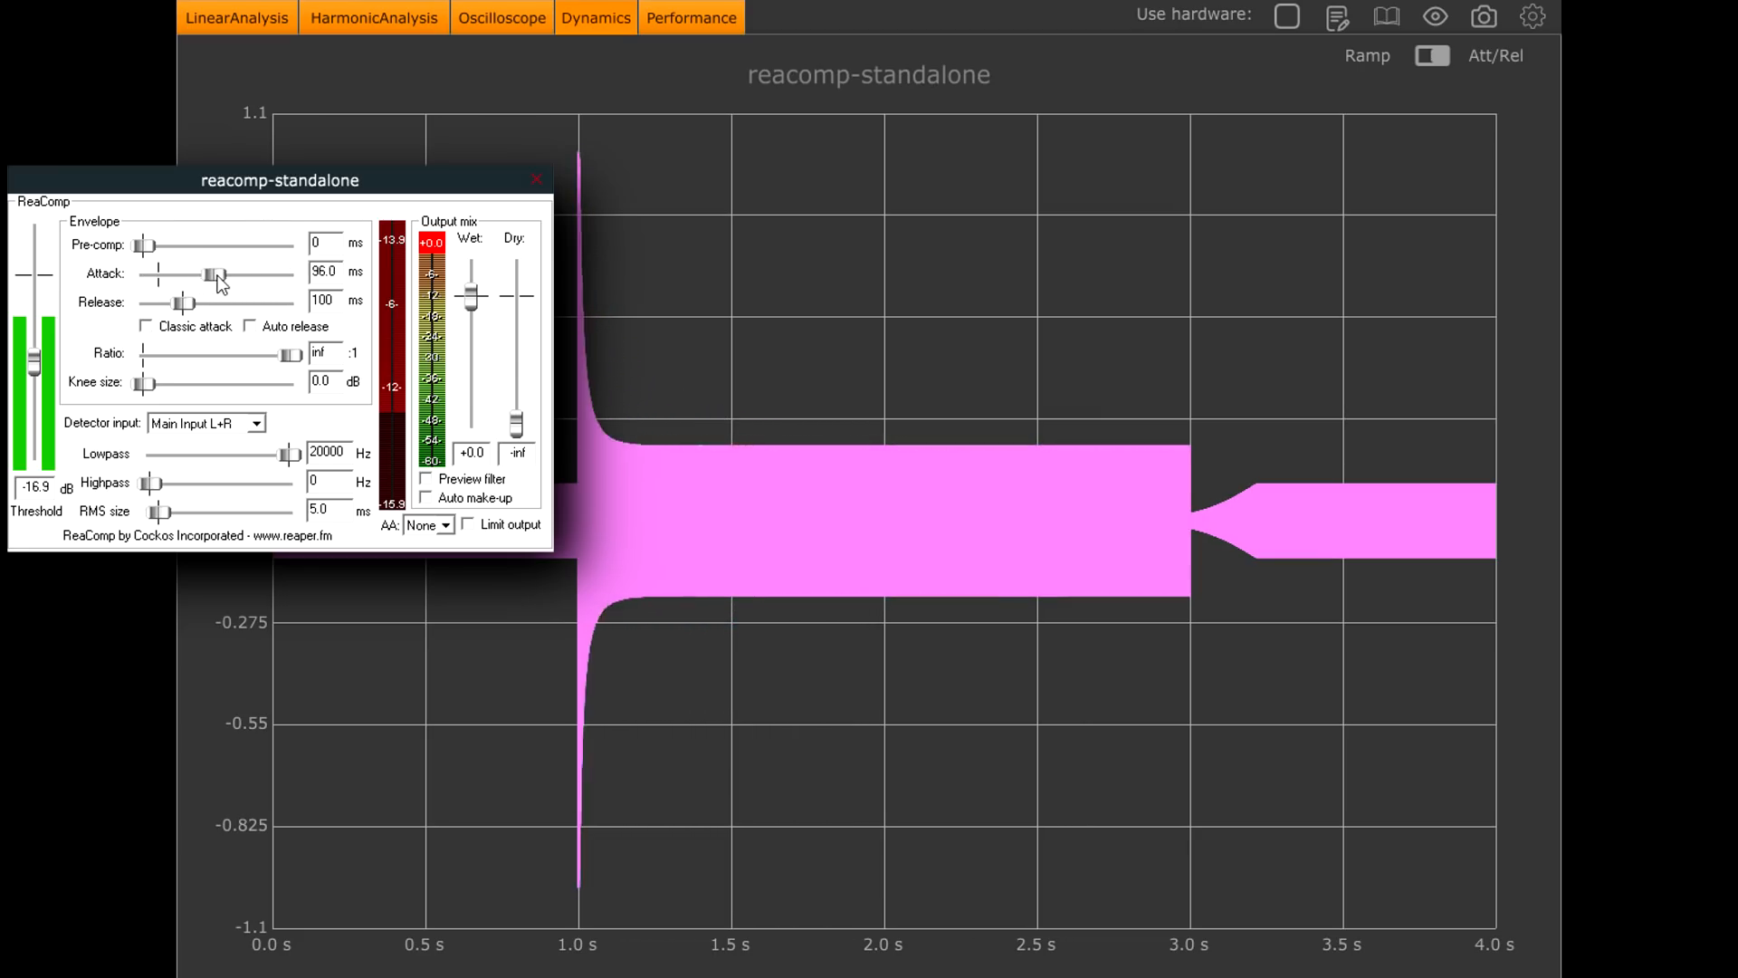
left_click_drag(208, 274, 165, 274)
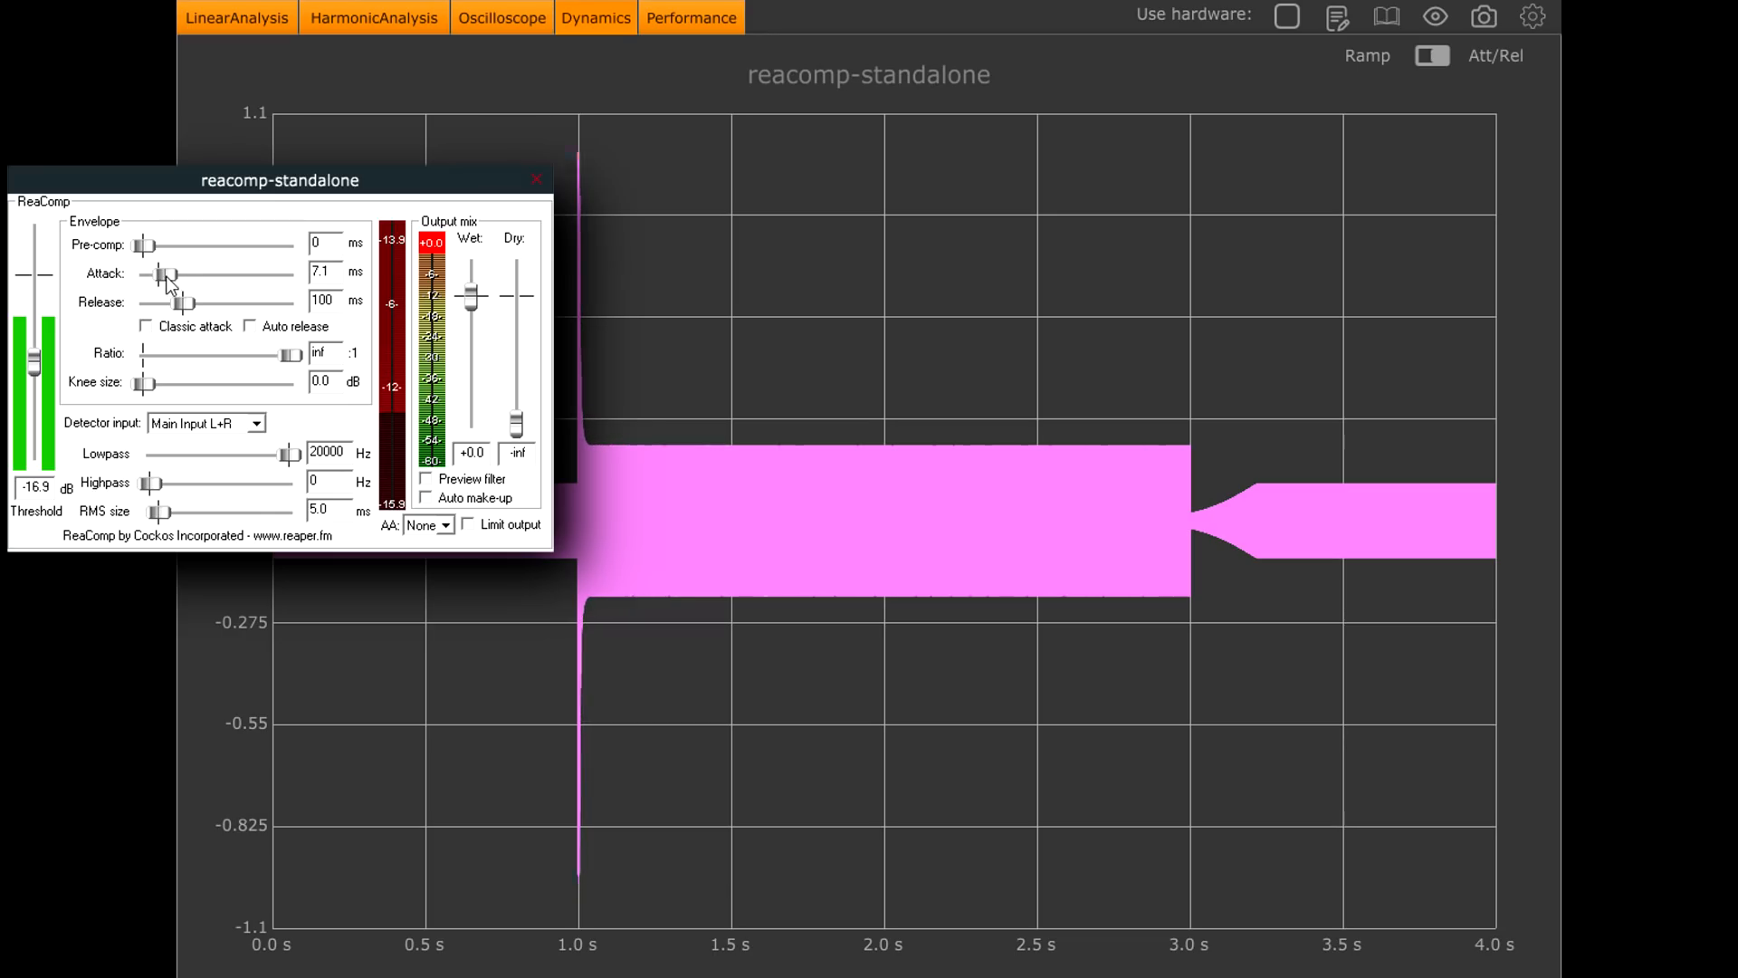
Step: Sweep ReaComp's release between about 352 ms and 91 ms while watching the recovery curve
left_click_drag(183, 302, 199, 302)
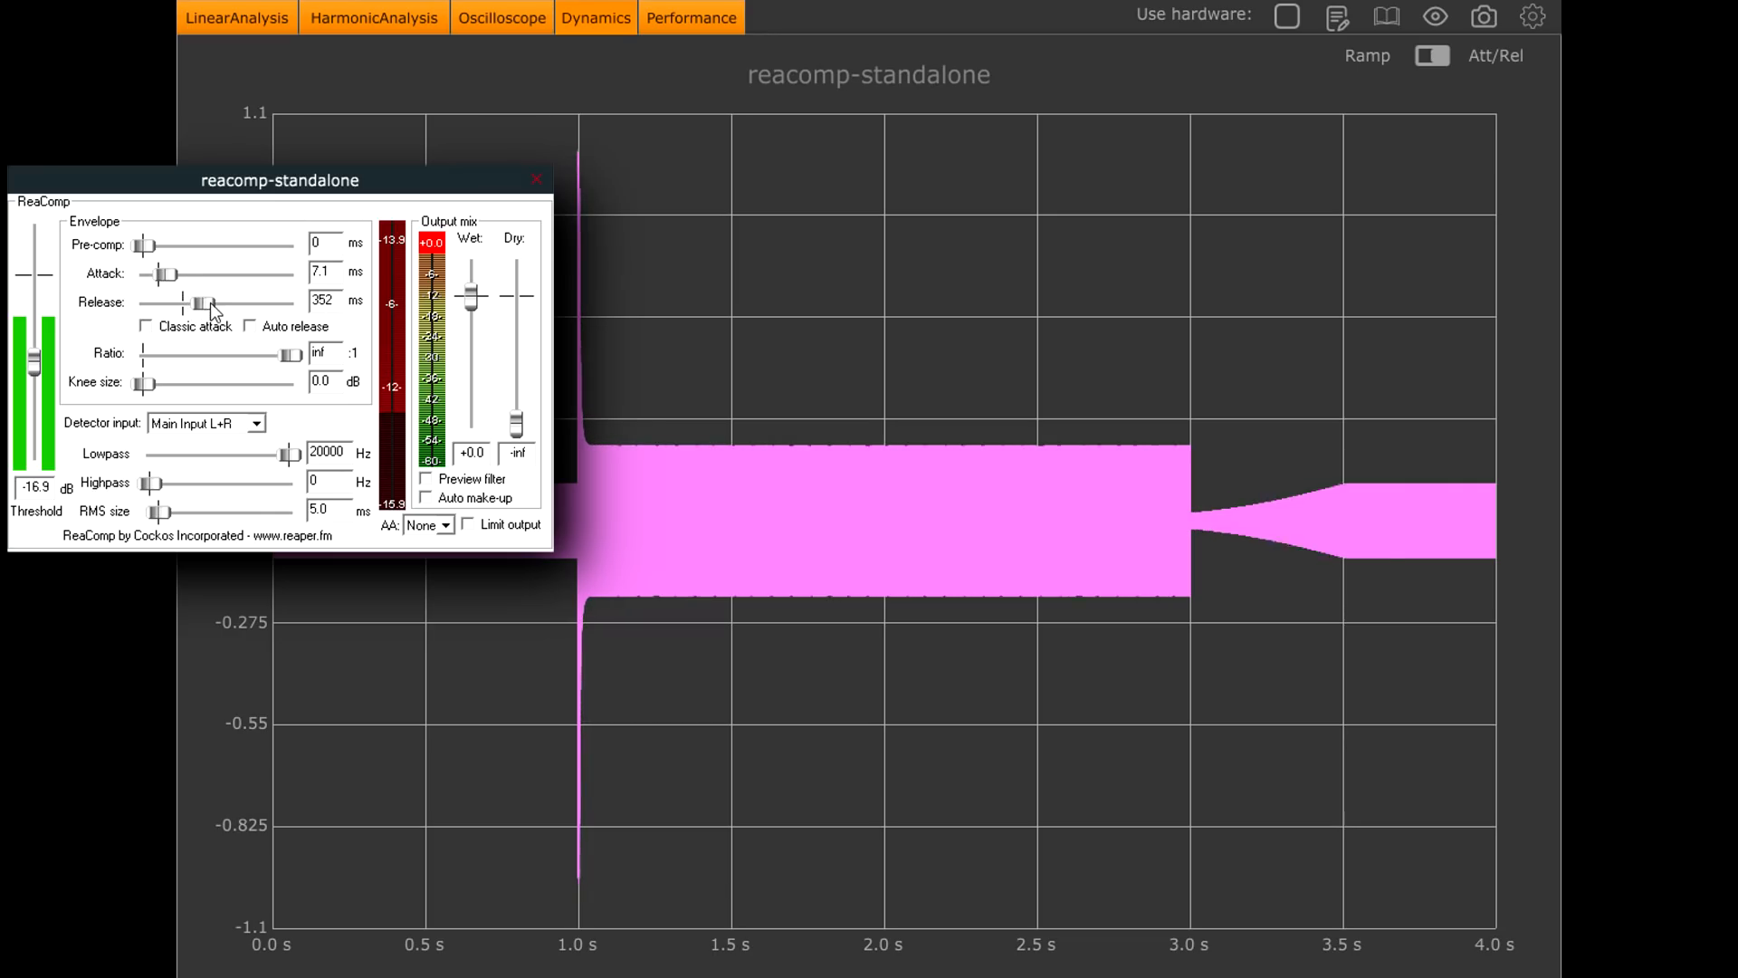
left_click_drag(201, 302, 176, 302)
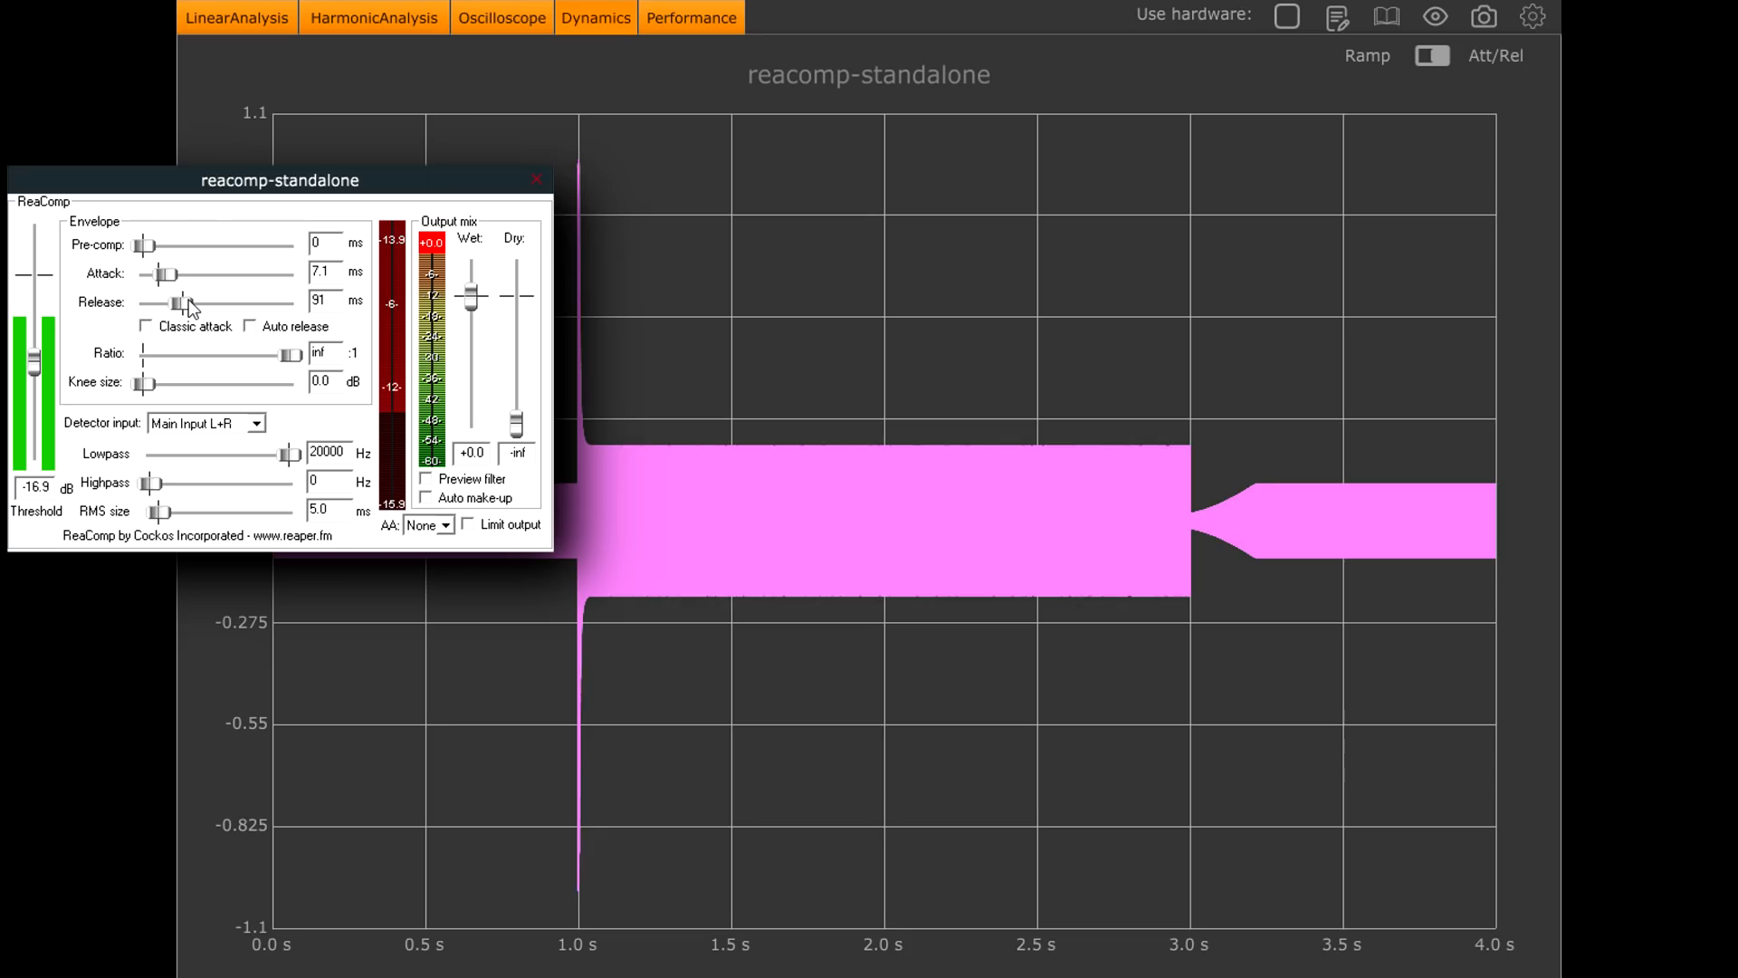
left_click_drag(177, 302, 199, 303)
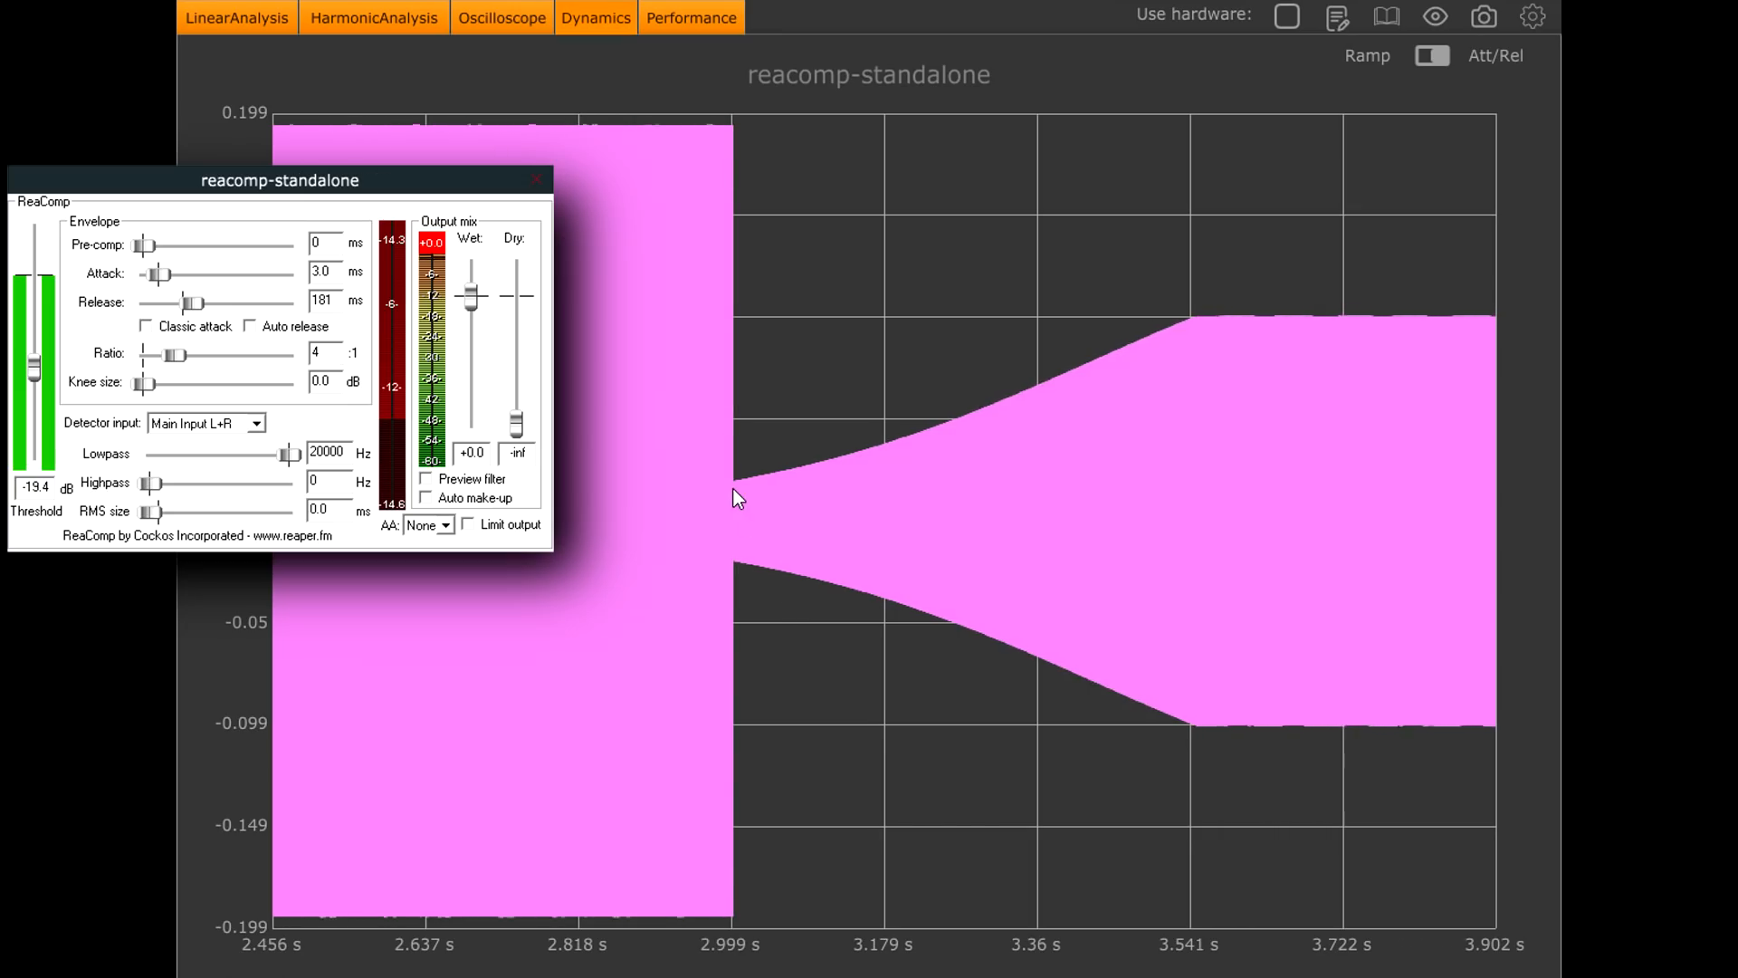
mouse_move(746, 499)
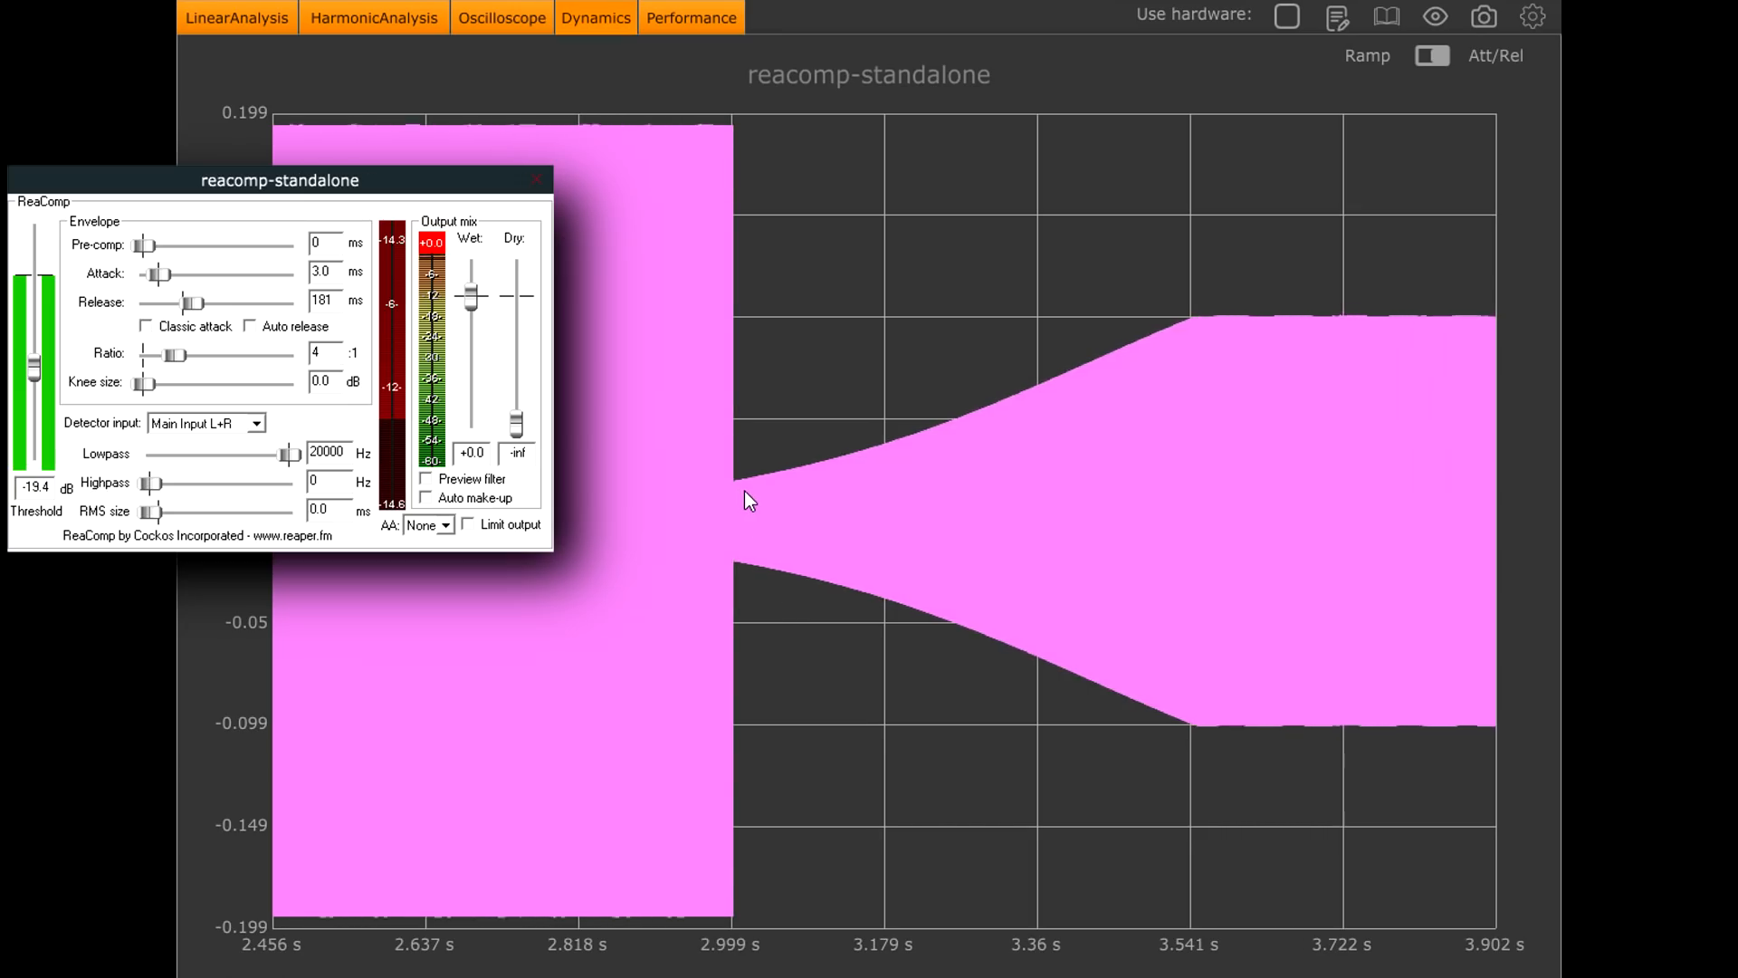
mouse_move(846, 487)
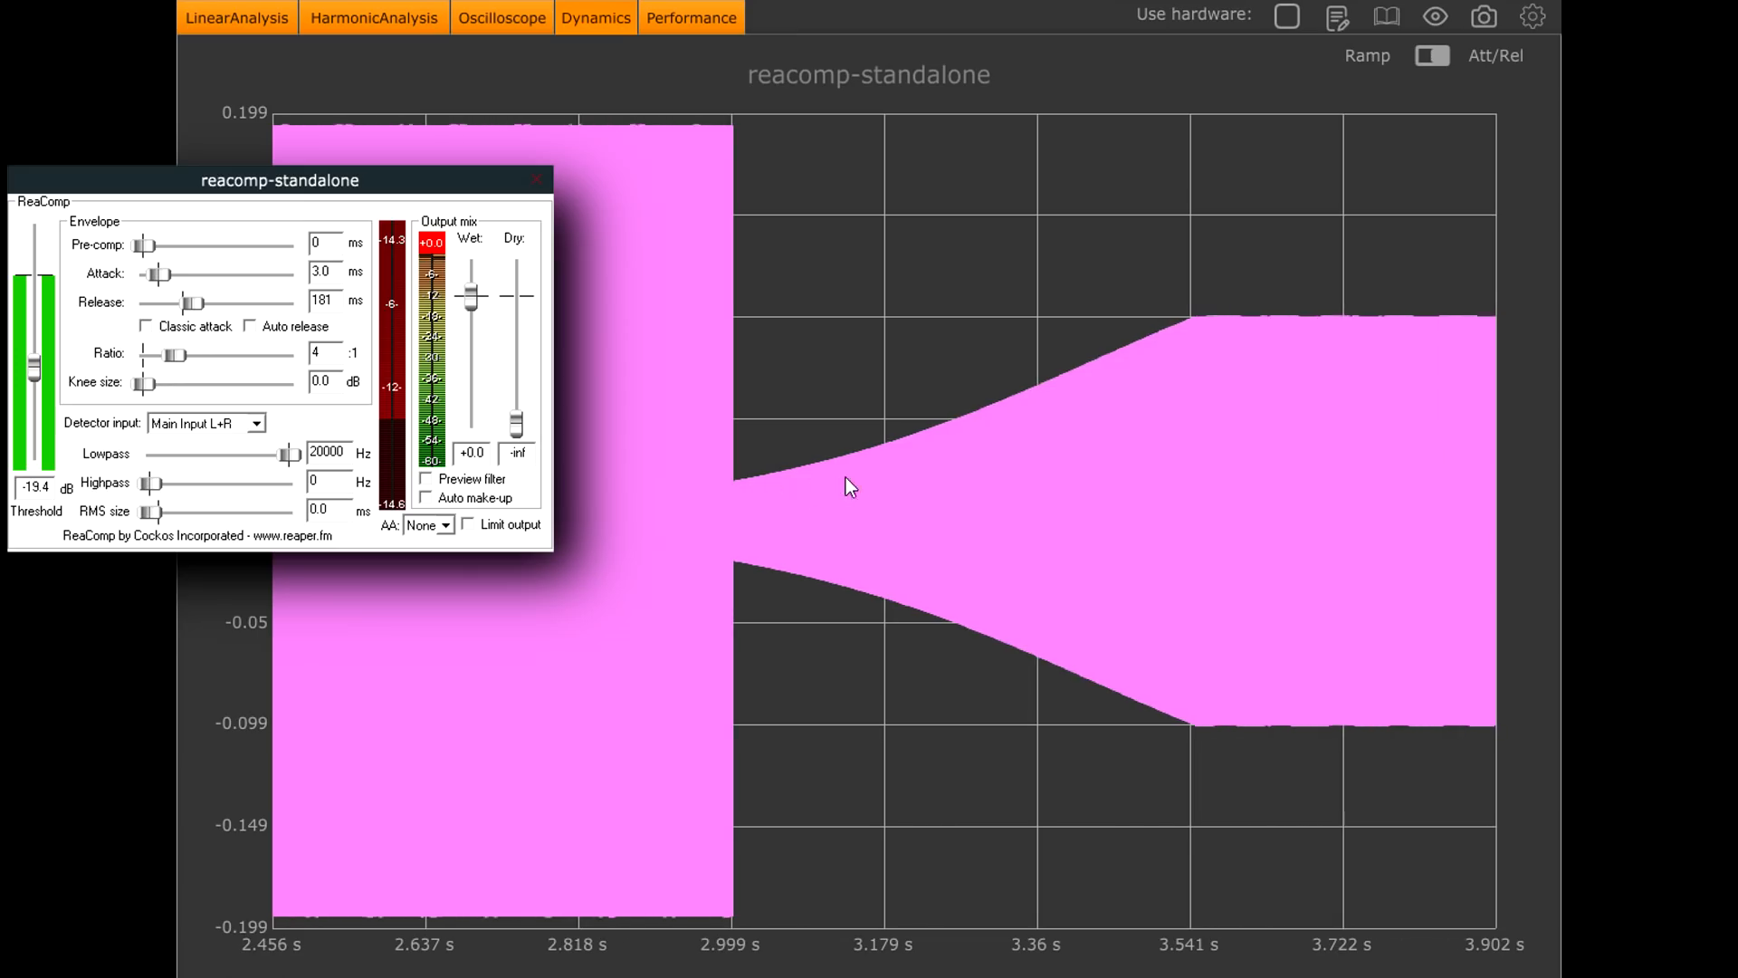
mouse_move(1034, 437)
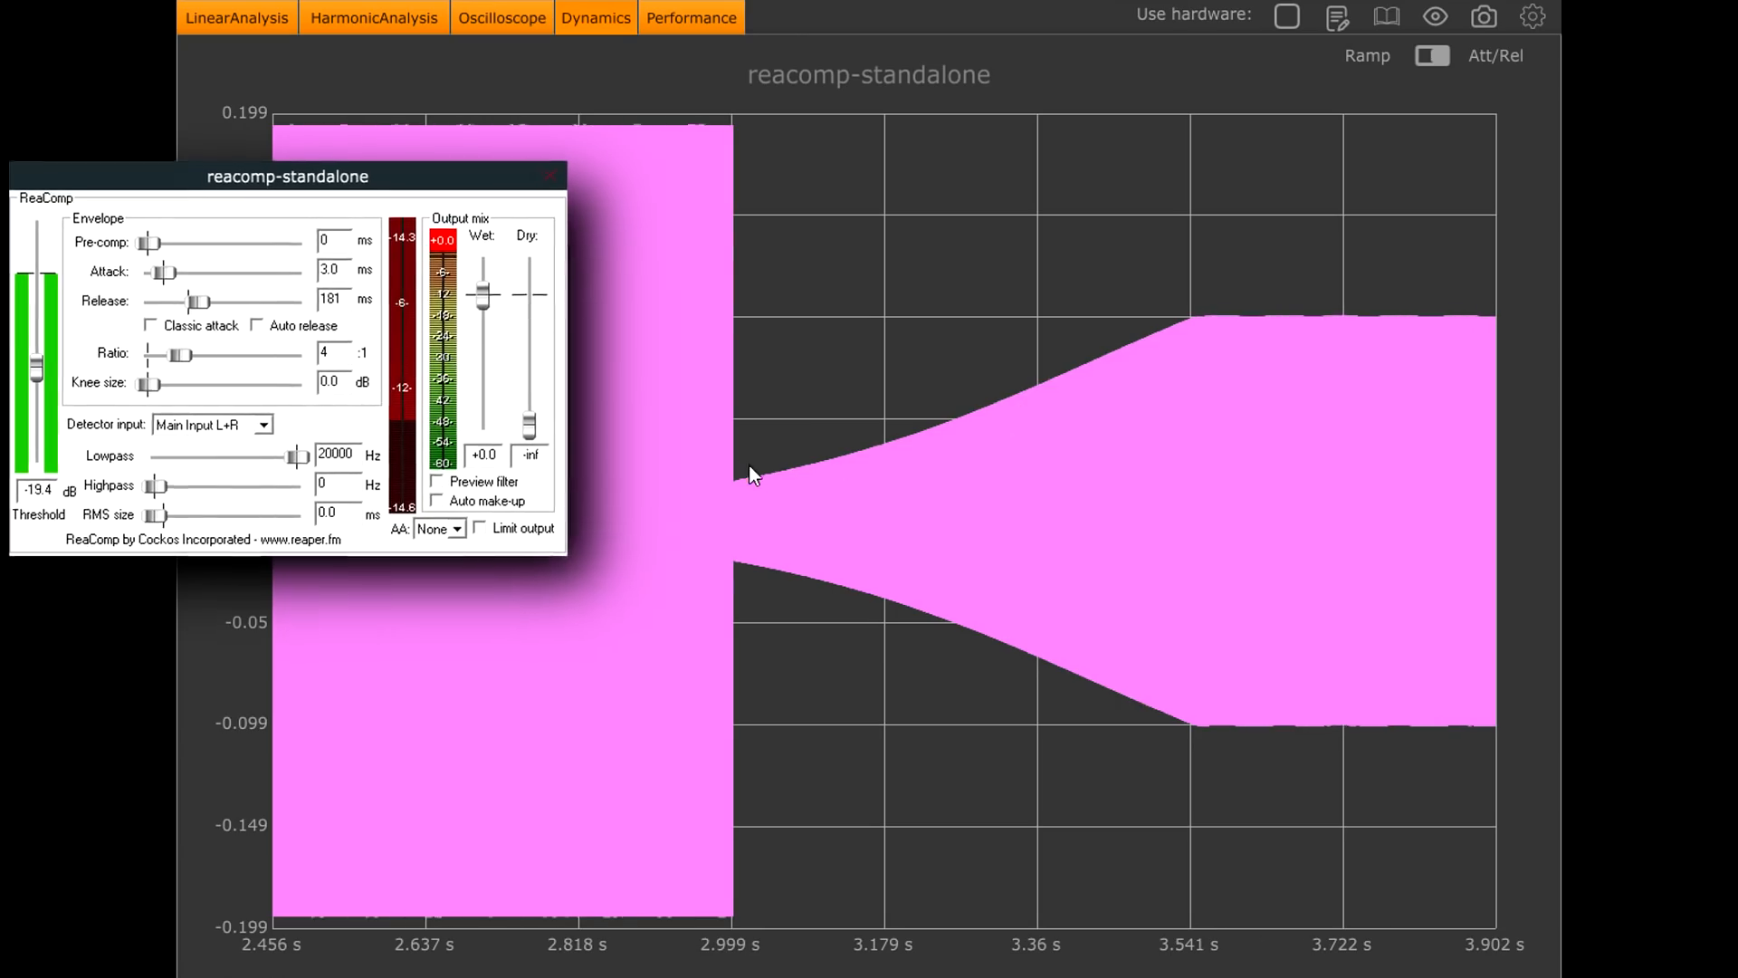
Step: Sweep ReaComp's release between 68 and 247 ms, reaching about 172 ms, then pull it fully down
left_click_drag(288, 176, 351, 143)
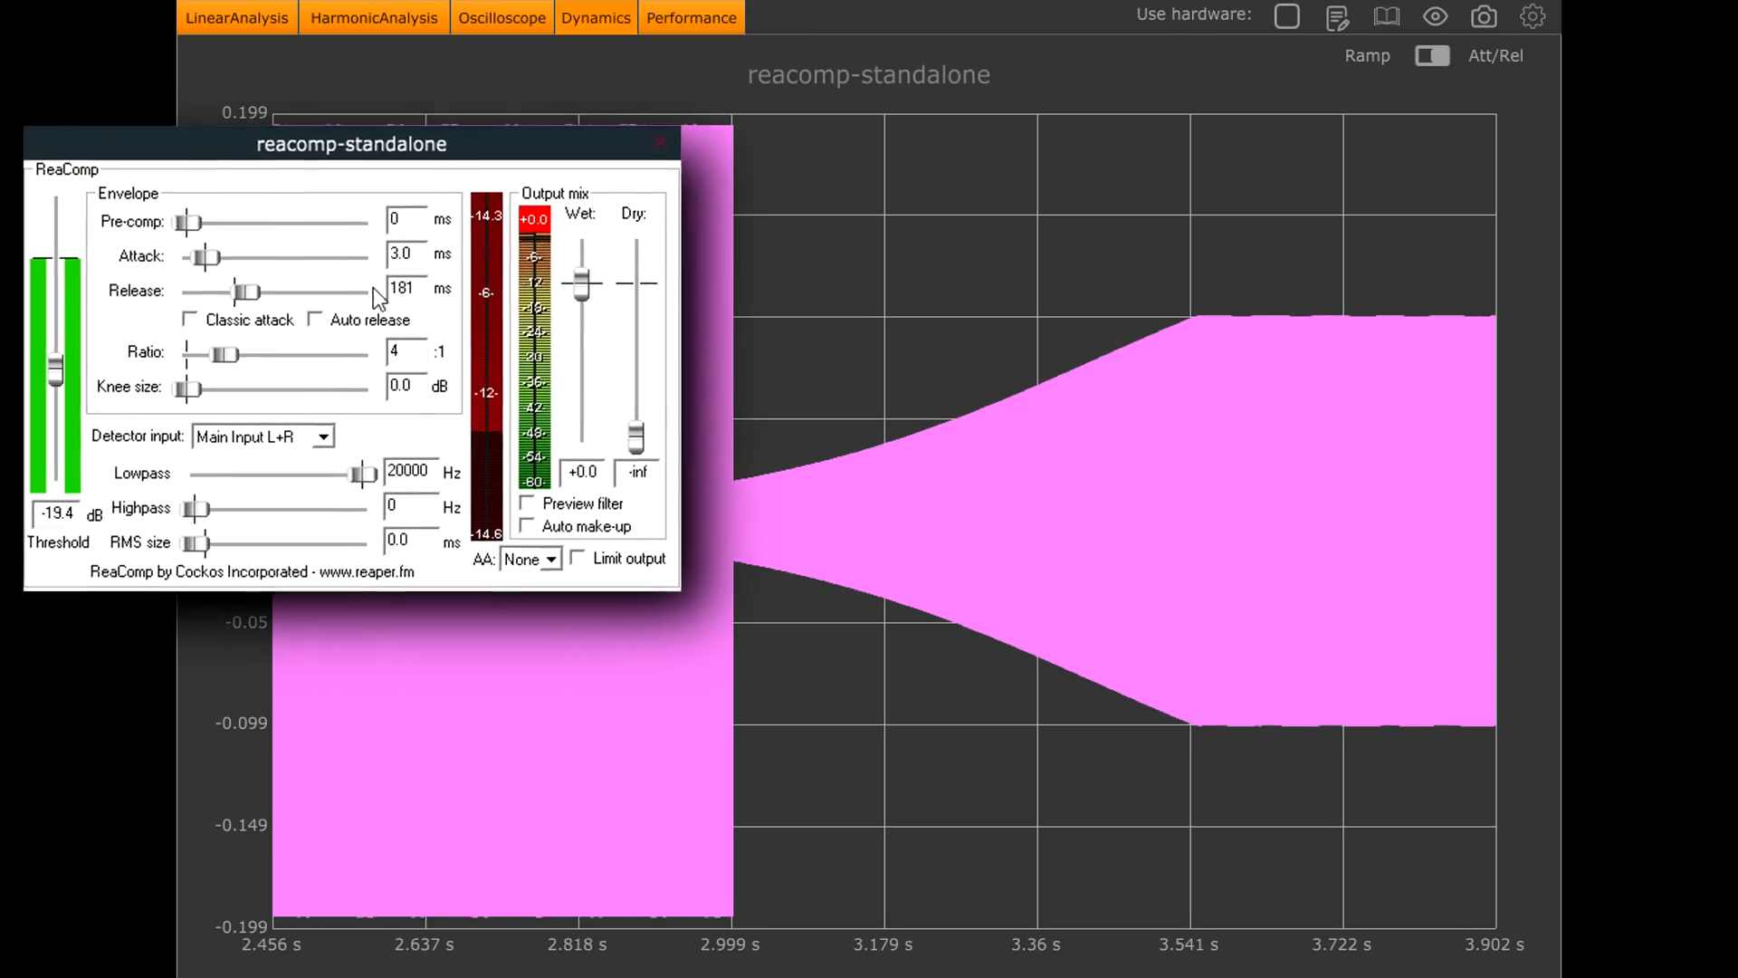
left_click_drag(241, 289, 254, 289)
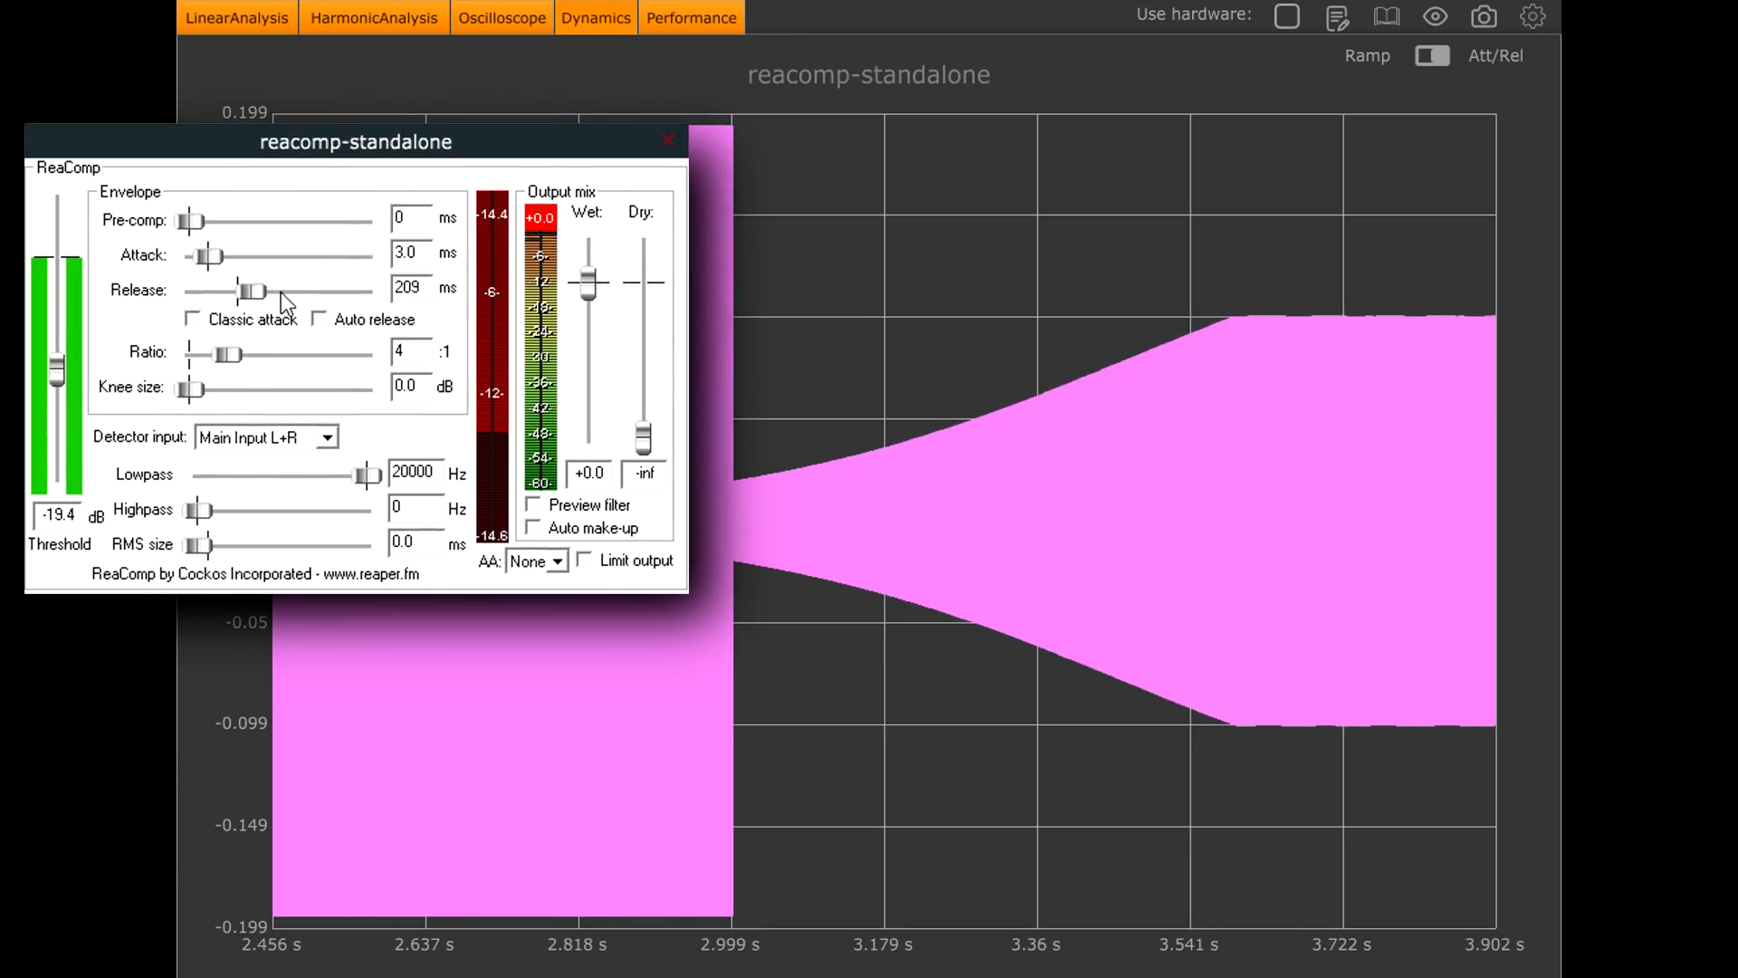
left_click_drag(255, 290, 271, 290)
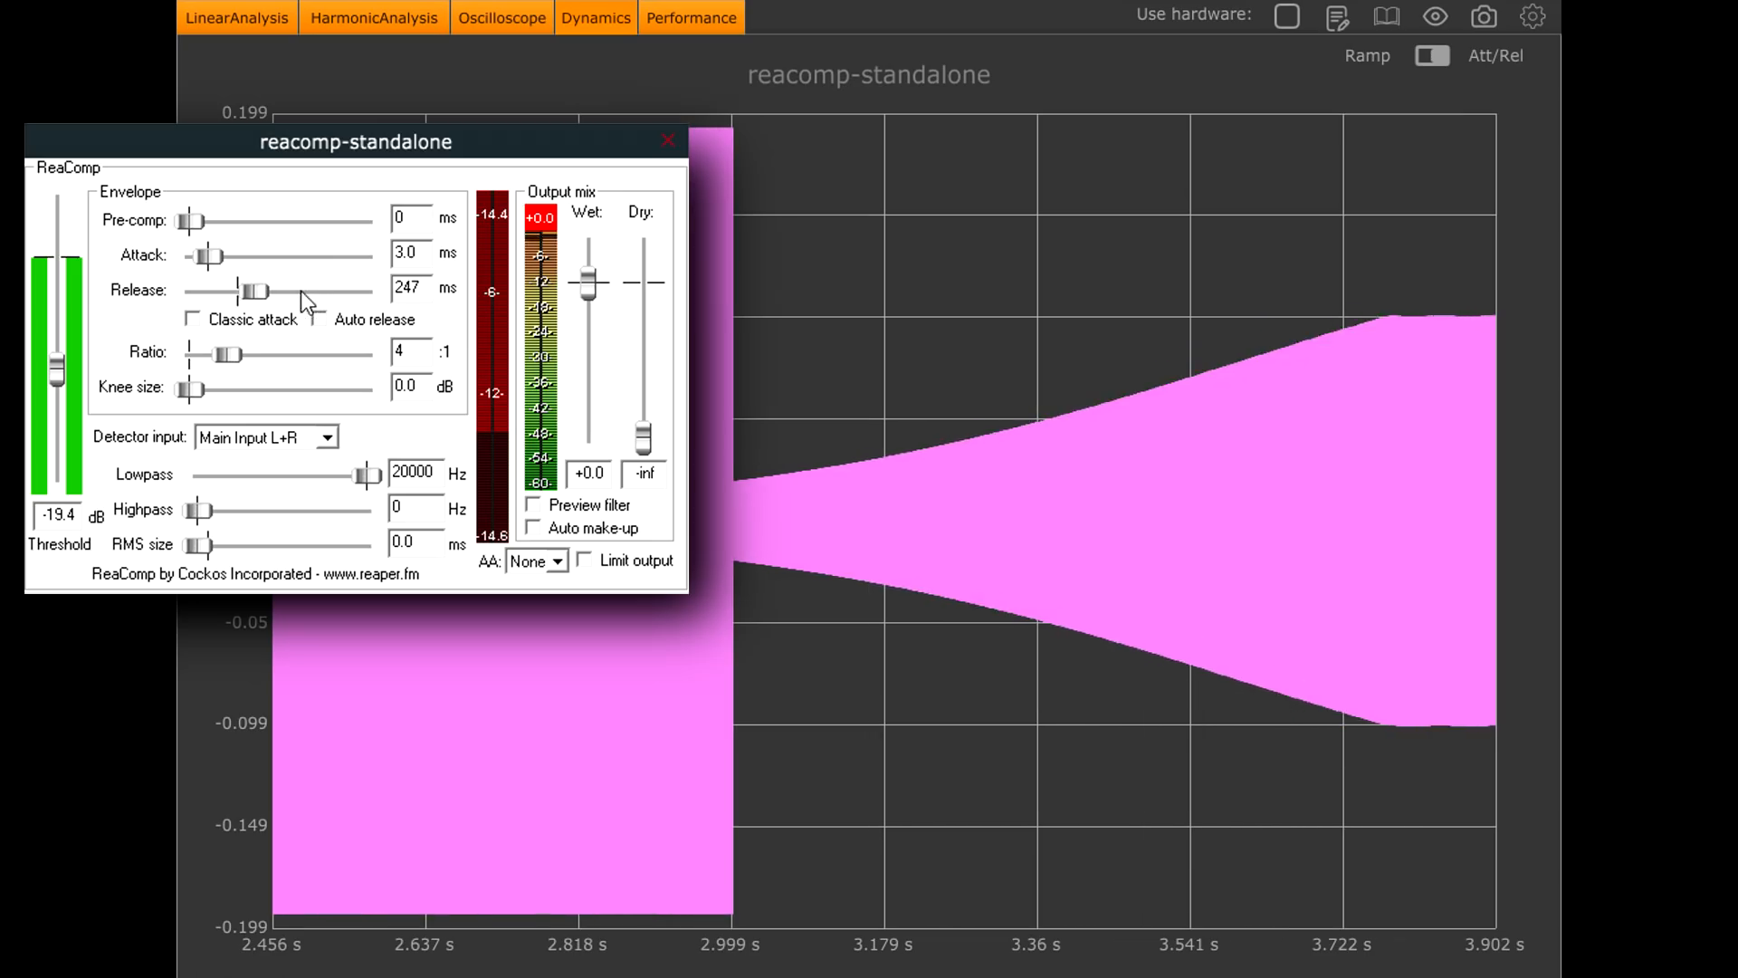
left_click_drag(257, 290, 234, 290)
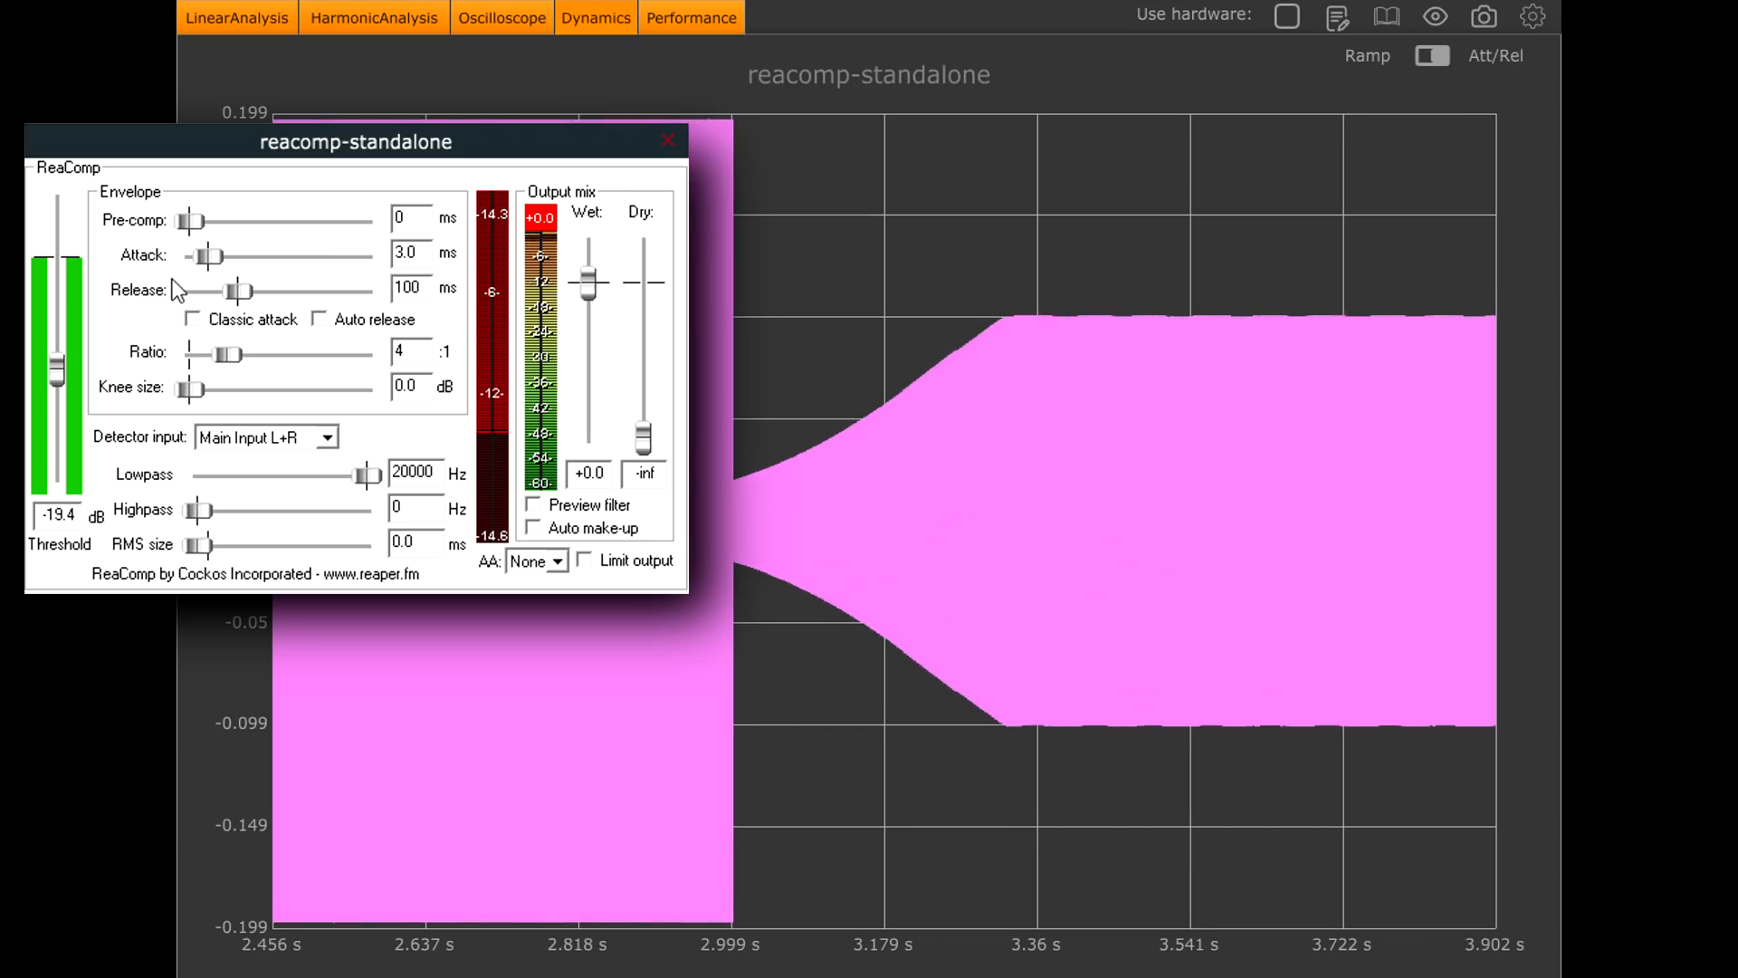
left_click_drag(250, 290, 230, 289)
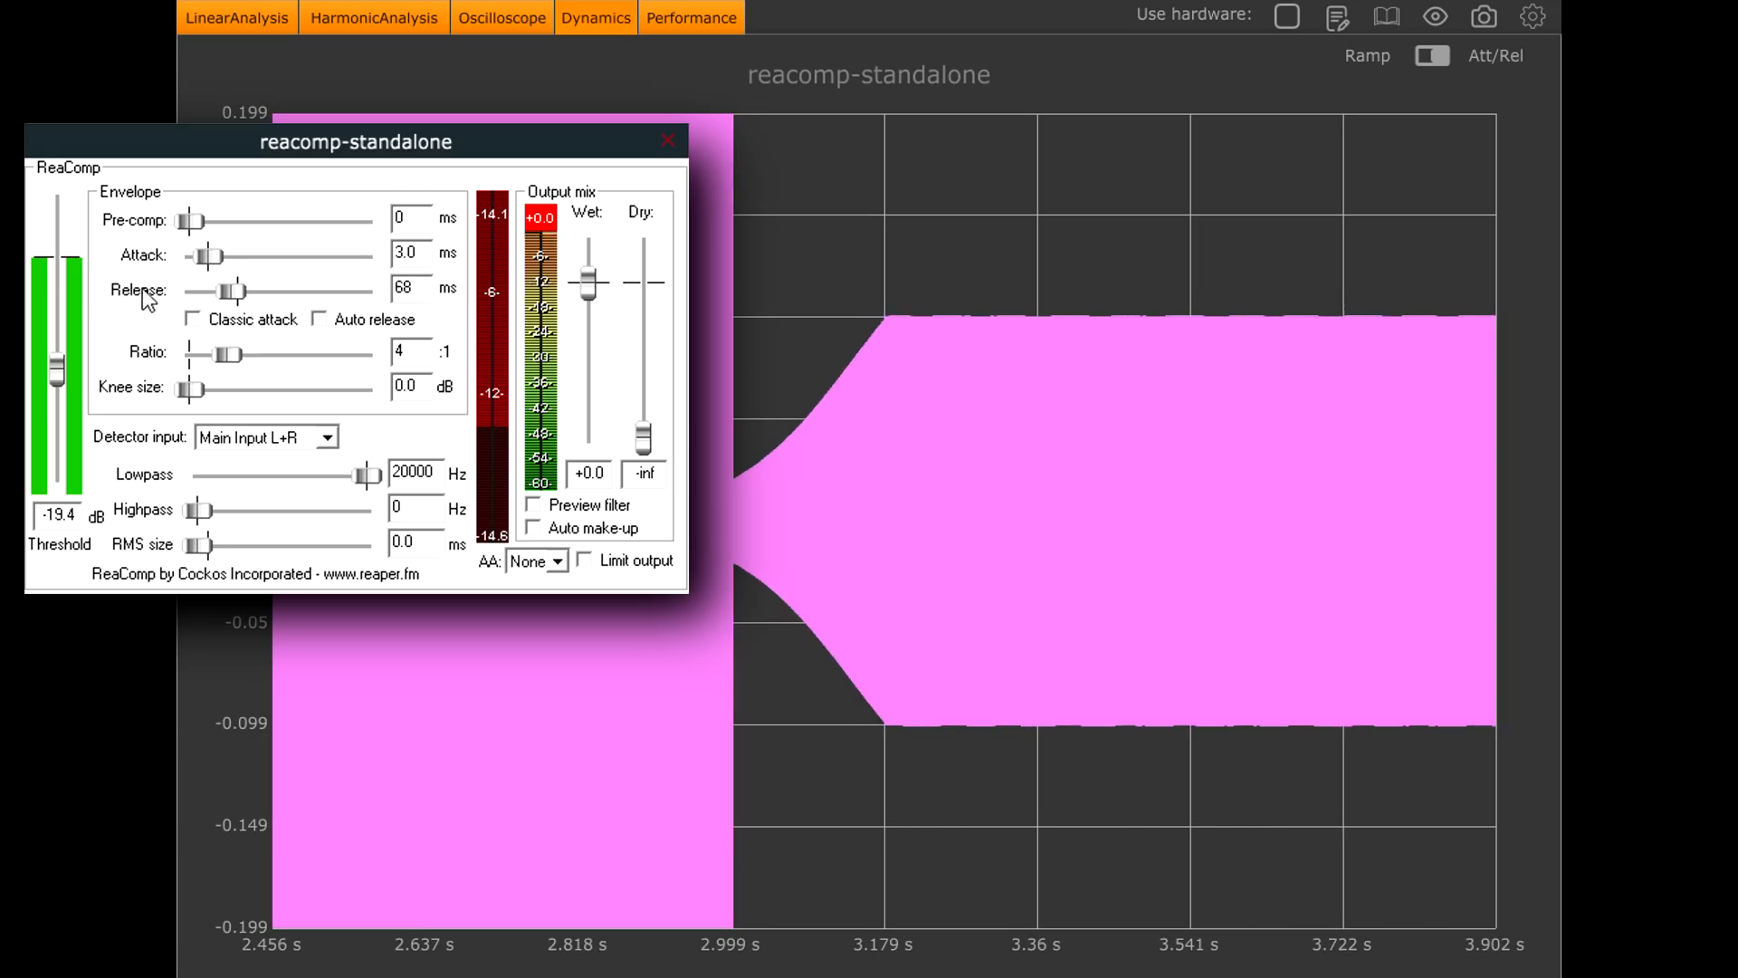
left_click_drag(230, 290, 241, 289)
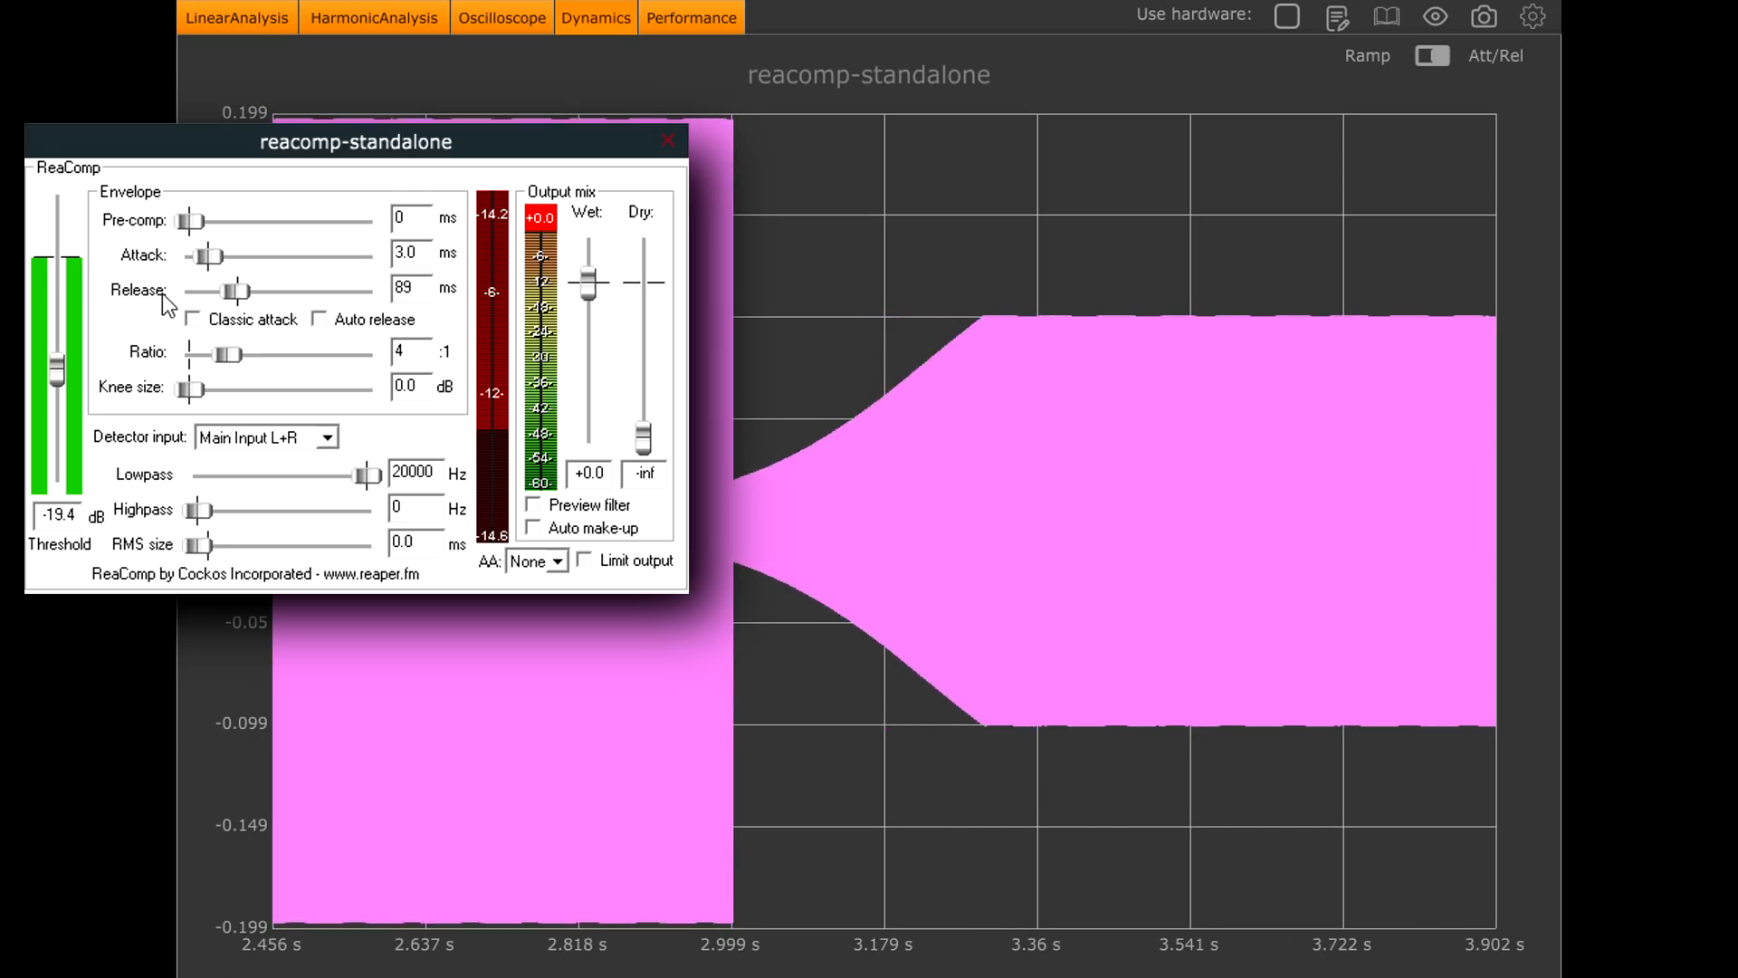
left_click_drag(237, 290, 230, 290)
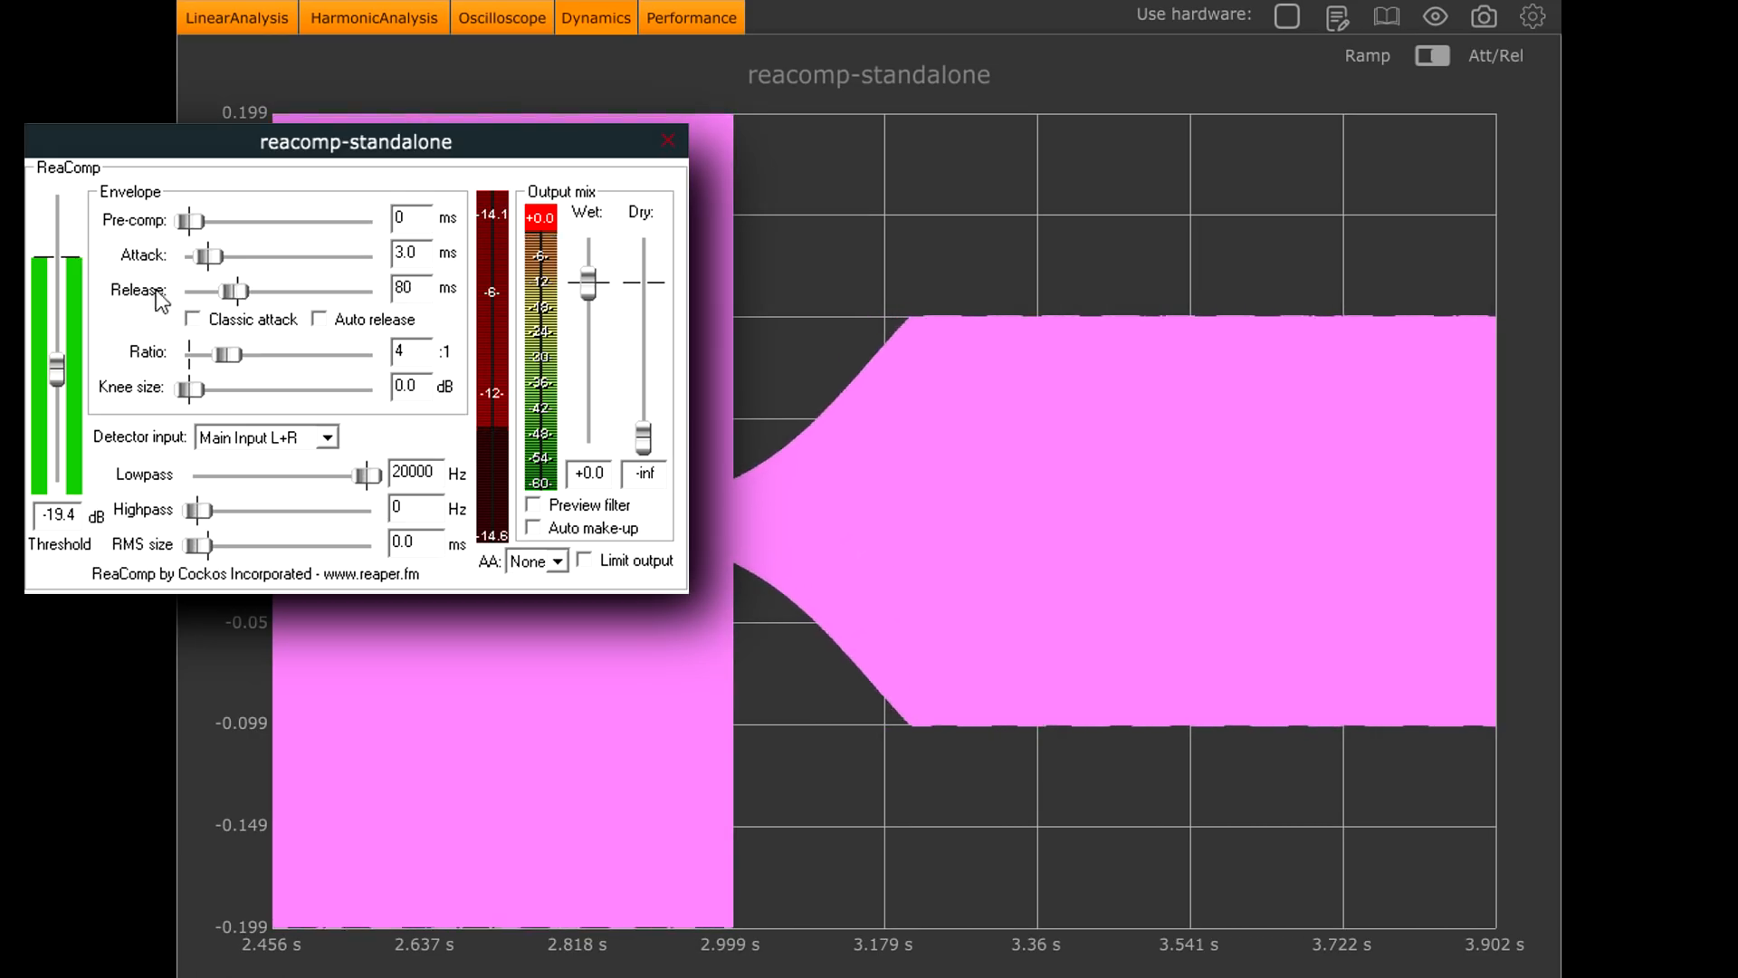
left_click_drag(234, 290, 250, 290)
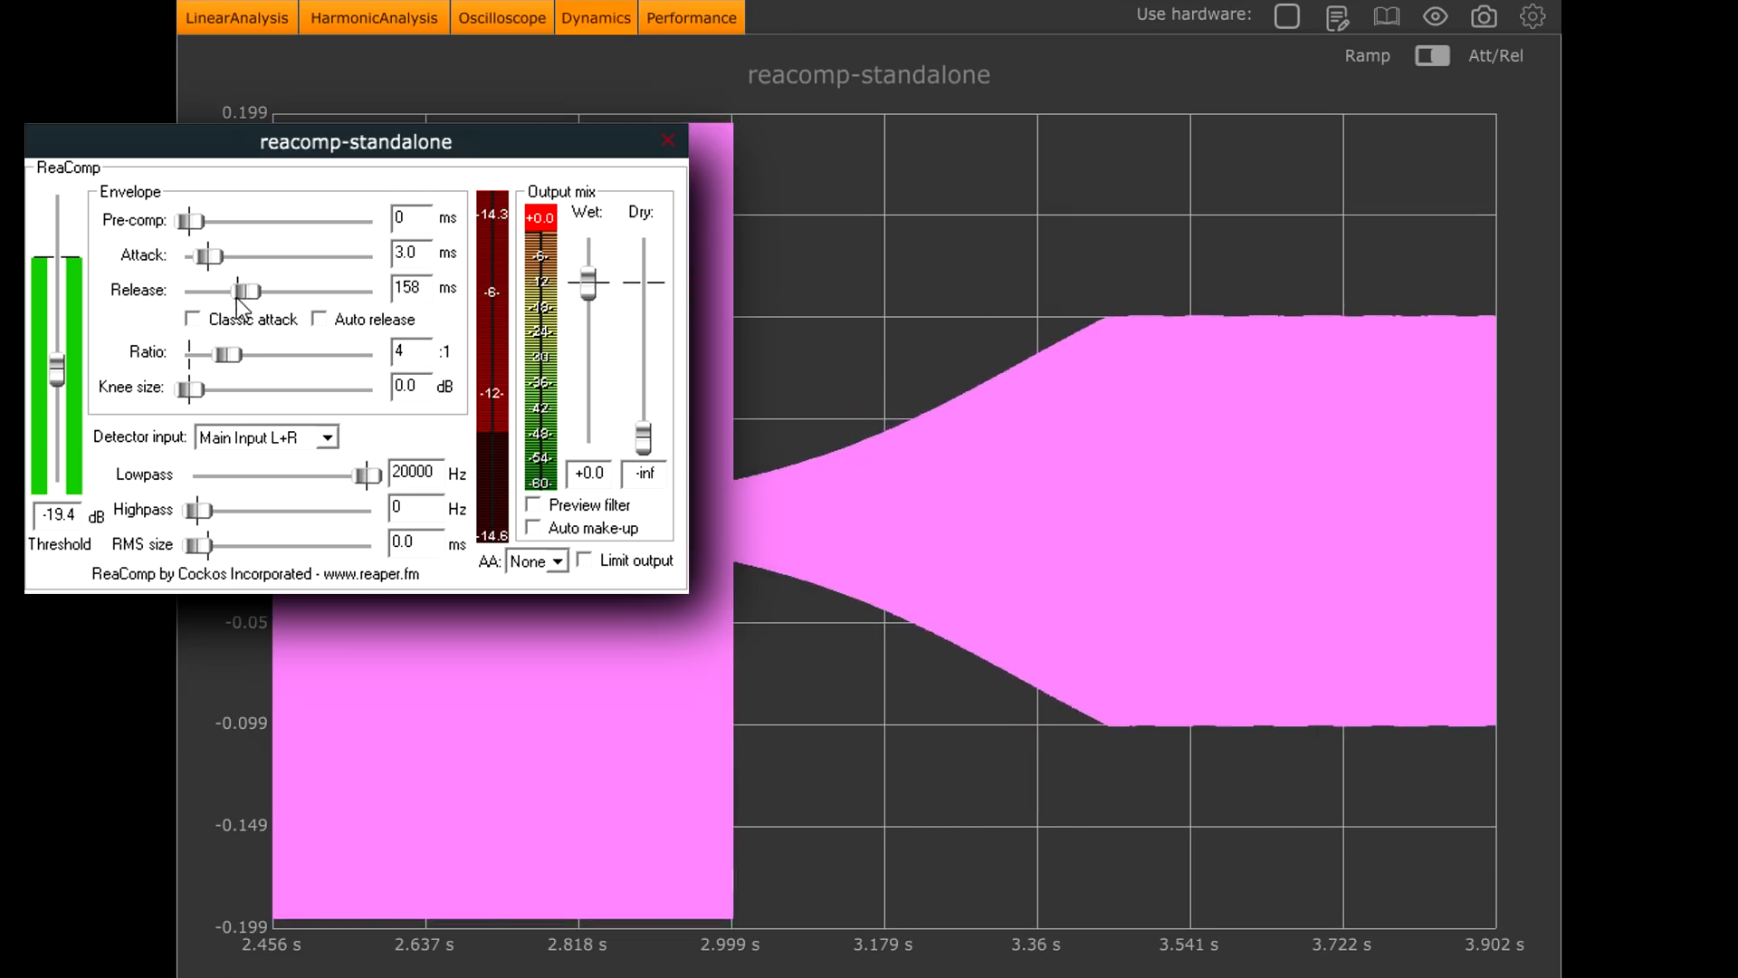
left_click_drag(250, 289, 257, 290)
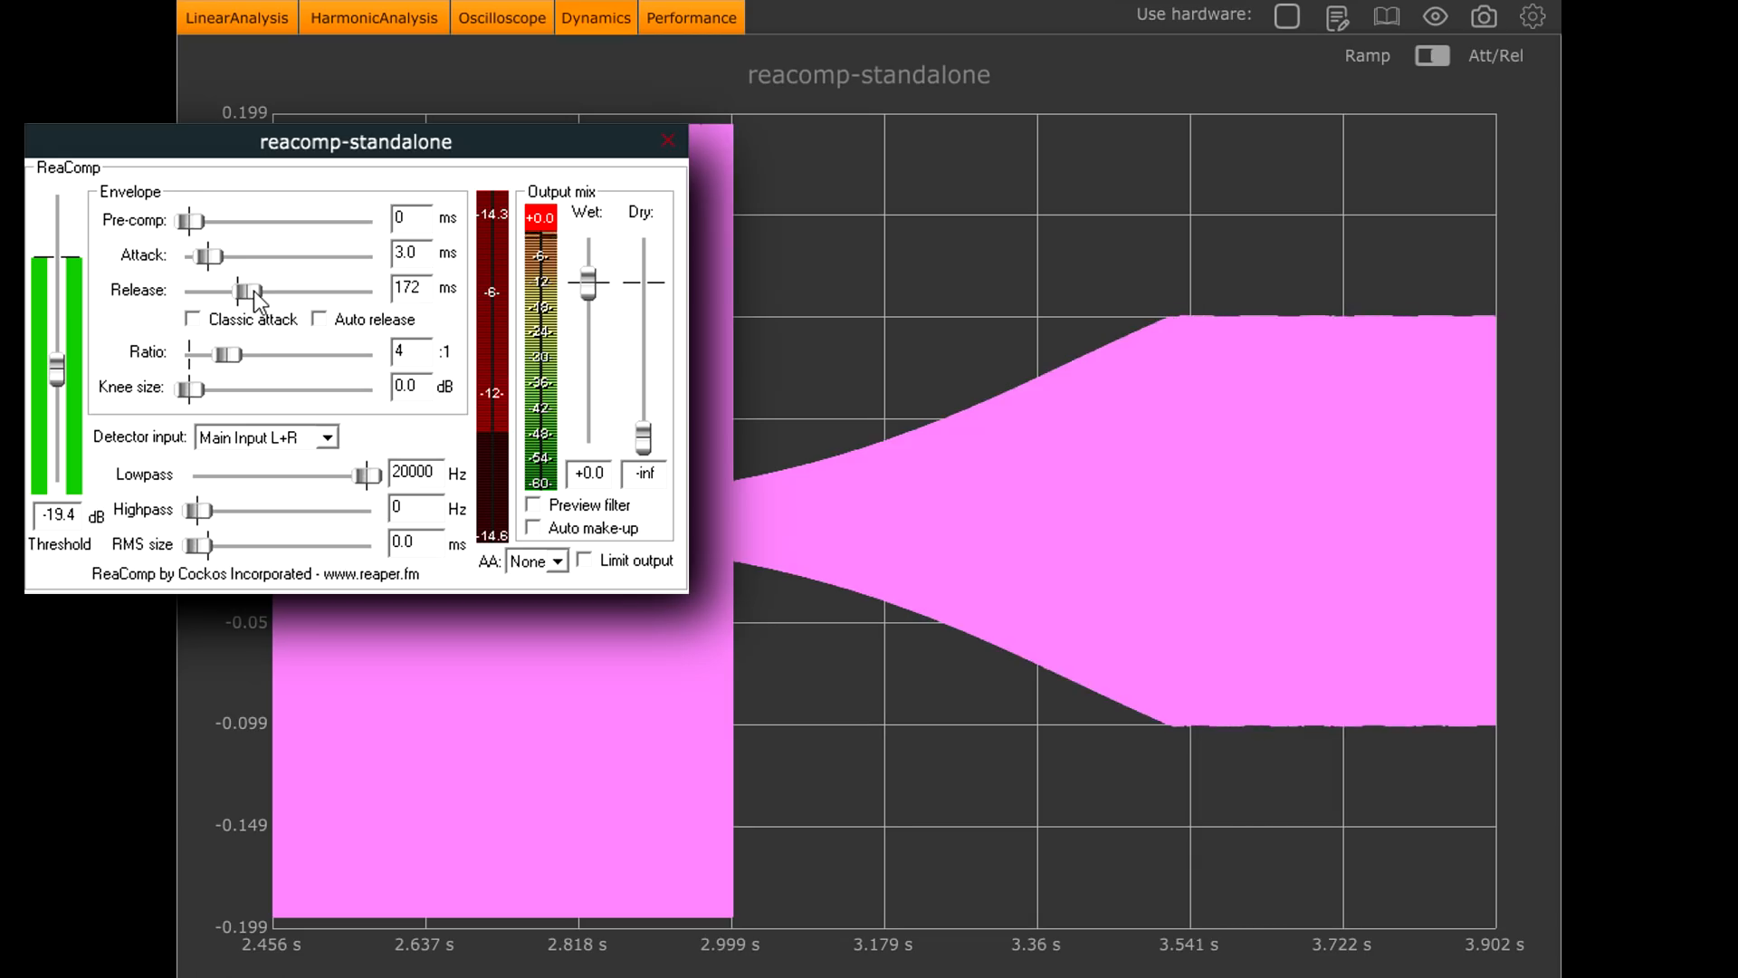
left_click_drag(244, 290, 190, 290)
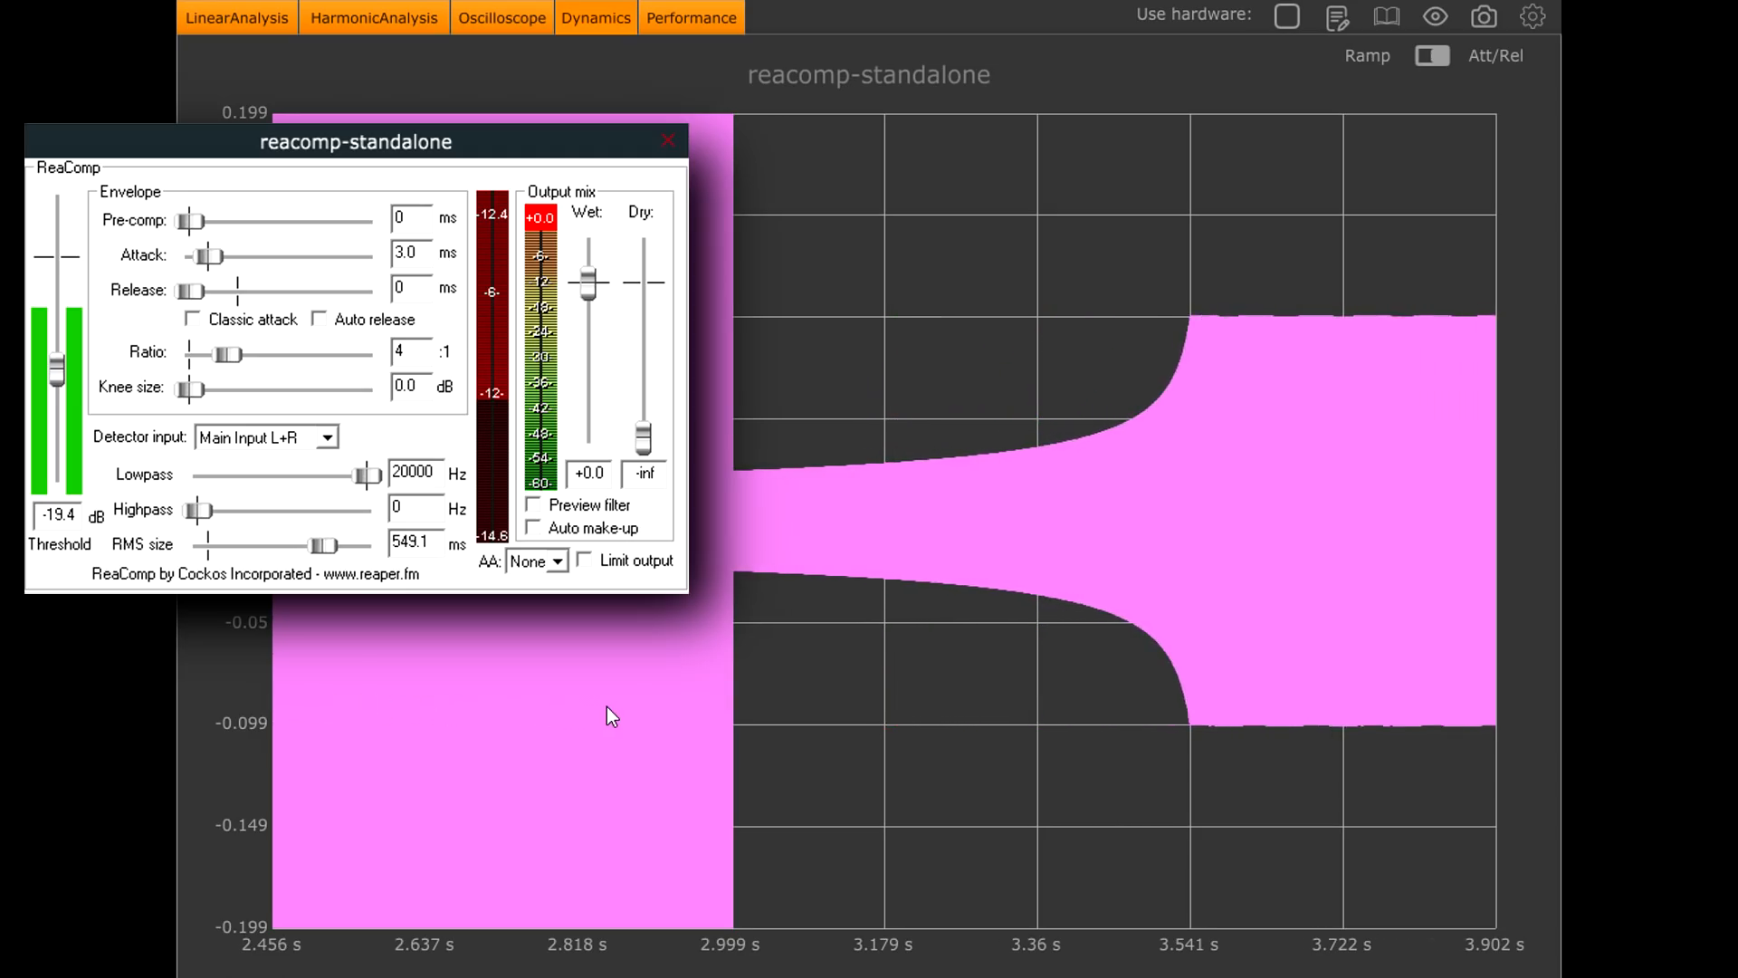
mouse_move(1080, 478)
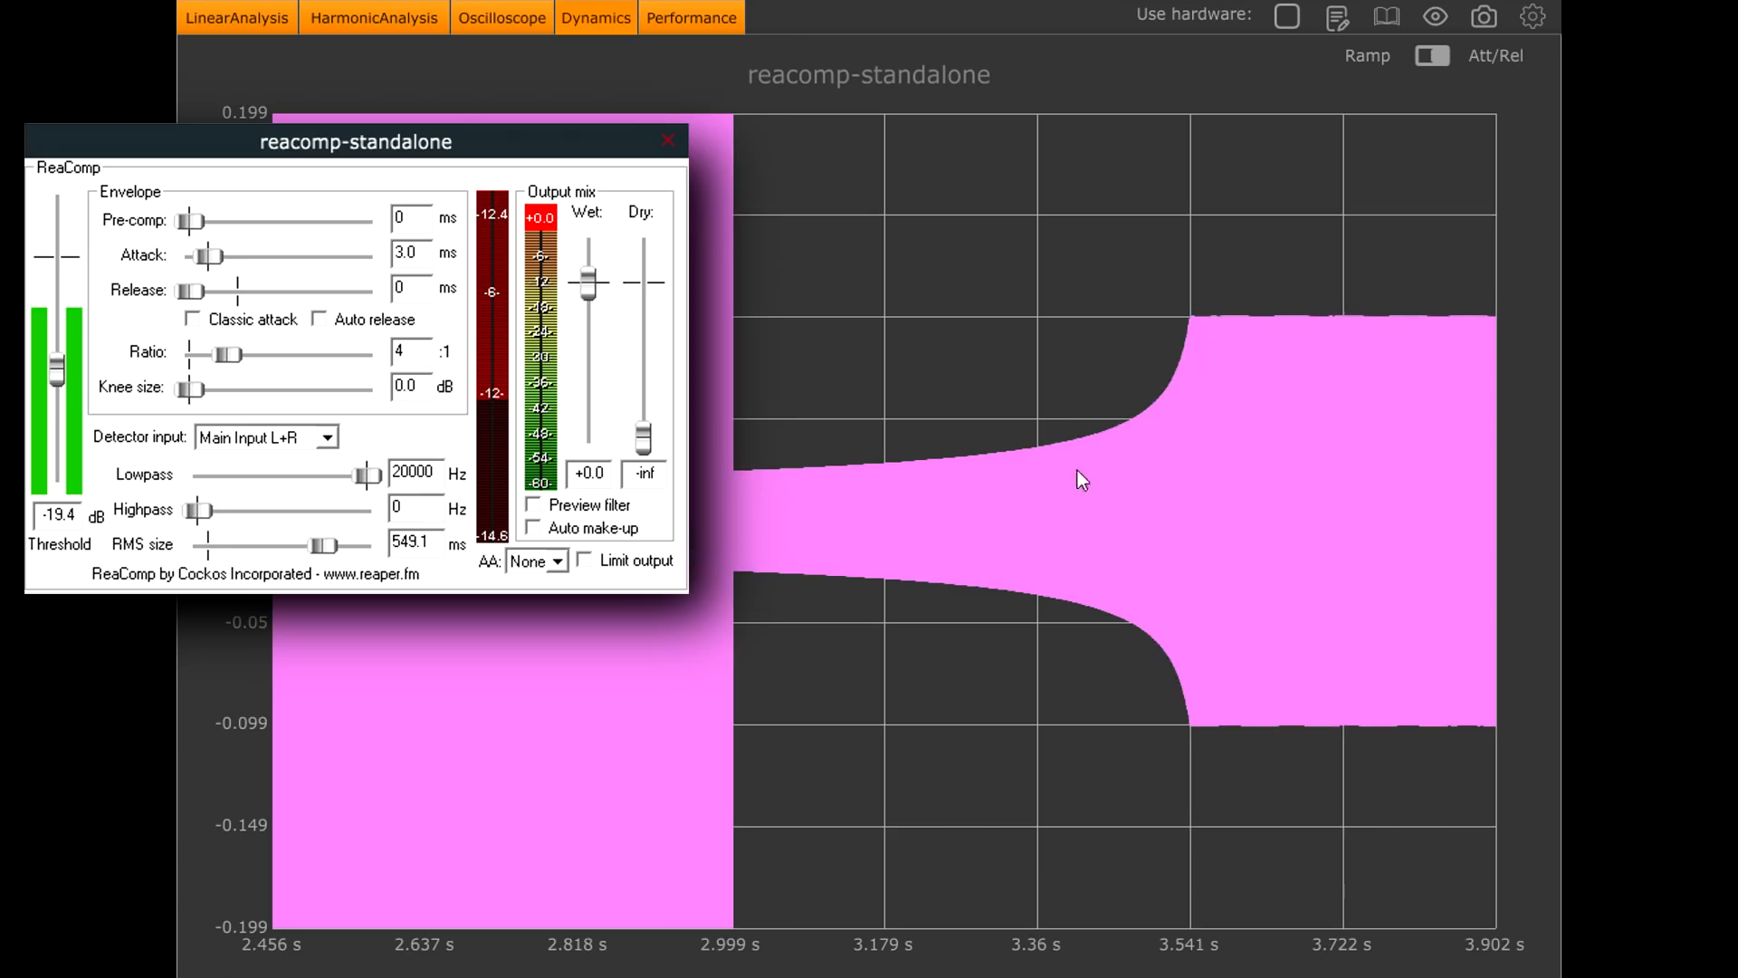
mouse_move(929, 476)
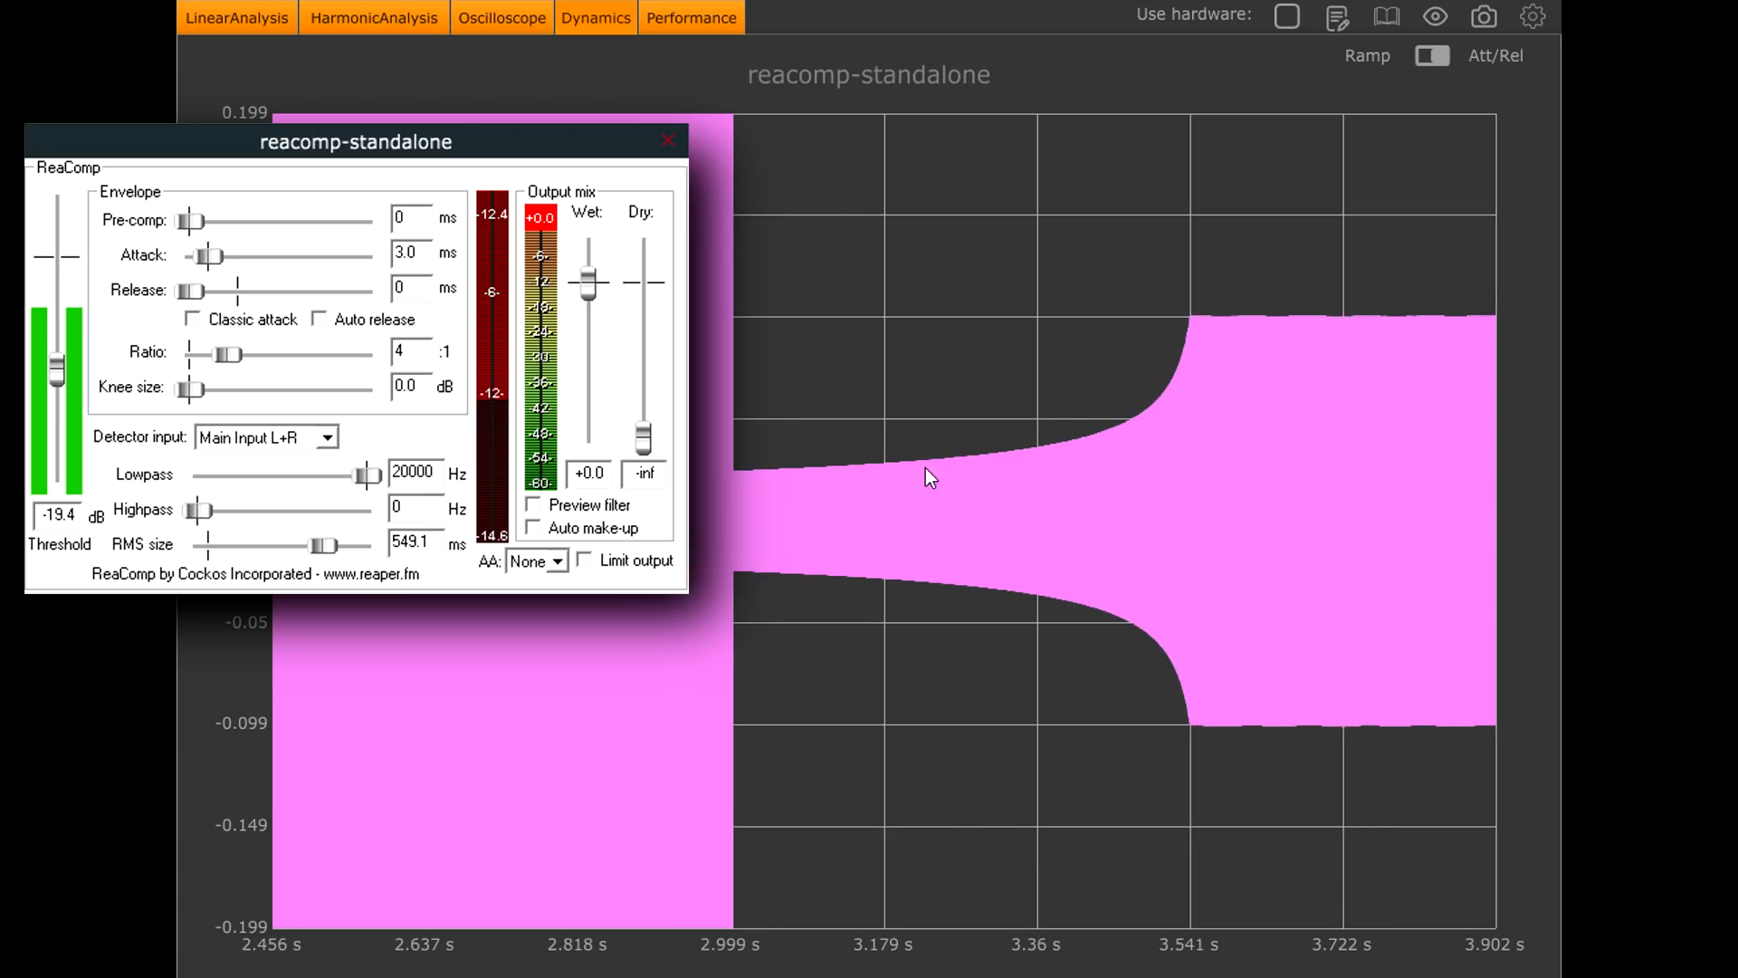
mouse_move(1202, 337)
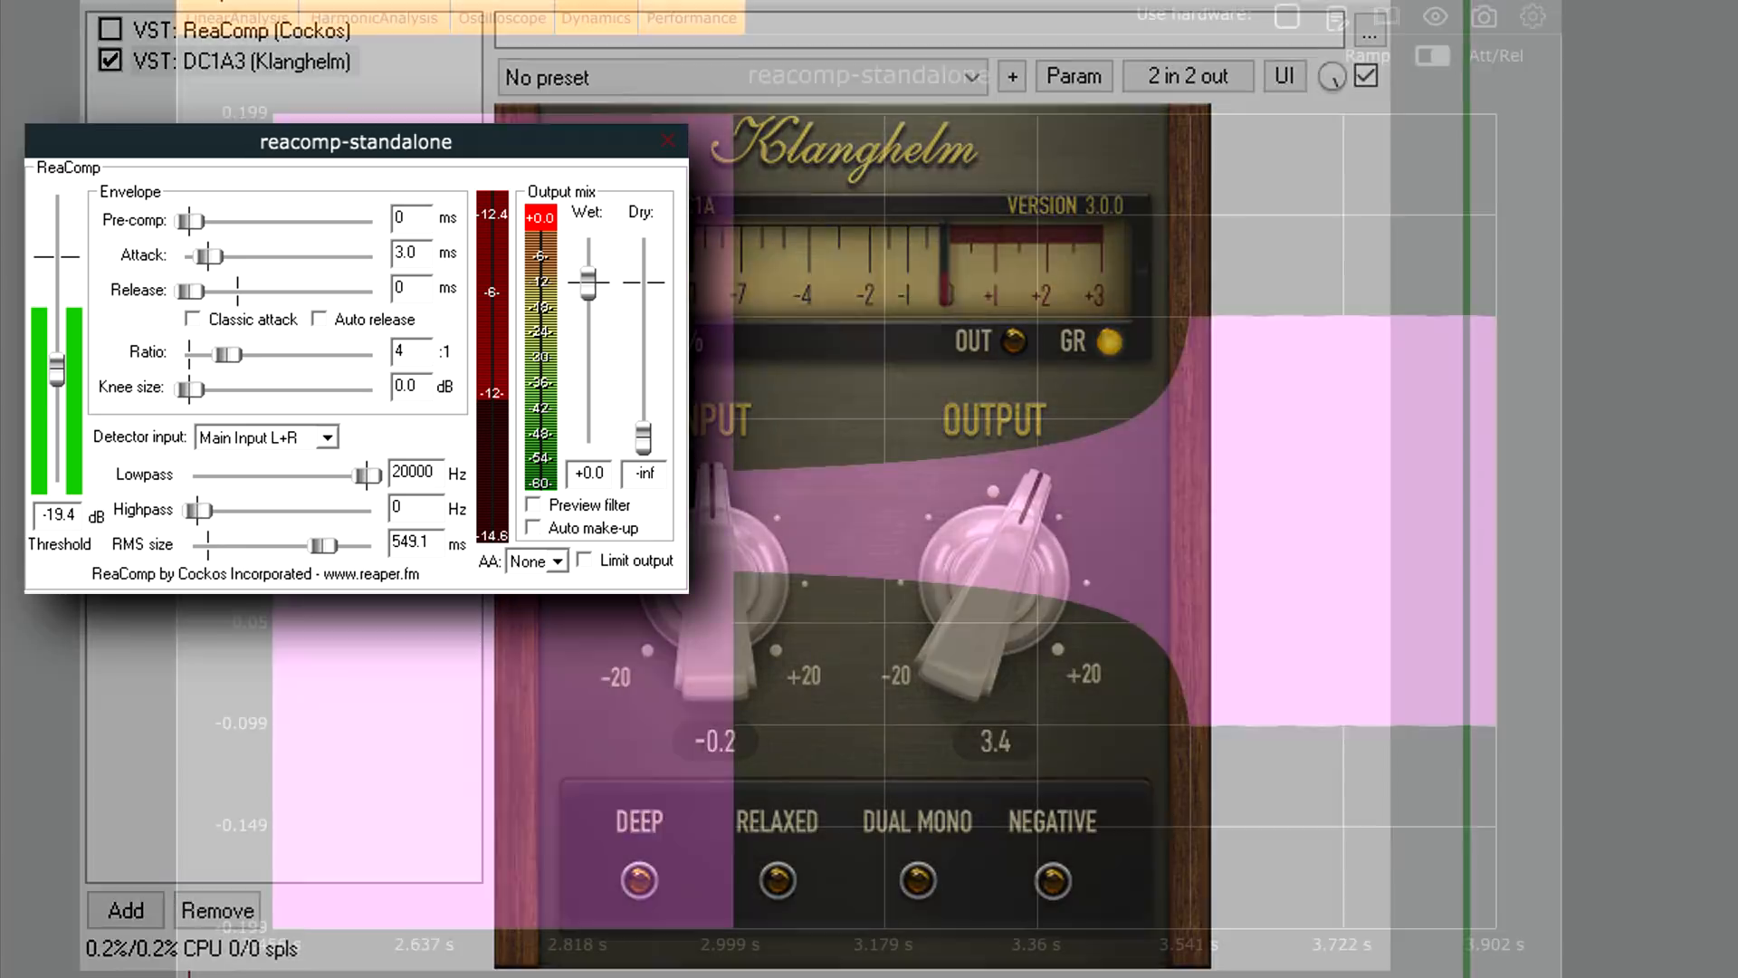
Step: Select ReaComp's RMS size value for replacement and adjust the release to around 193 ms
triple_click(413, 541)
type("20")
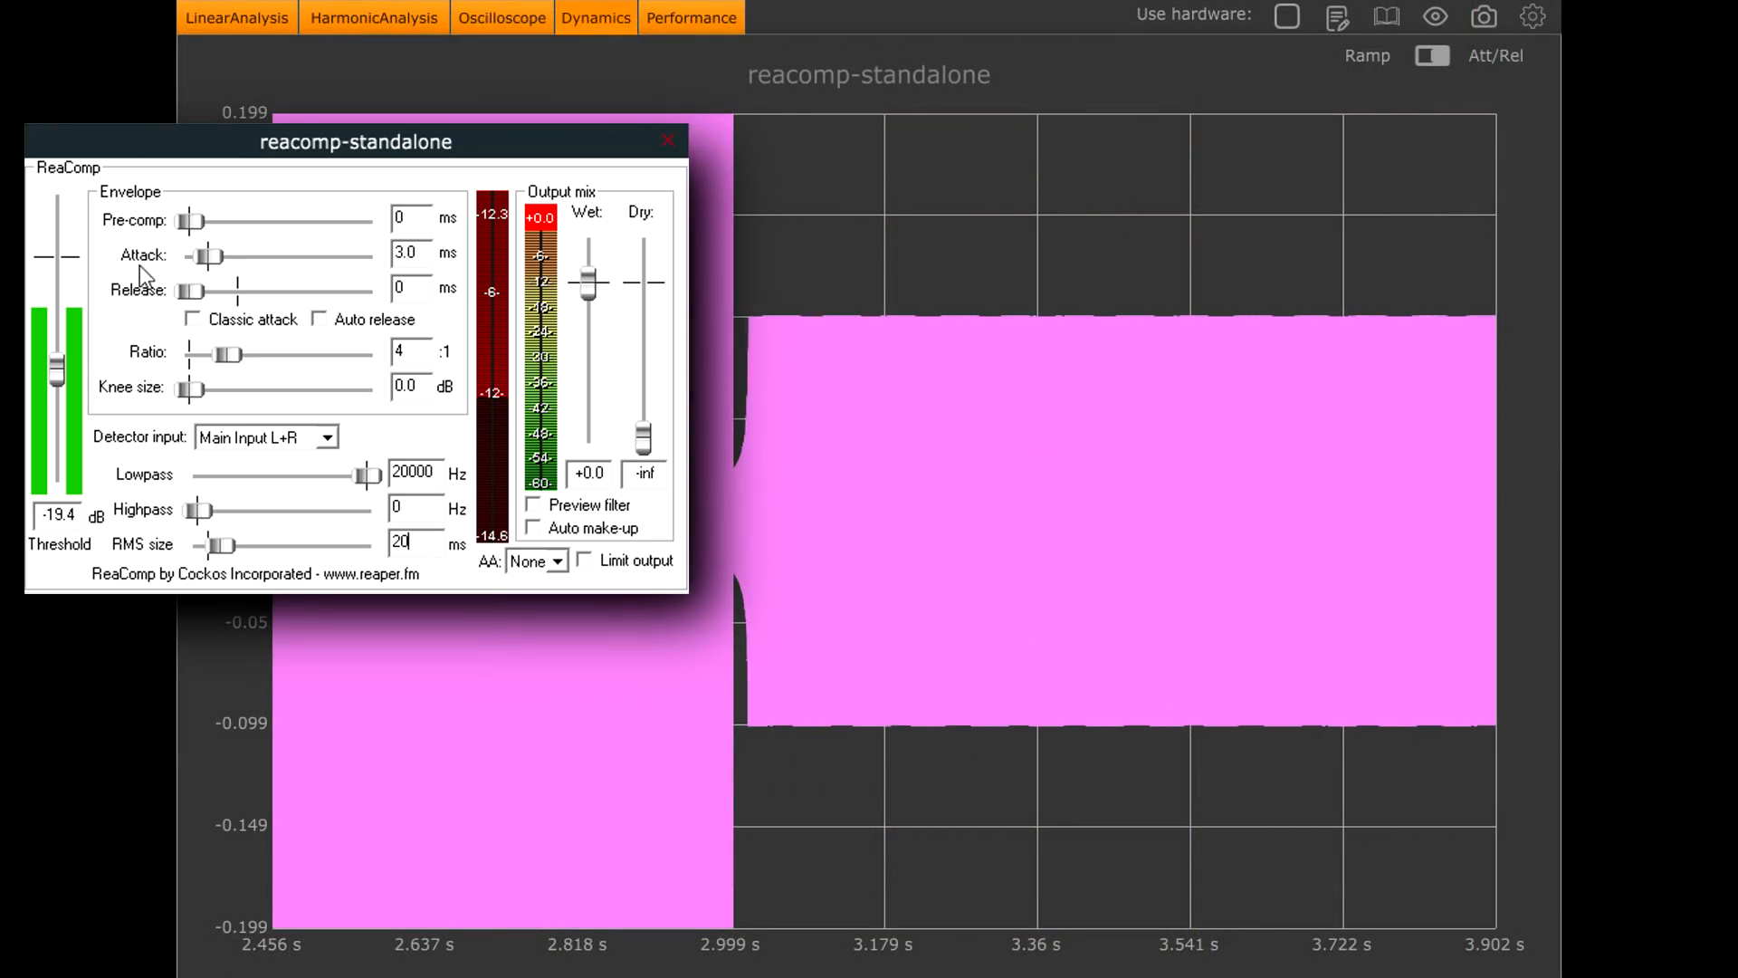
left_click_drag(190, 290, 246, 289)
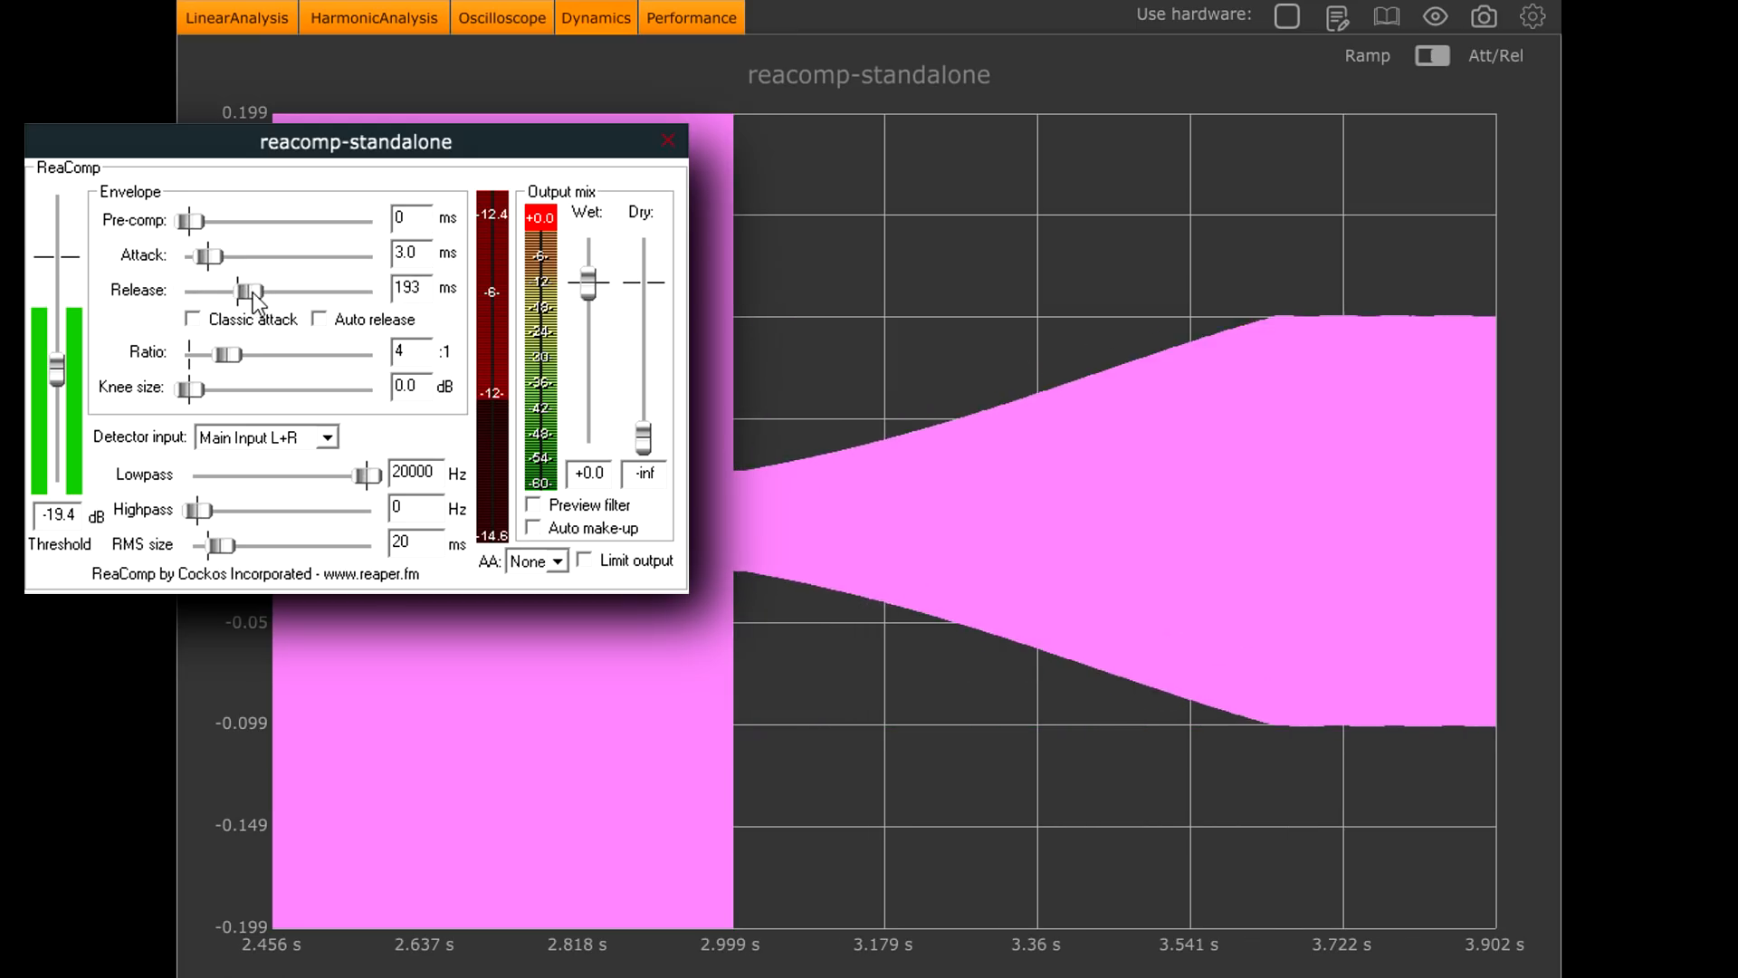
left_click_drag(250, 289, 239, 290)
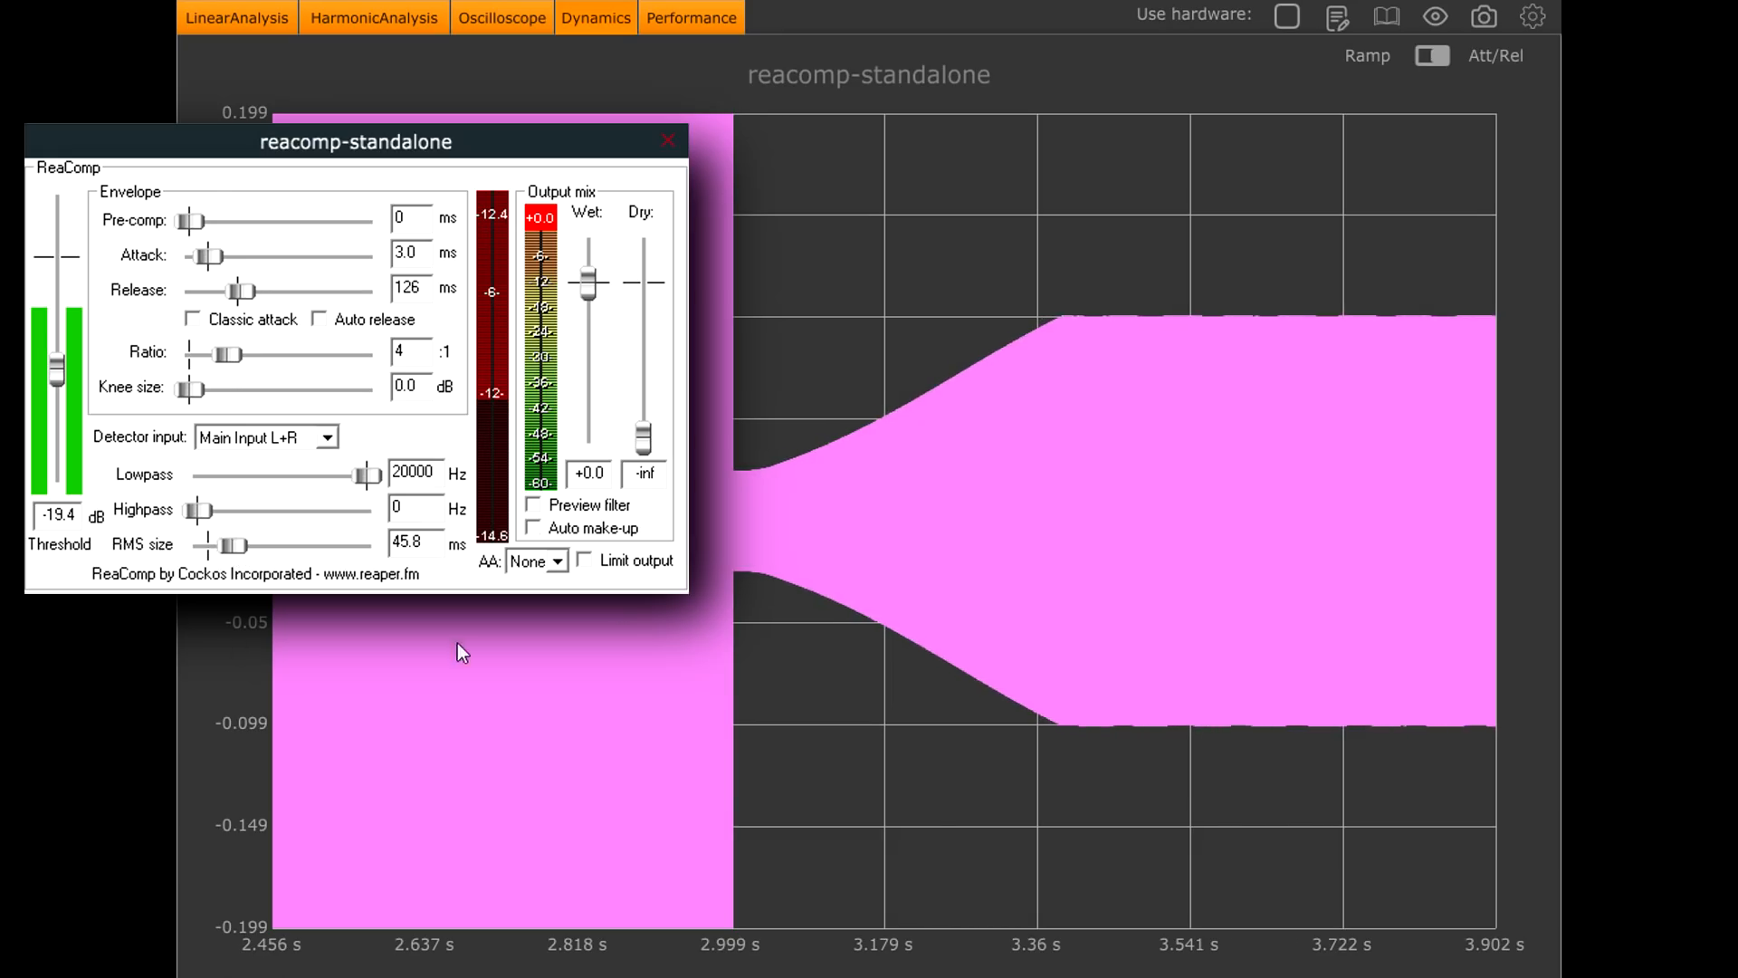
mouse_move(777, 478)
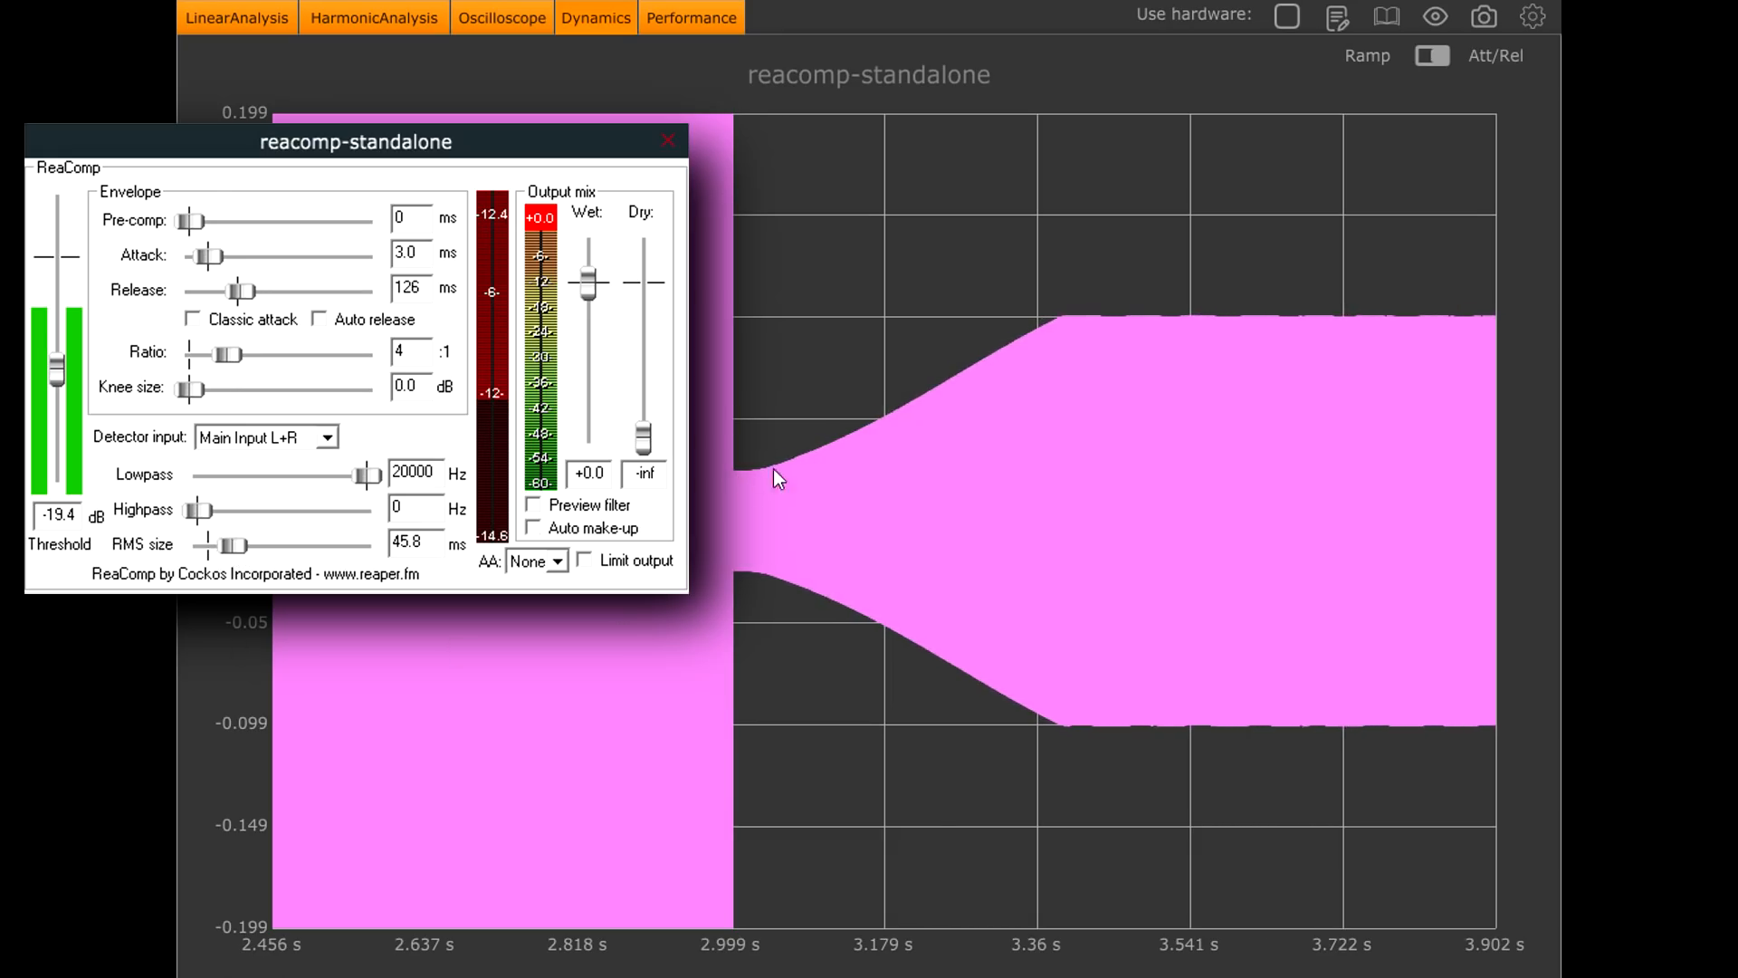
mouse_move(992, 357)
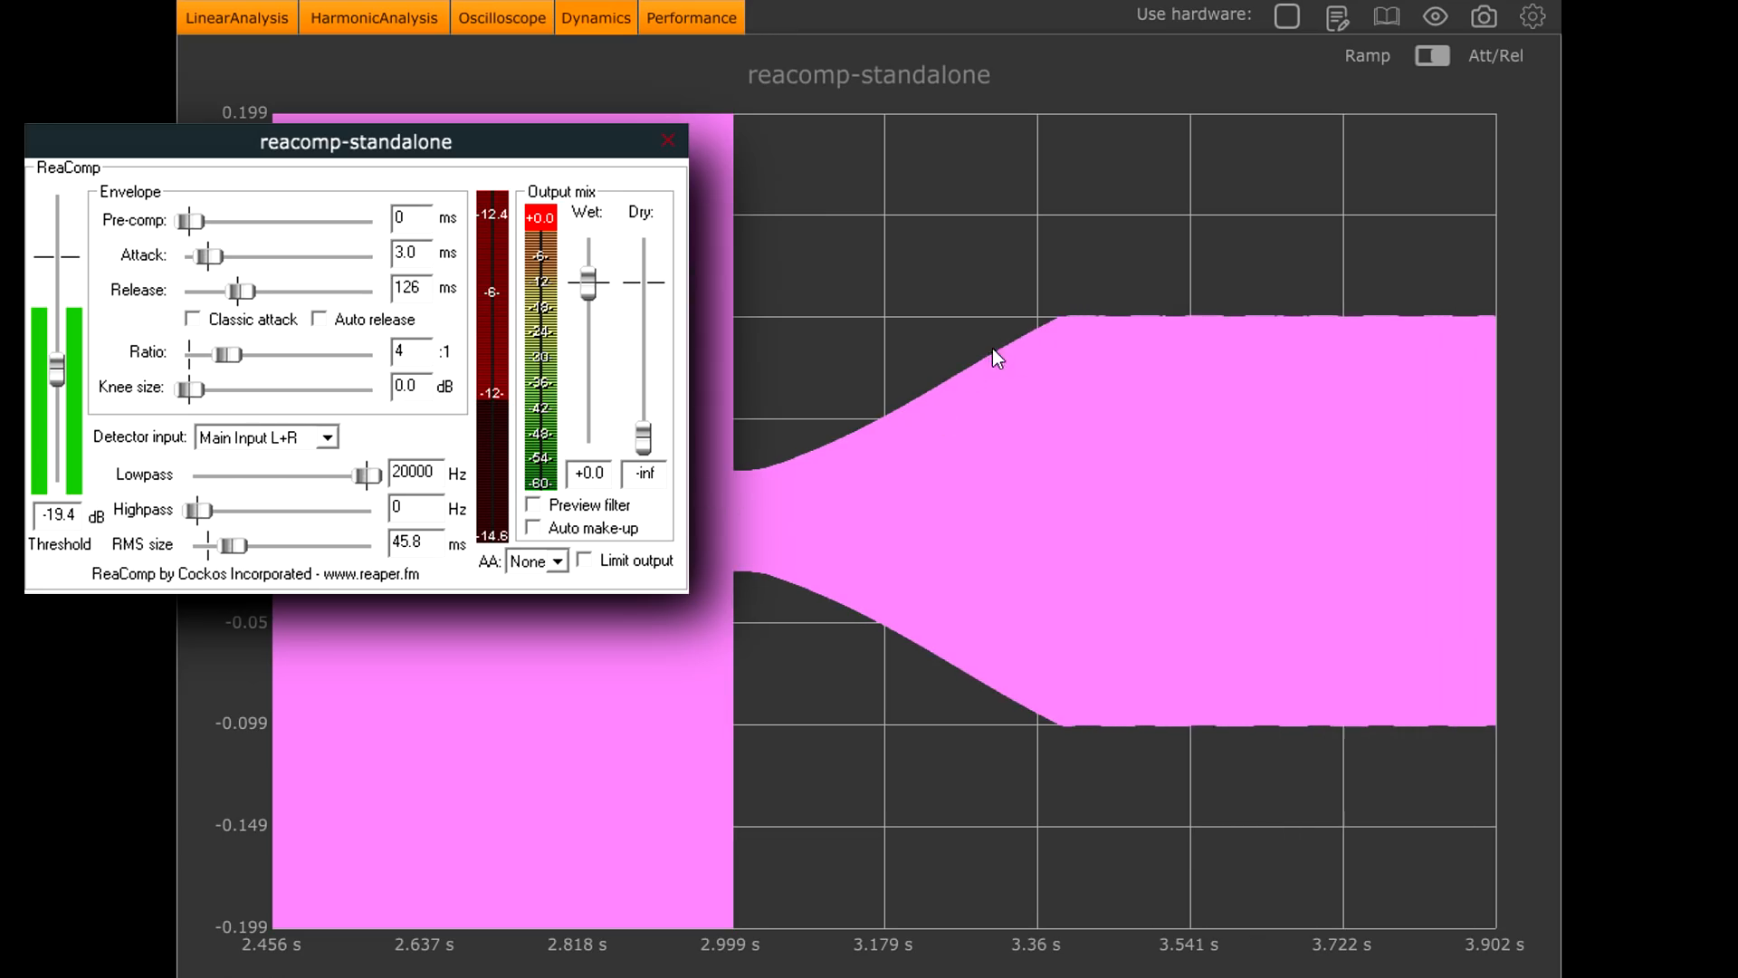
mouse_move(720, 478)
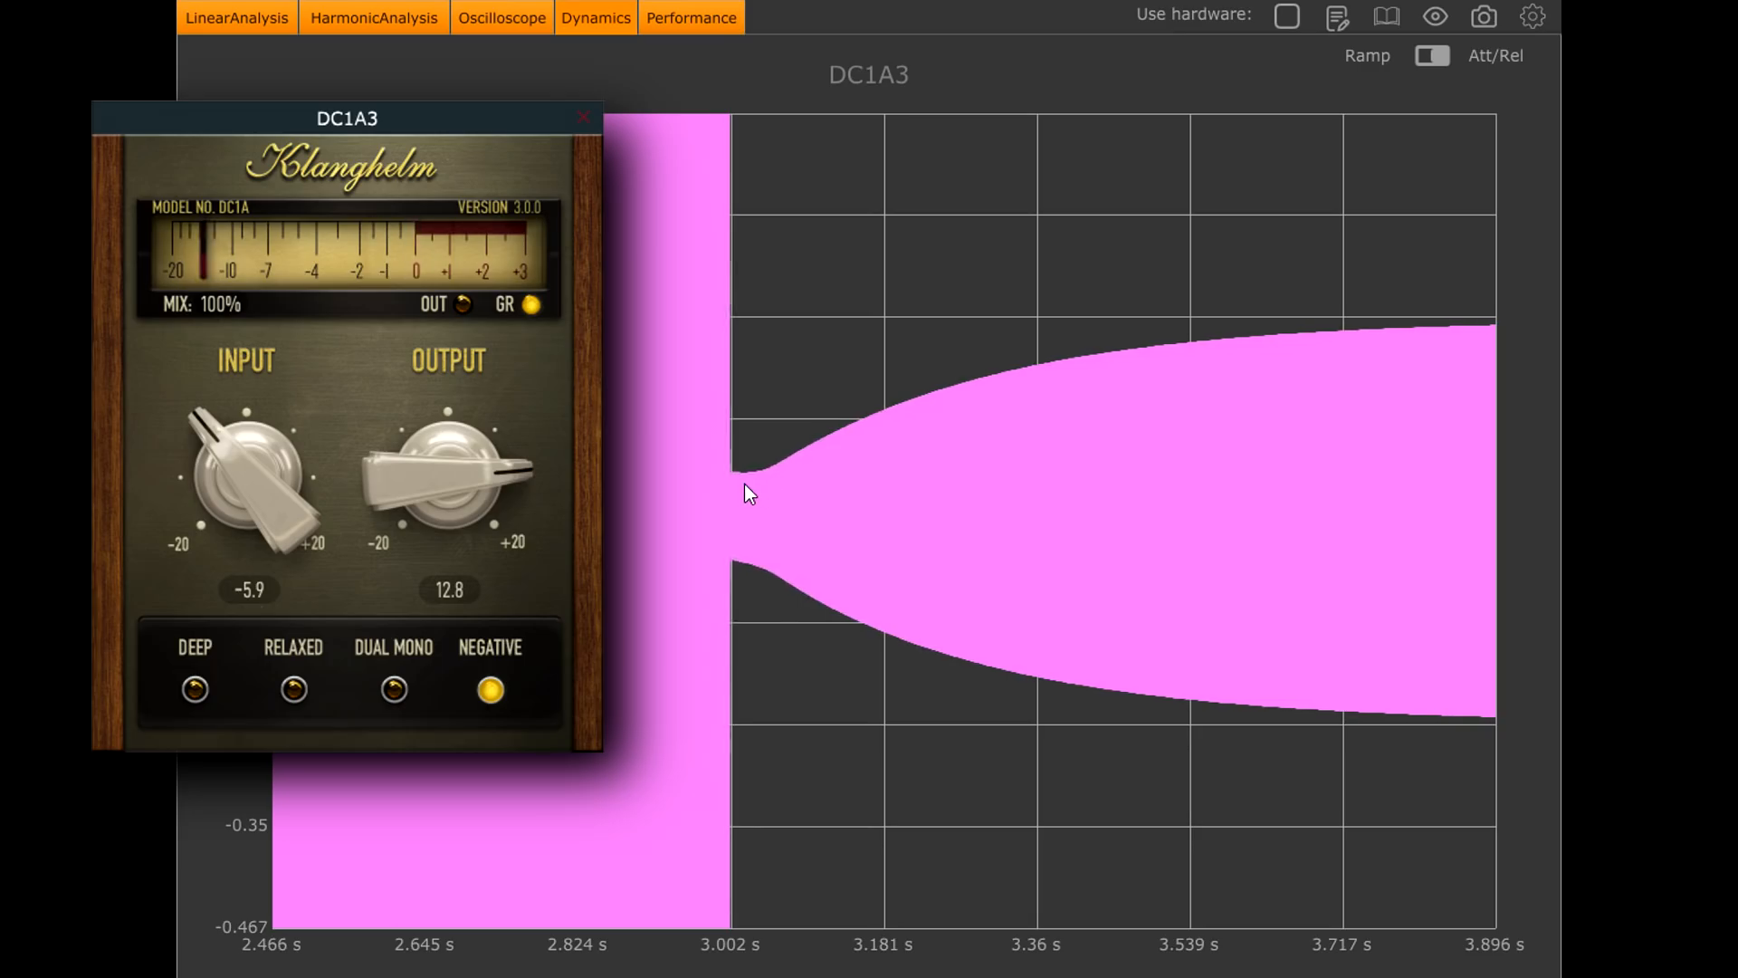
mouse_move(773, 500)
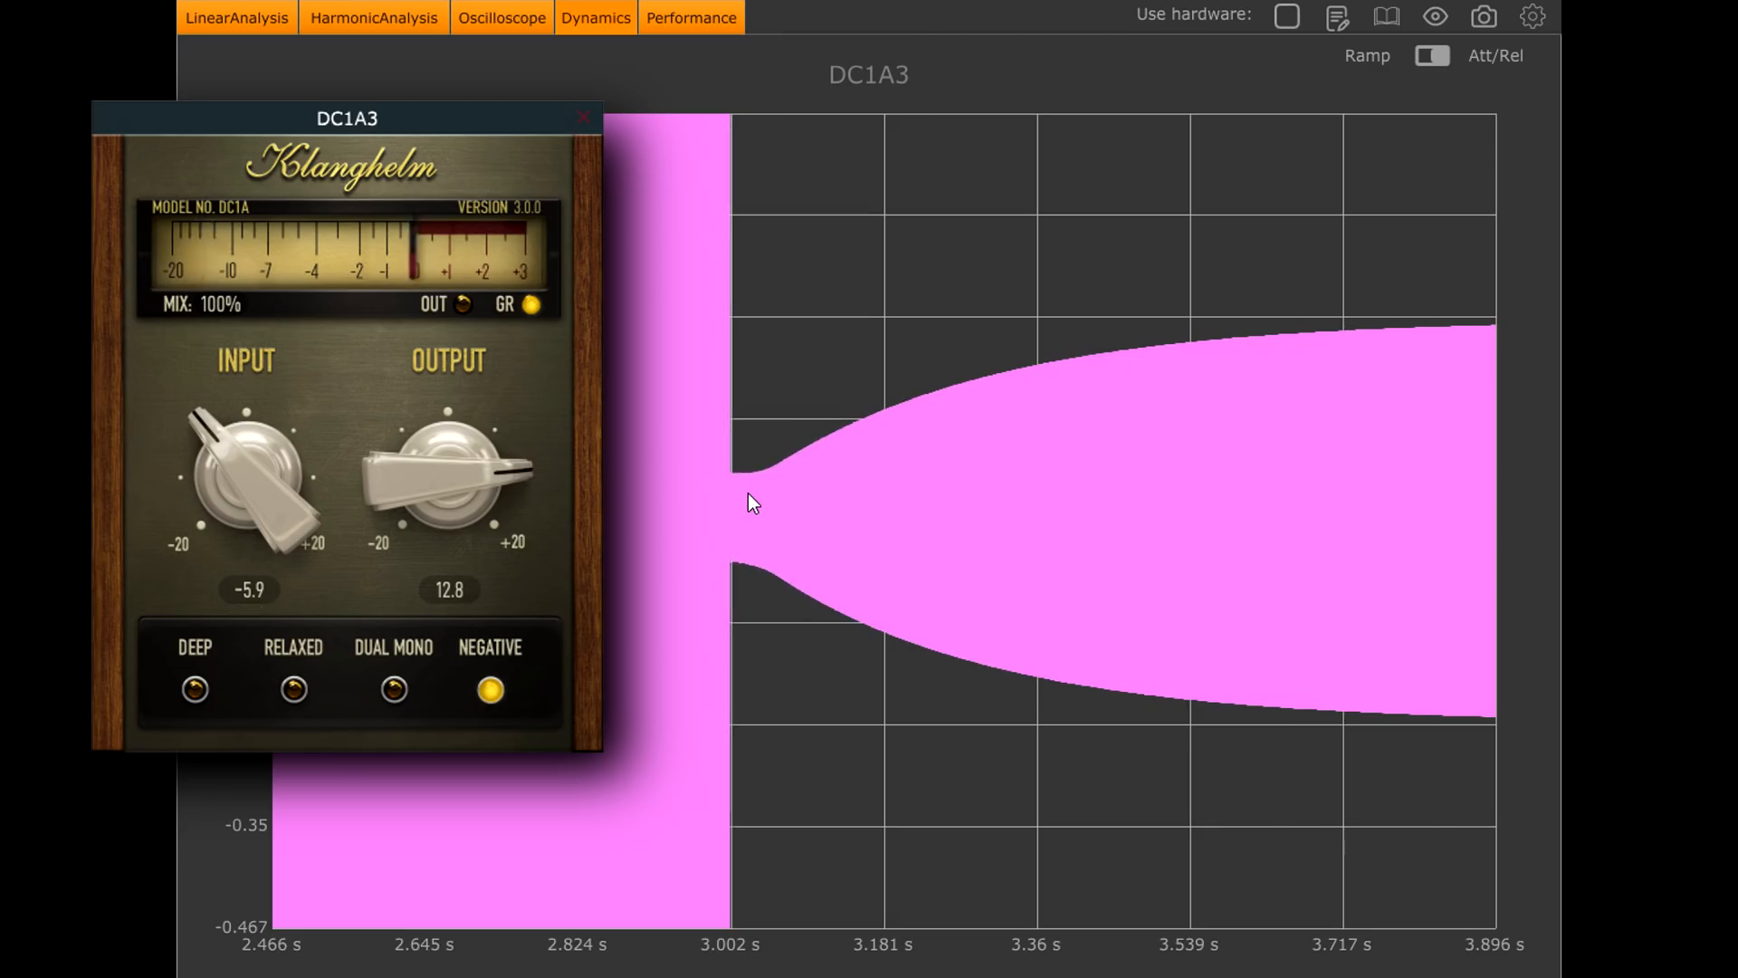
mouse_move(826, 443)
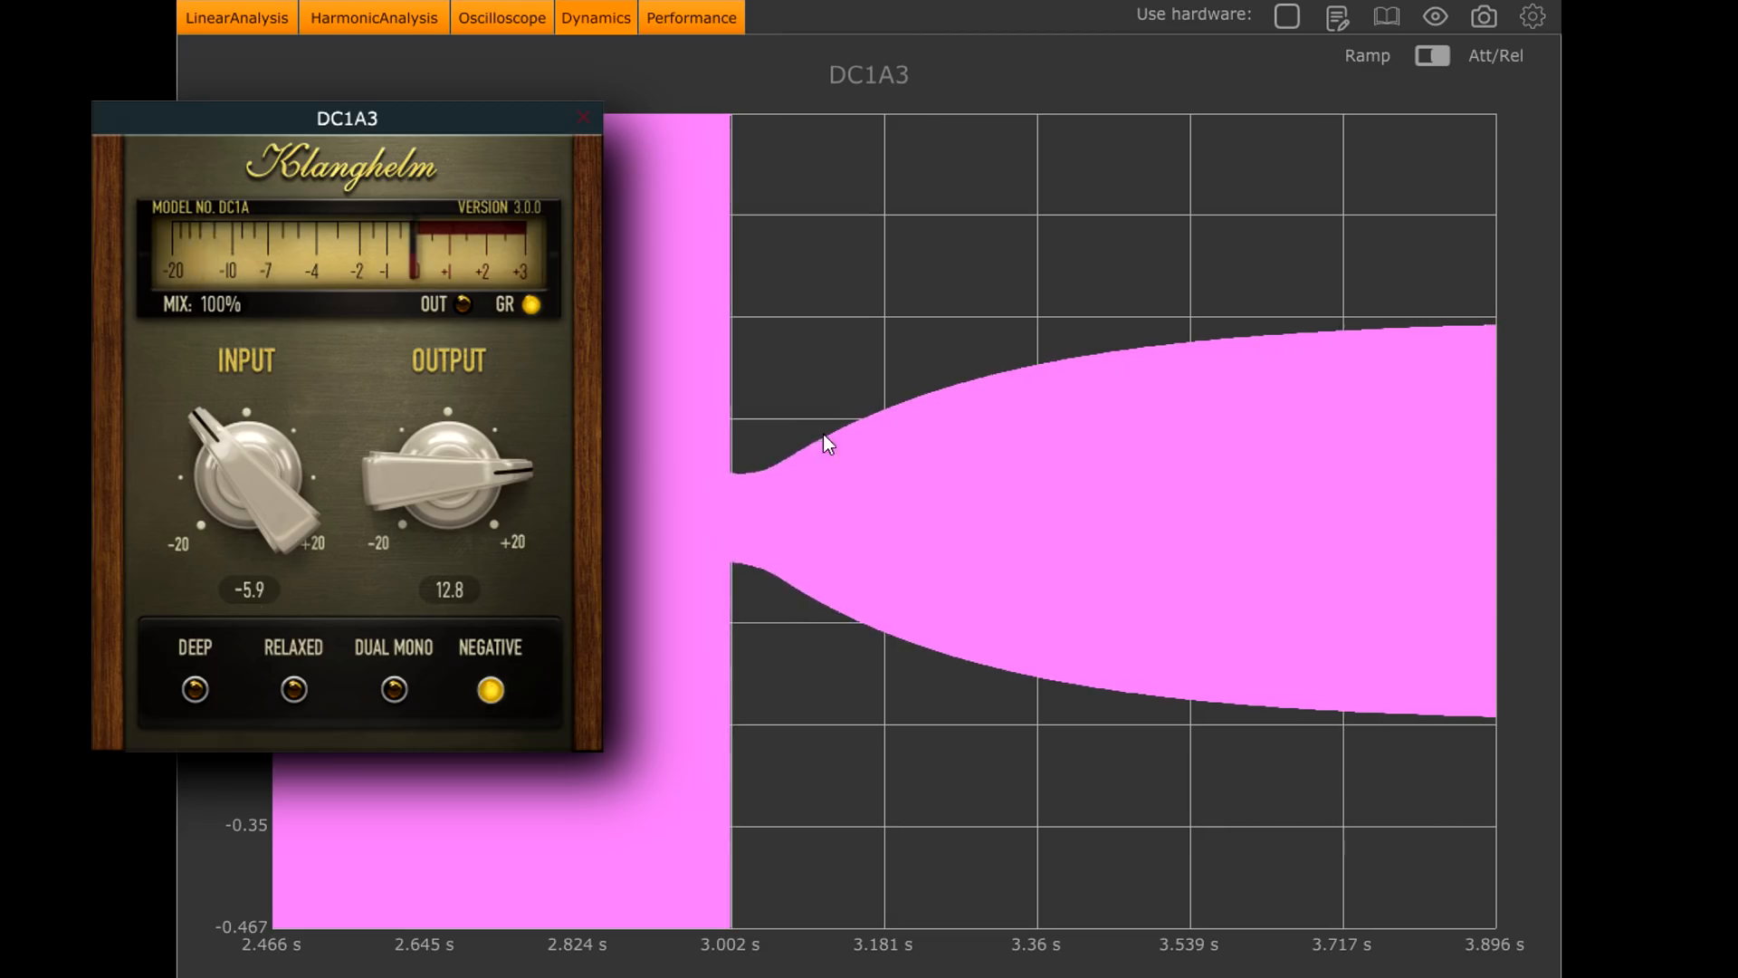
mouse_move(831, 458)
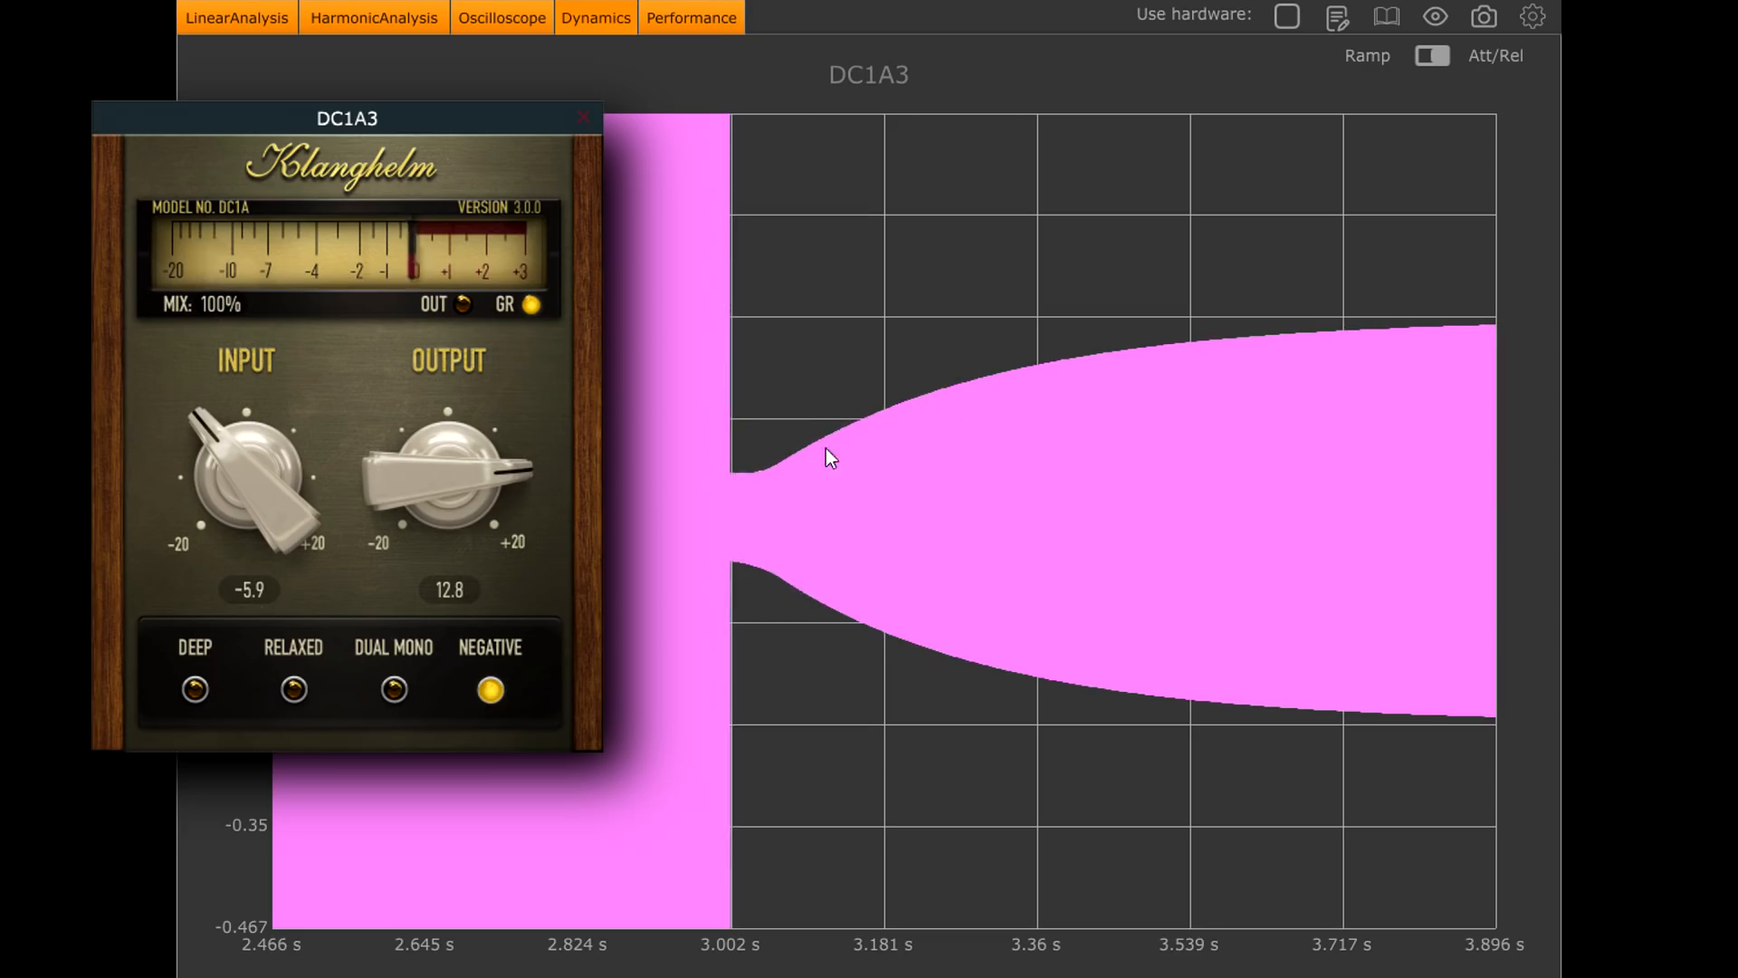
mouse_move(1468, 340)
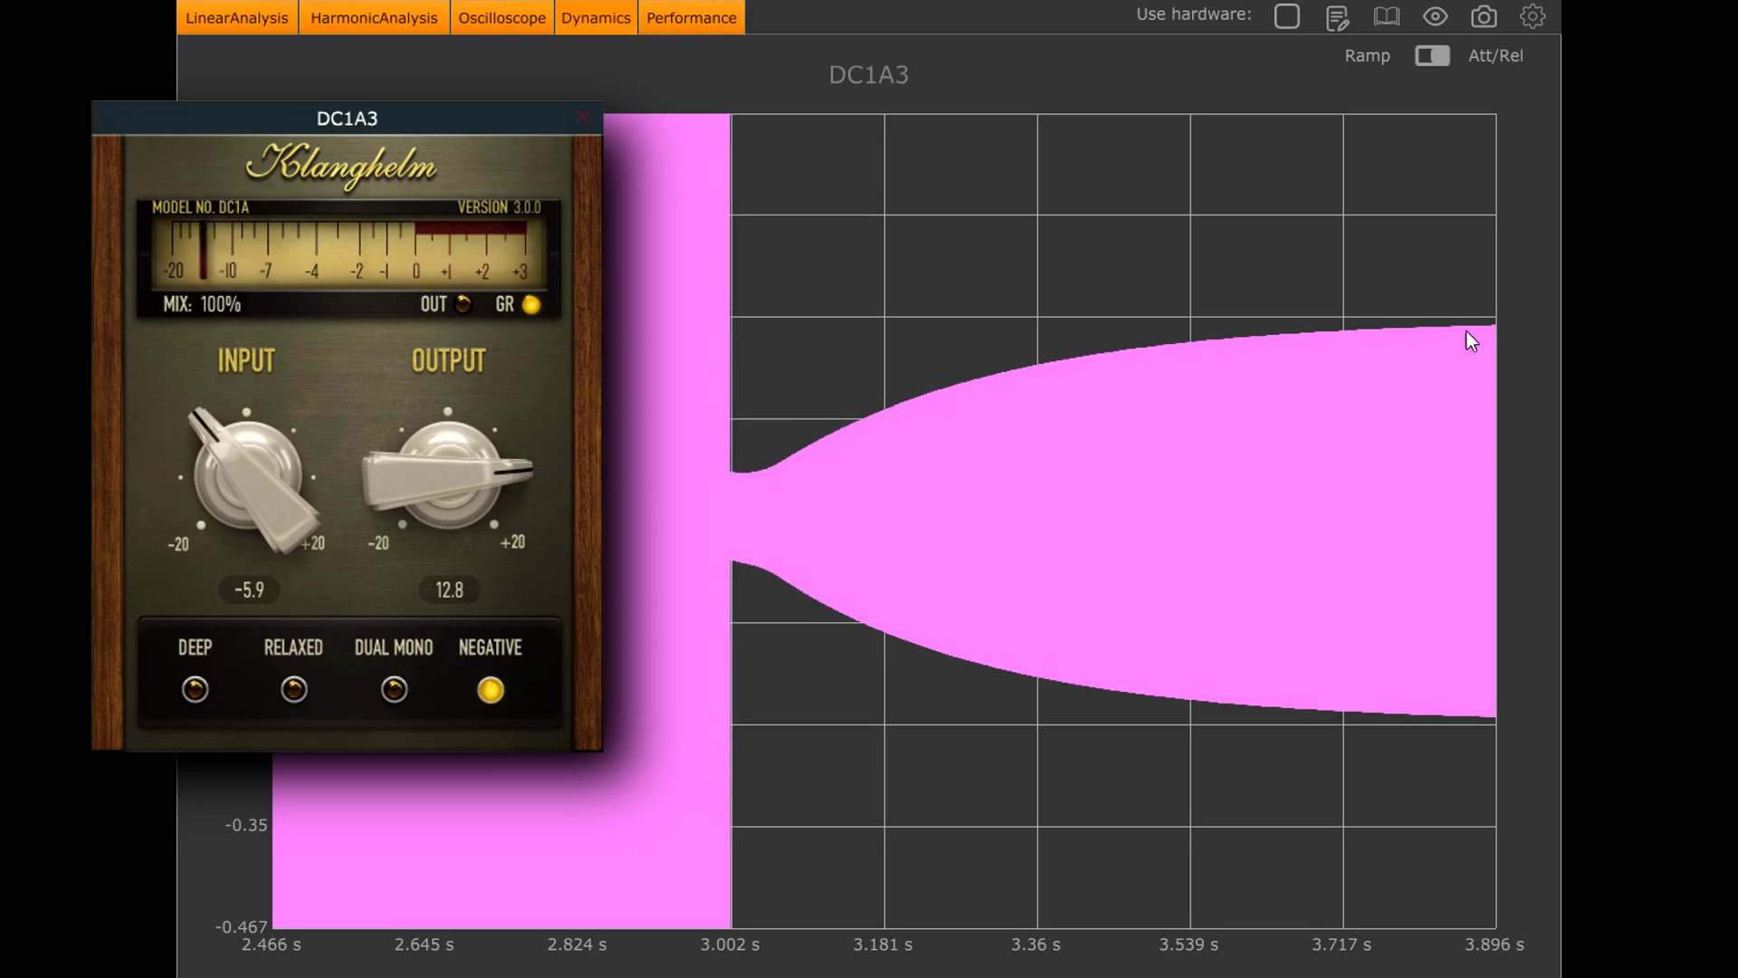
mouse_move(777, 487)
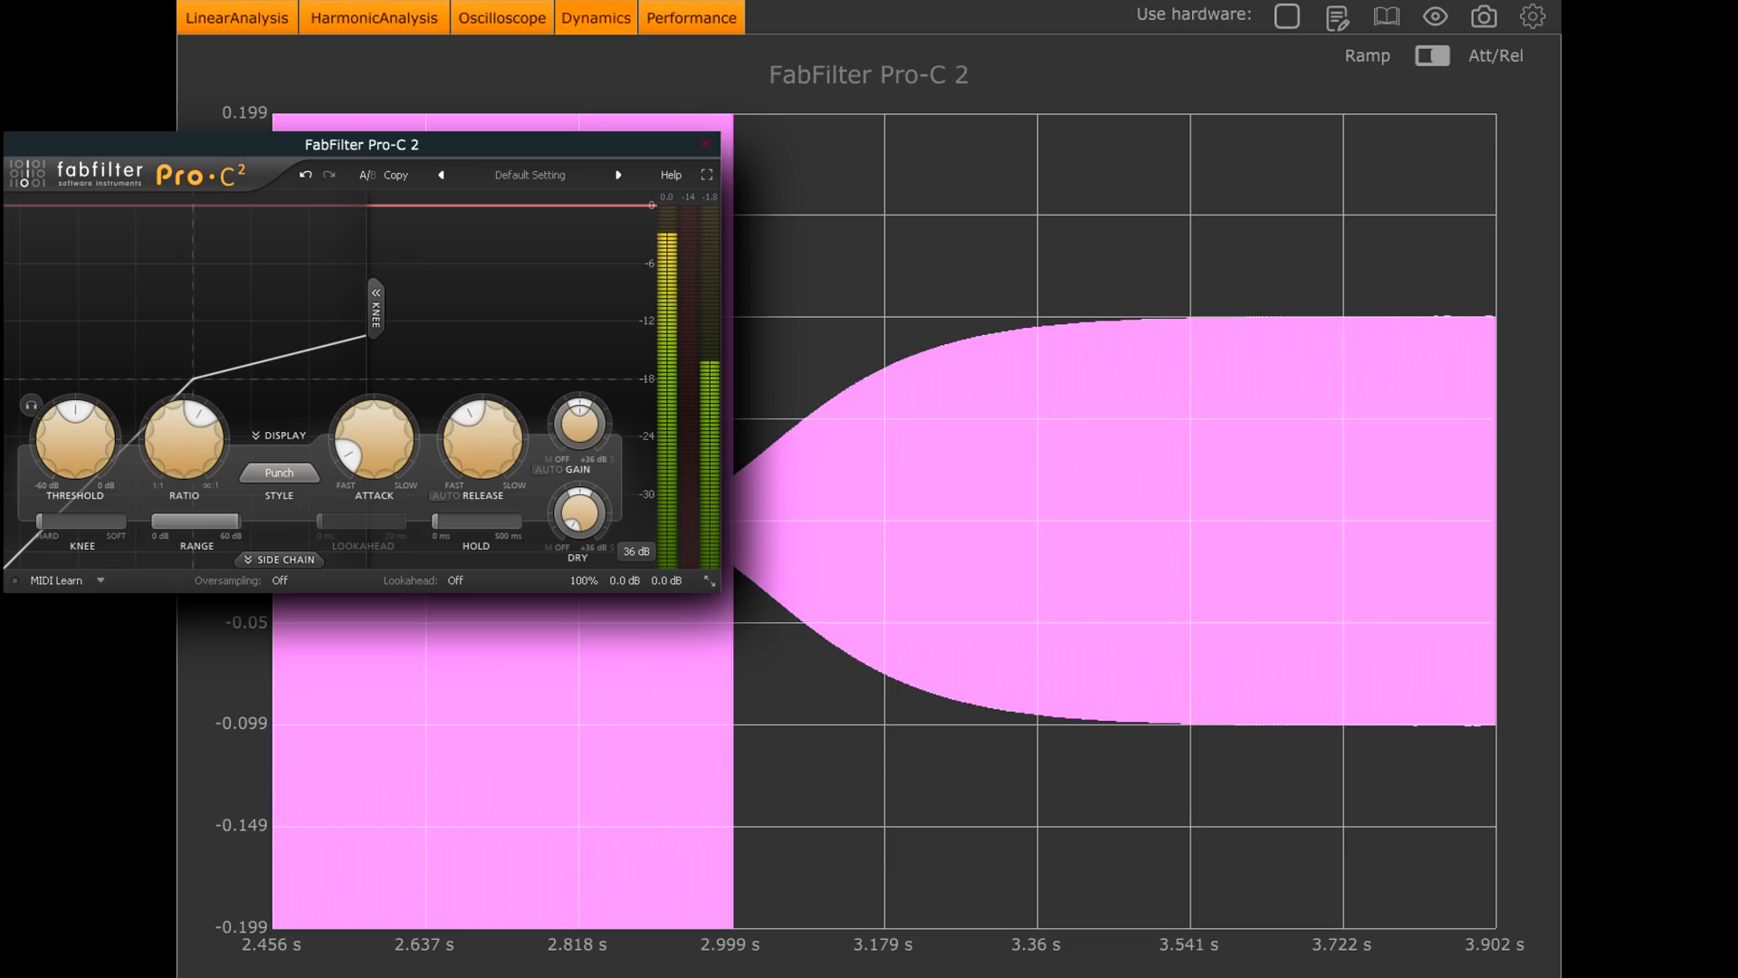
Step: Adjust a control in the FabFilter Pro-C 2 editor over Plugin Doctor's oscilloscope view
left_click(279, 471)
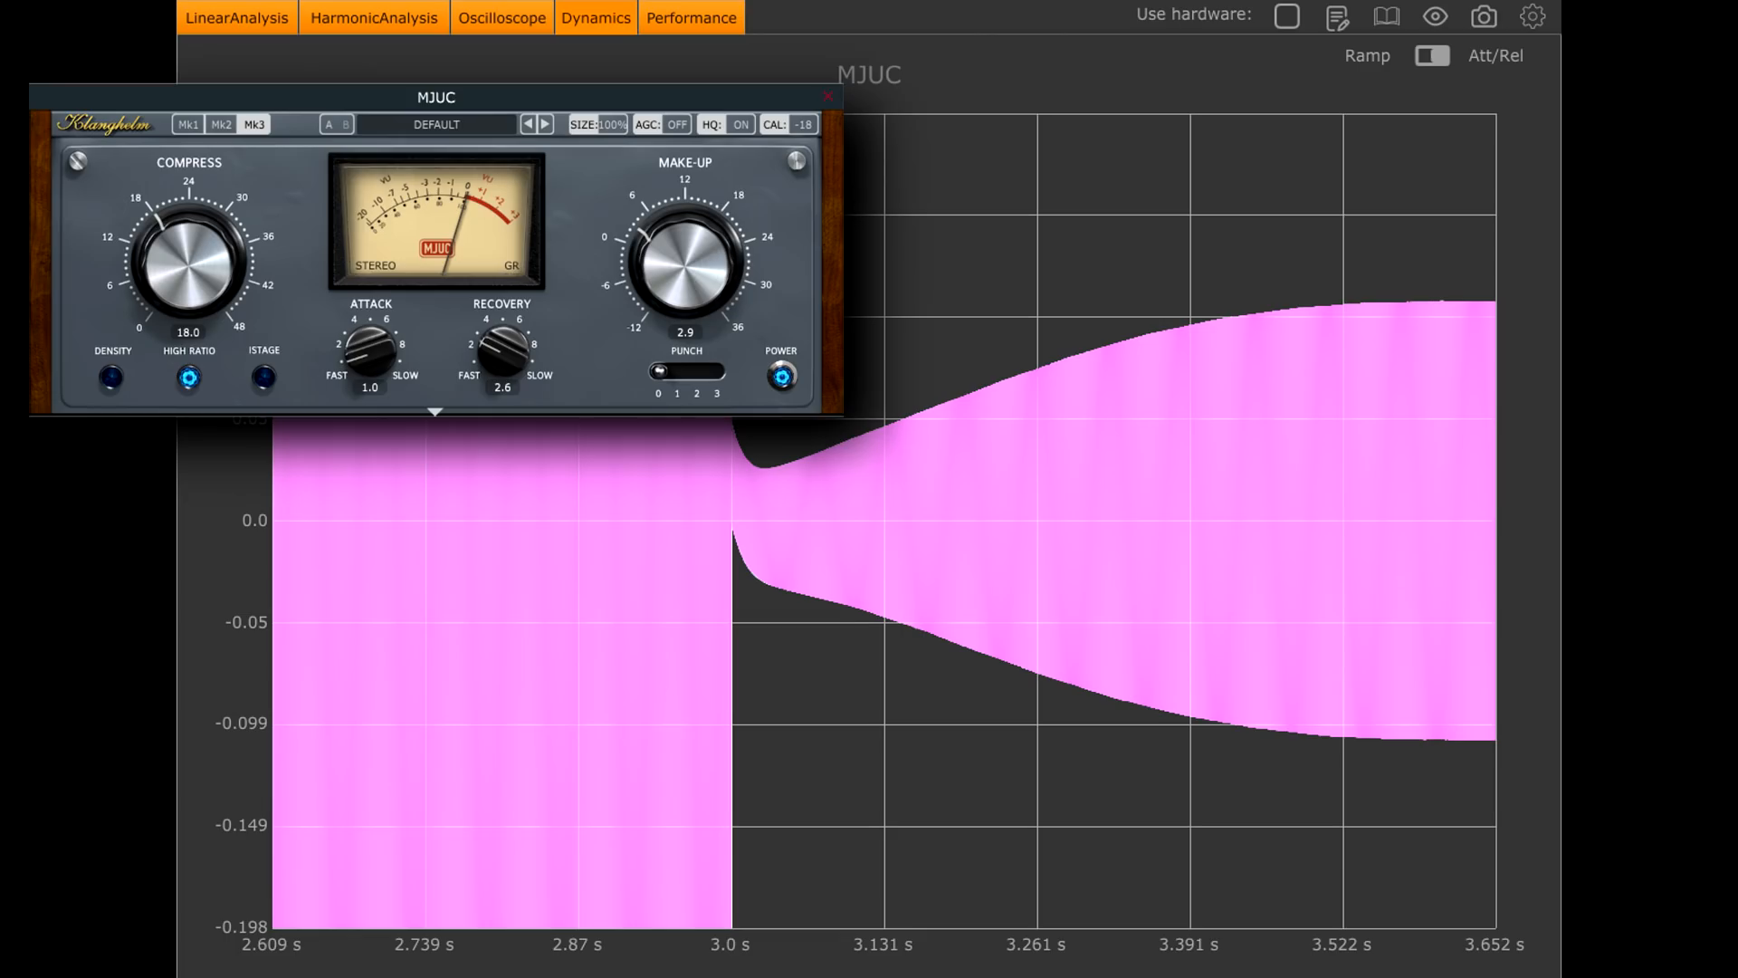
left_click(373, 18)
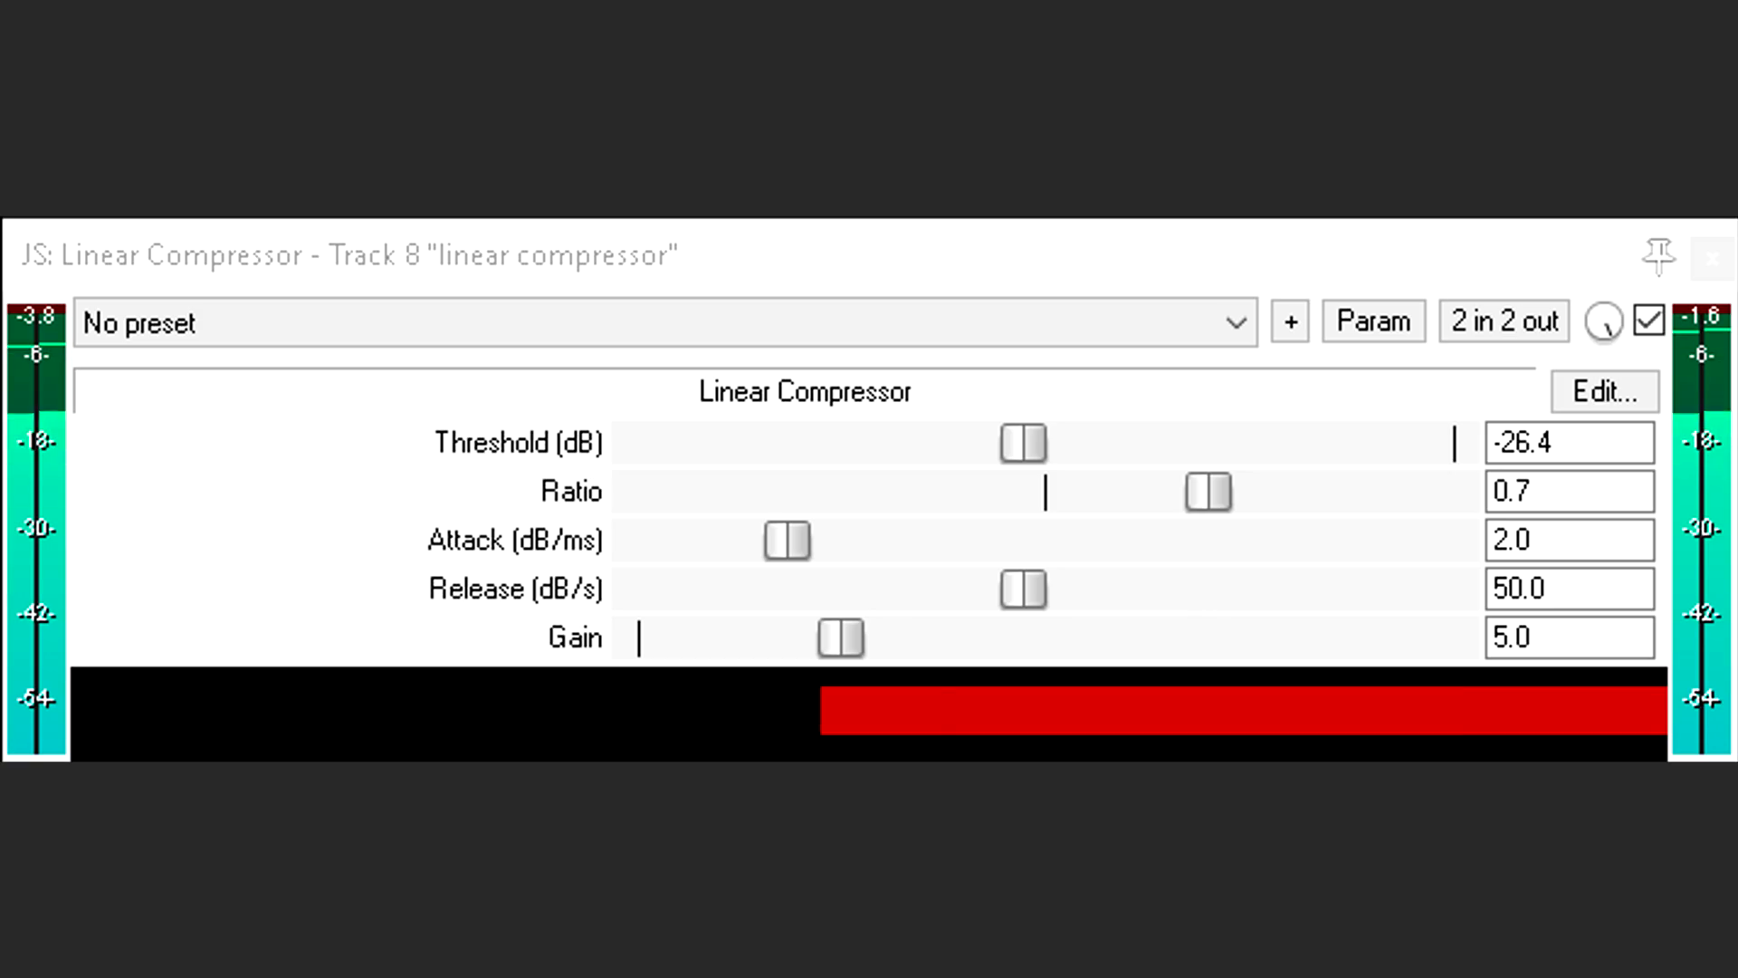
mouse_move(576, 559)
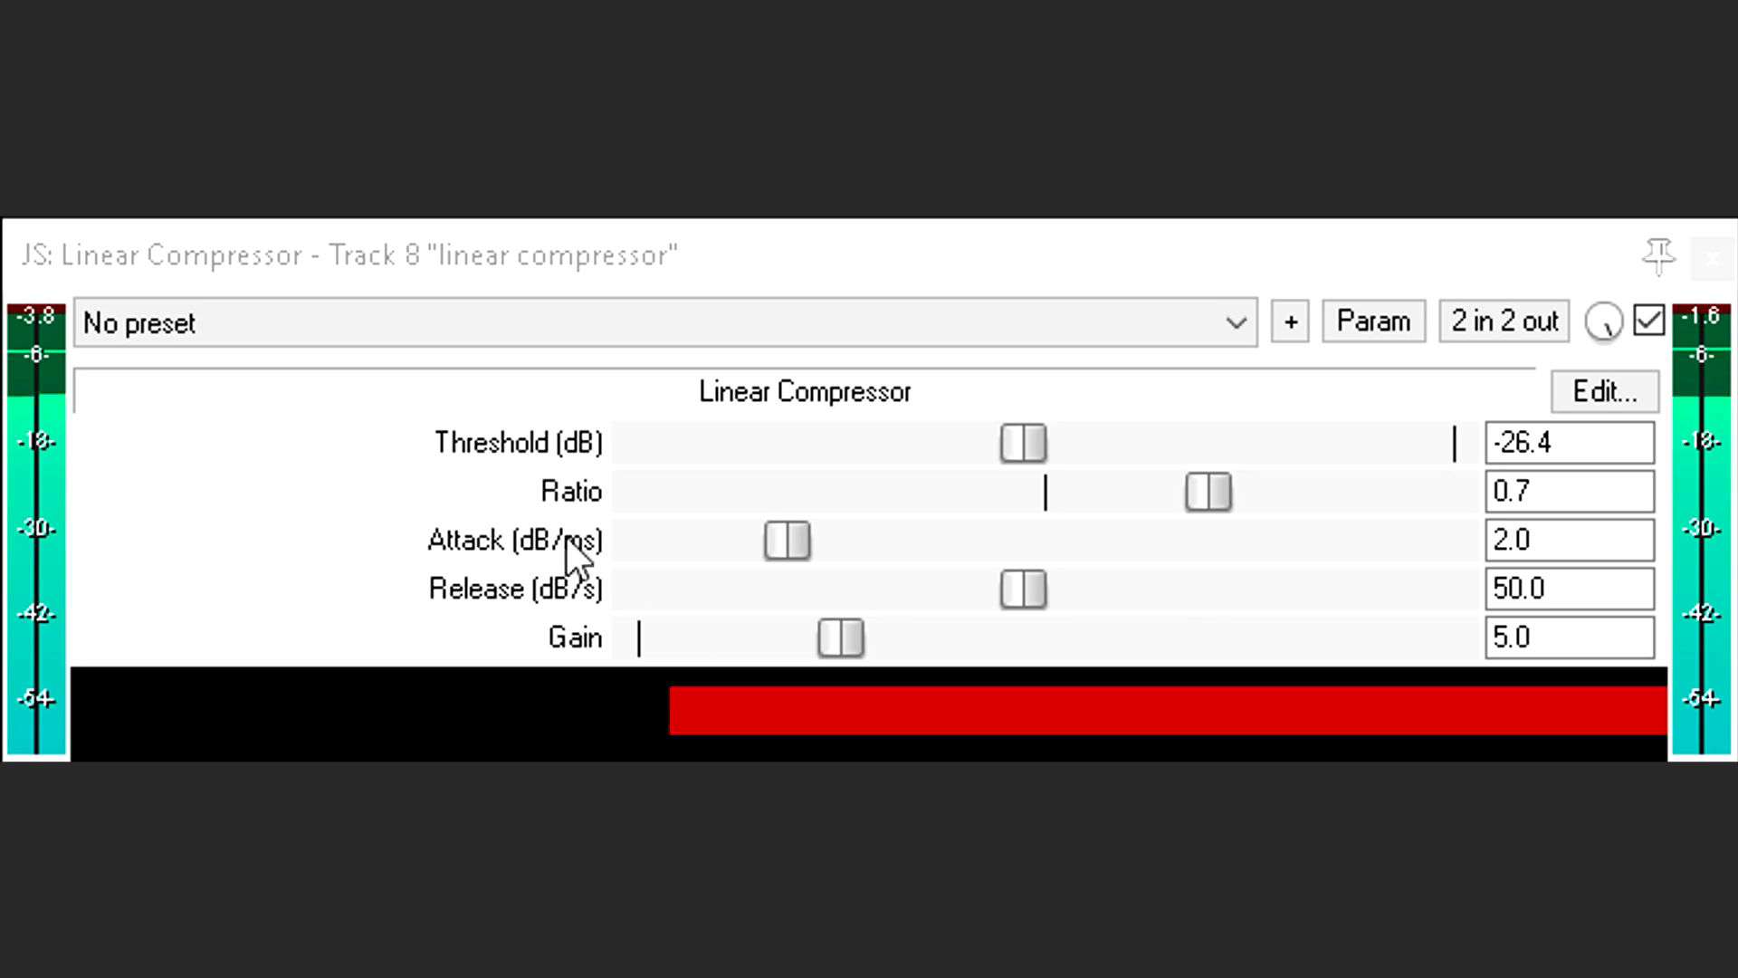
mouse_move(570, 581)
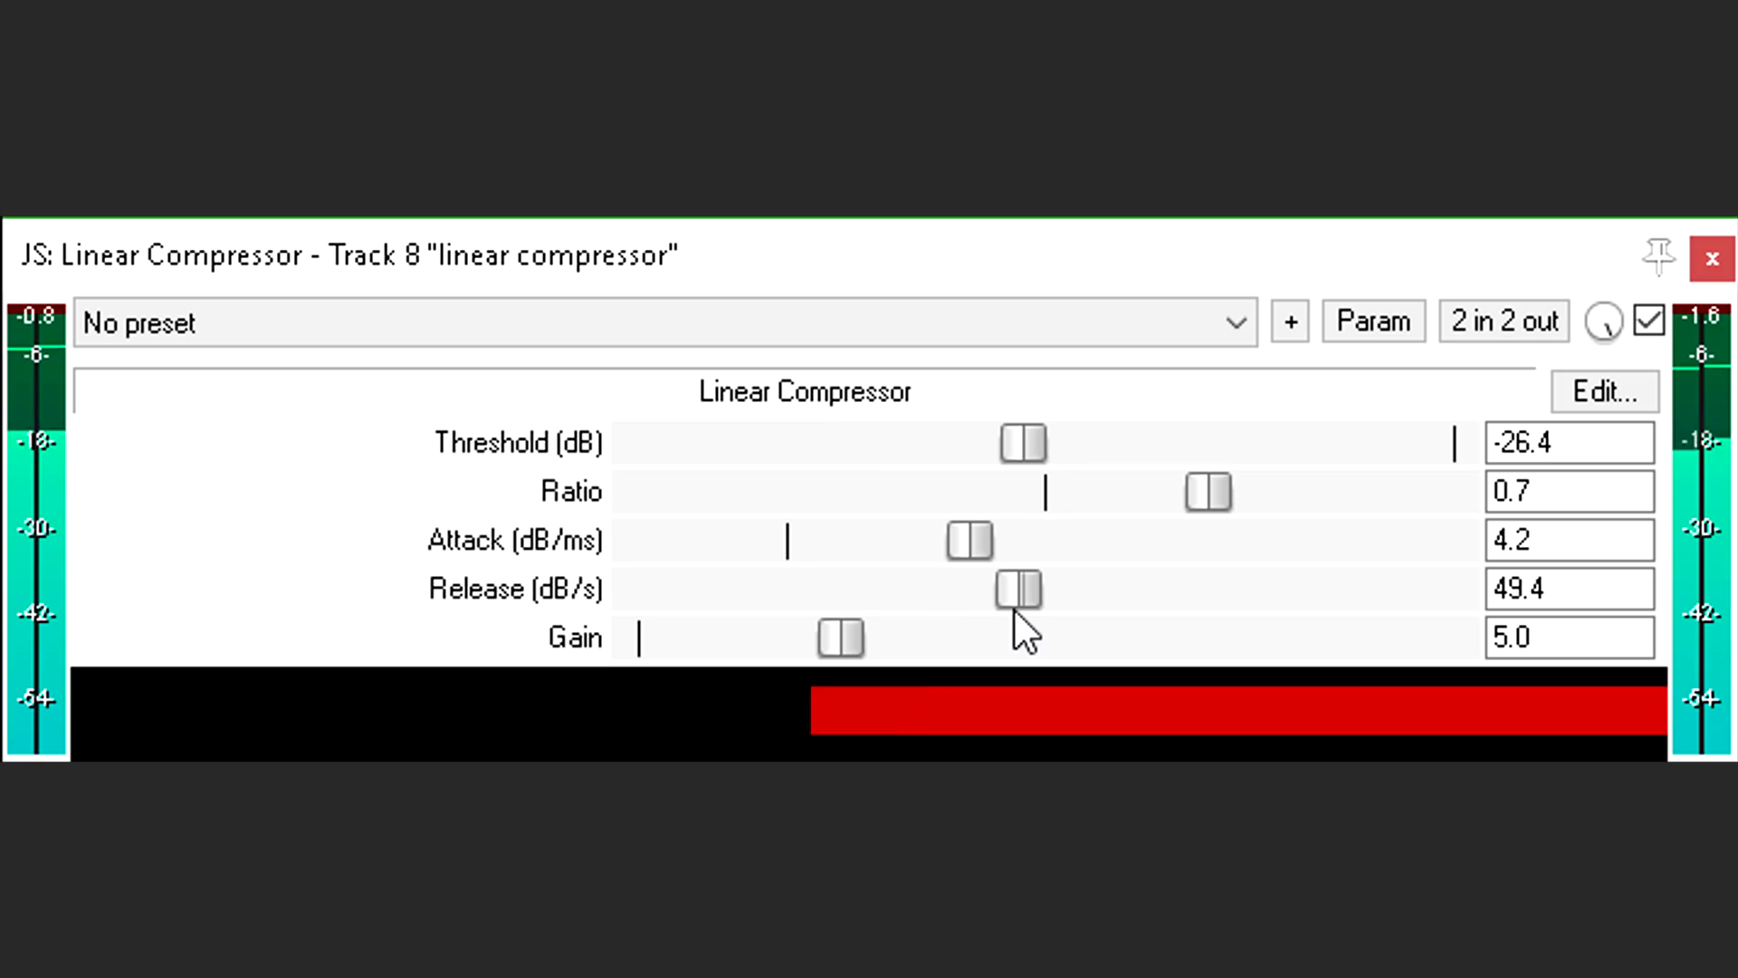
mouse_move(993, 544)
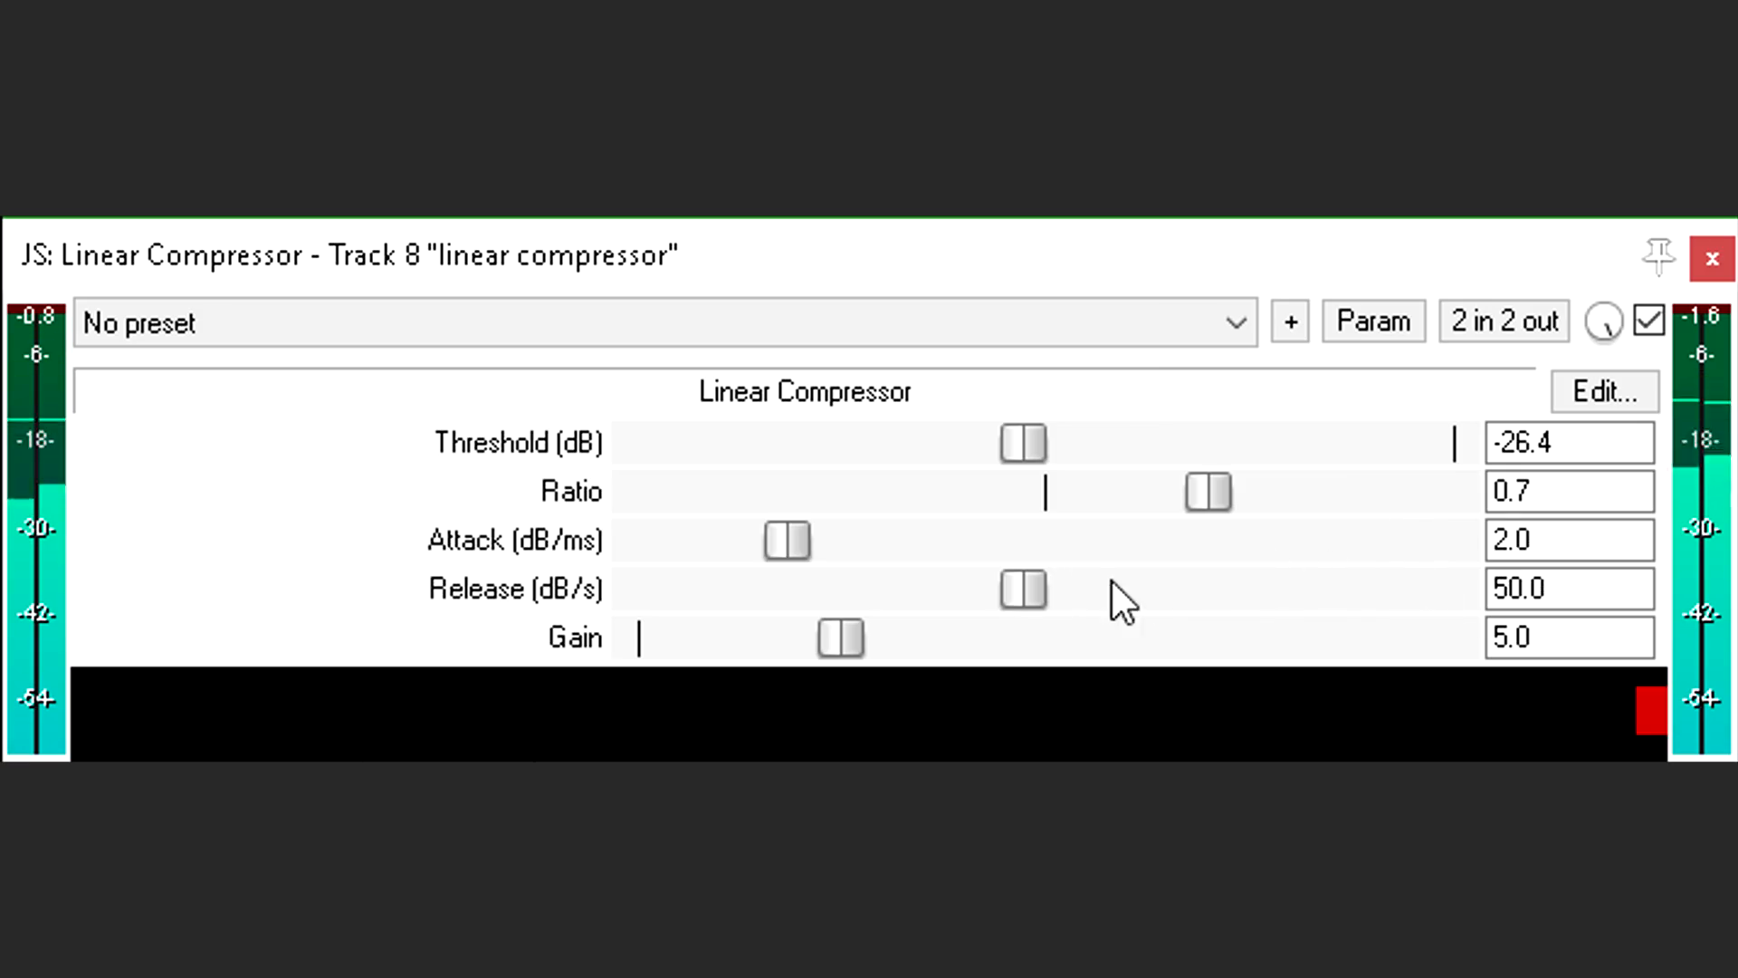
left_click(1568, 540)
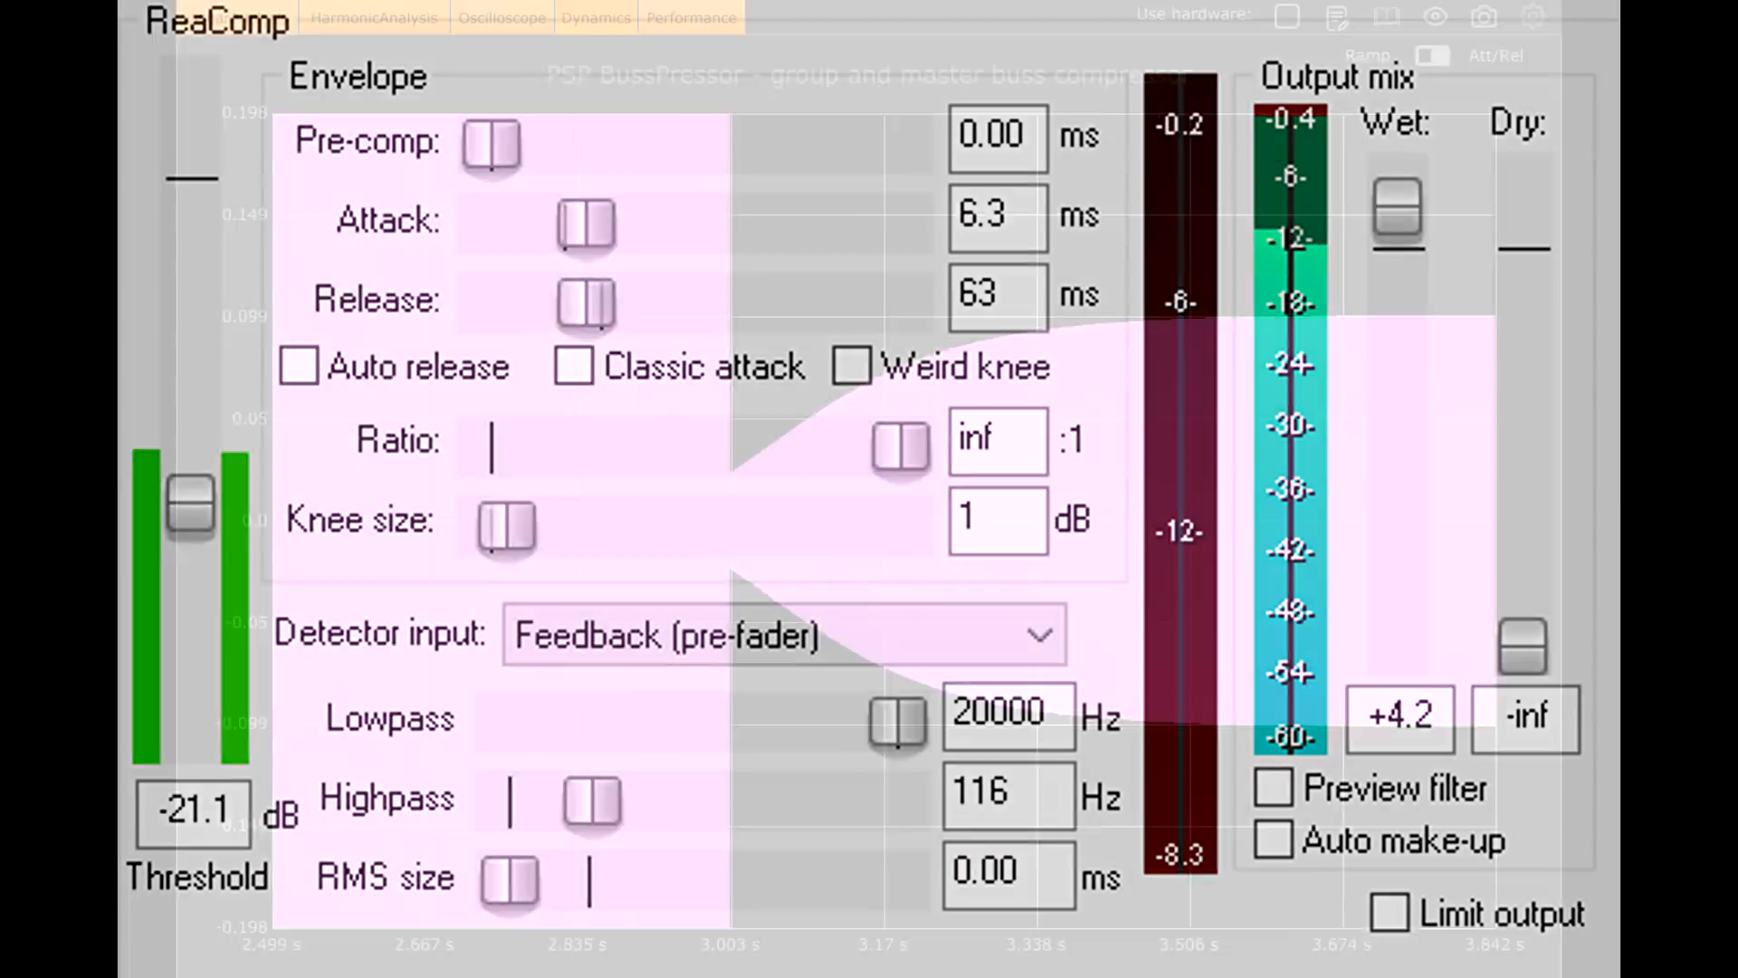
Step: Bring up Pro-C 2 in Classic style with its 126 Hz, 24 dB/oct side-chain highpass shown
left_click(235, 18)
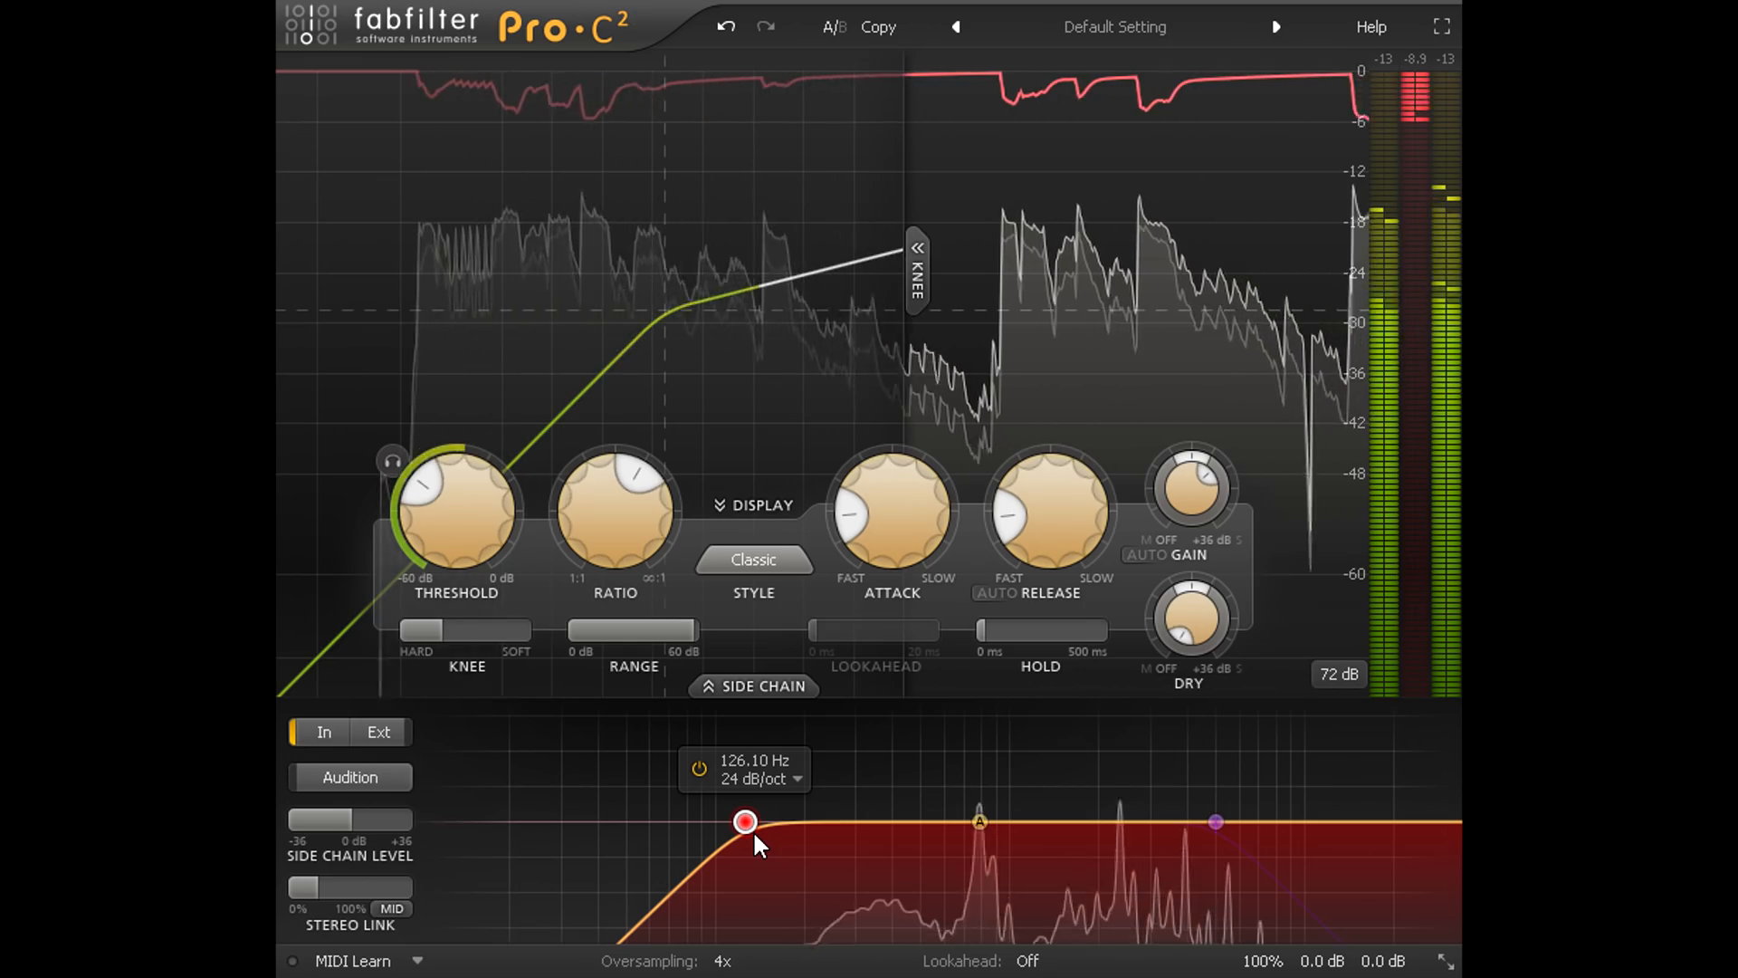
Step: Switch the Pro-C 2 style from Classic to Opto, then reopen the style list
left_click(754, 560)
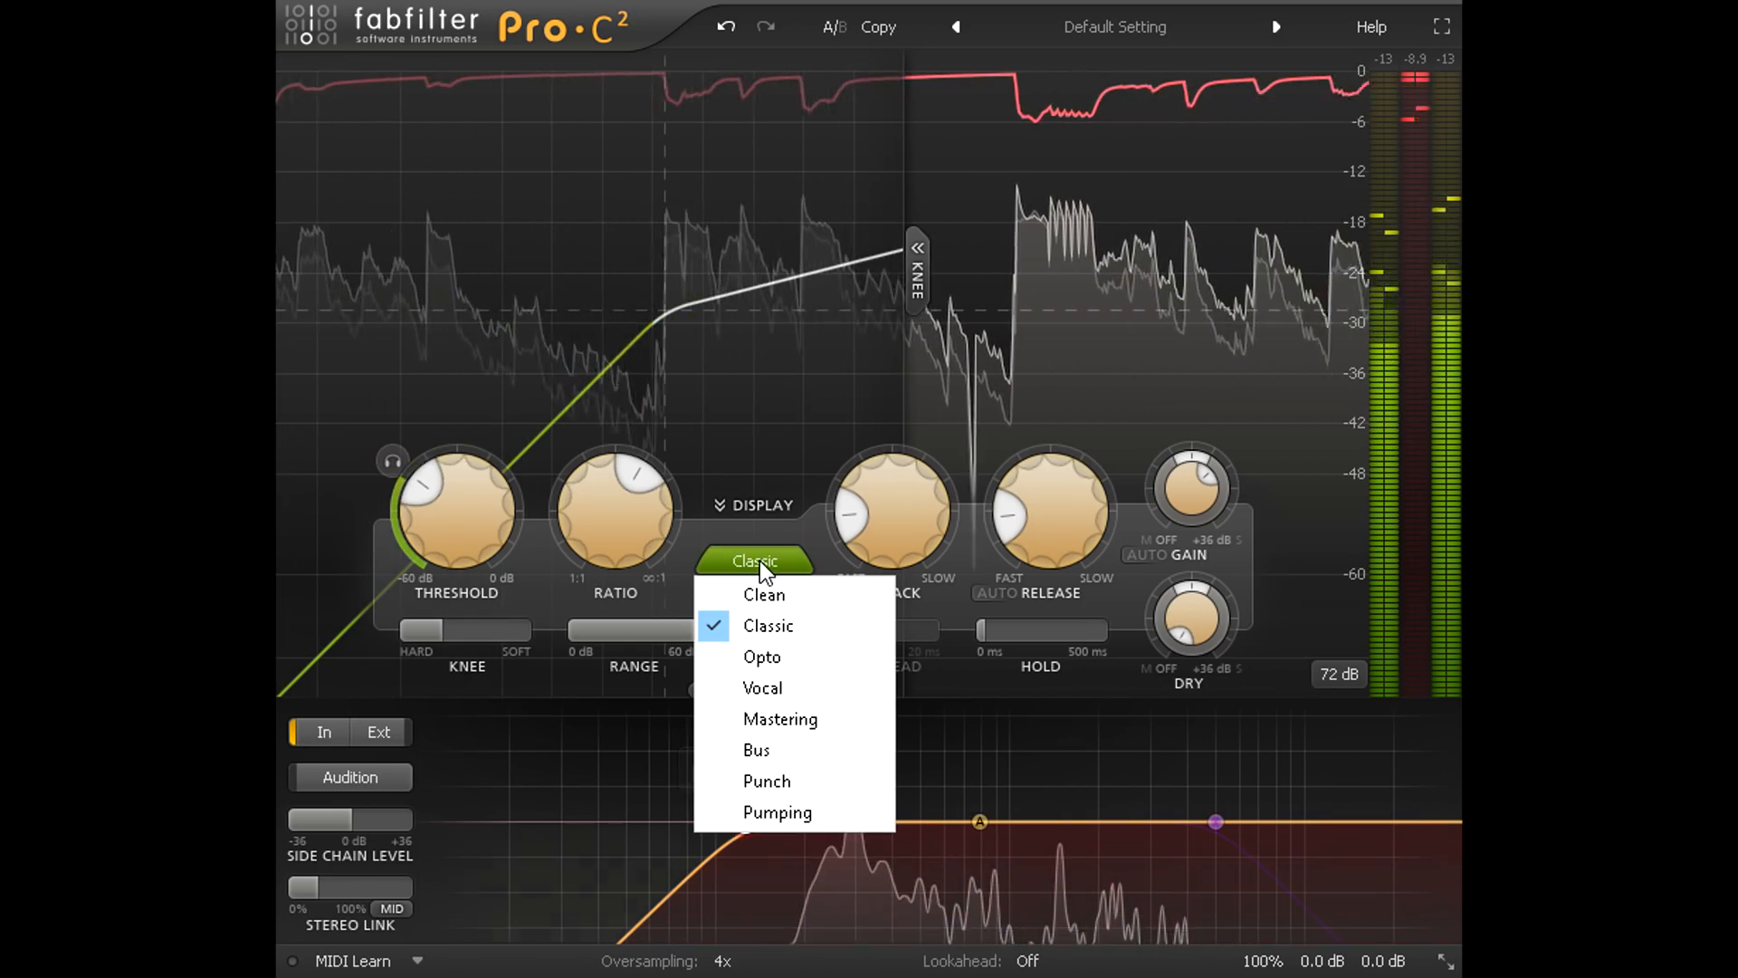
mouse_move(793, 655)
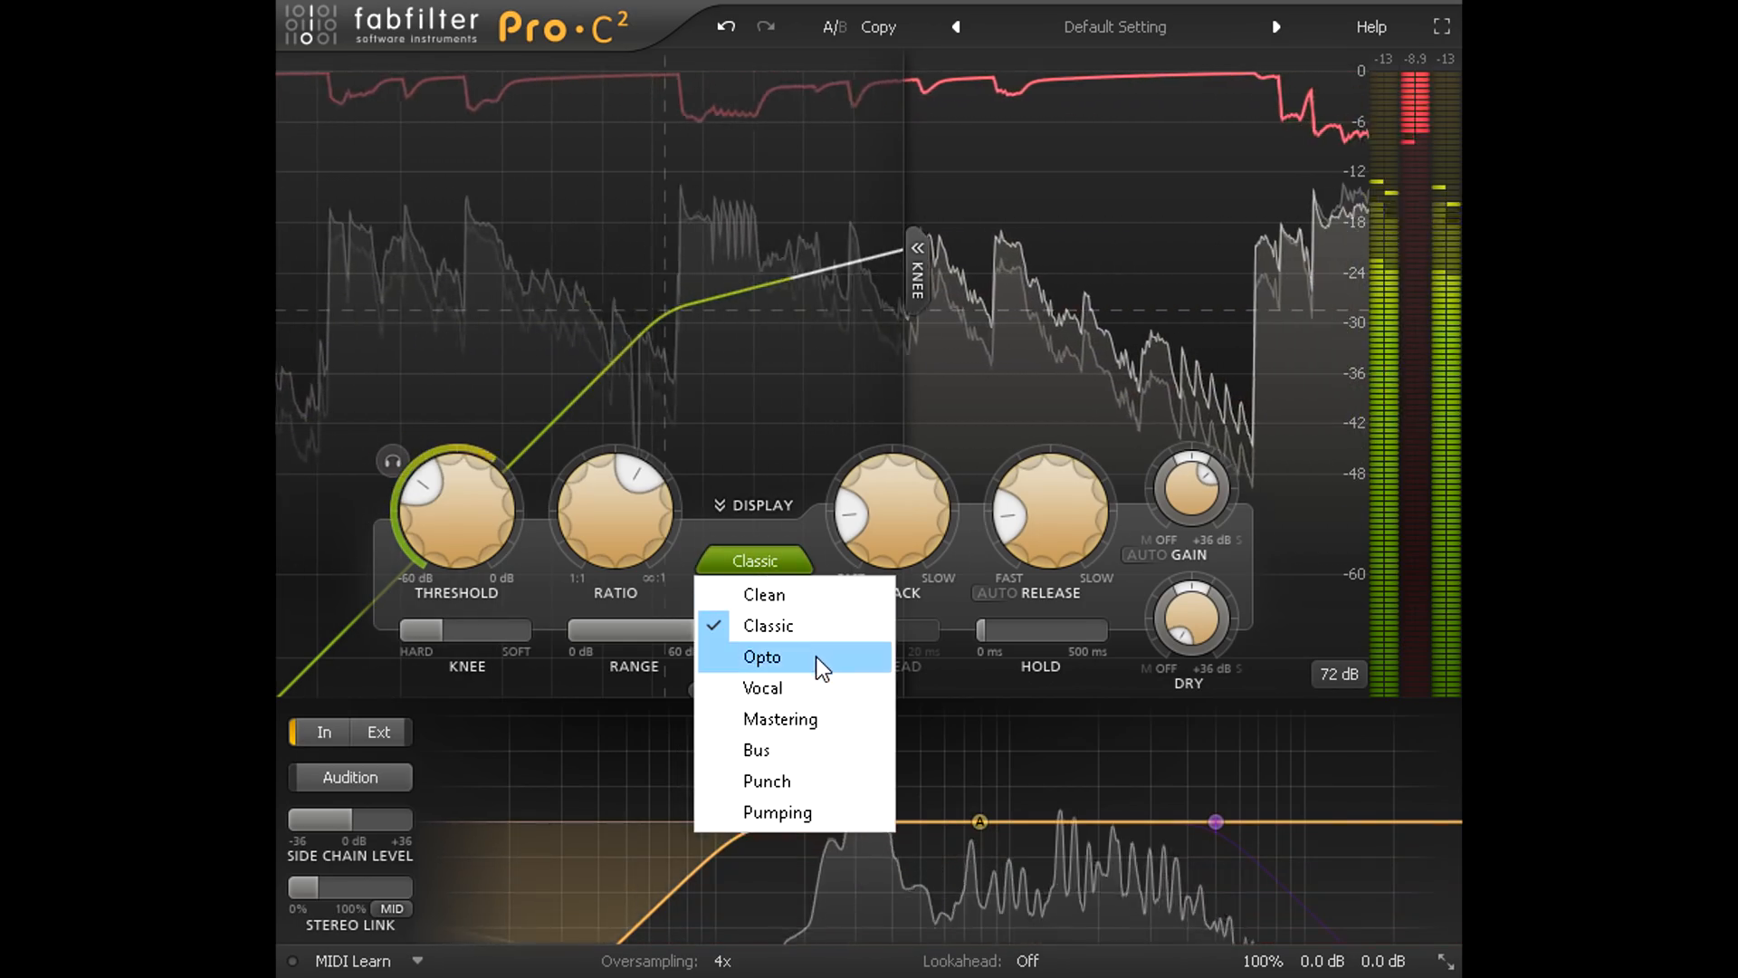
left_click(762, 656)
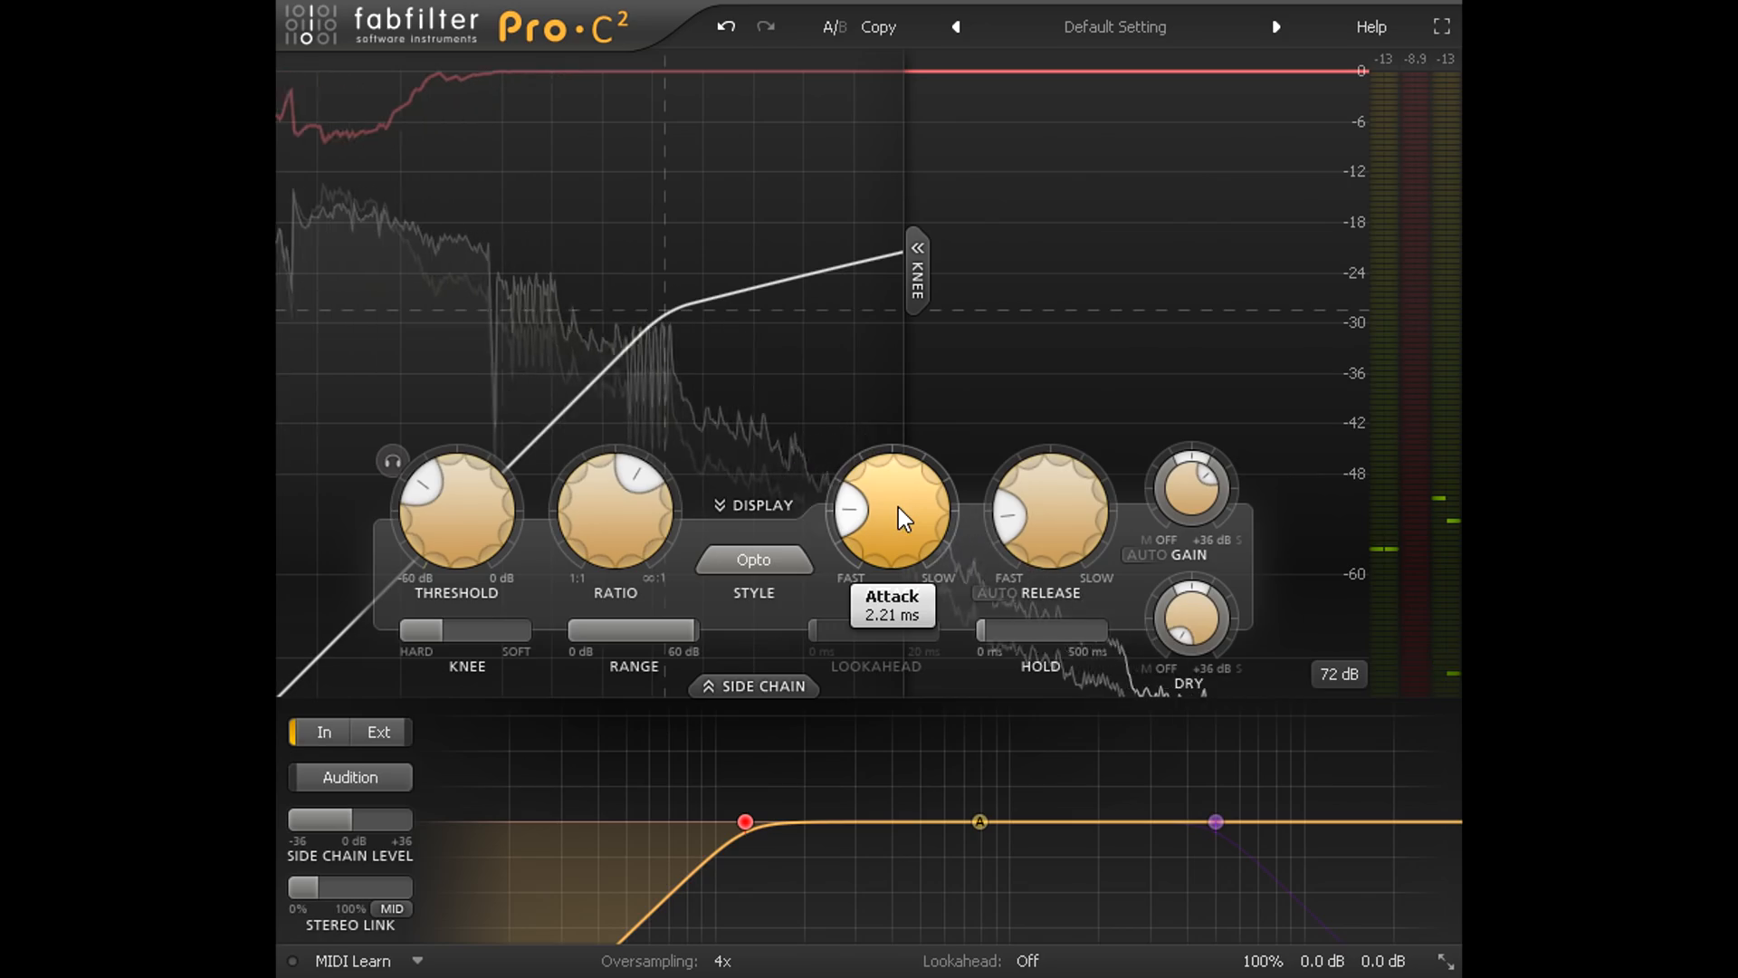
left_click(754, 560)
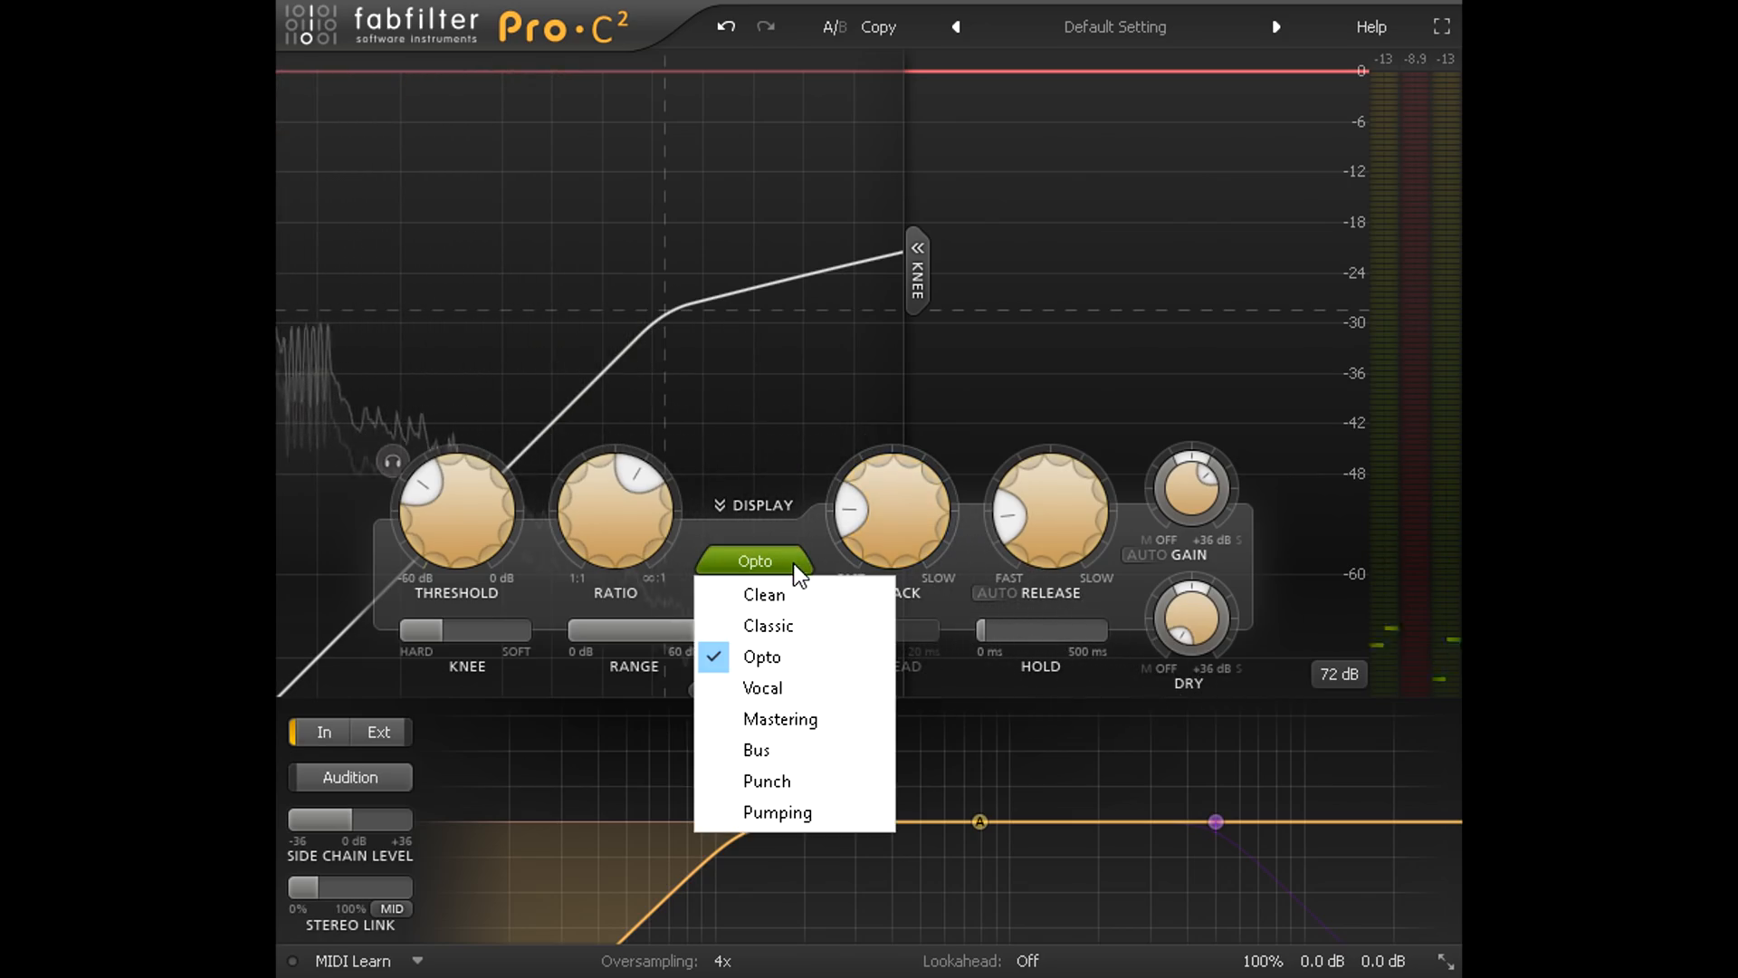
mouse_move(795, 626)
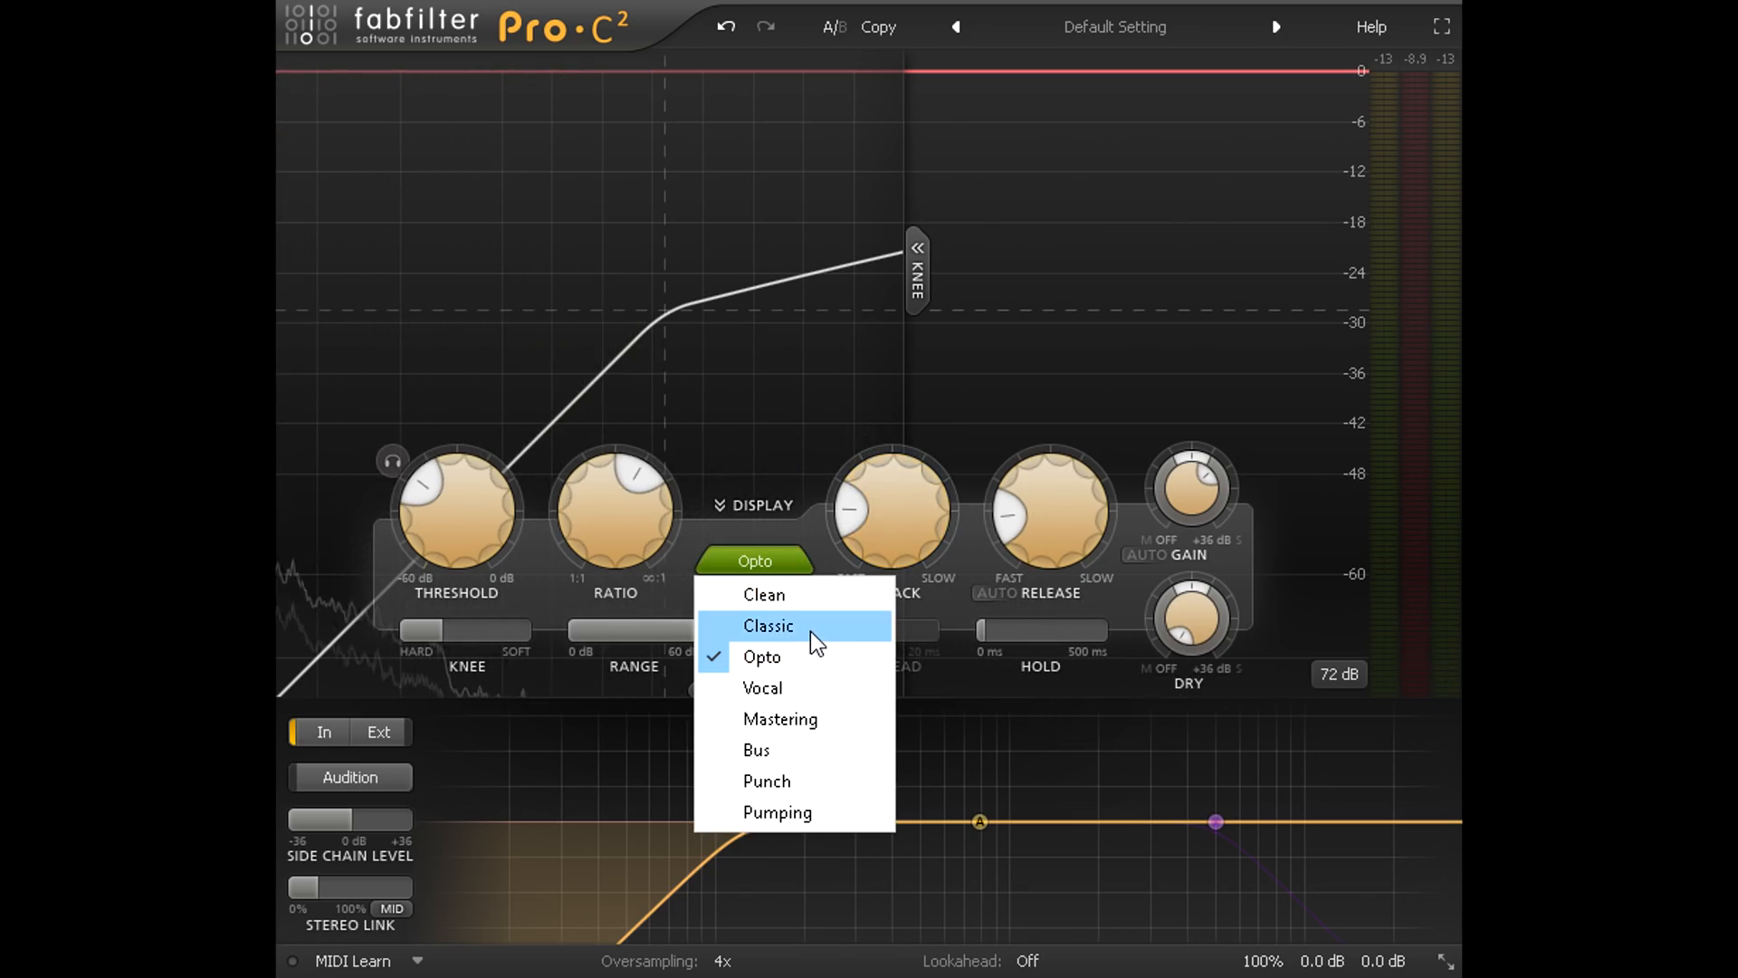